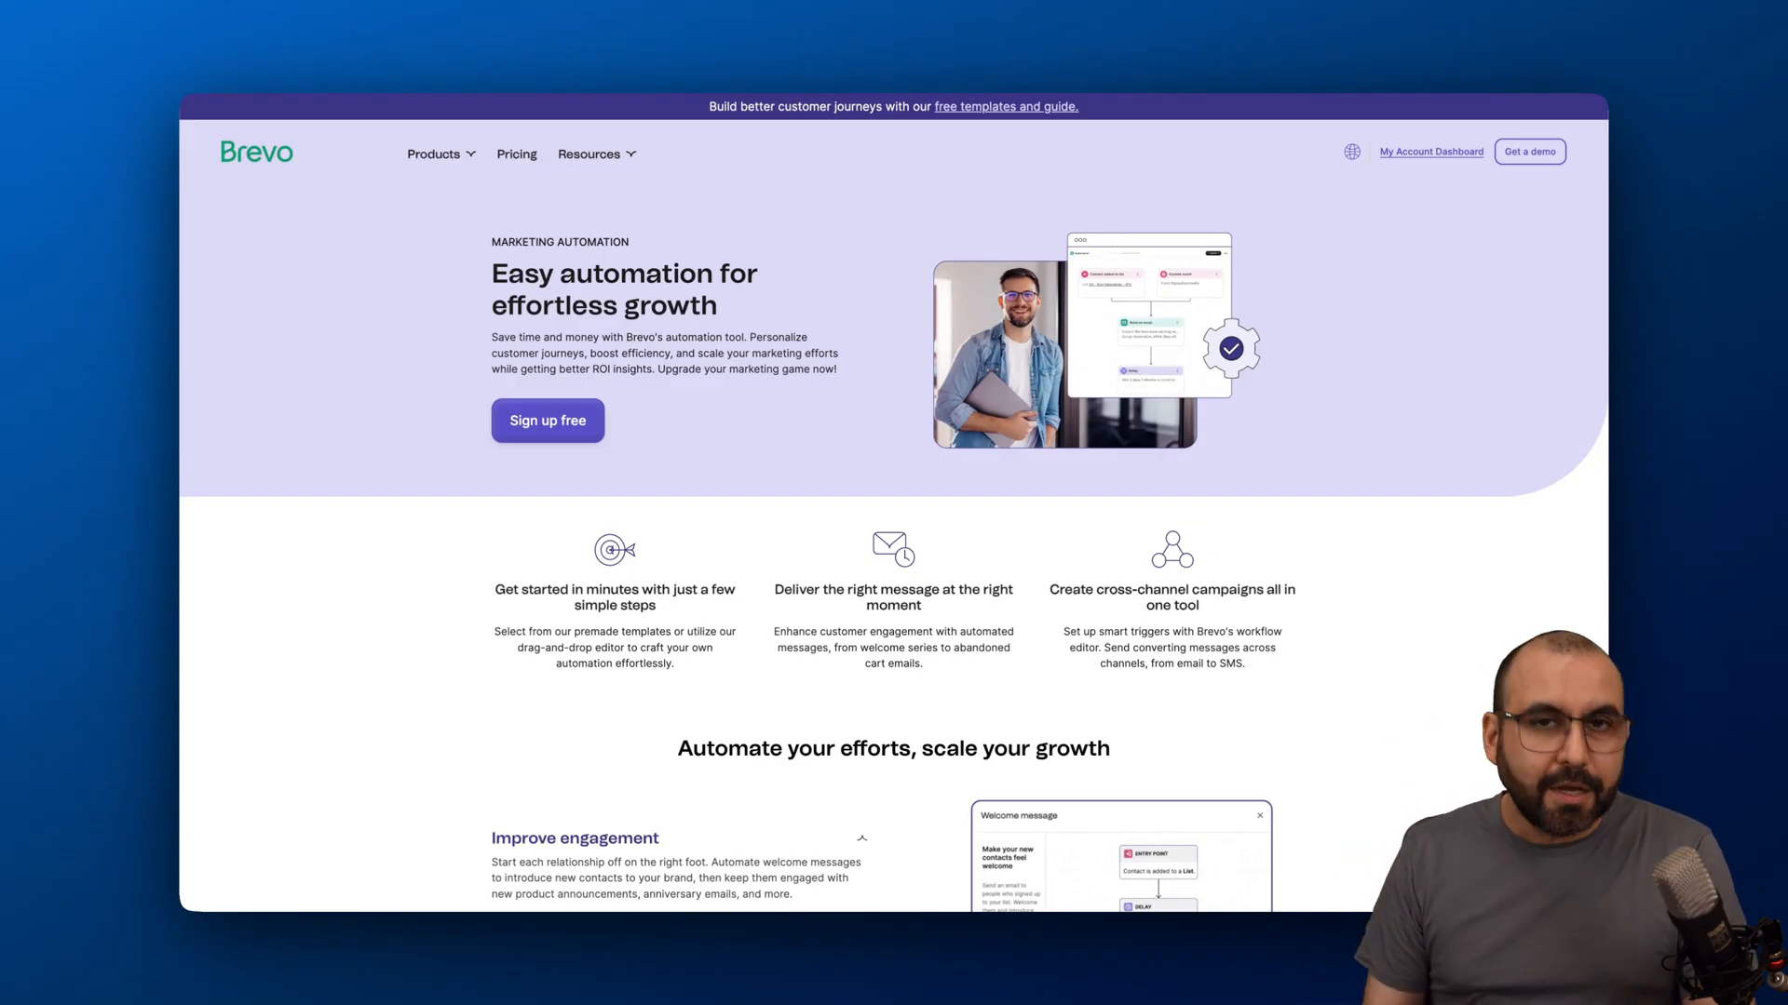
{"action": "mouse_move", "coordinate": [555, 558]}
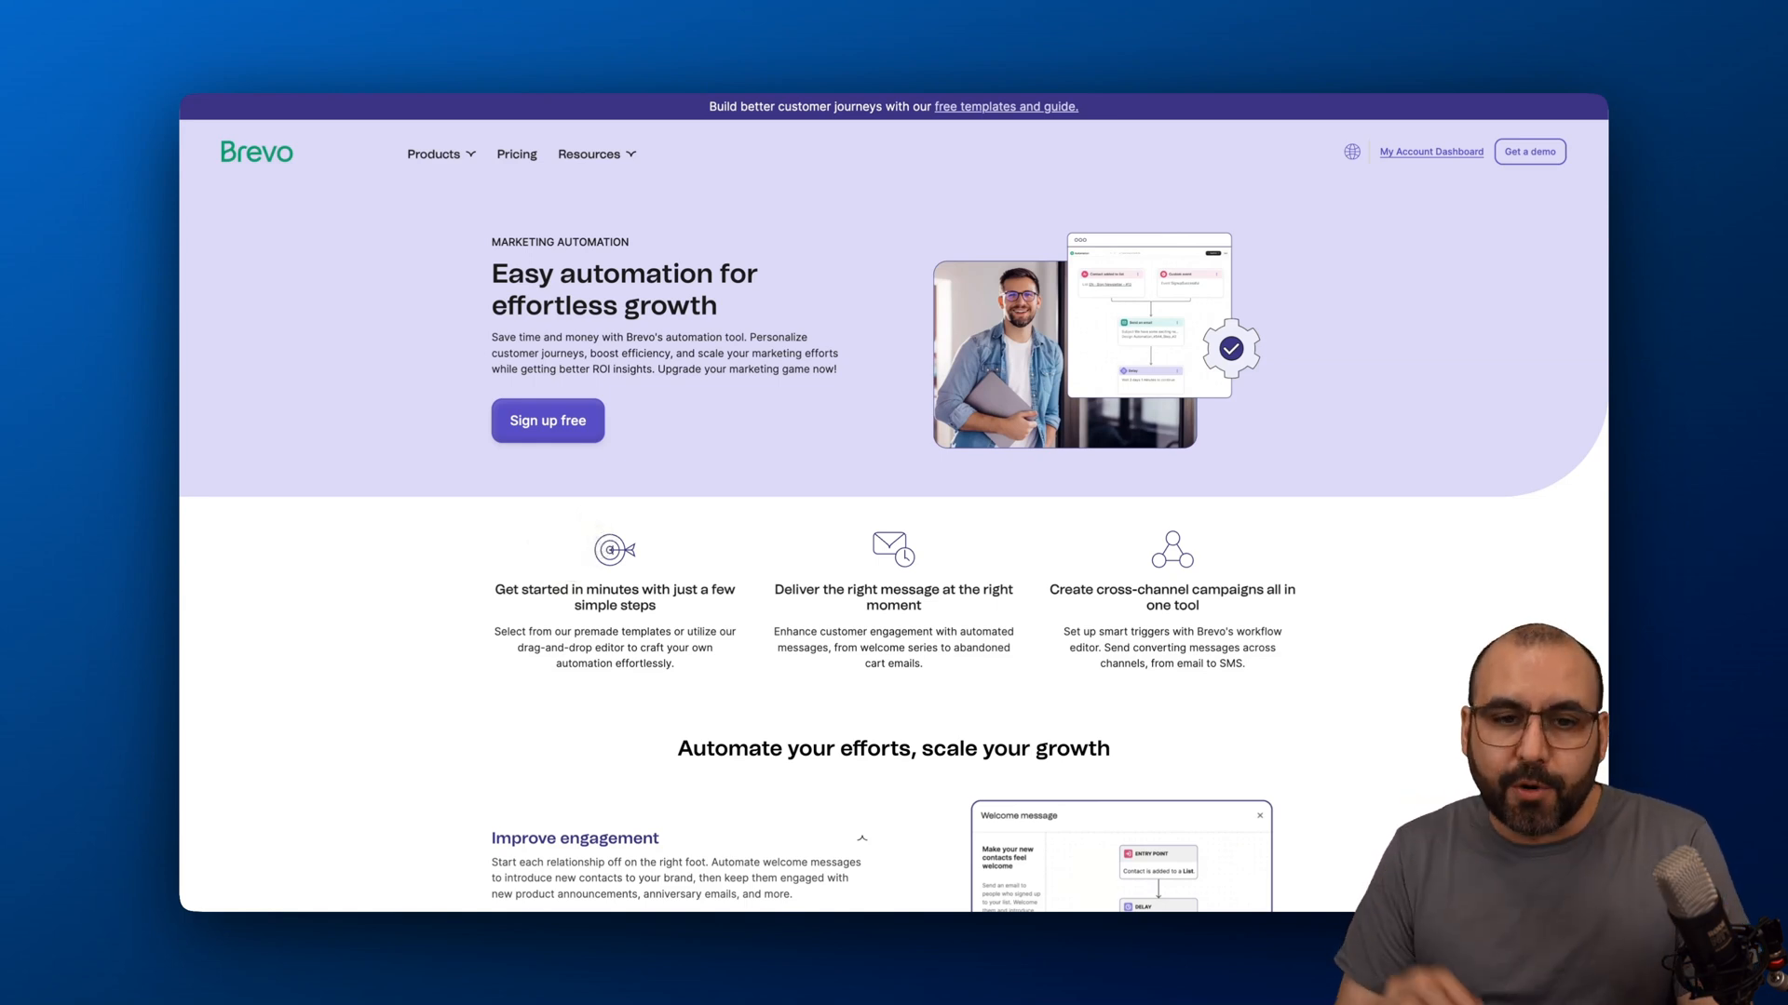
{"action": "mouse_move", "coordinate": [708, 445]}
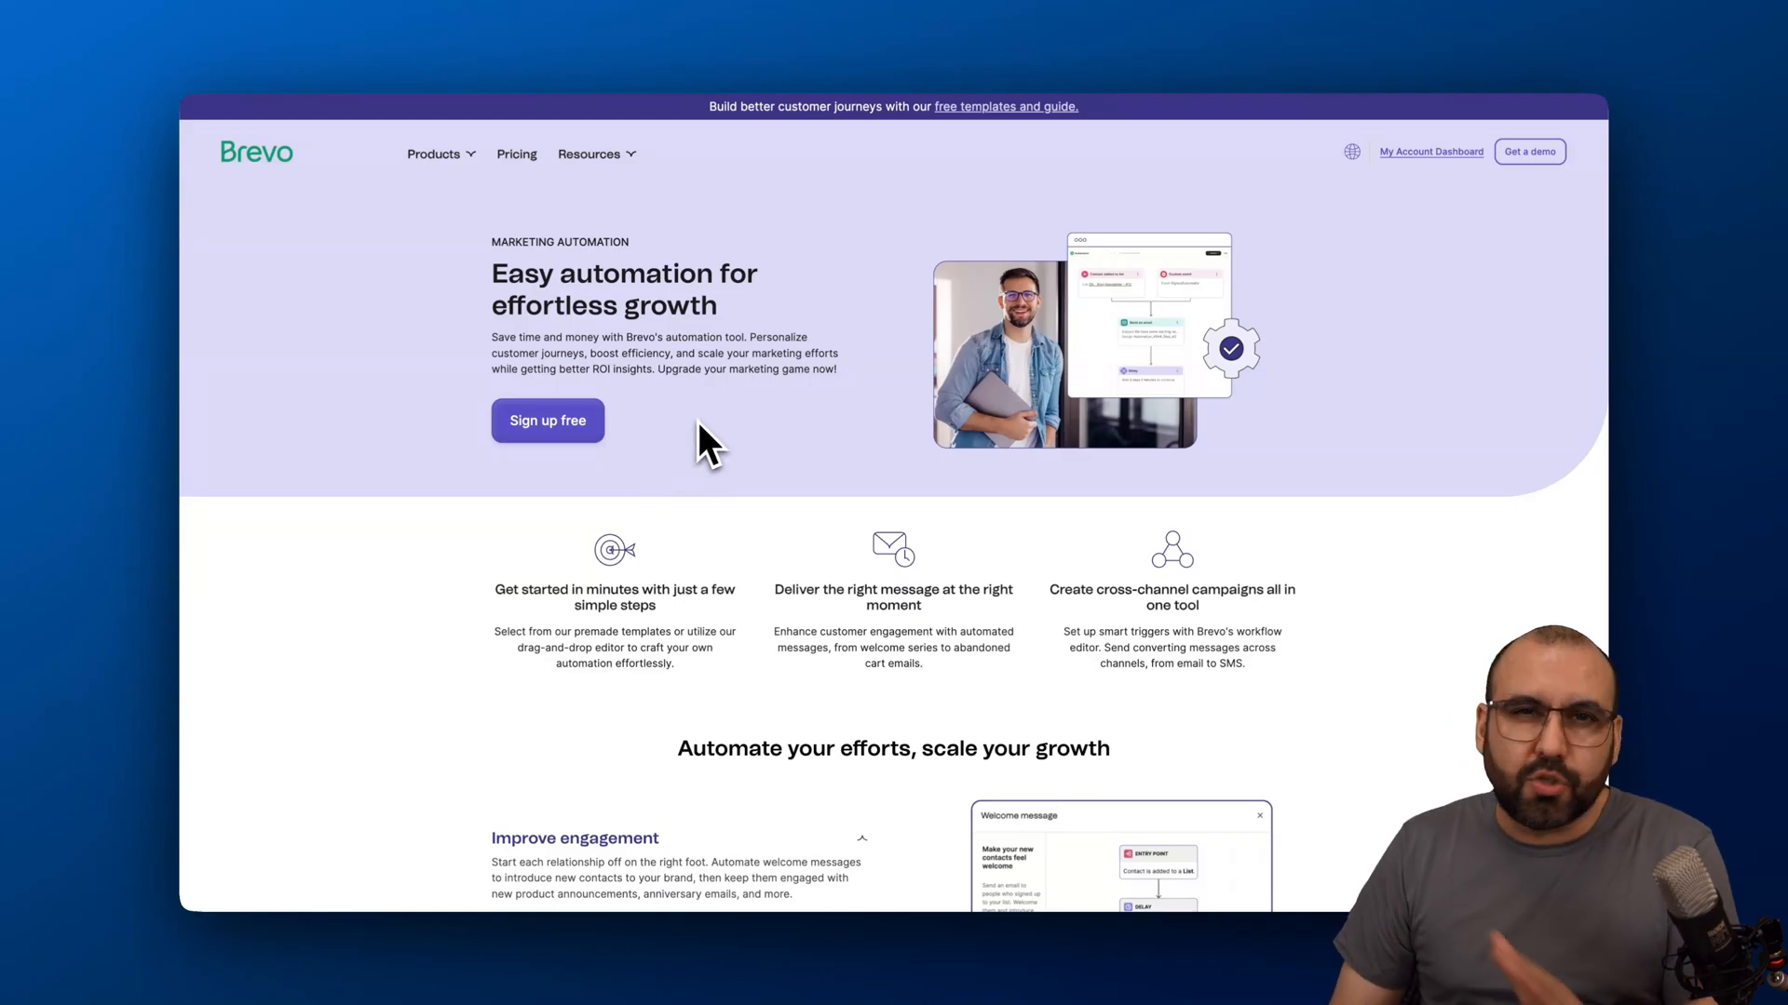
Go to the account dashboard and then to the Automations list.
{"action": "left_click", "coordinate": [1428, 151]}
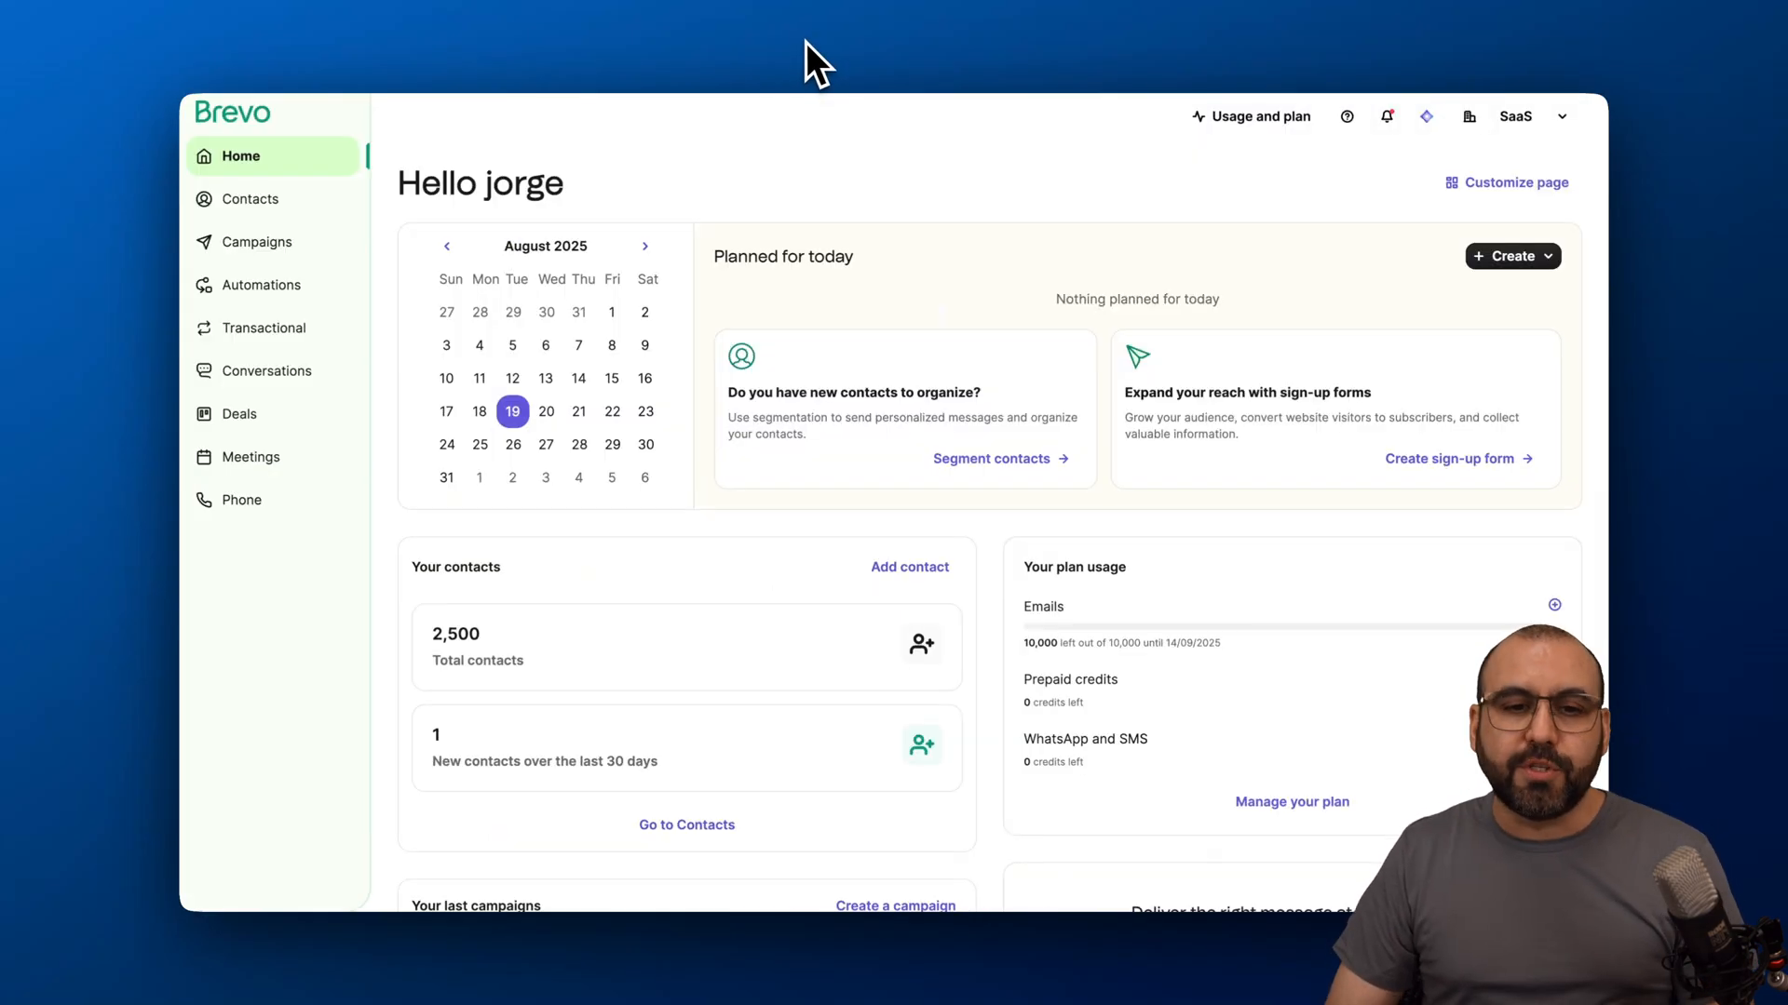
{"action": "mouse_move", "coordinate": [784, 531]}
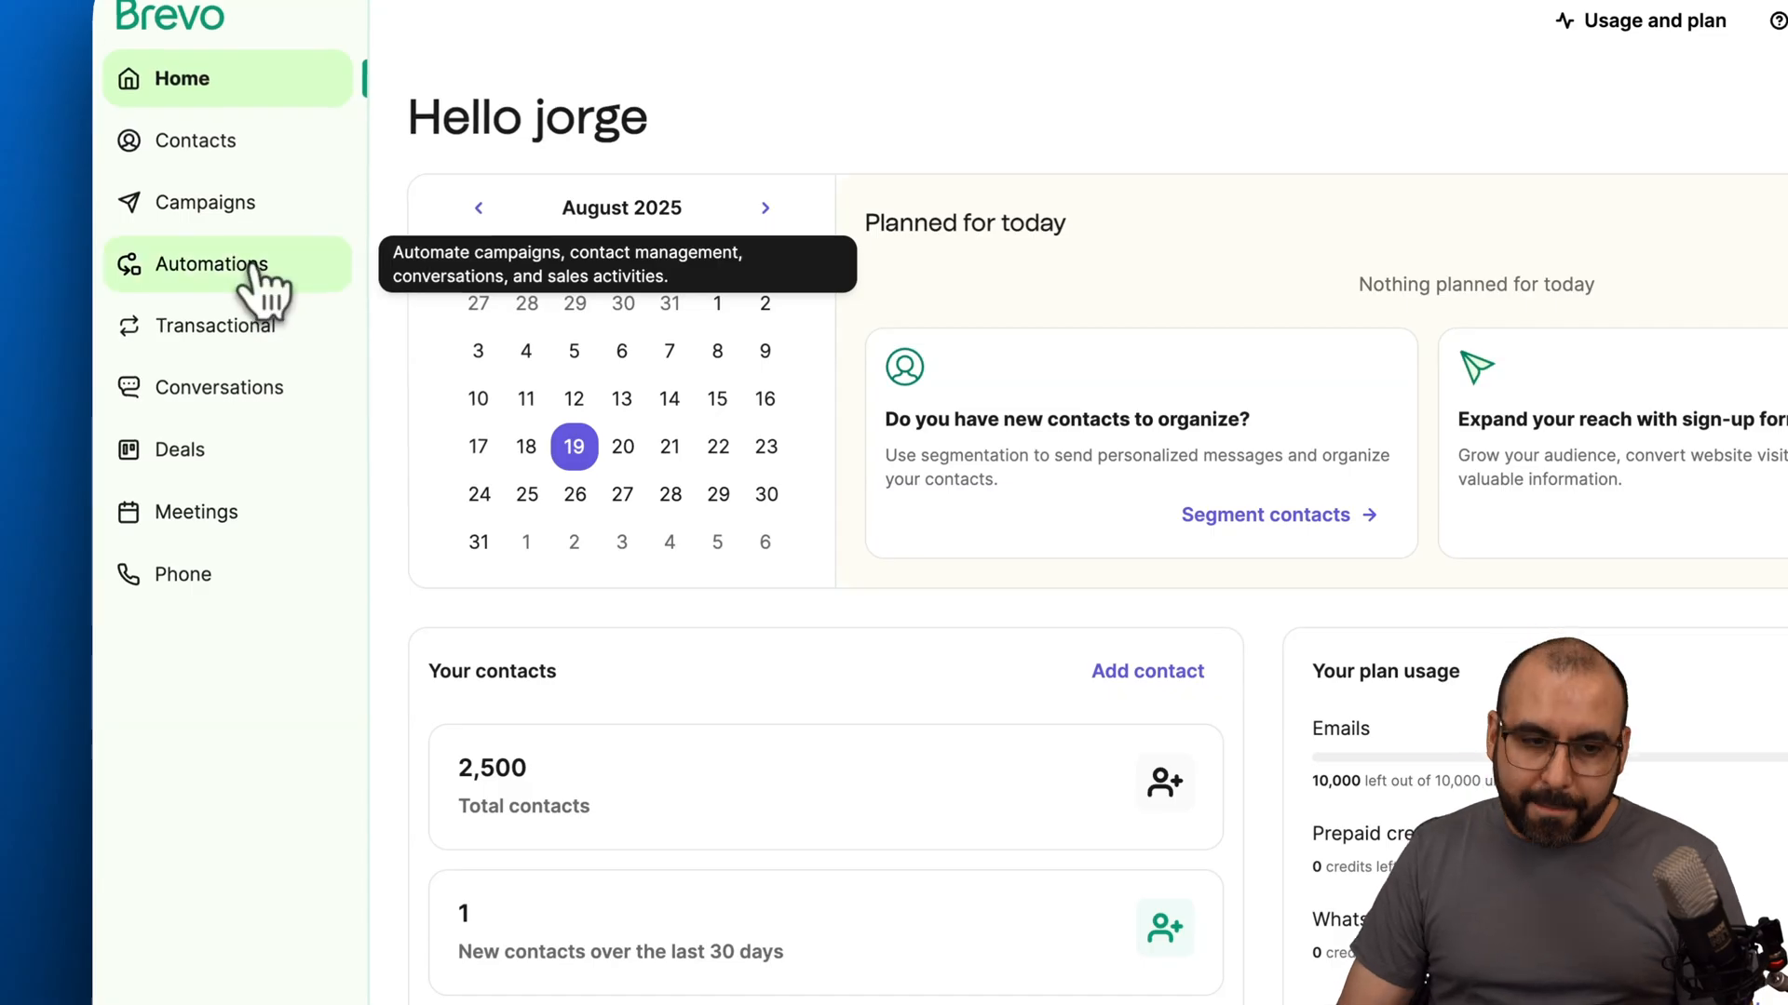
{"action": "left_click", "coordinate": [211, 262]}
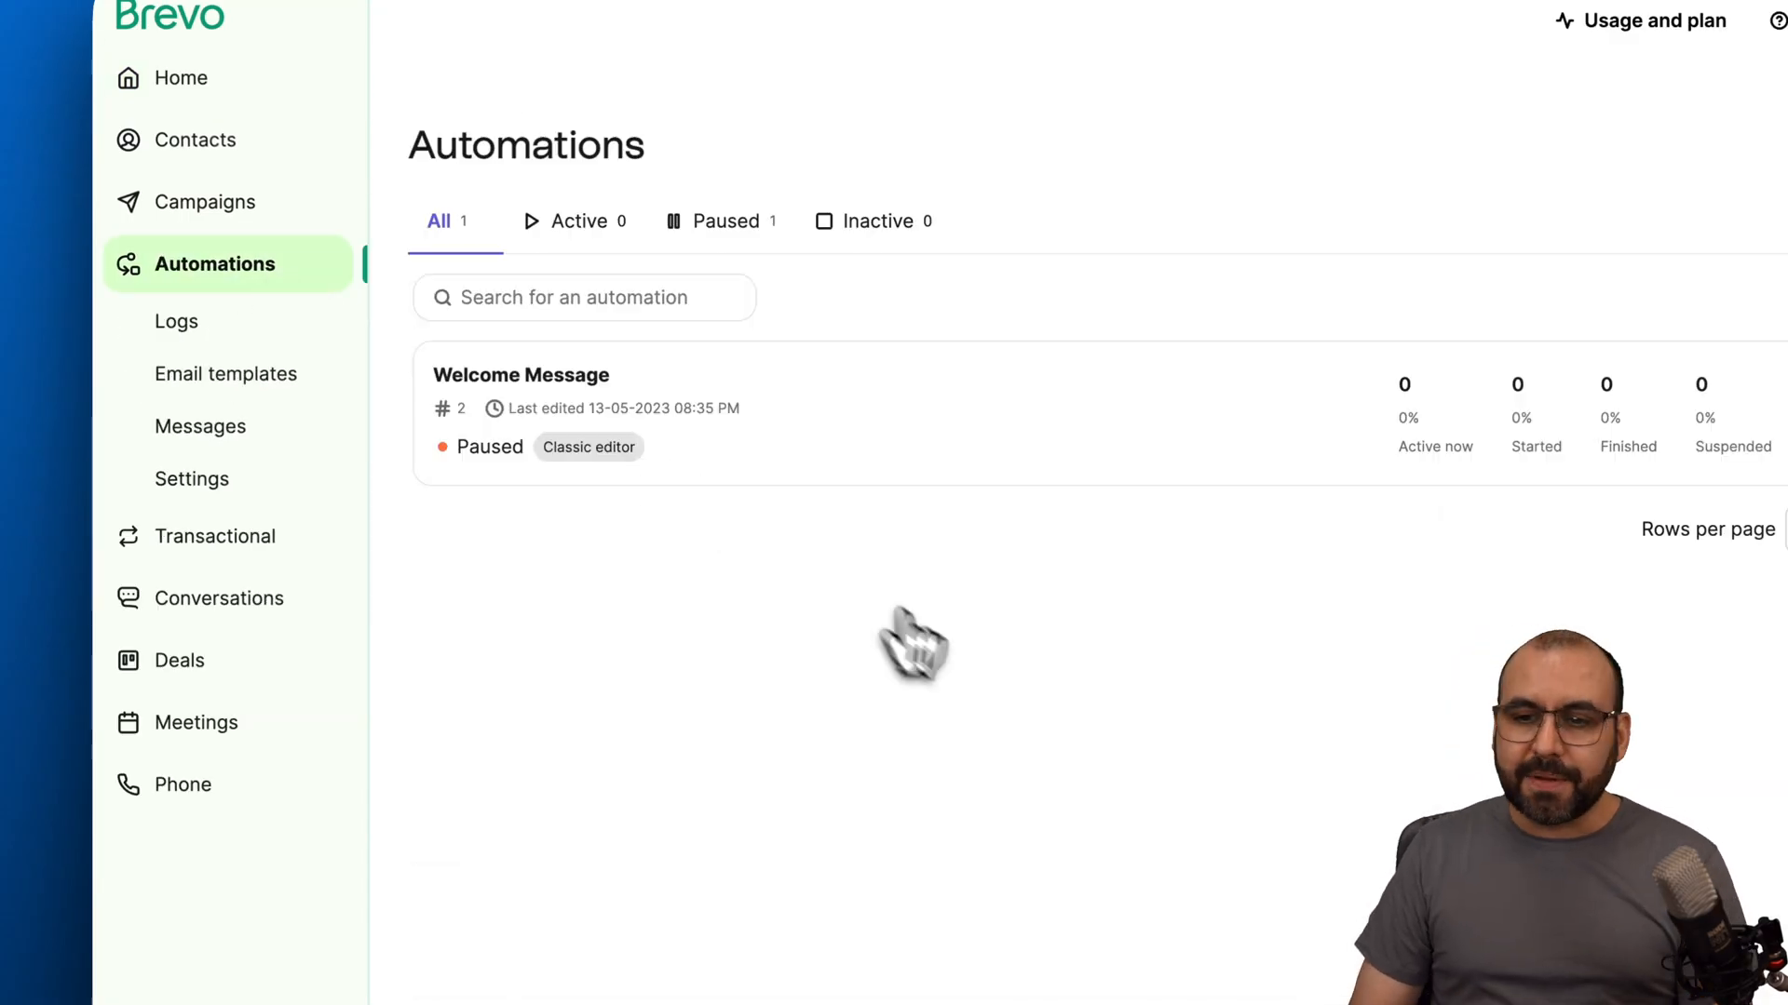
Start a new automation and browse the template categories back to Most popular.
{"action": "left_click", "coordinate": [1536, 251]}
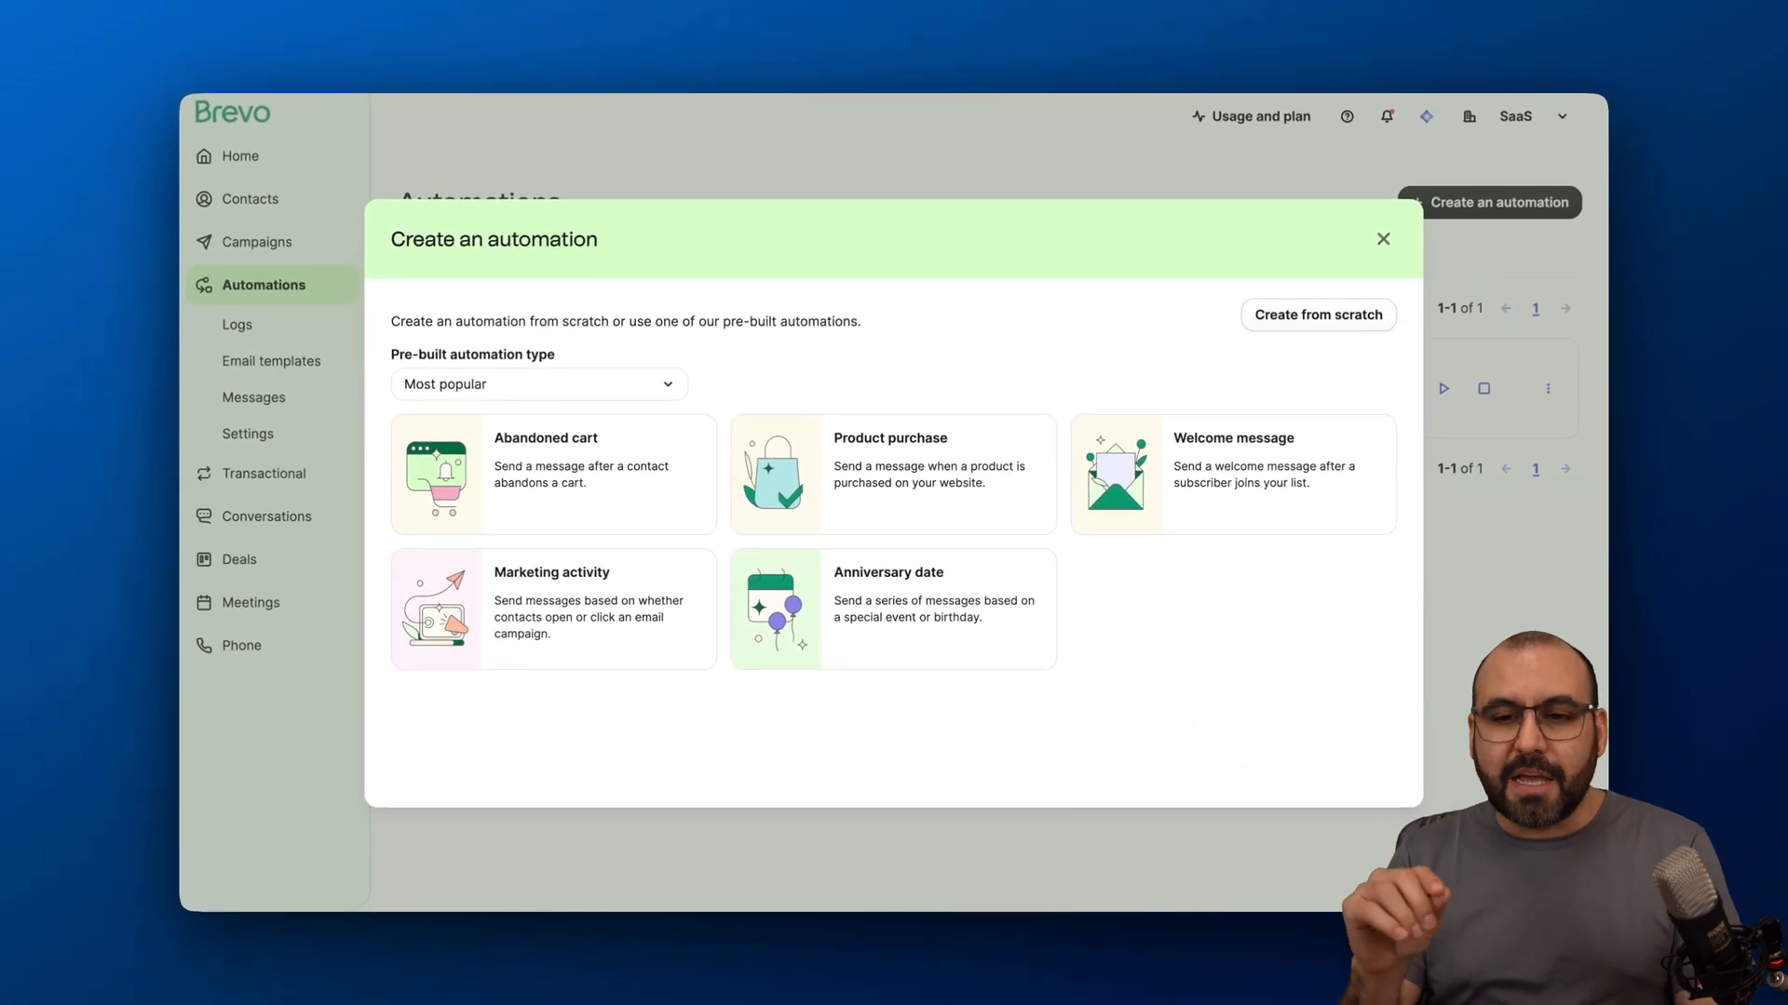
{"action": "mouse_move", "coordinate": [1316, 315]}
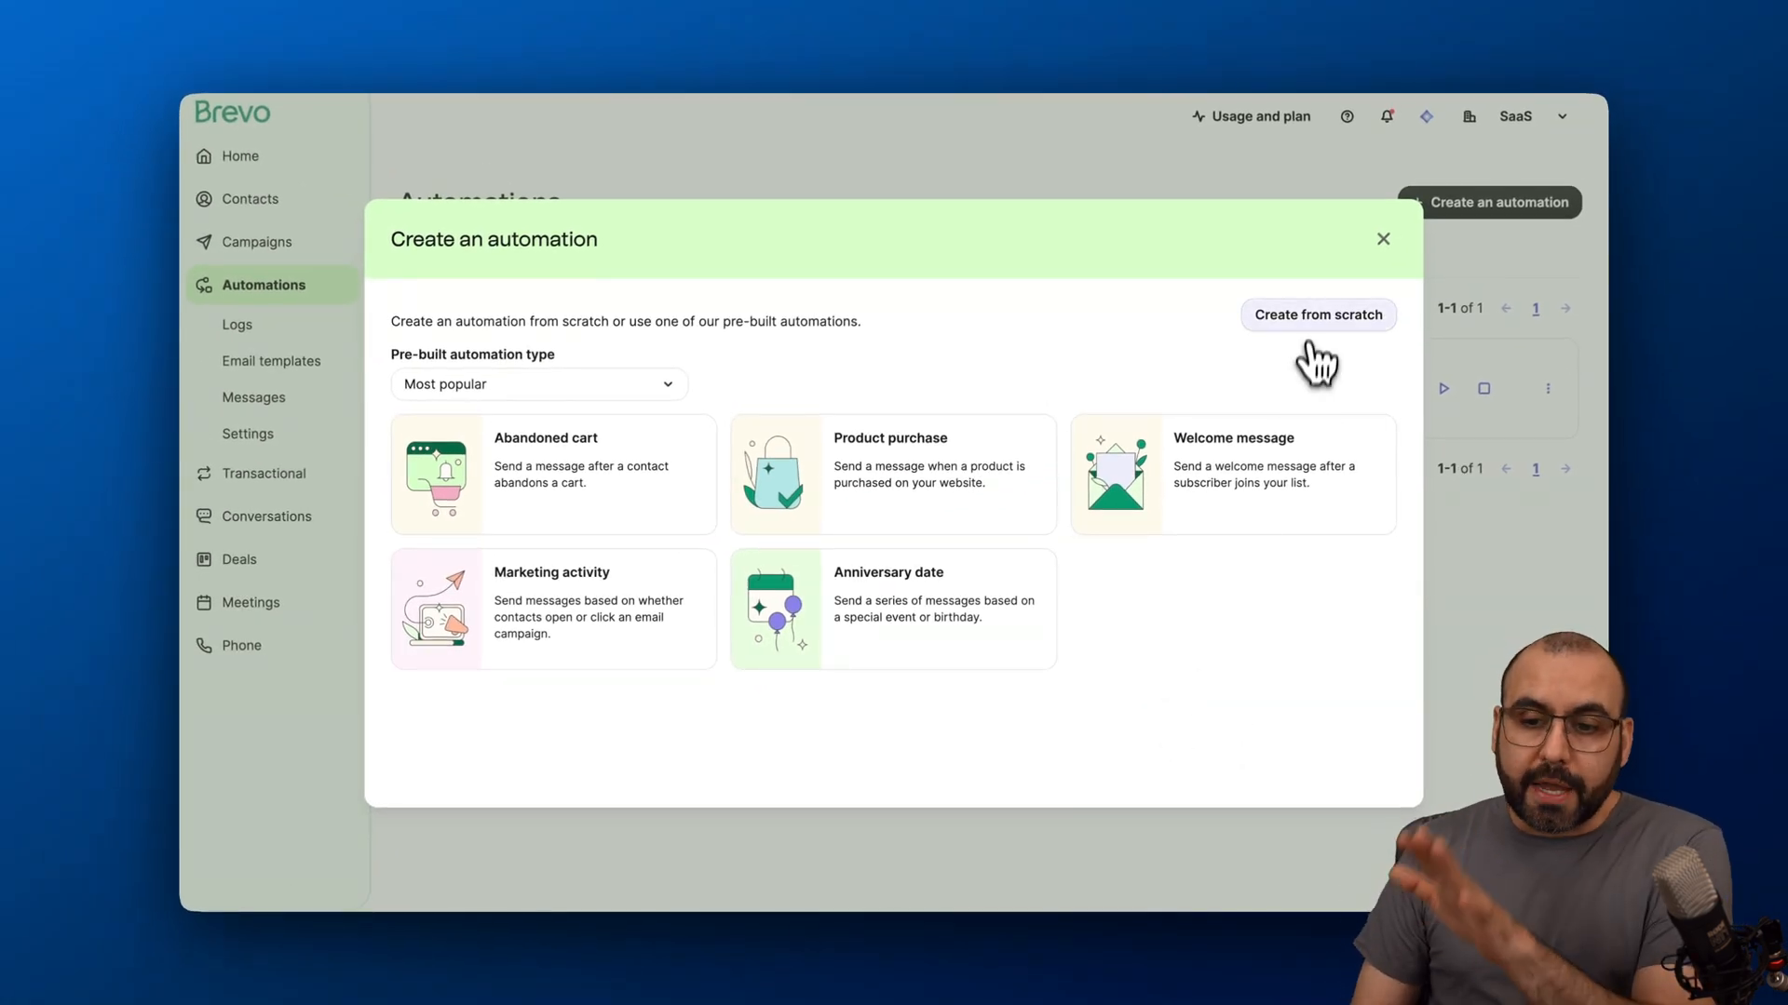
{"action": "mouse_move", "coordinate": [1090, 410]}
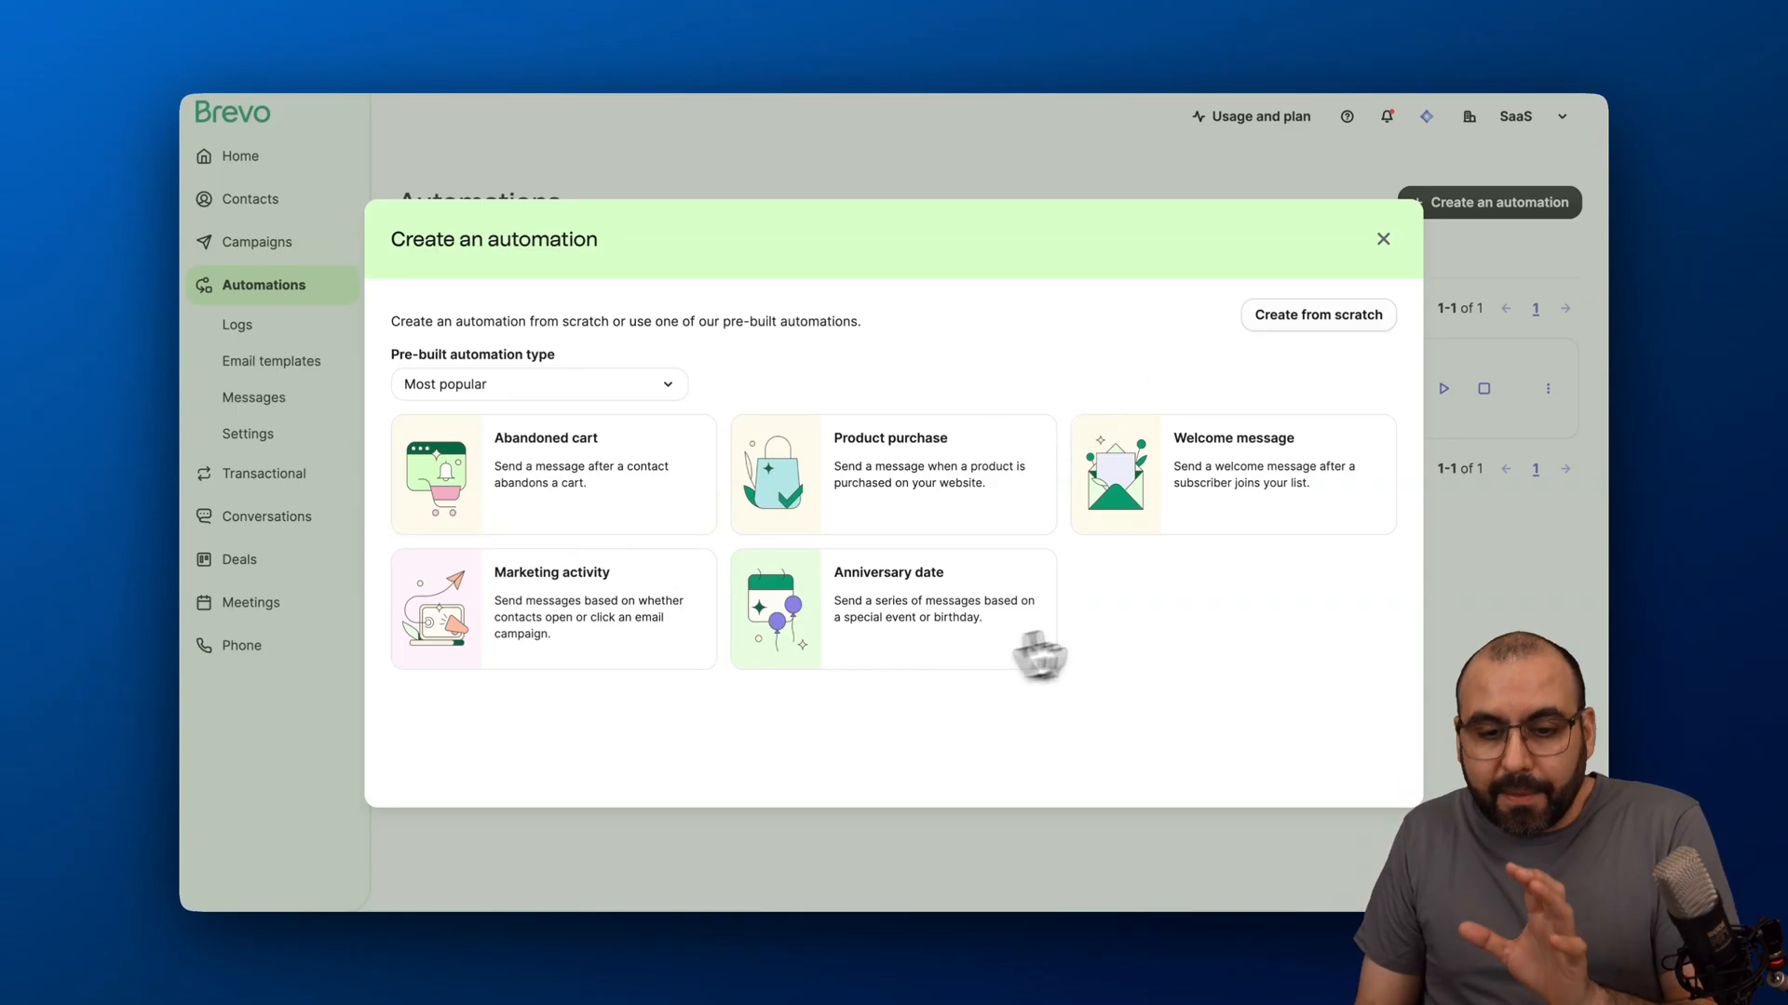
{"action": "mouse_move", "coordinate": [1137, 628]}
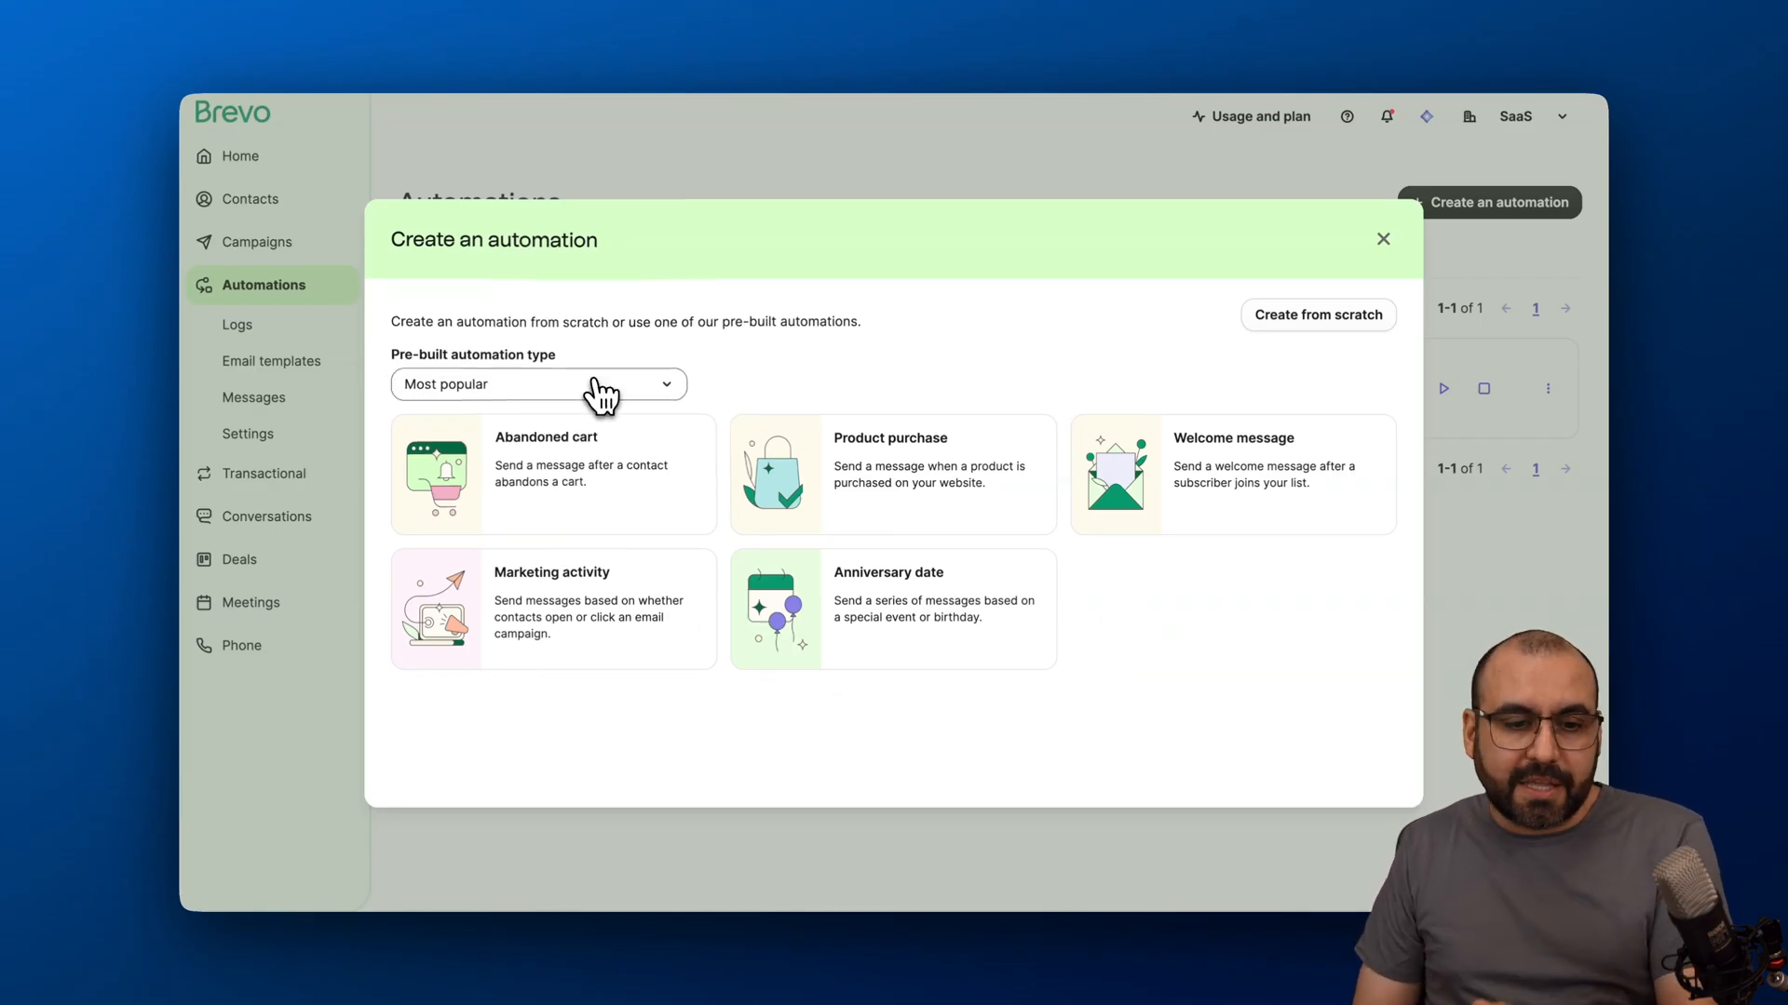
{"action": "left_click", "coordinate": [536, 383]}
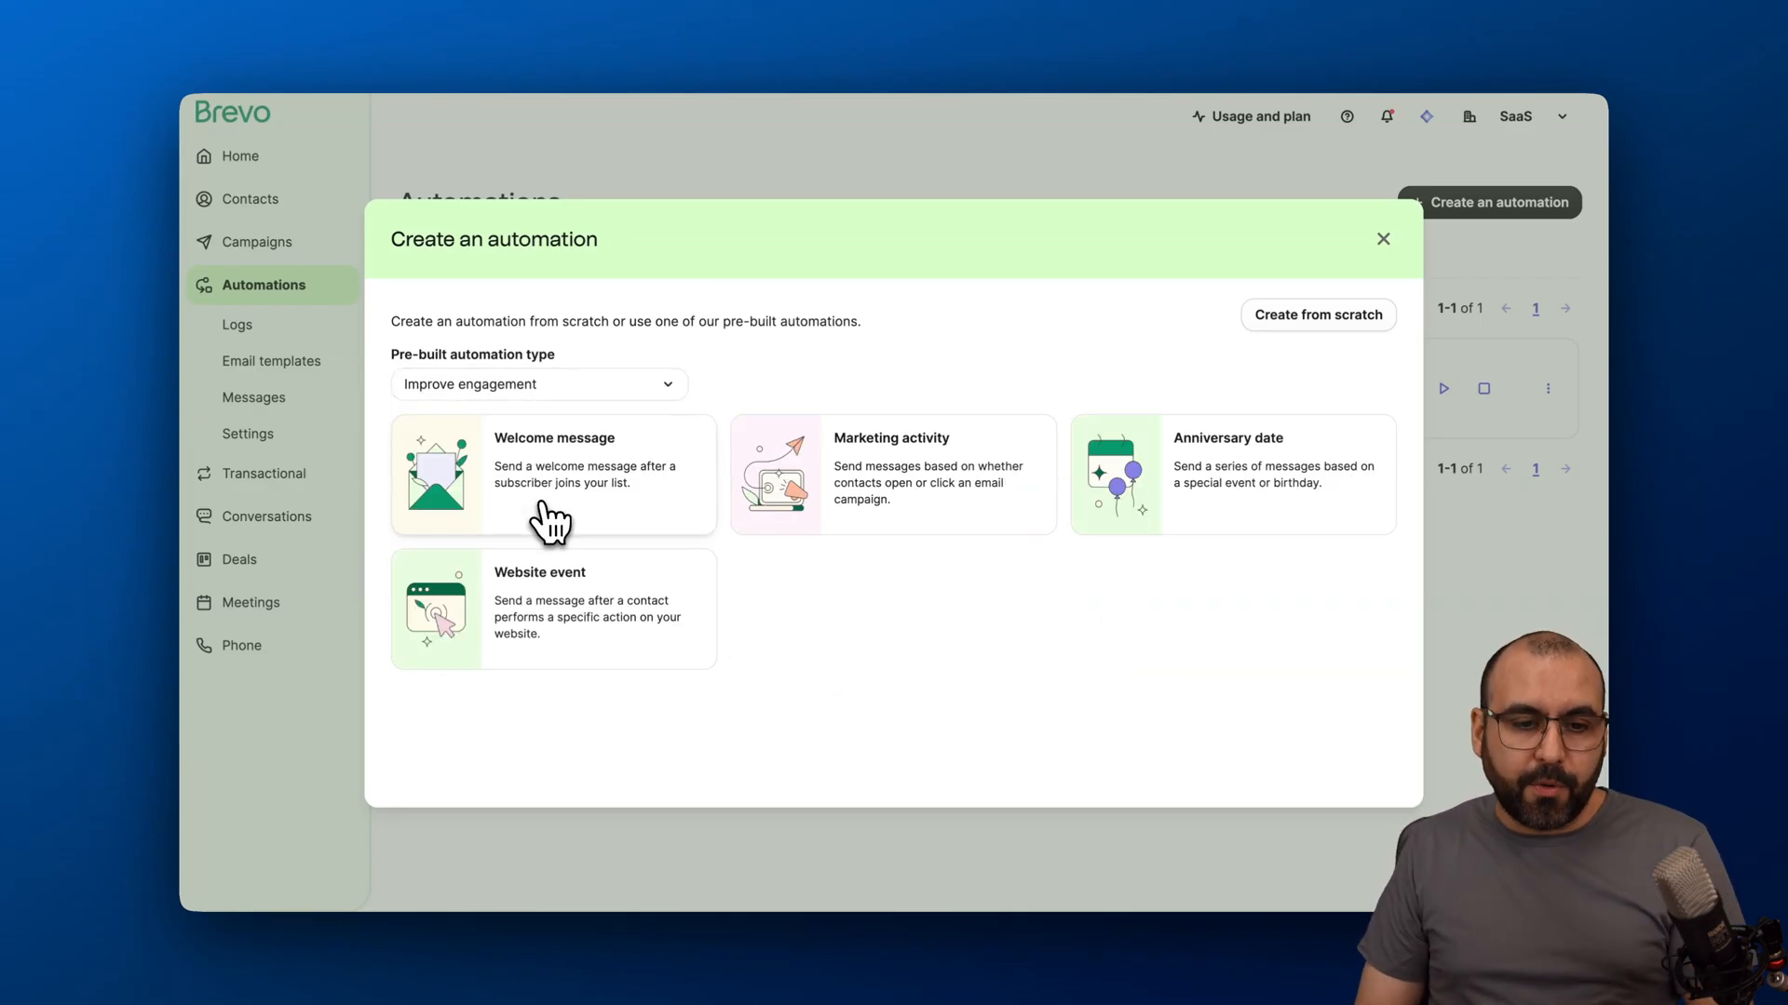
{"action": "left_click", "coordinate": [536, 384]}
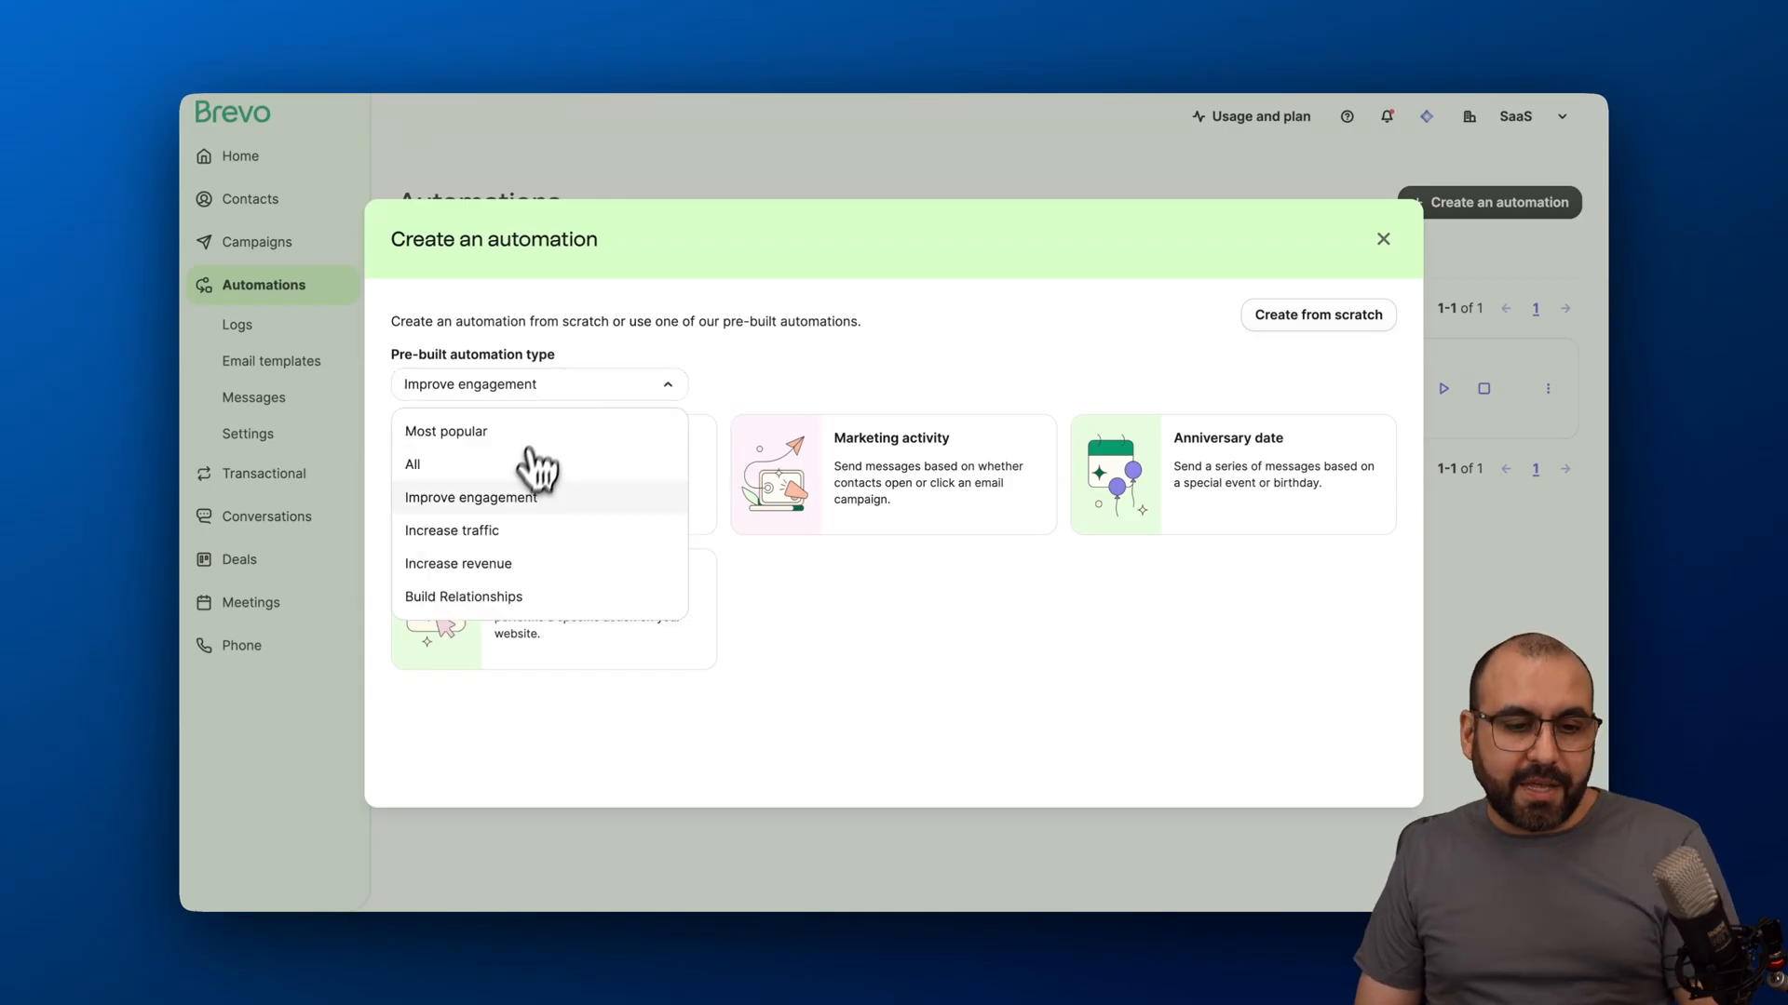
{"action": "left_click", "coordinate": [451, 530]}
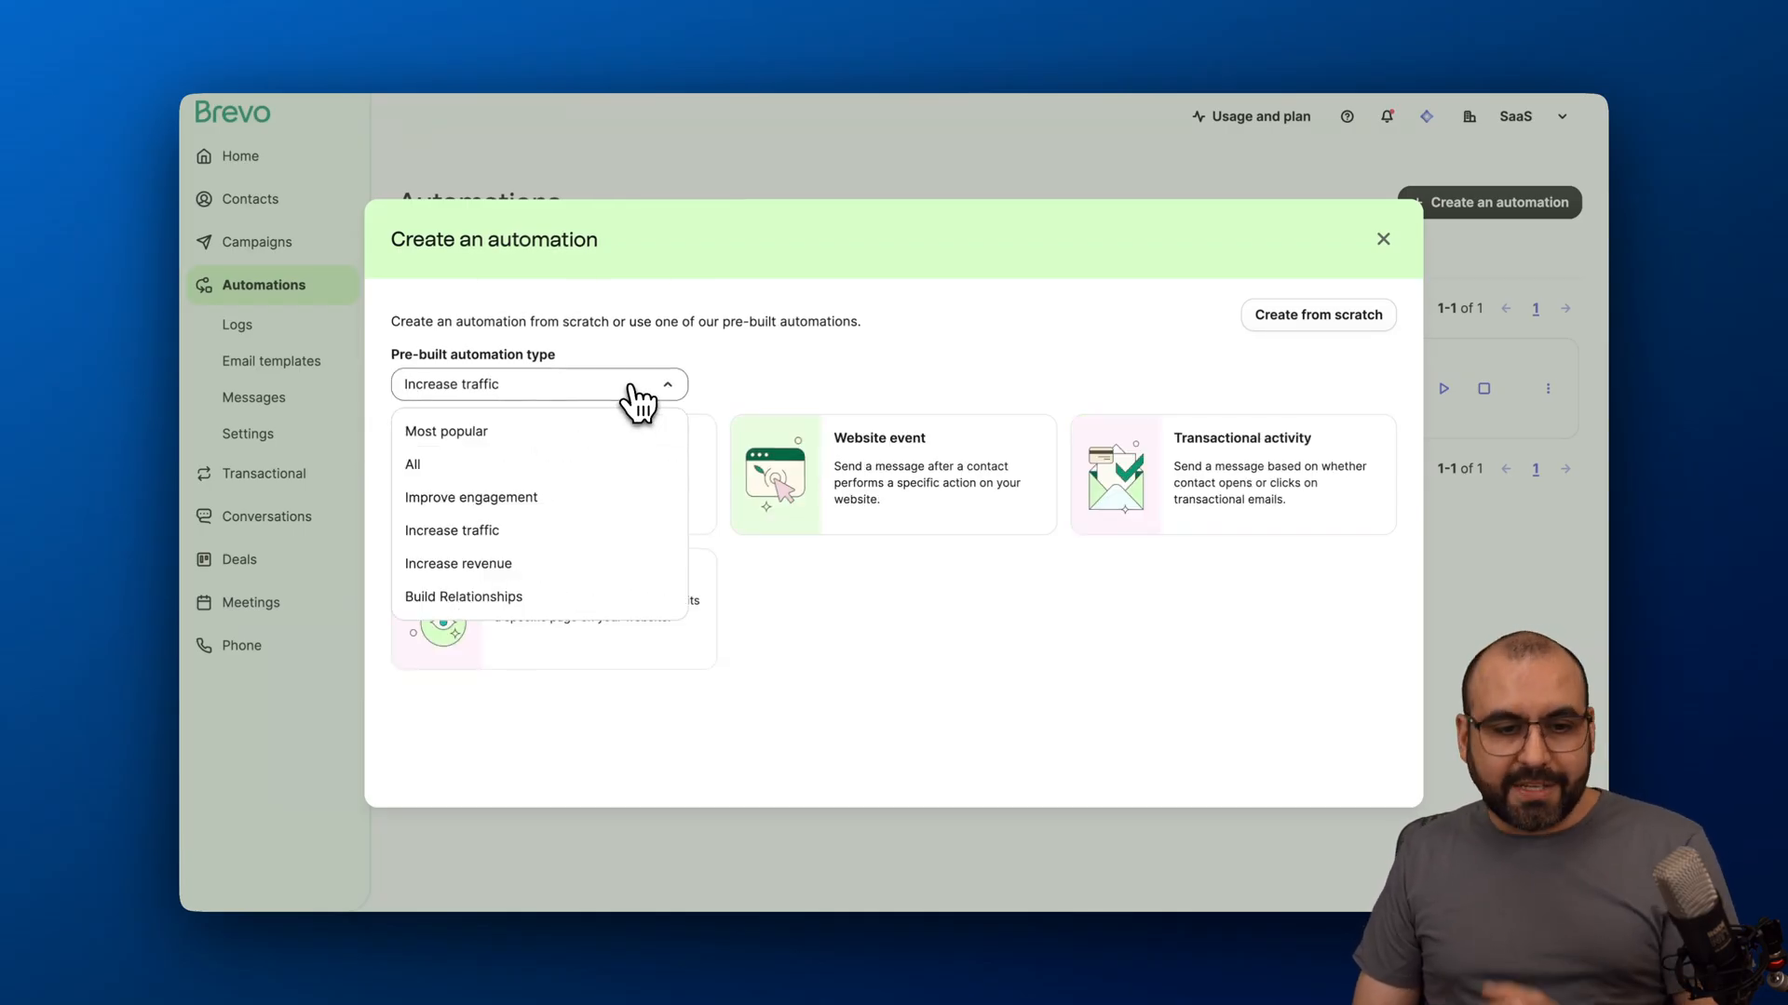
{"action": "left_click", "coordinate": [445, 430]}
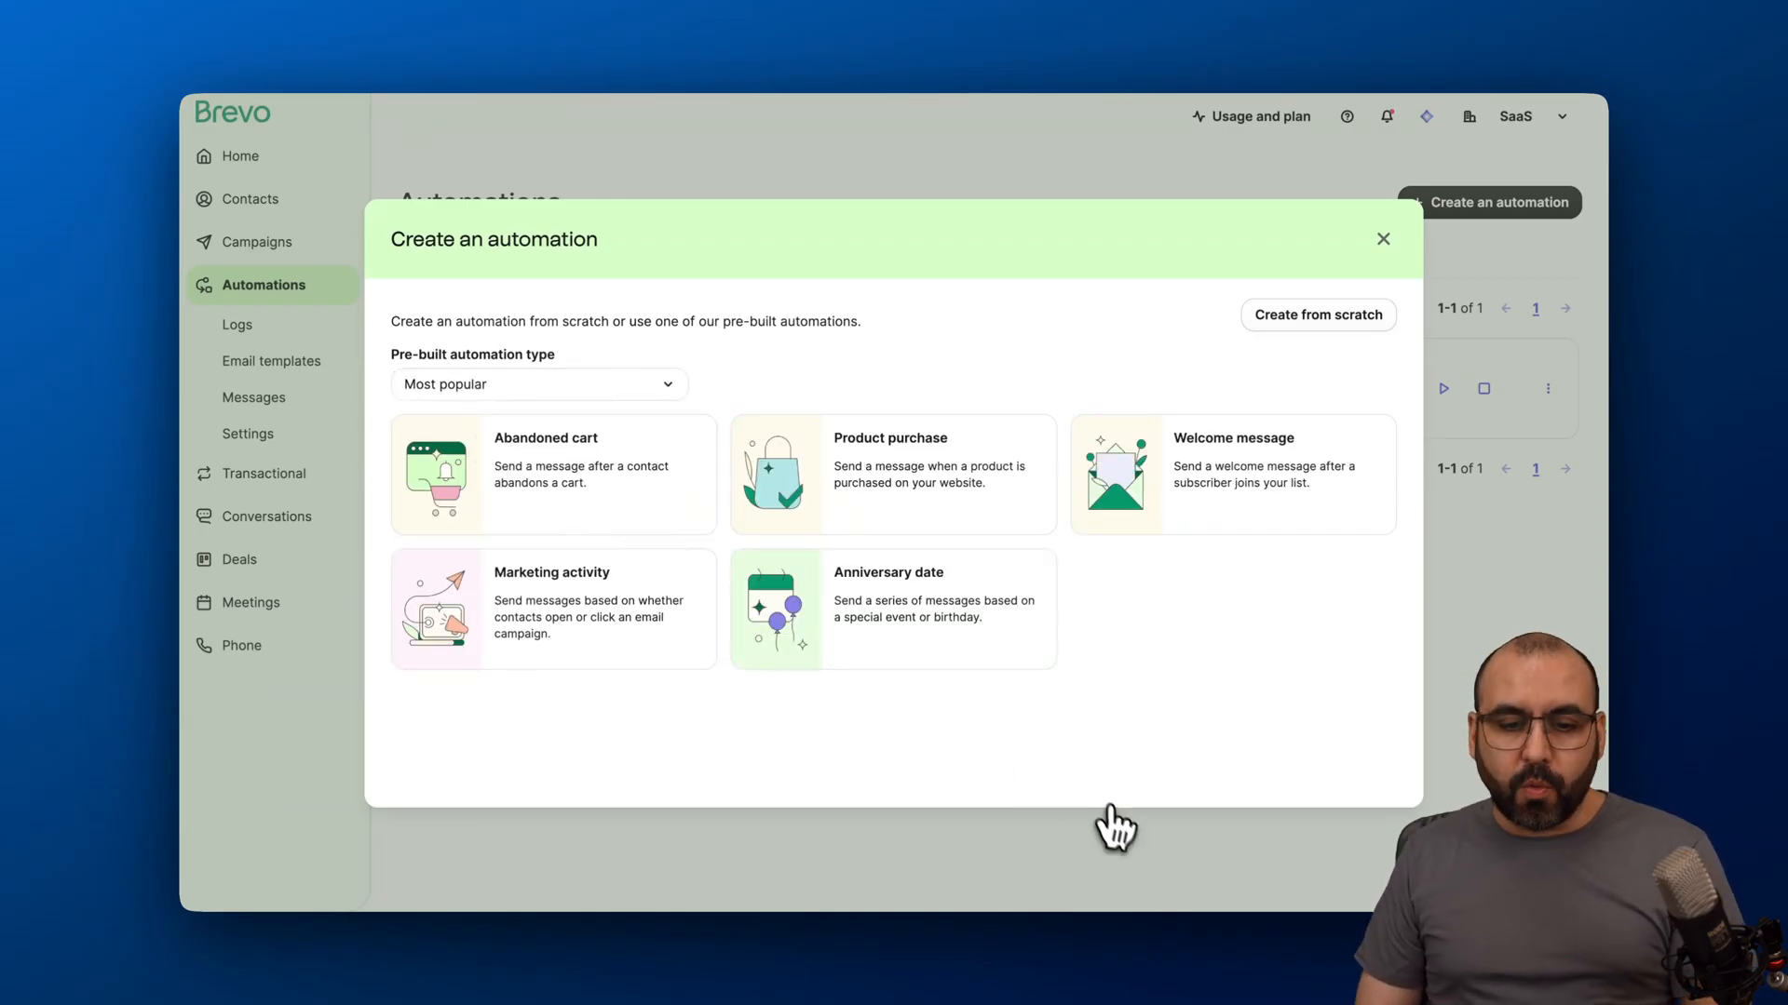
{"action": "mouse_move", "coordinate": [946, 633]}
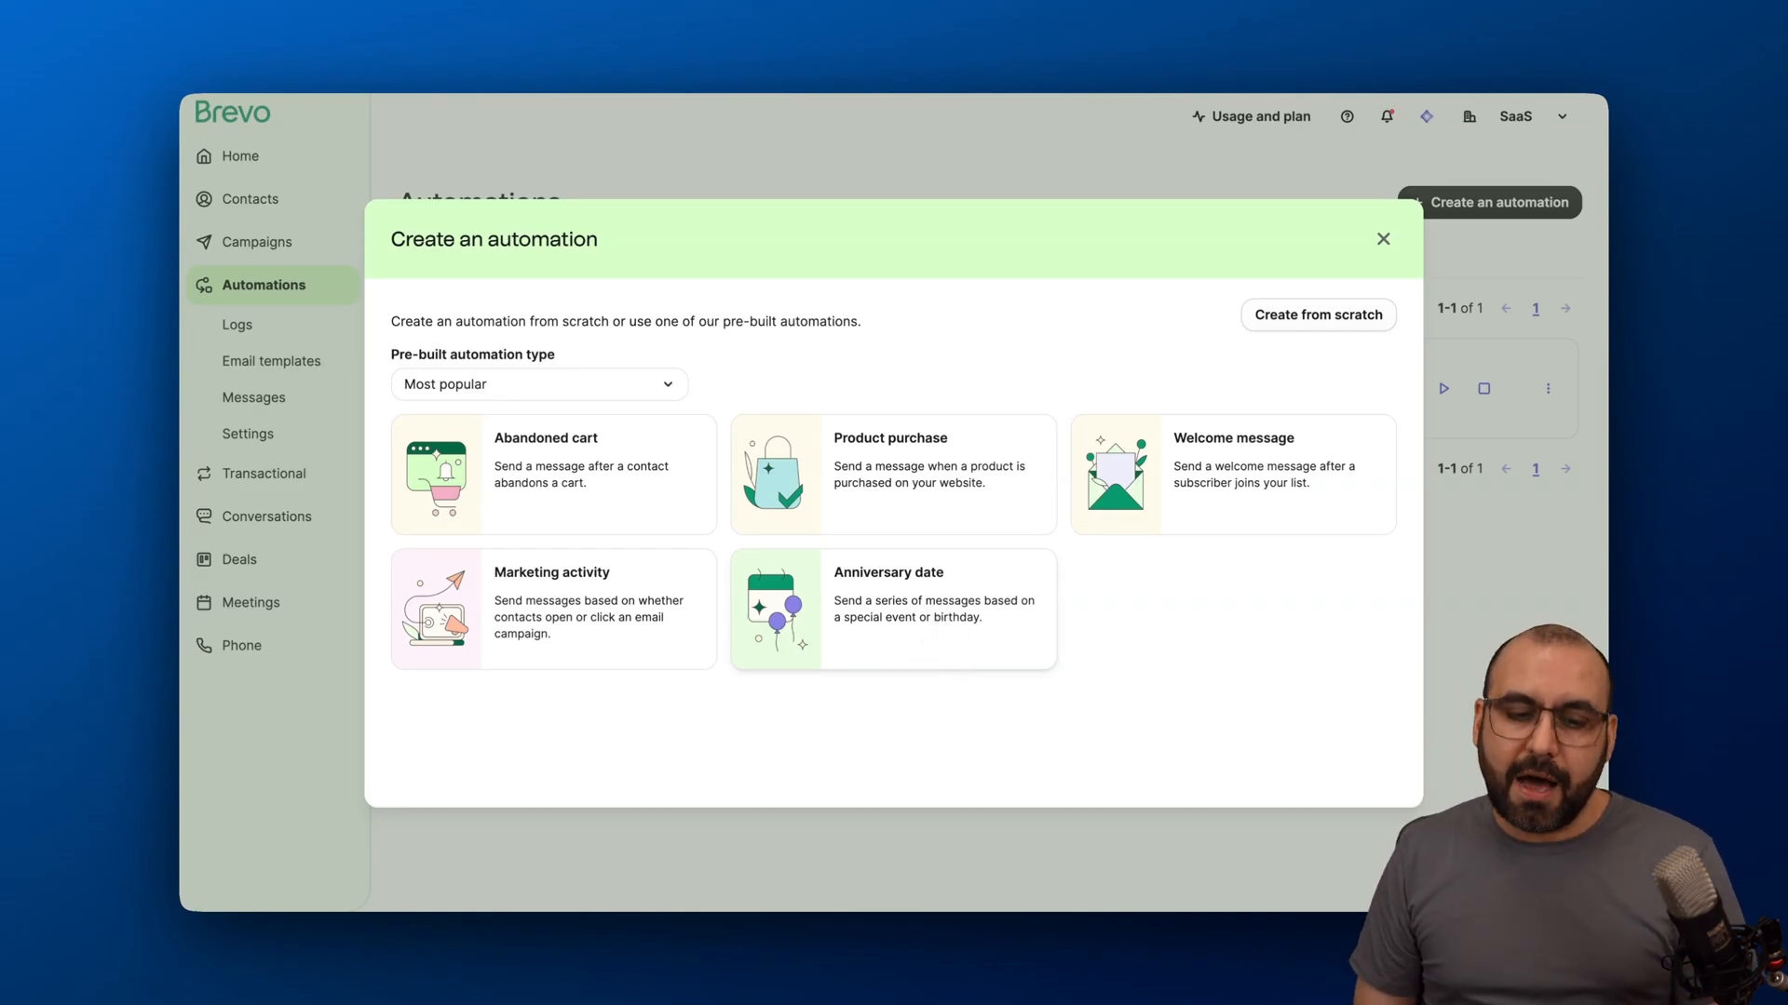
Preview the Anniversary date template and create the automation from it.
{"action": "left_click", "coordinate": [892, 609]}
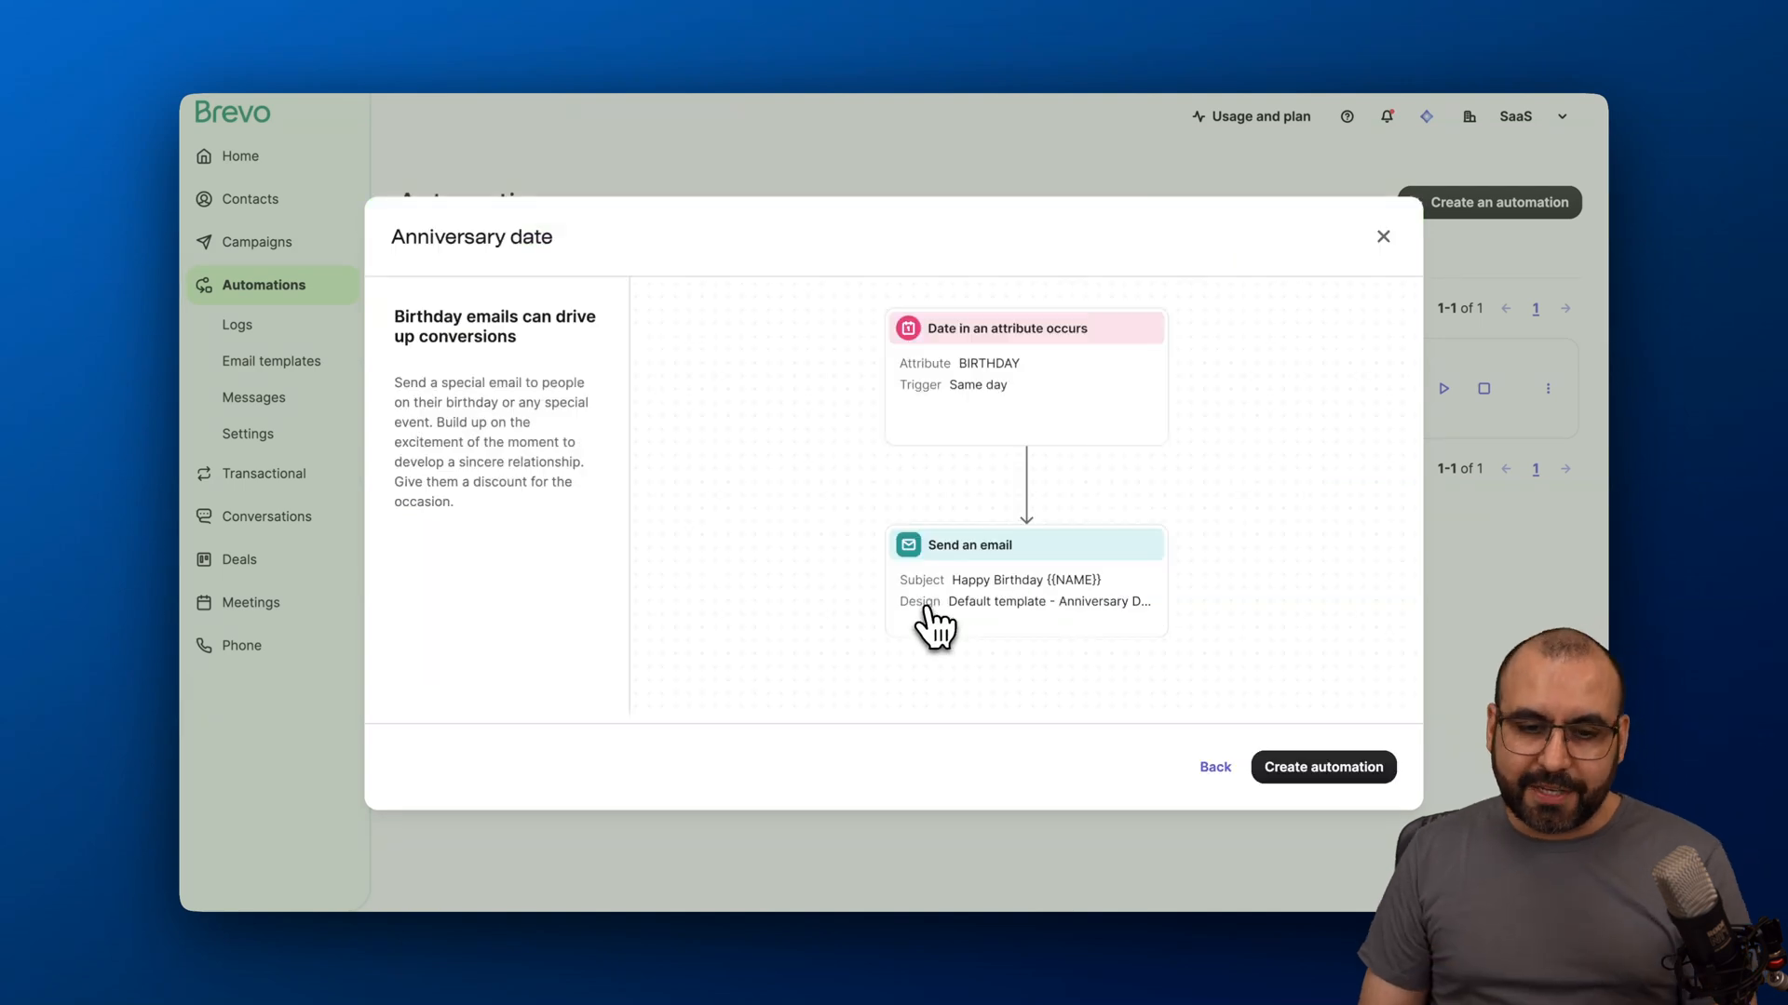
{"action": "mouse_move", "coordinate": [1049, 670]}
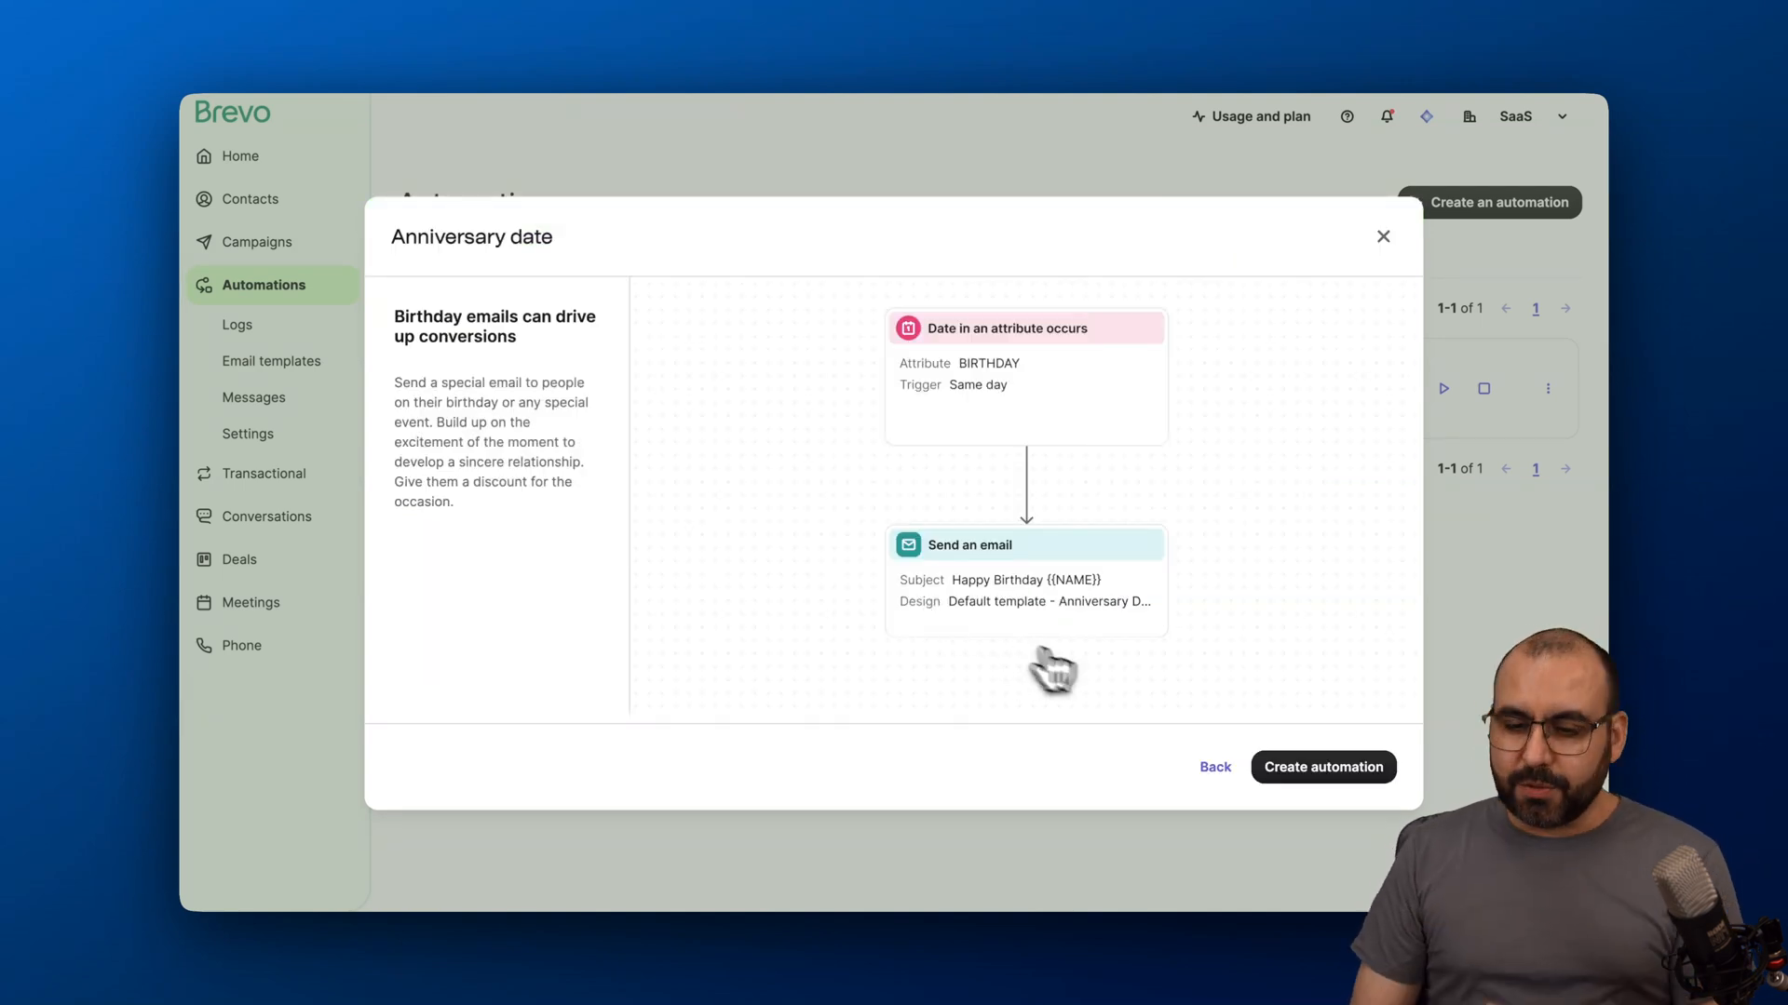
{"action": "left_click", "coordinate": [1322, 765]}
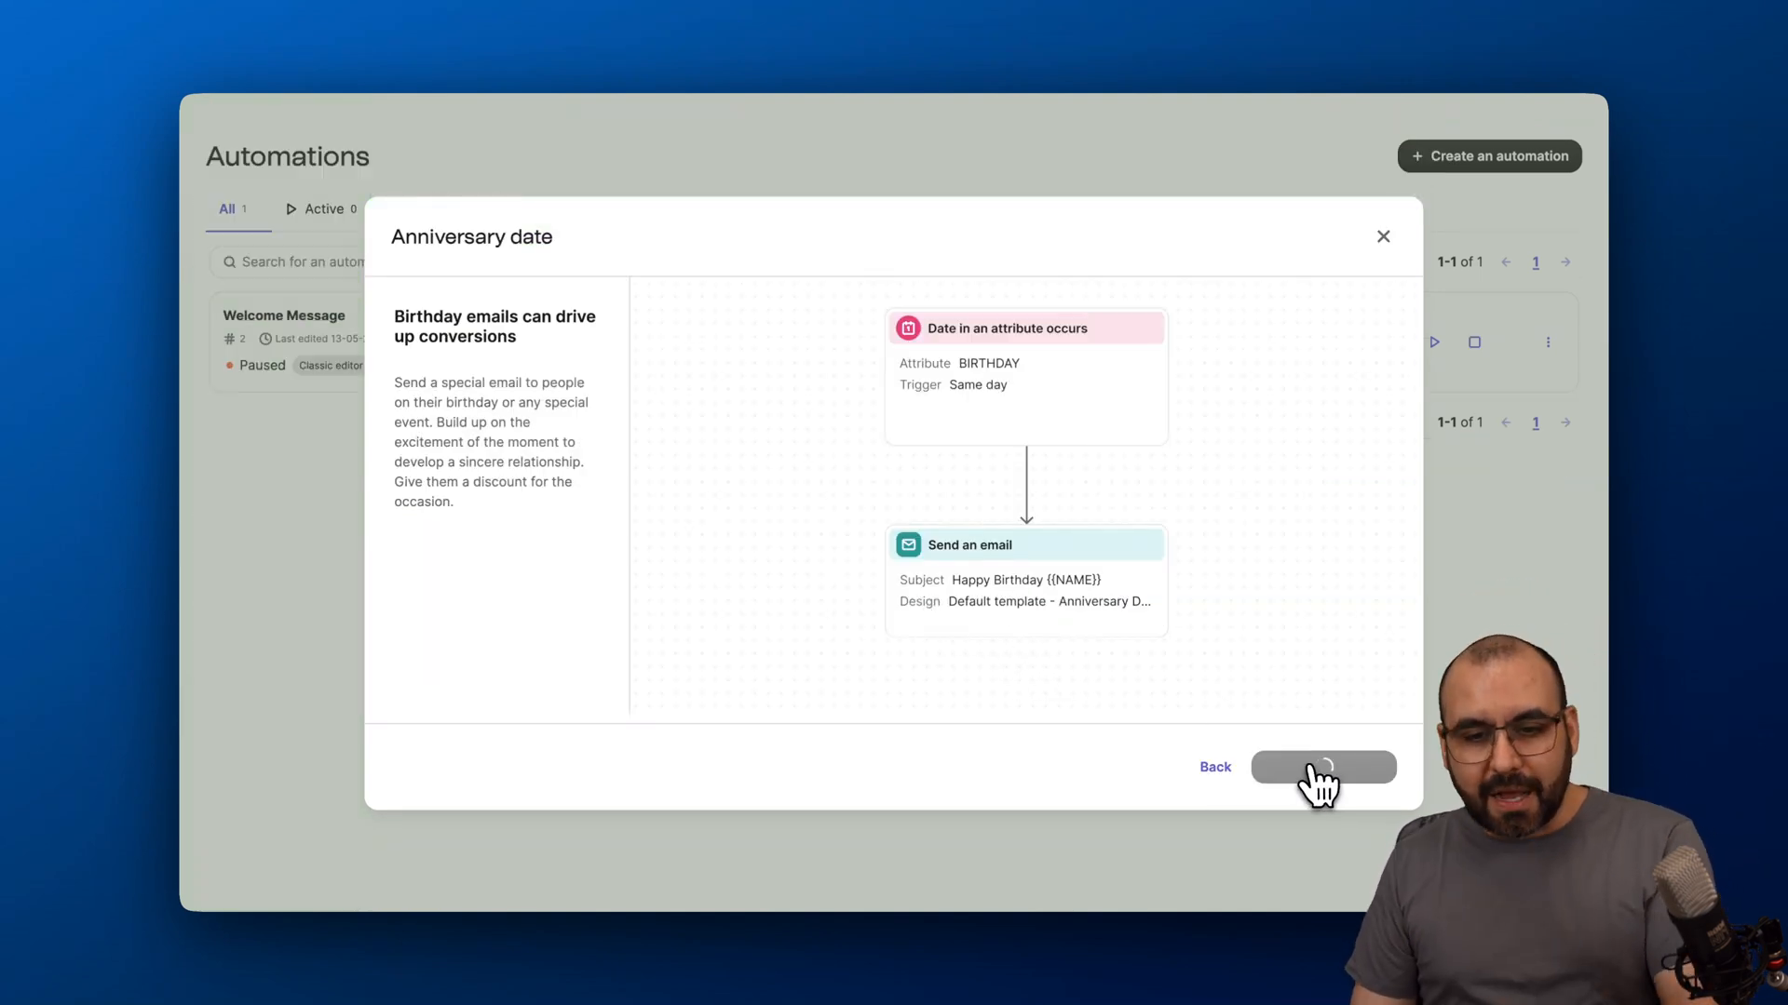
Set the anniversary trigger's date attribute to ANNIVERSARY.
{"action": "left_click", "coordinate": [1323, 765]}
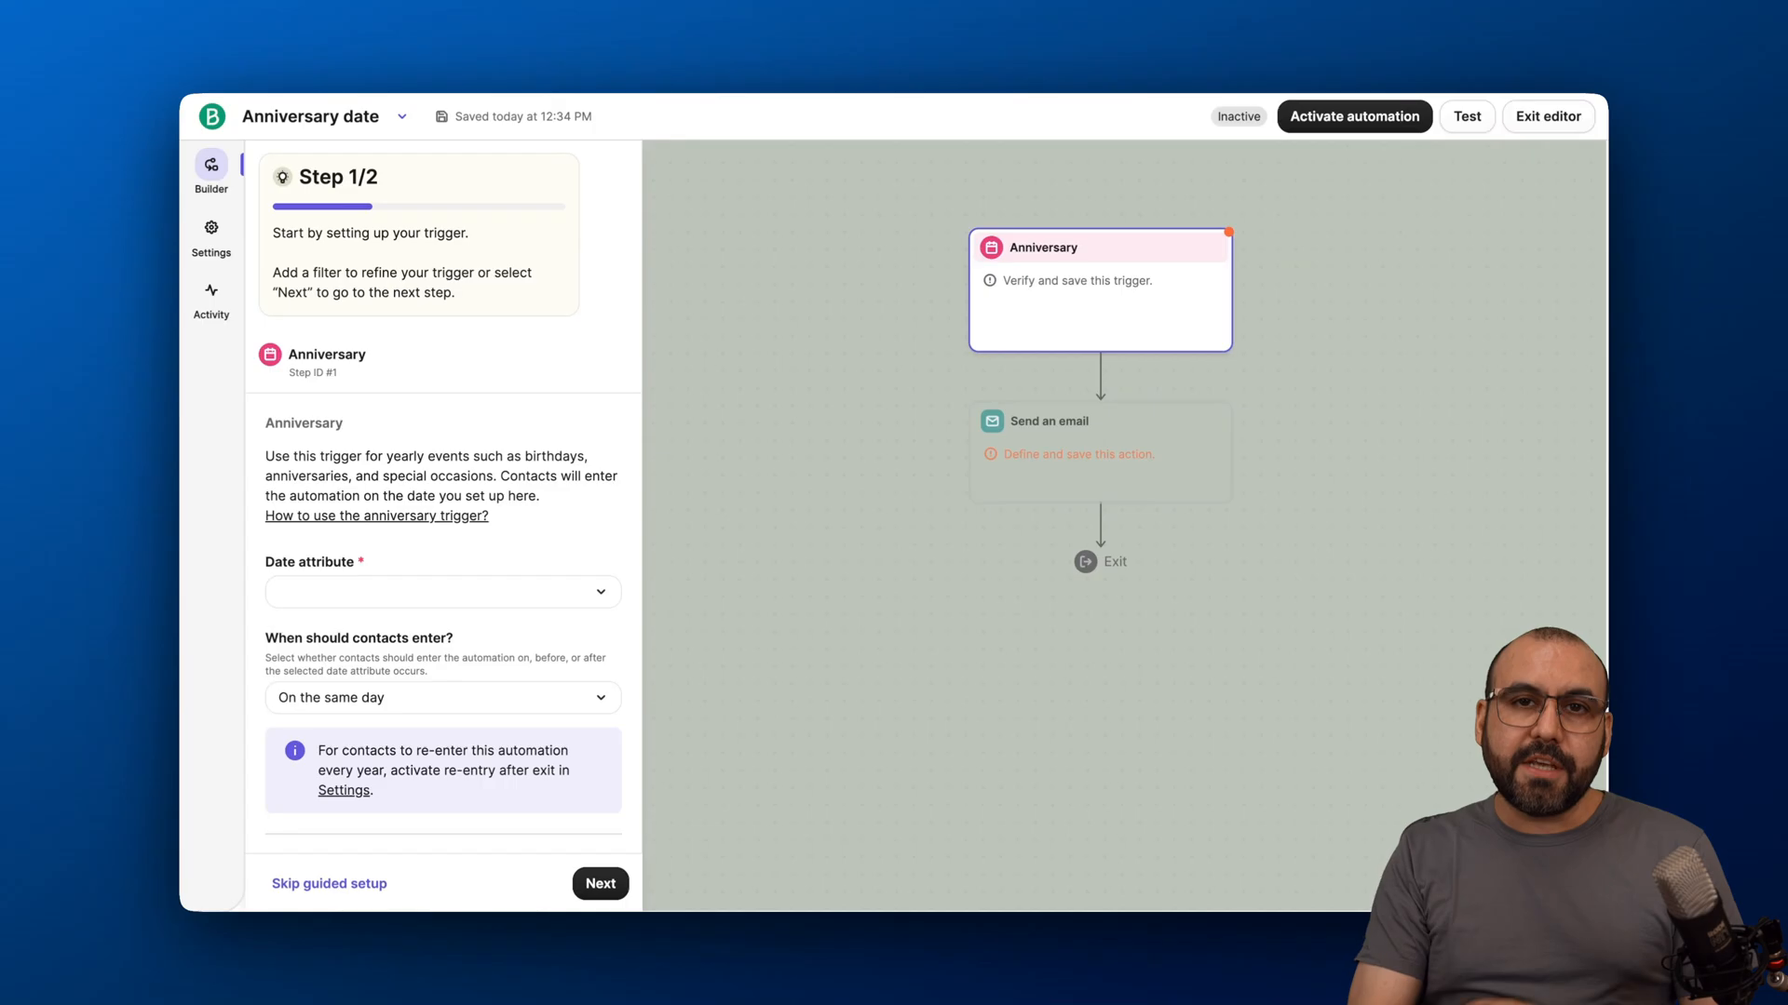
{"action": "mouse_move", "coordinate": [547, 593]}
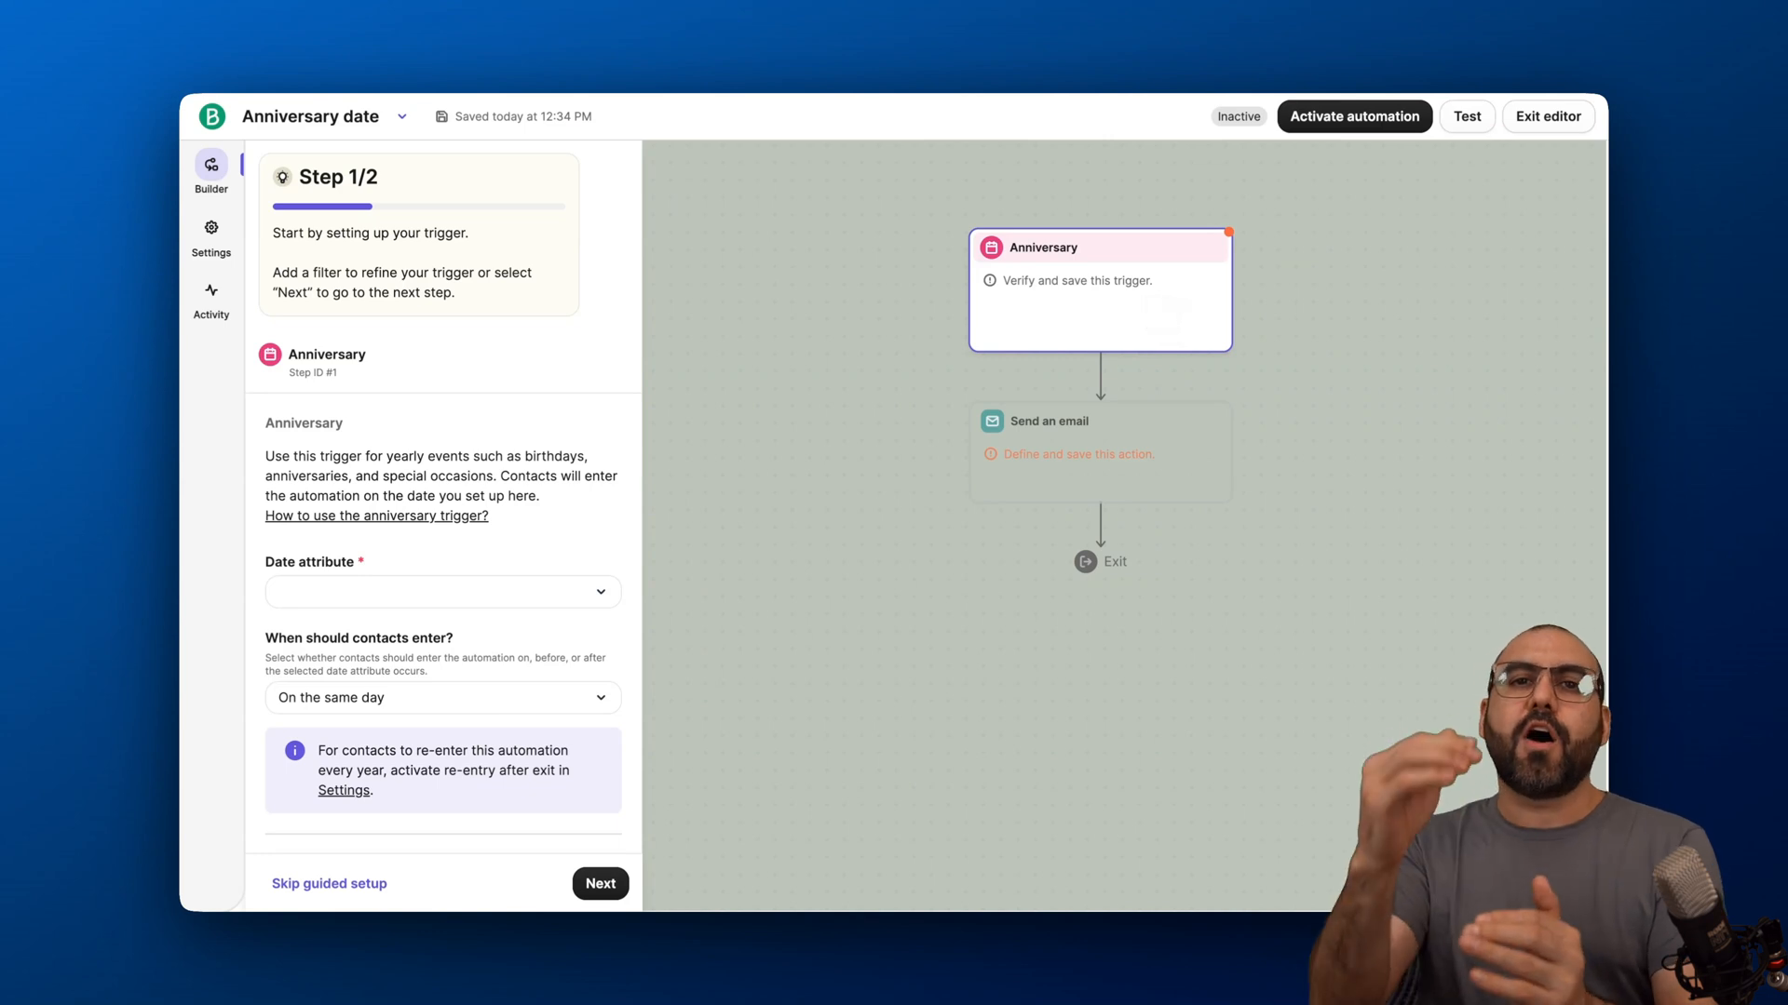
{"action": "mouse_move", "coordinate": [1132, 317]}
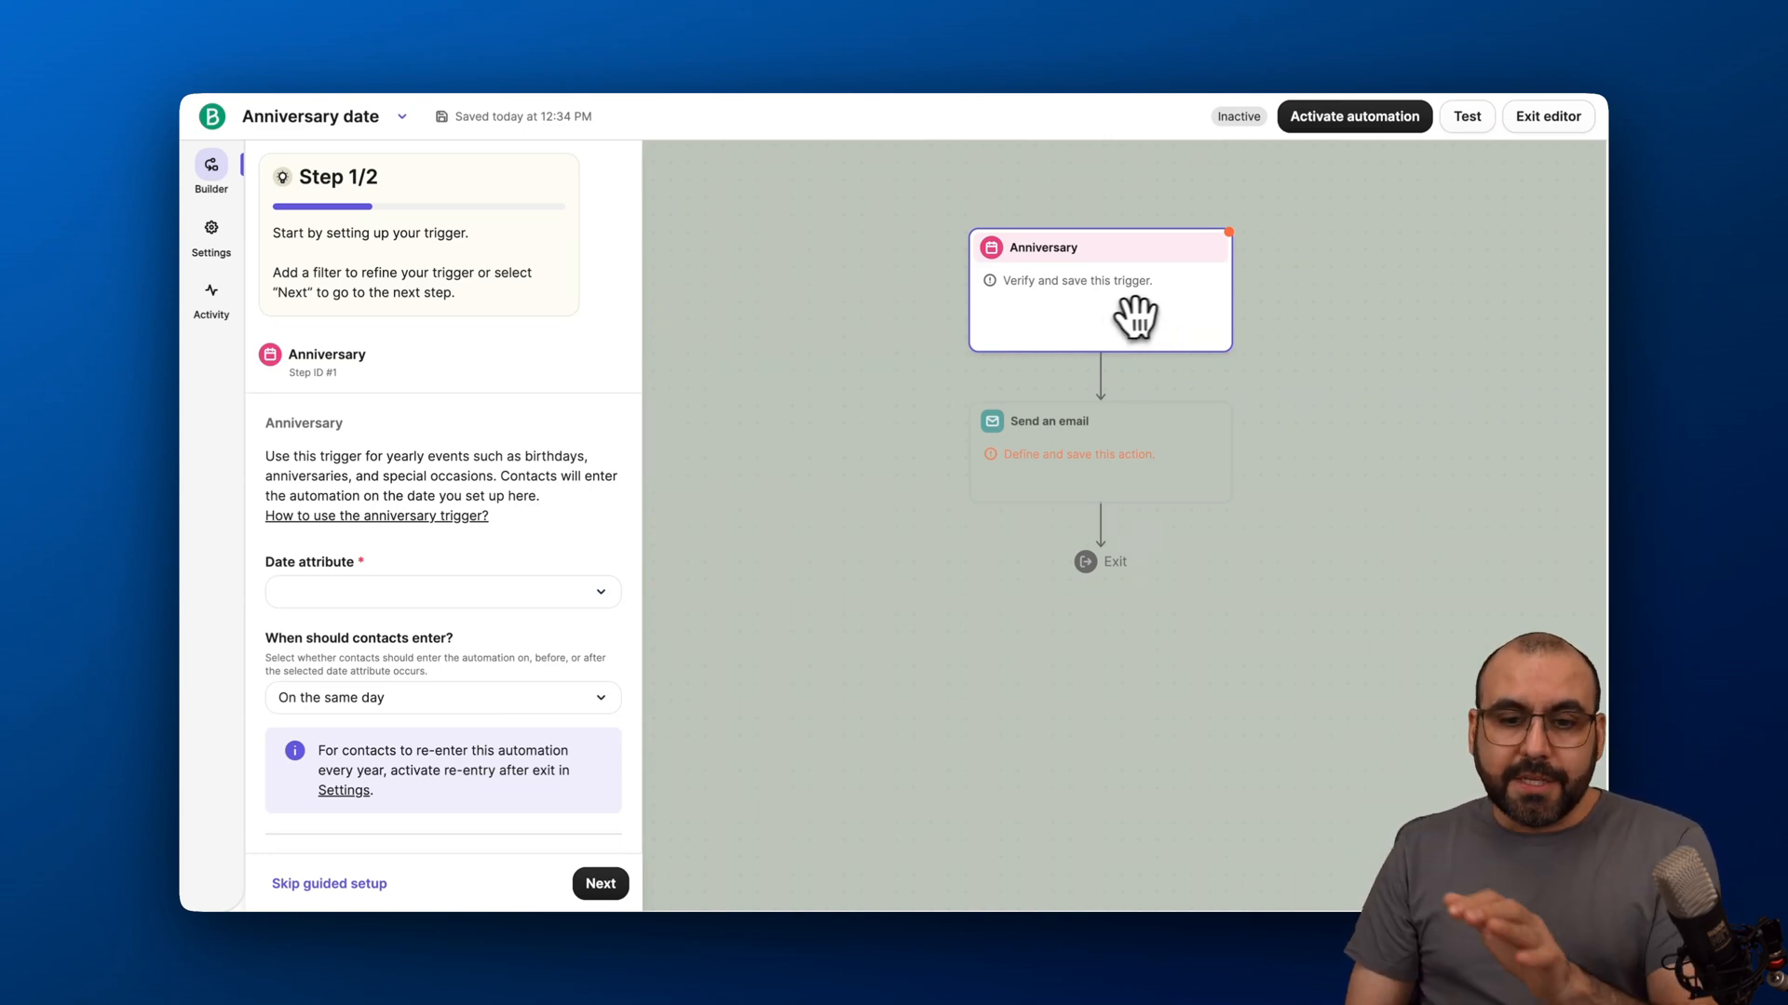
{"action": "scroll", "scroll_direction": "down", "scroll_amount": 3}
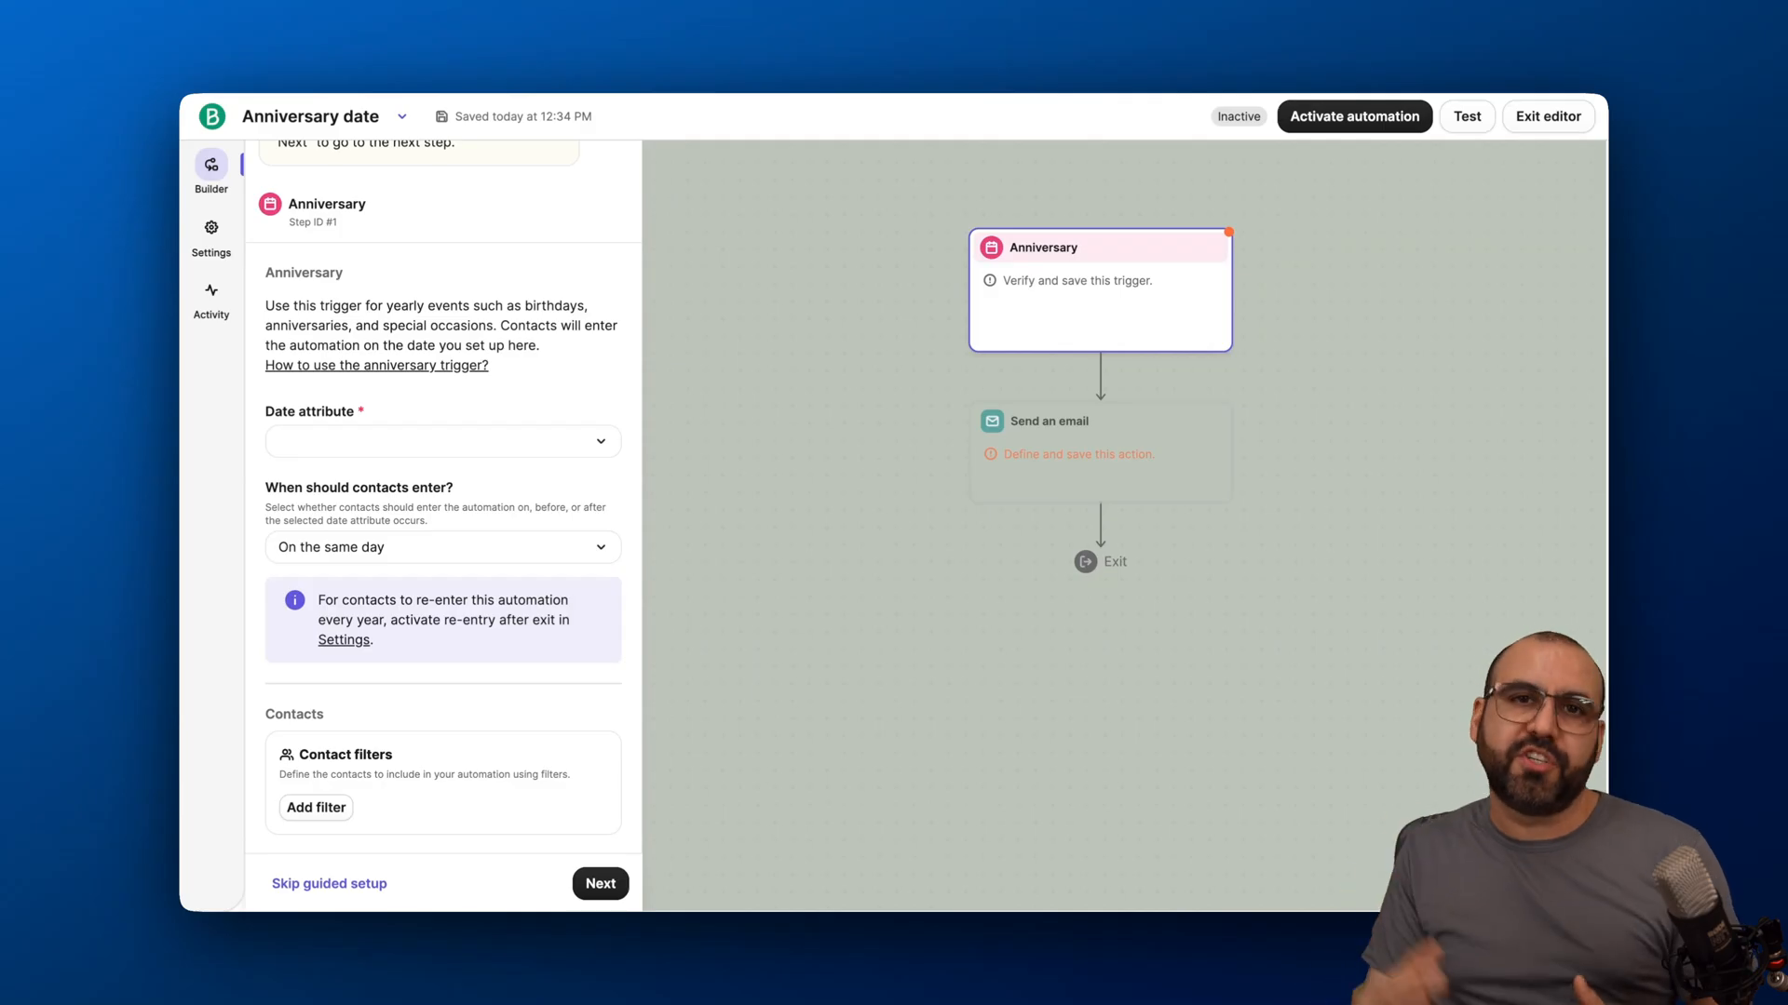
{"action": "left_click", "coordinate": [441, 441]}
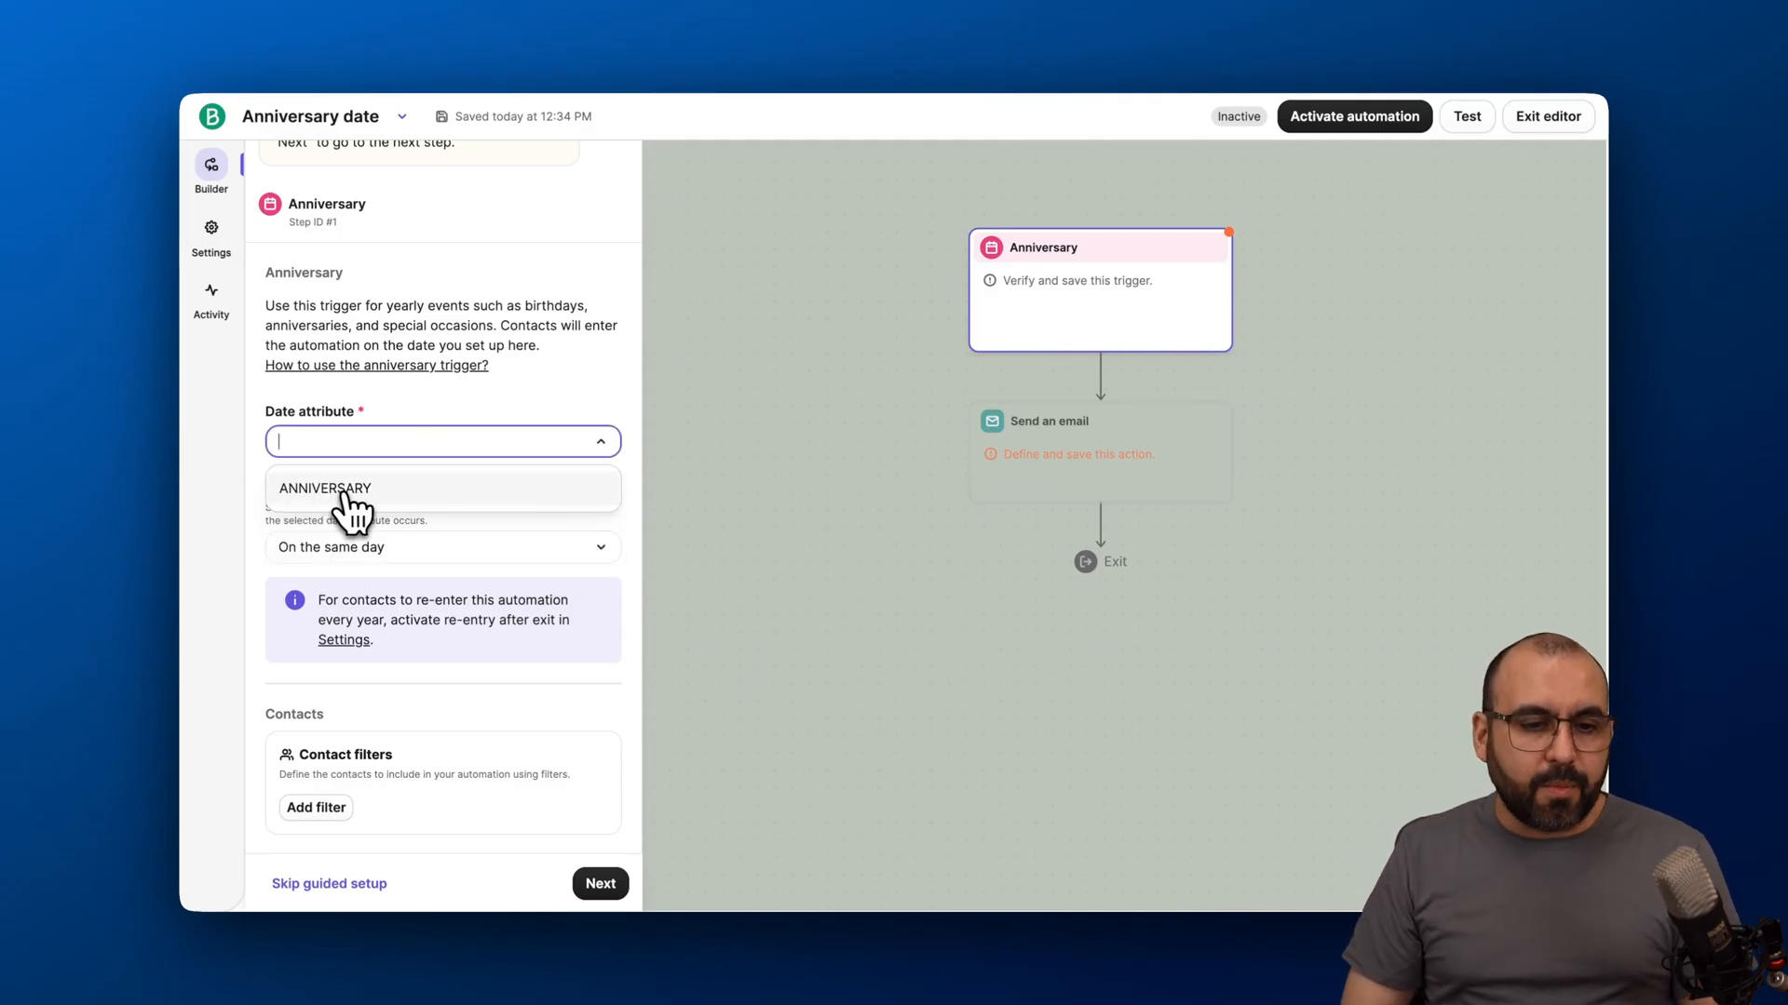
{"action": "left_click", "coordinate": [326, 488]}
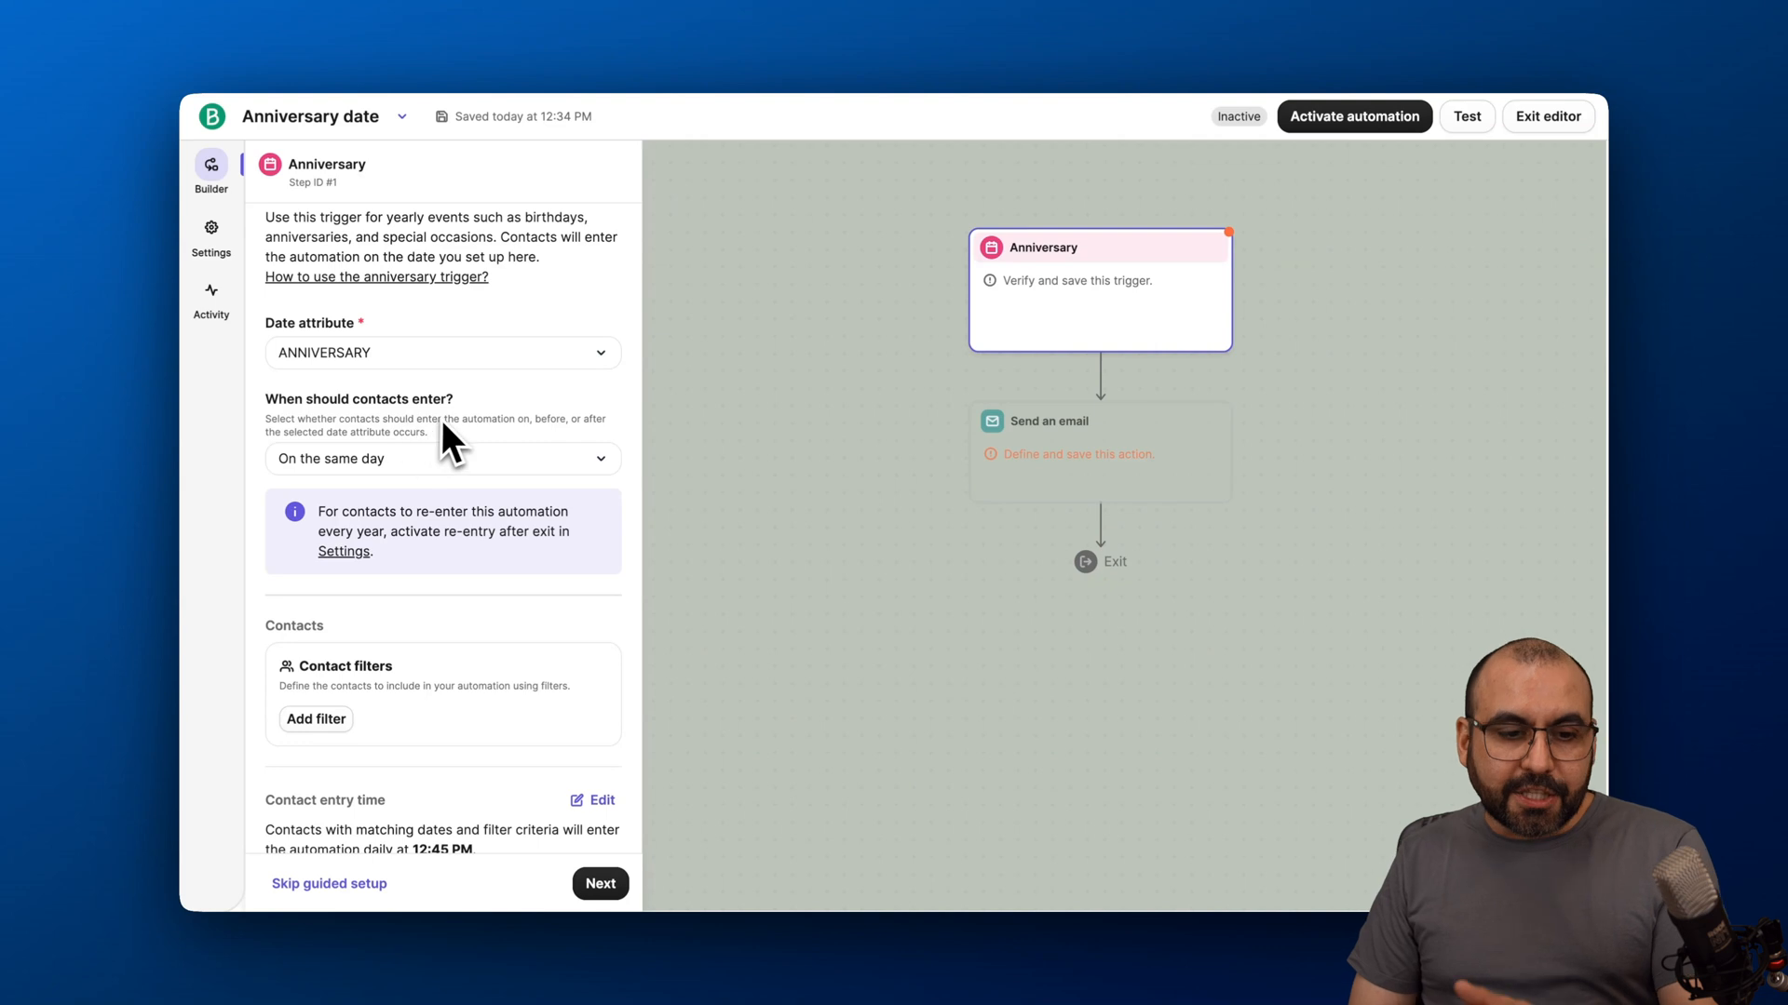
Have contacts enter before the date attribute occurs, 3 days beforehand.
{"action": "left_click", "coordinate": [443, 458]}
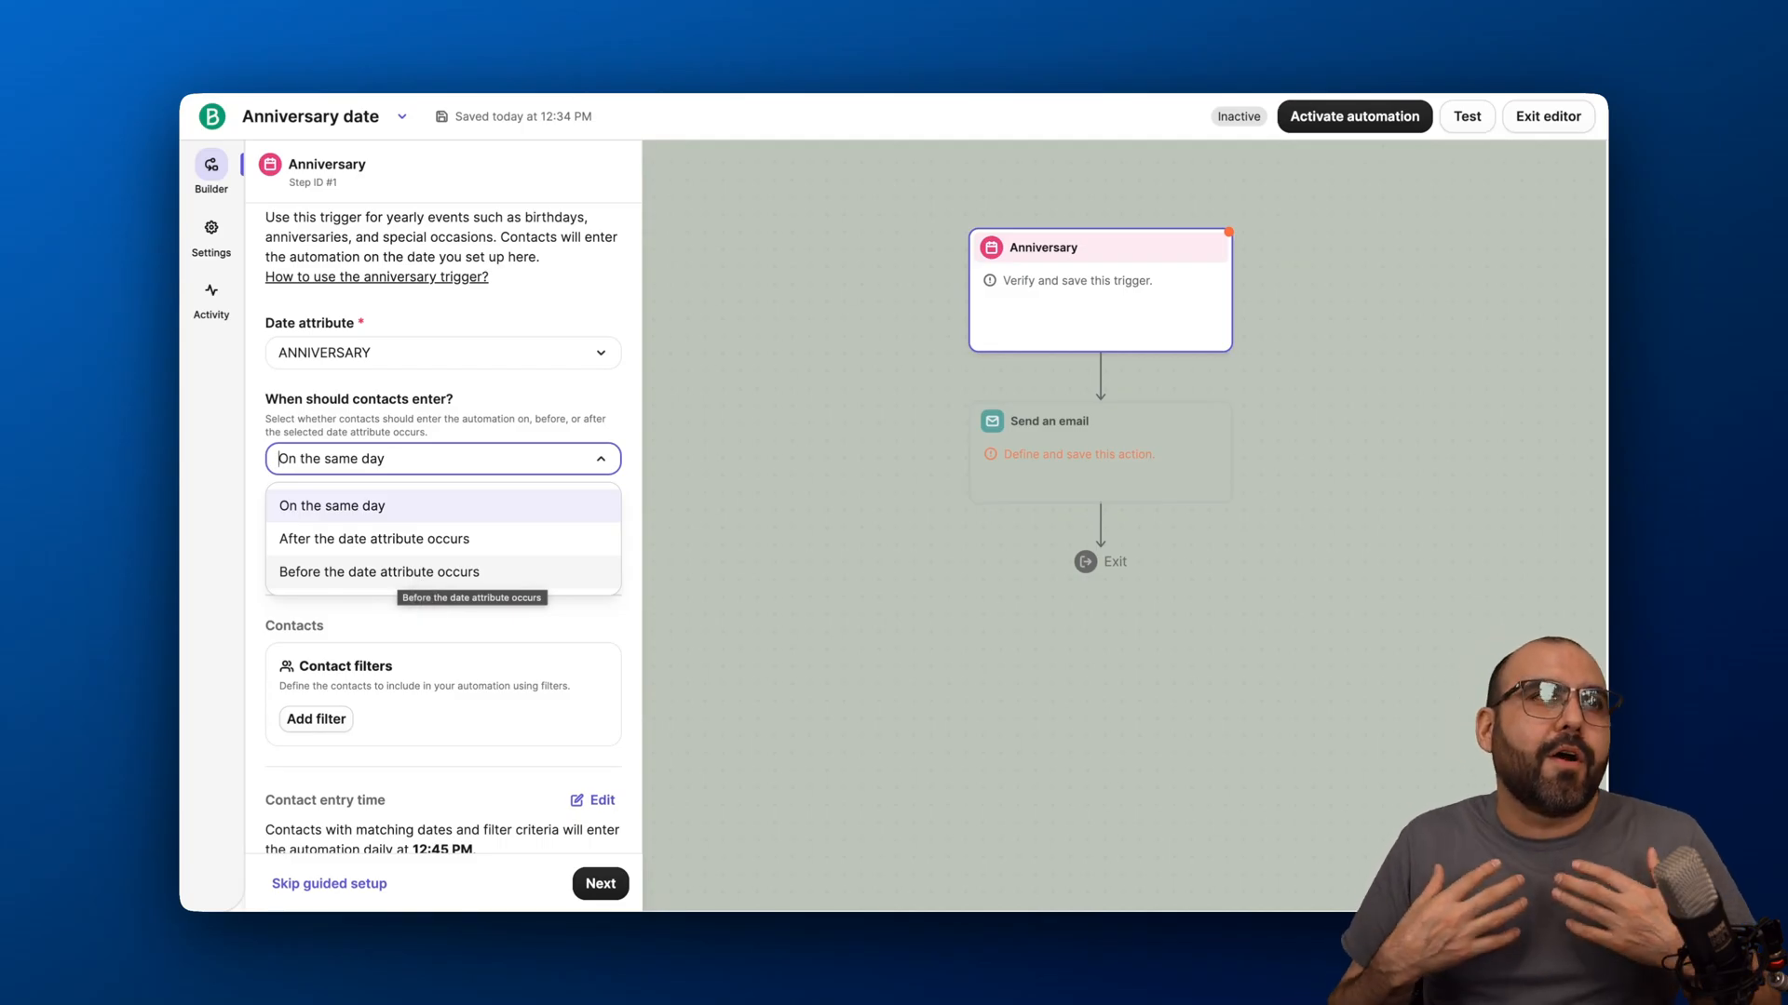
{"action": "mouse_move", "coordinate": [419, 581]}
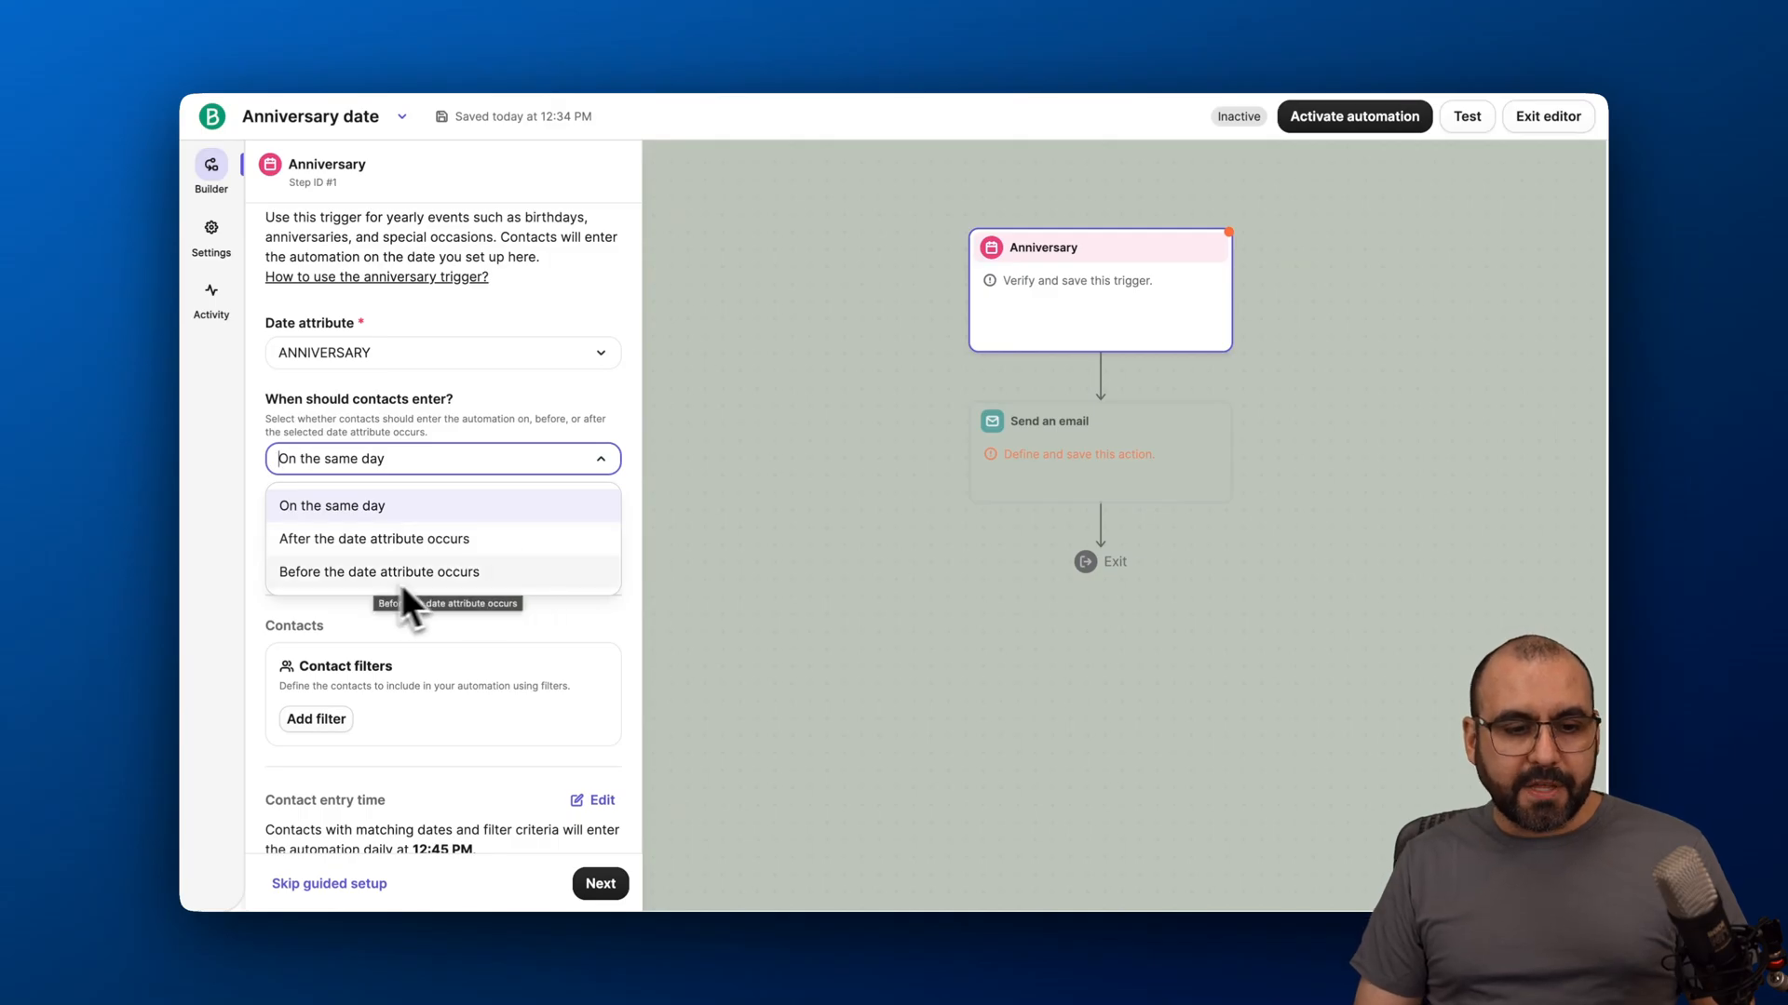
{"action": "left_click", "coordinate": [378, 571]}
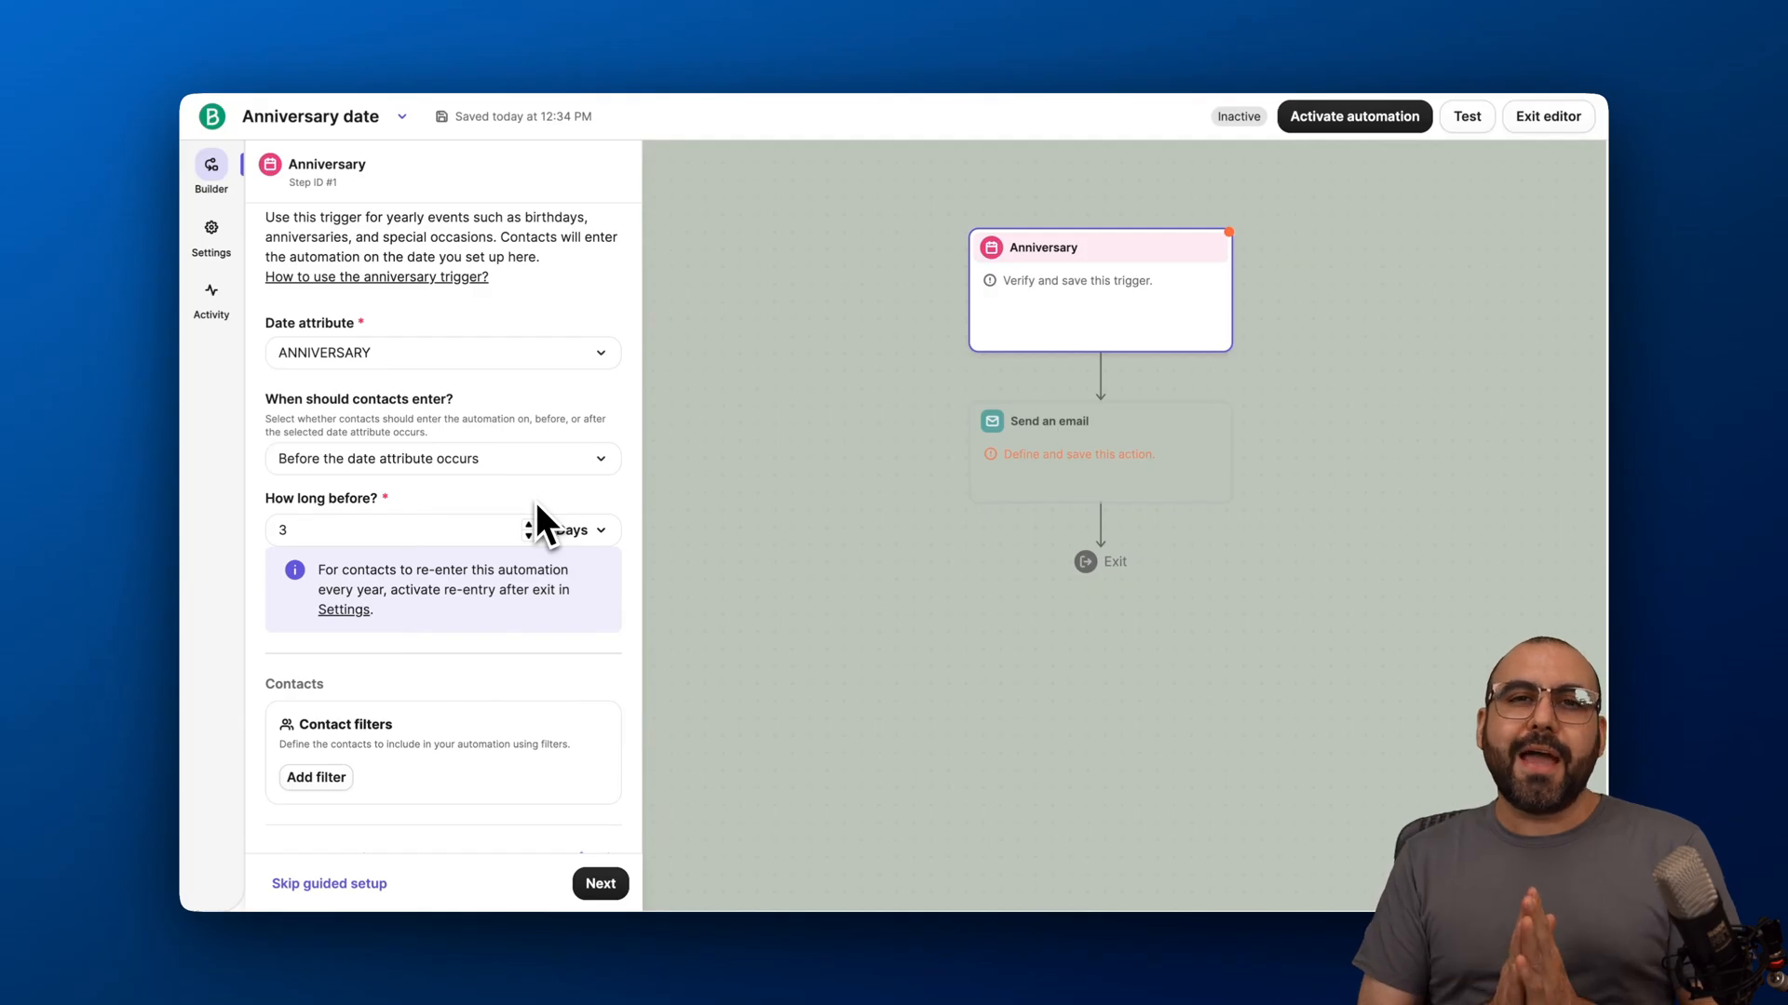
{"action": "mouse_move", "coordinate": [545, 527]}
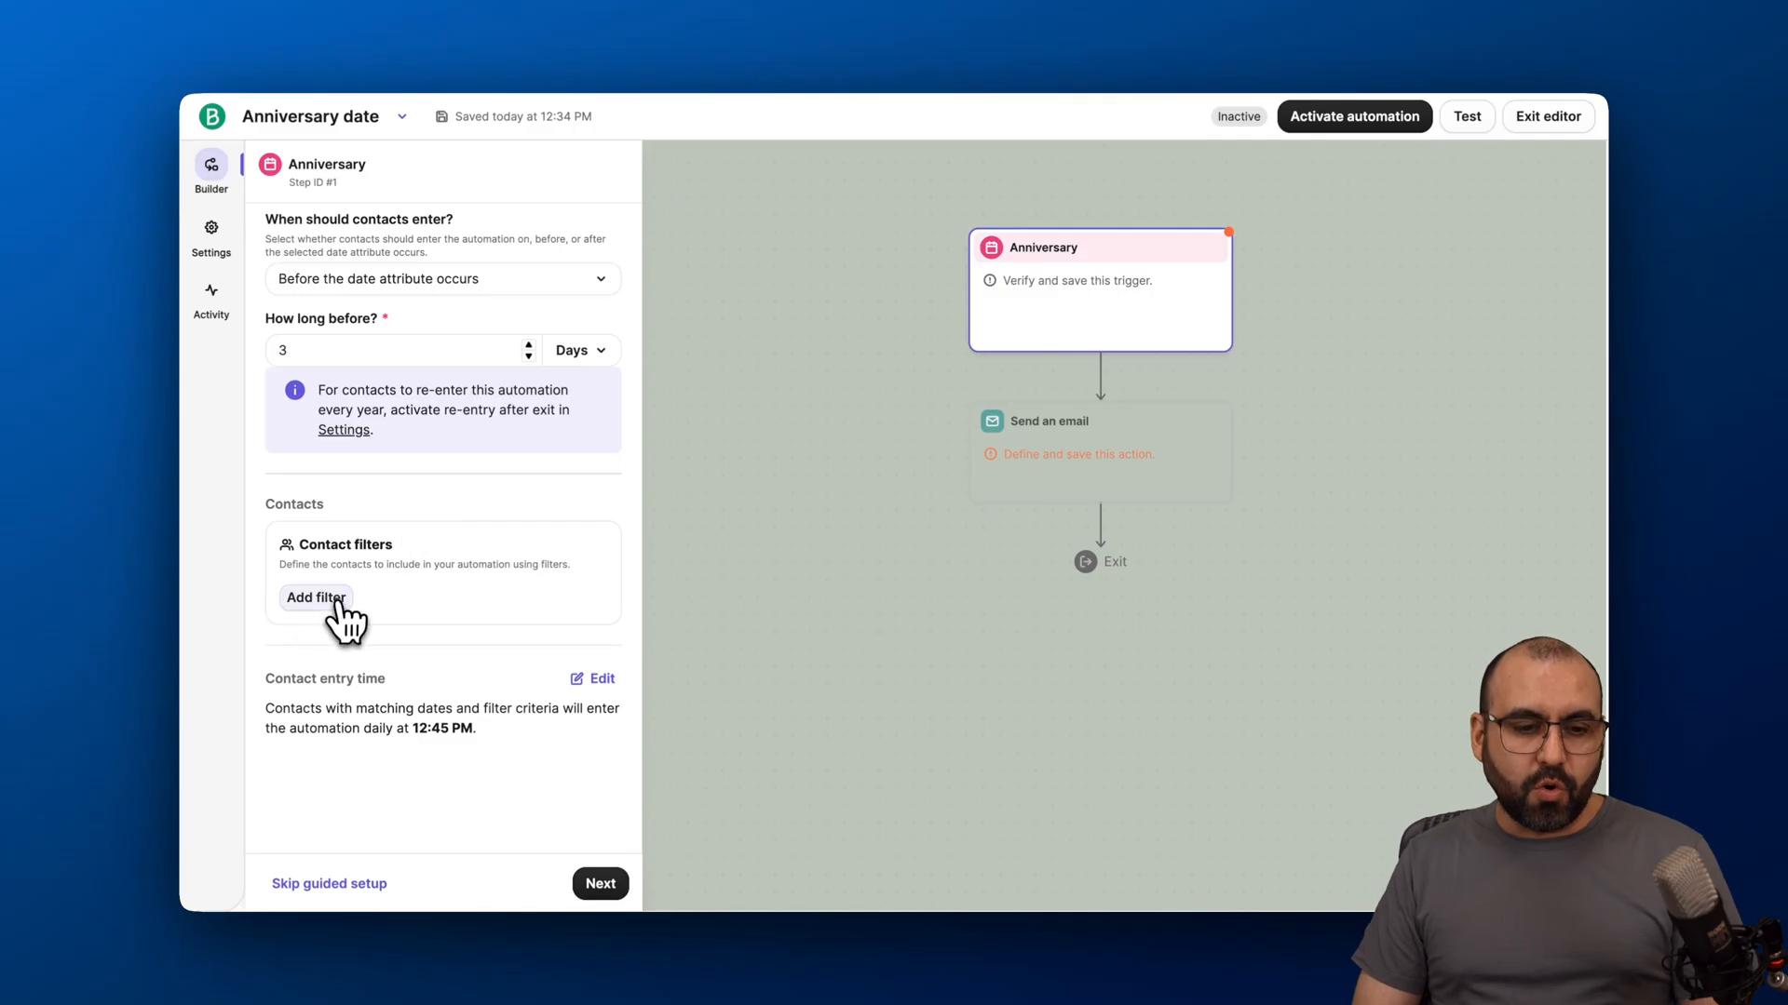
Add a contact filter limiting entry to the Conversations contacts list.
{"action": "left_click", "coordinate": [316, 597]}
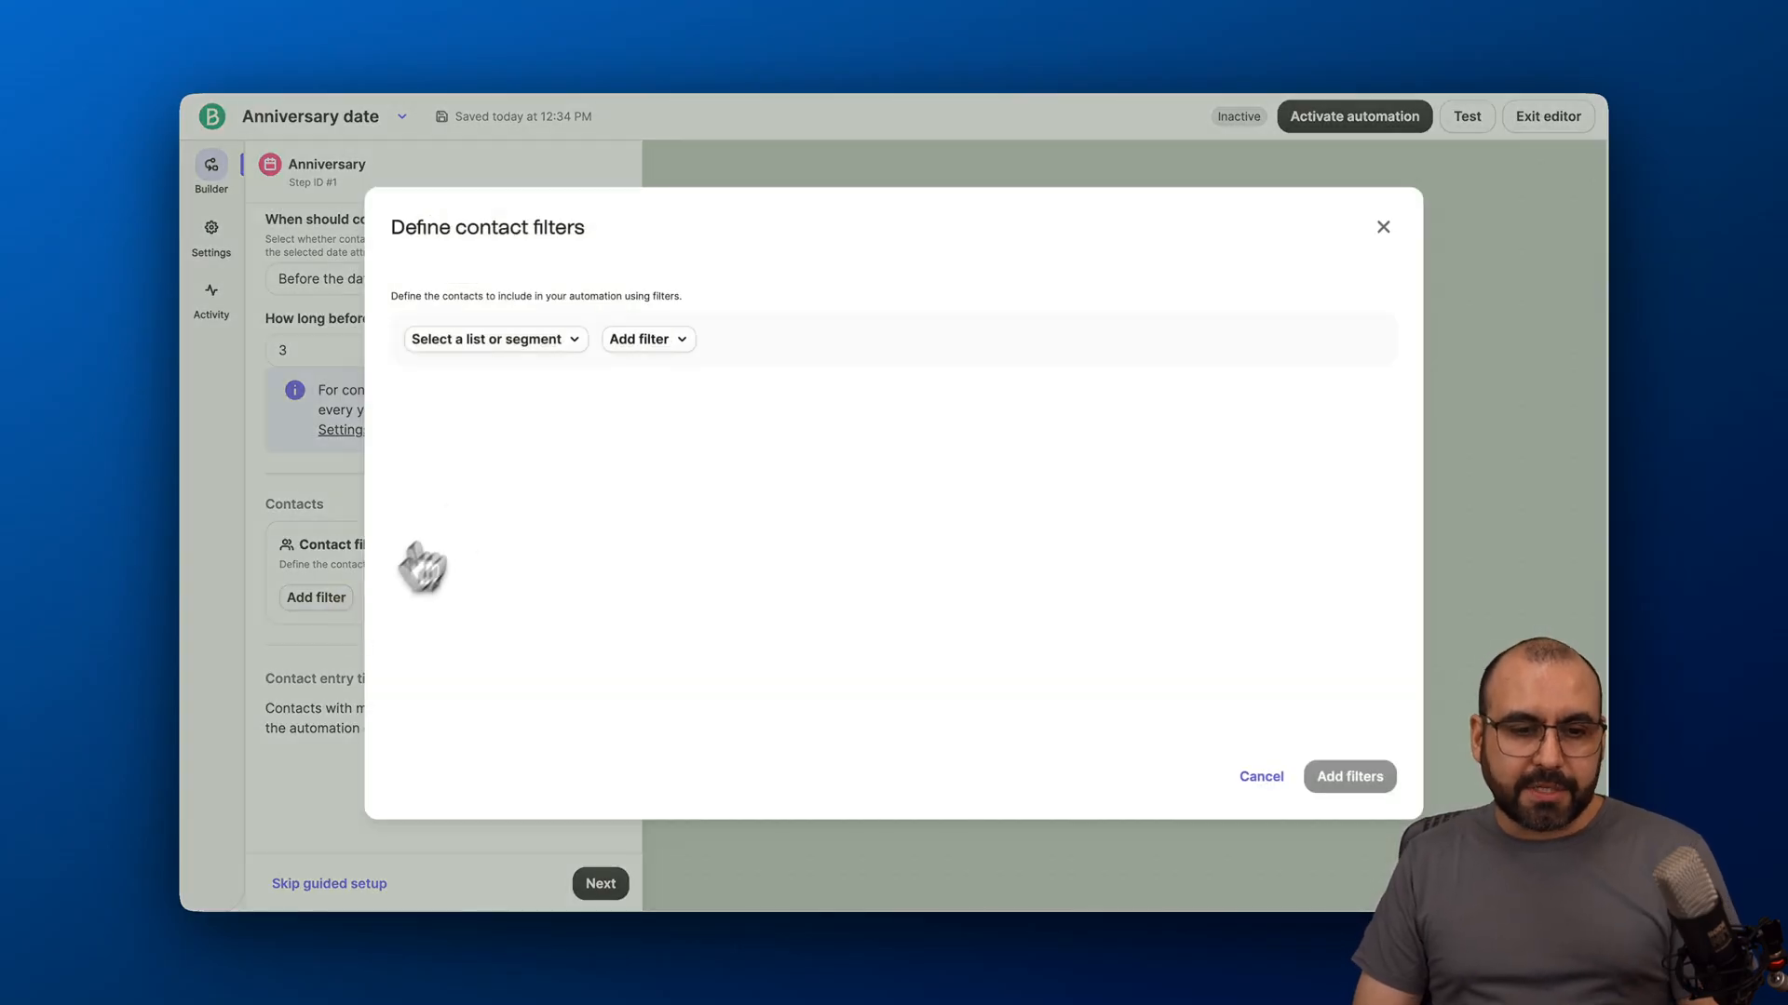
{"action": "mouse_move", "coordinate": [510, 354]}
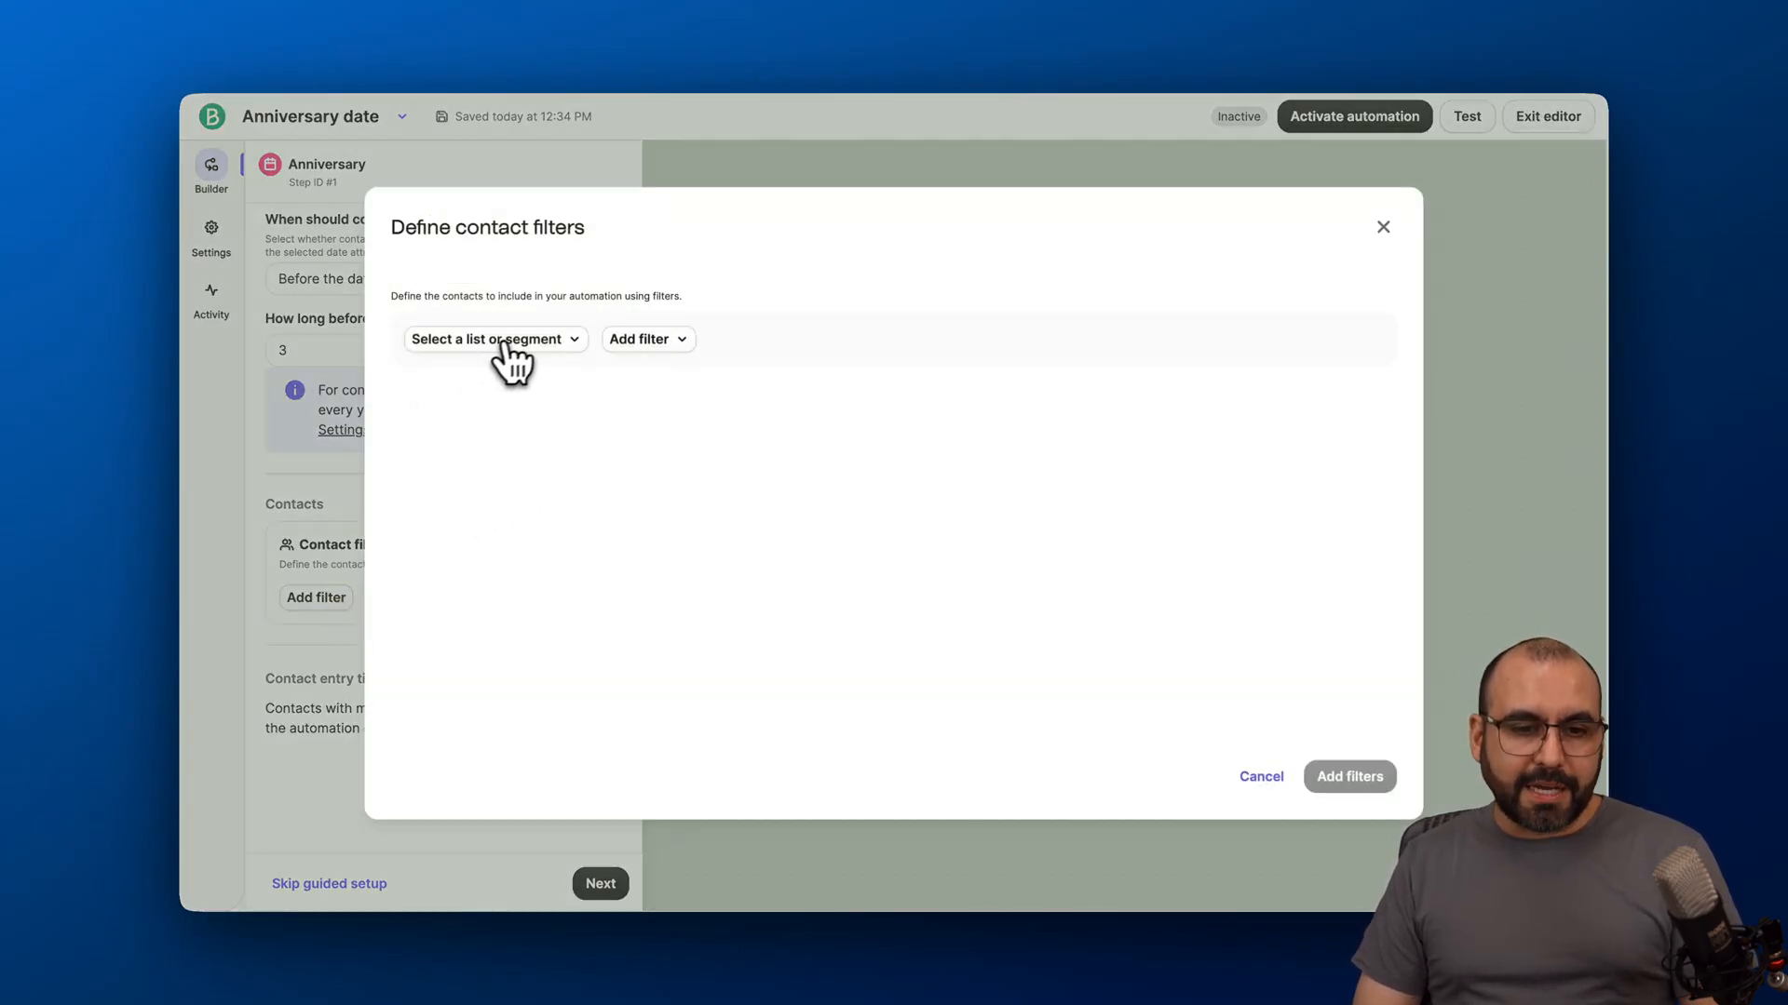
{"action": "left_click", "coordinate": [491, 339]}
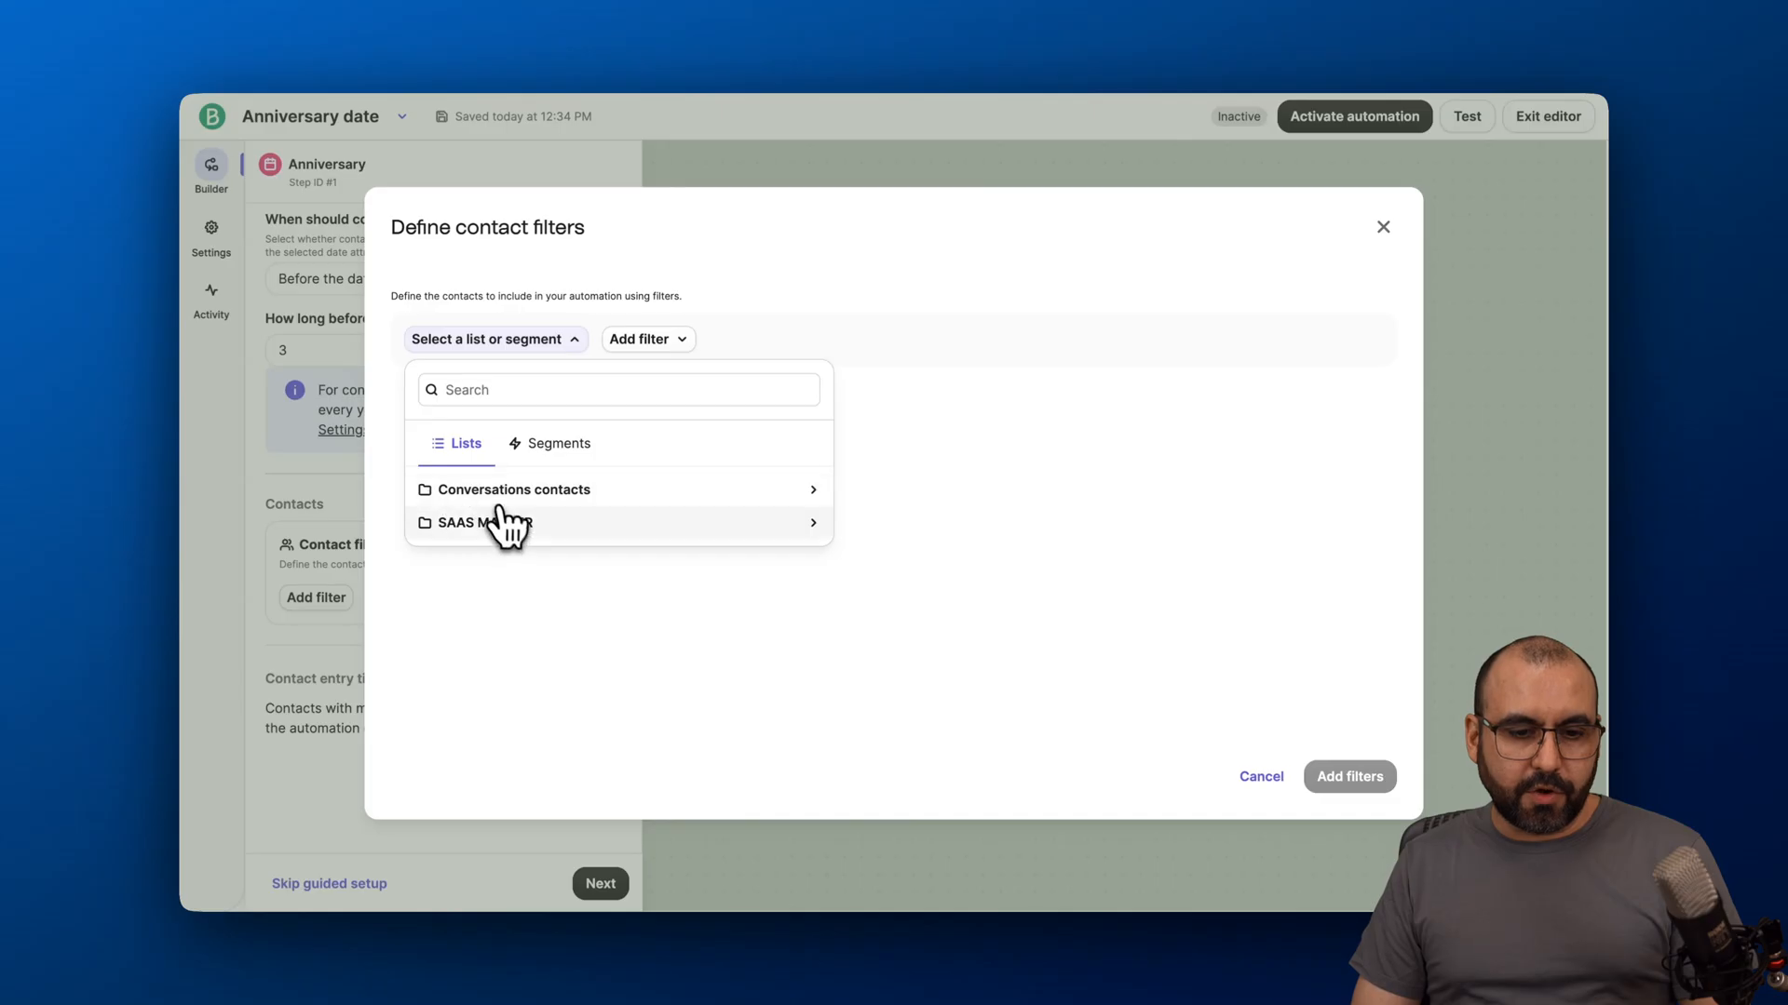
{"action": "left_click", "coordinate": [514, 489]}
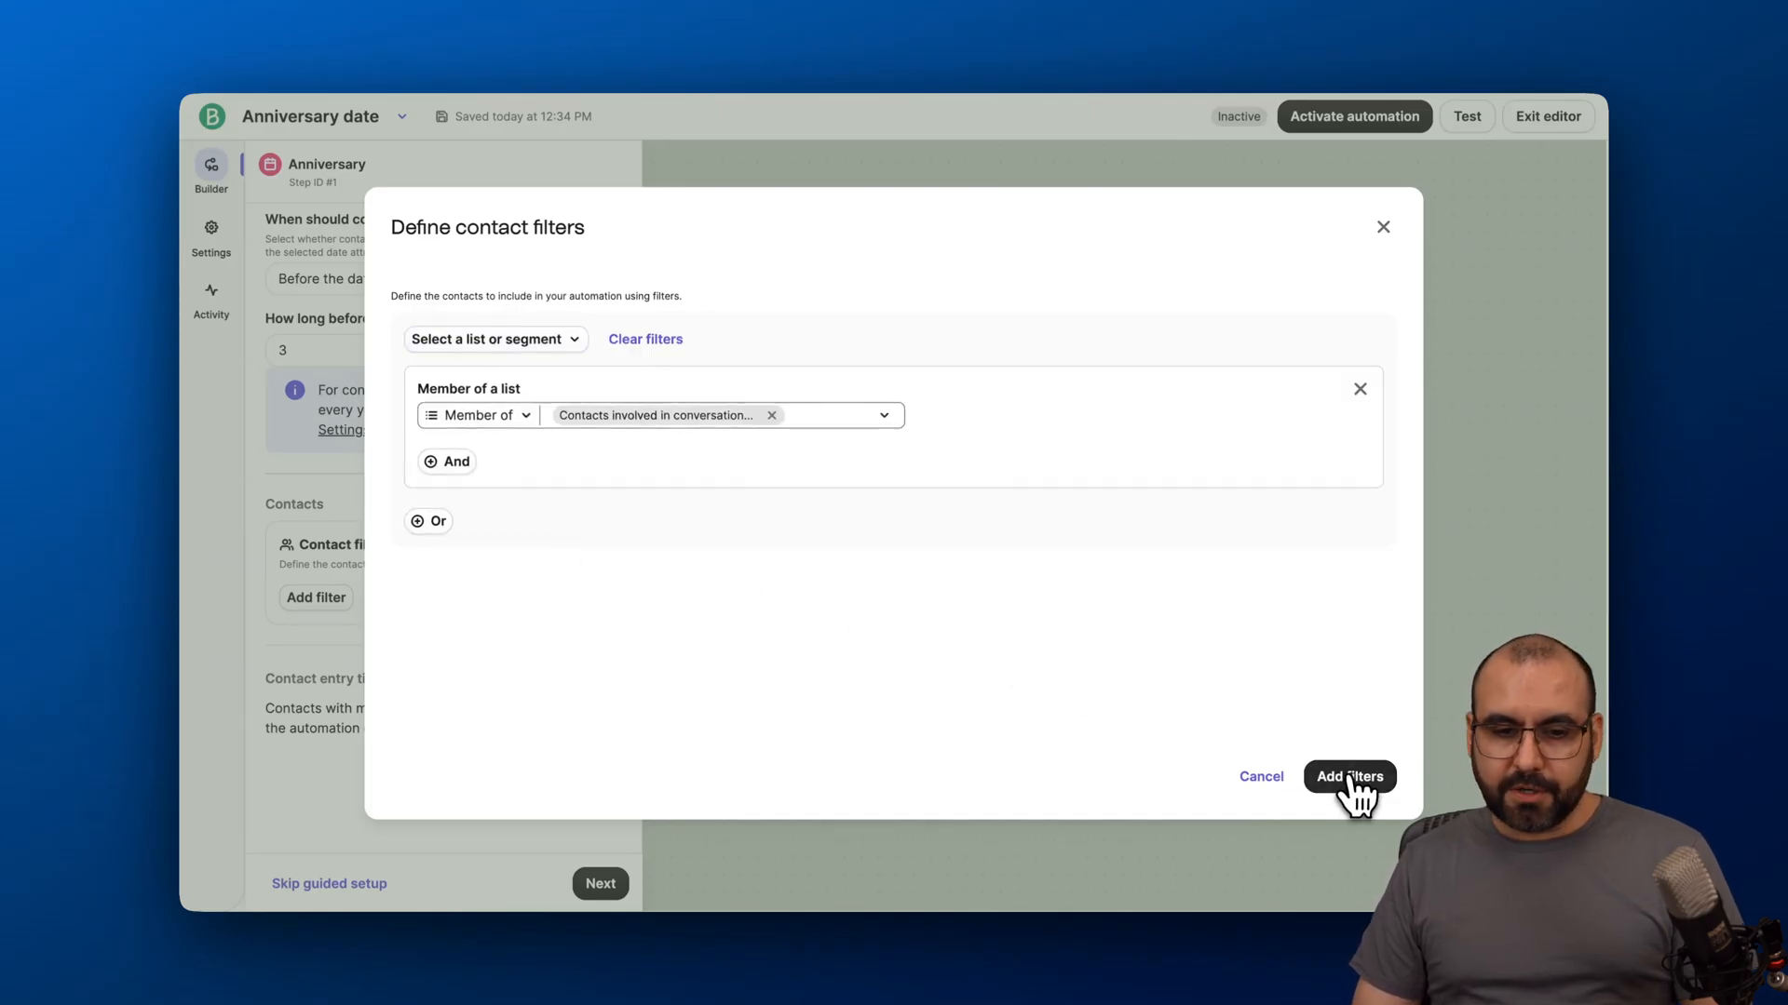
{"action": "left_click", "coordinate": [1348, 777]}
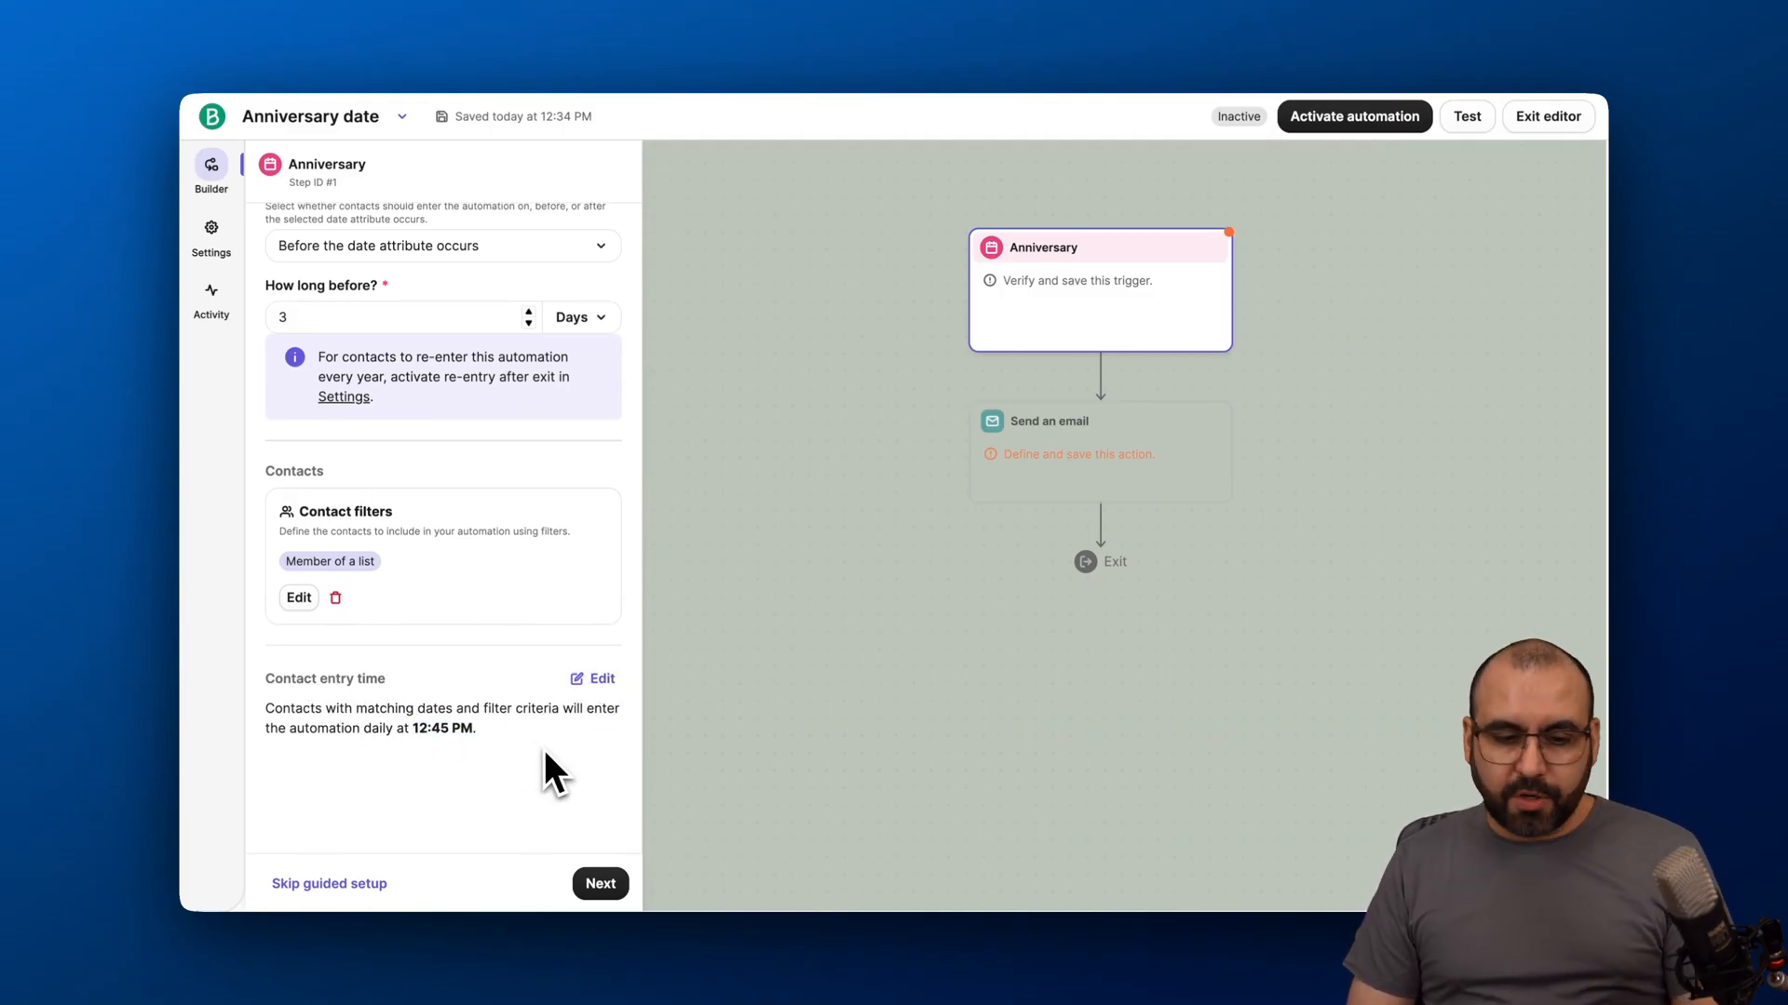
Save the trigger and look through the Send an email step's content settings.
{"action": "left_click", "coordinate": [599, 883]}
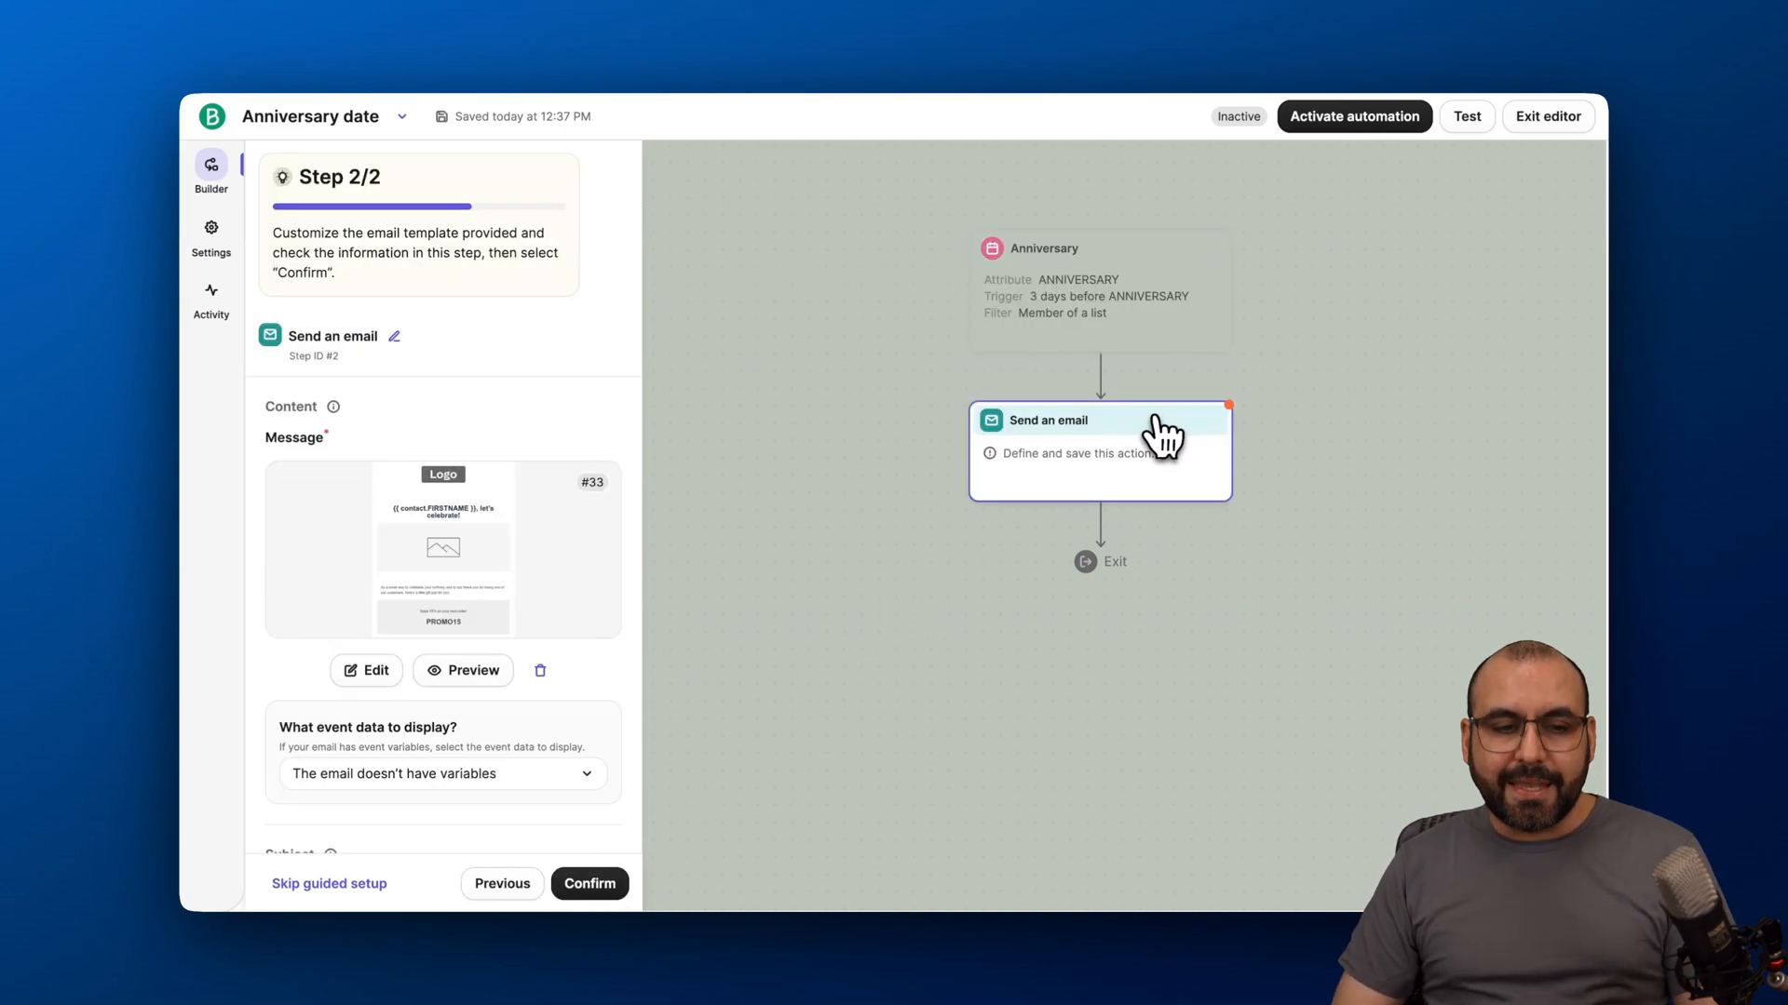
{"action": "mouse_move", "coordinate": [460, 439]}
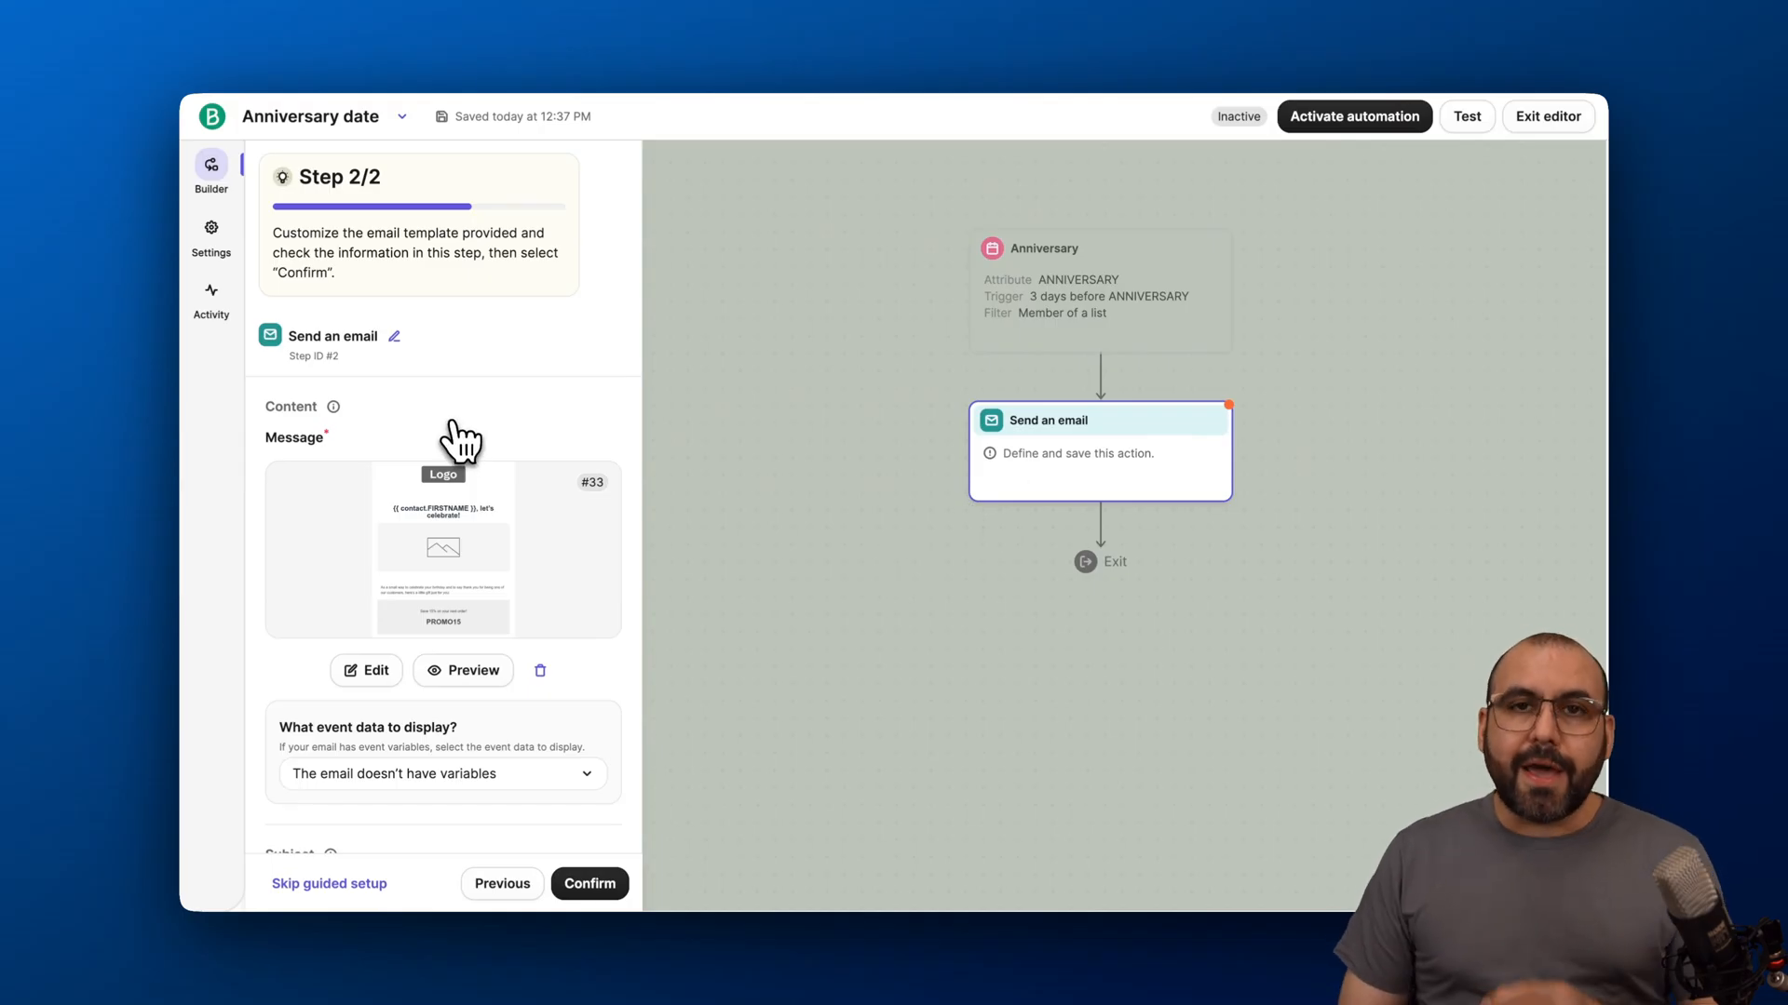
{"action": "scroll", "scroll_direction": "down", "scroll_amount": 3}
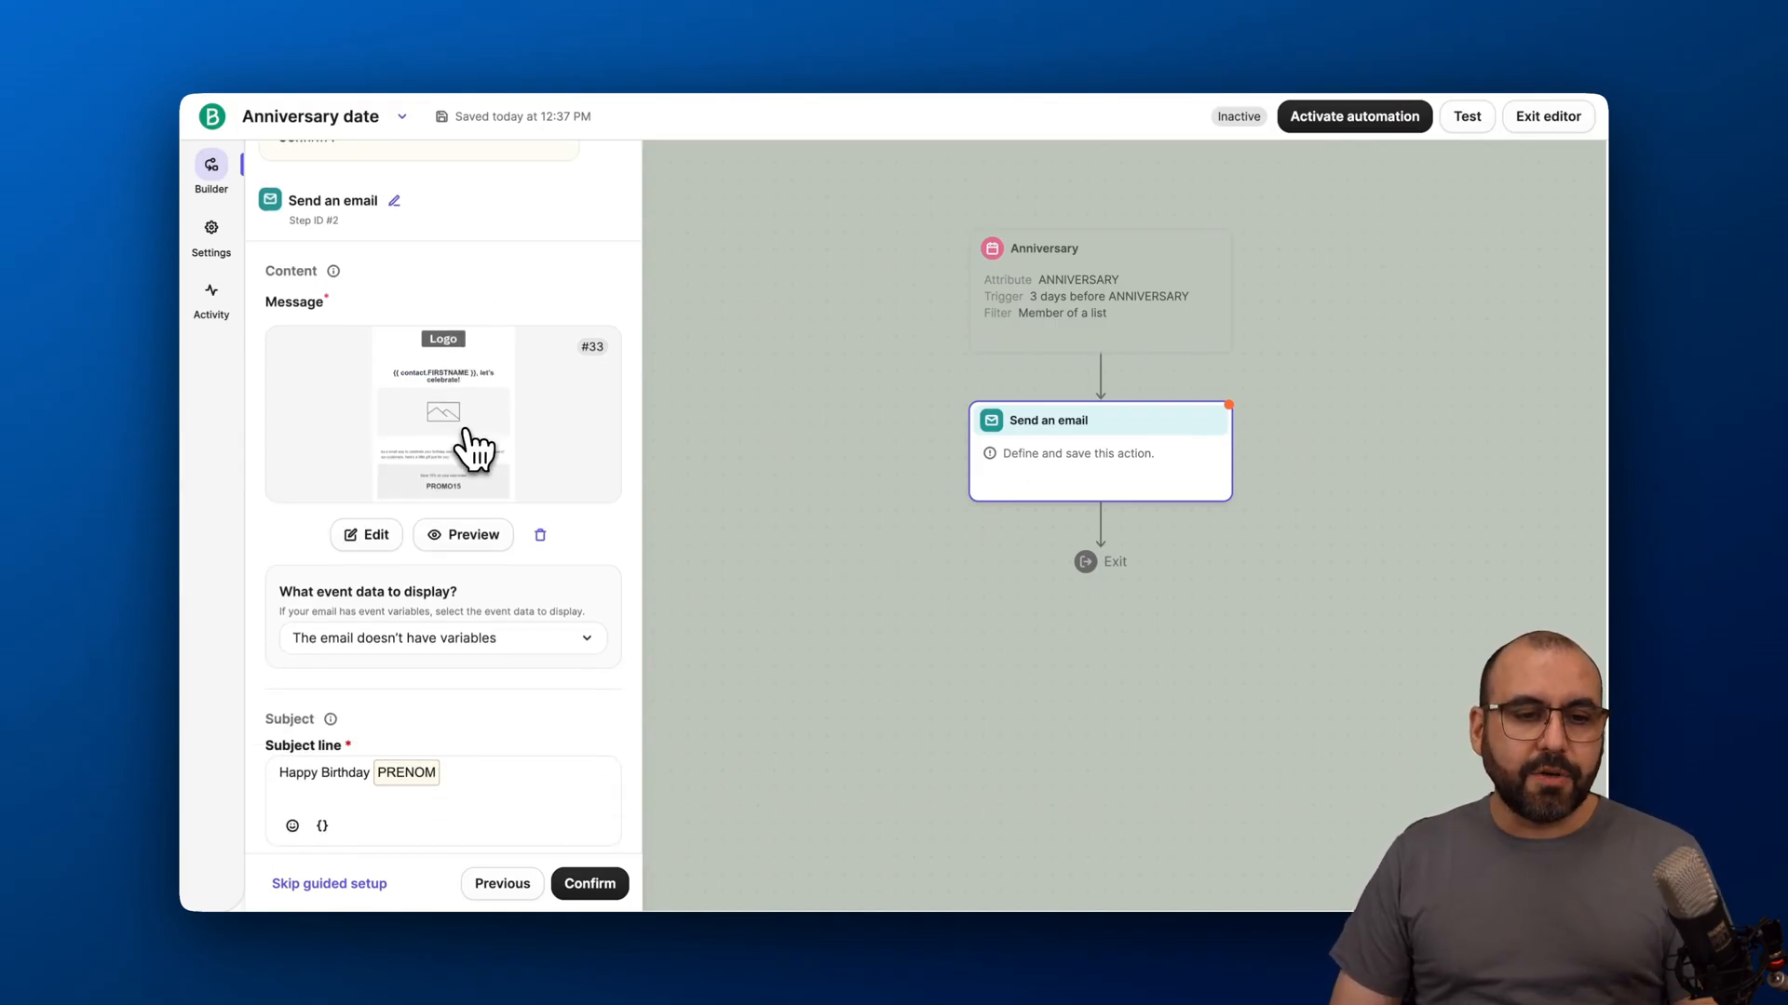
{"action": "mouse_move", "coordinate": [490, 495]}
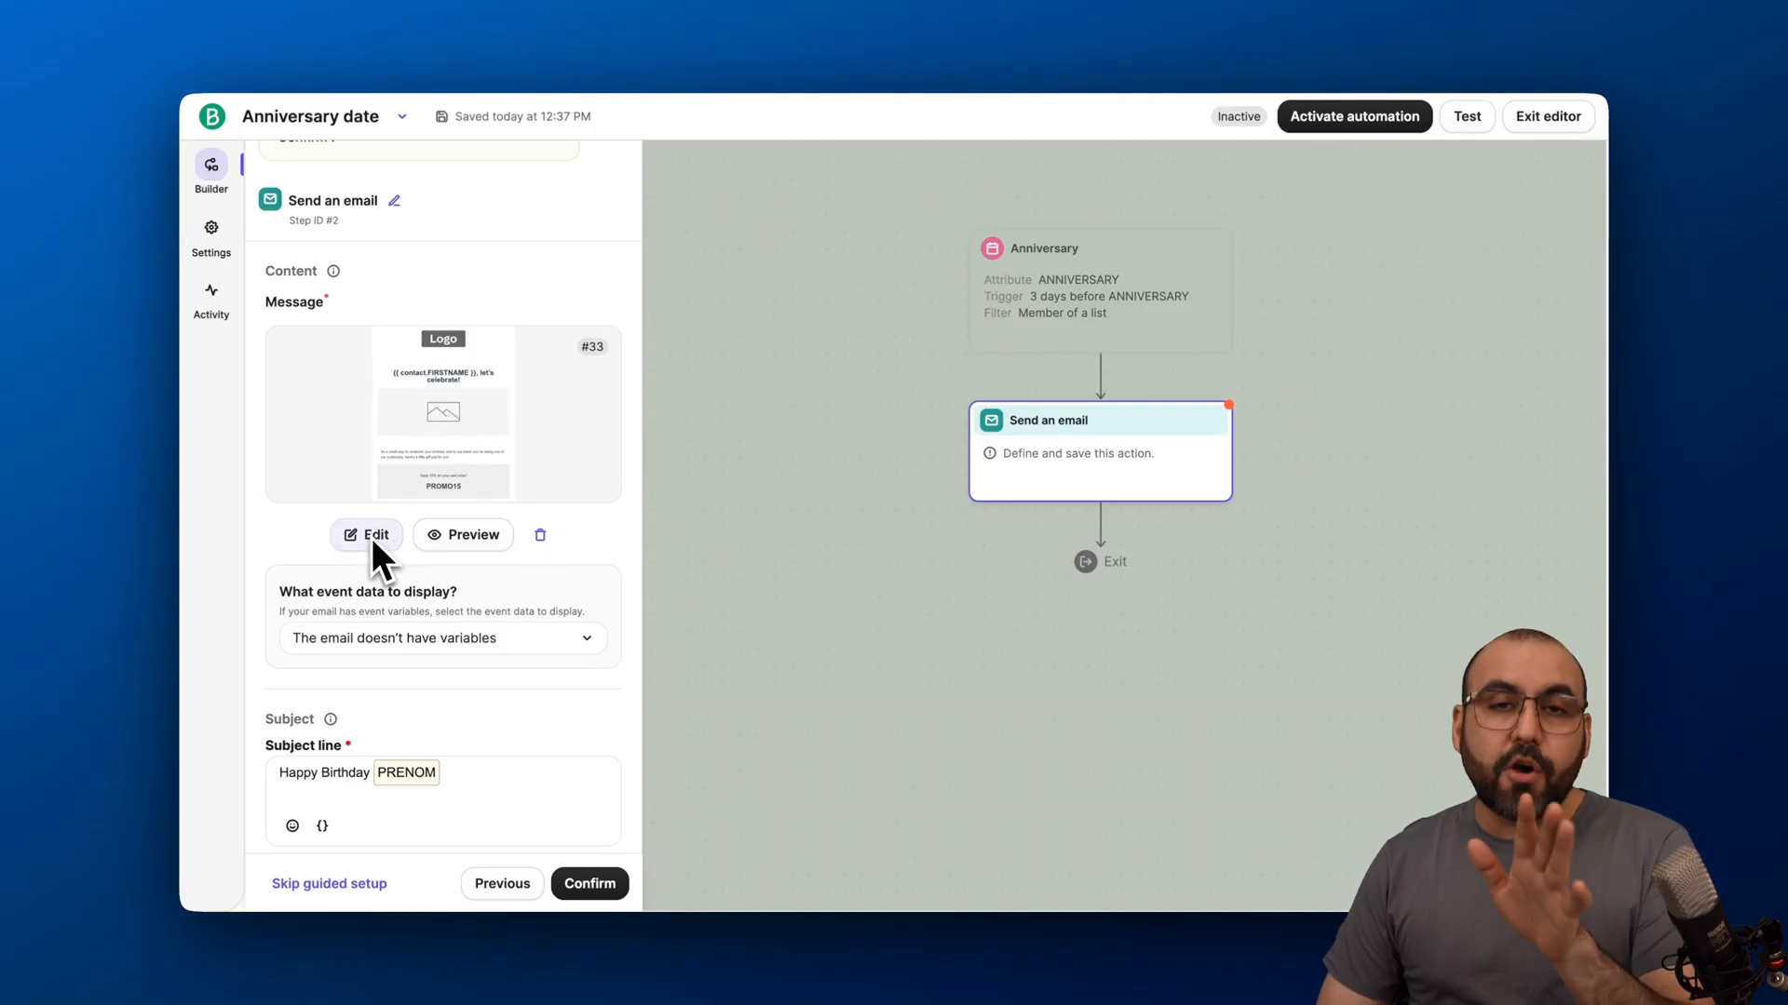
{"action": "mouse_move", "coordinate": [463, 534]}
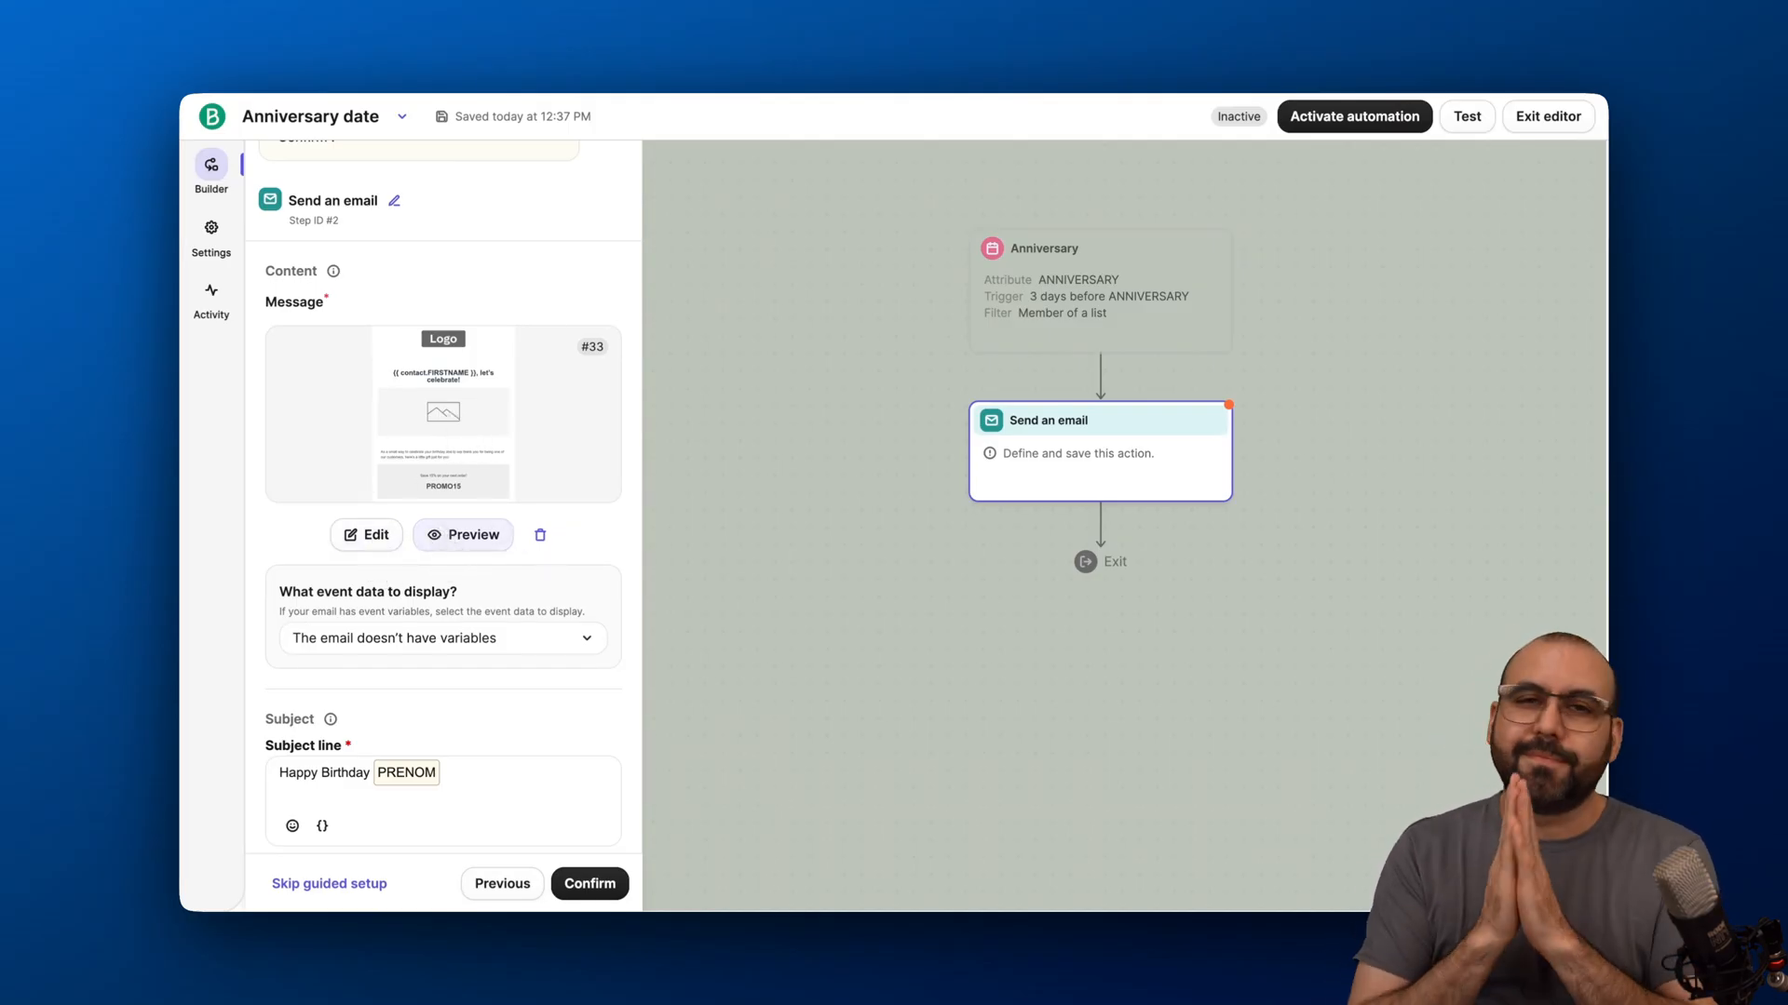
{"action": "scroll", "scroll_direction": "down", "scroll_amount": 3}
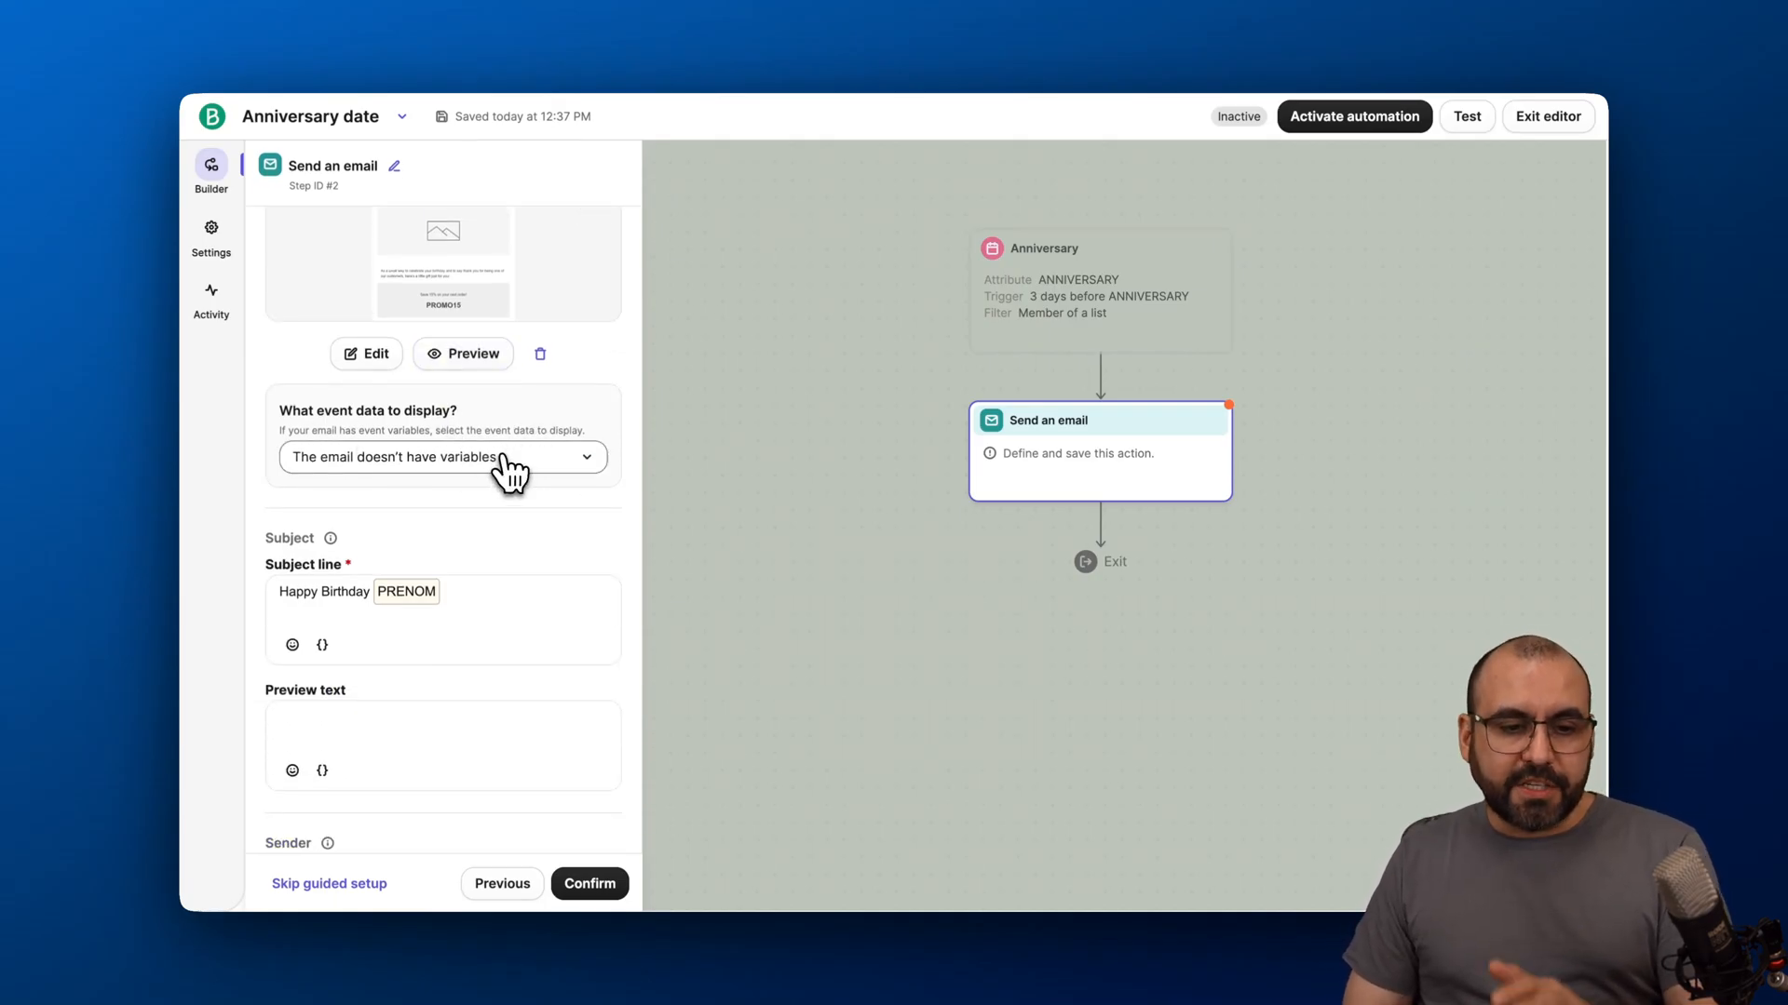
Keep no event variables and insert FIRSTNAME into the Happy Birthday subject.
{"action": "left_click", "coordinate": [443, 458]}
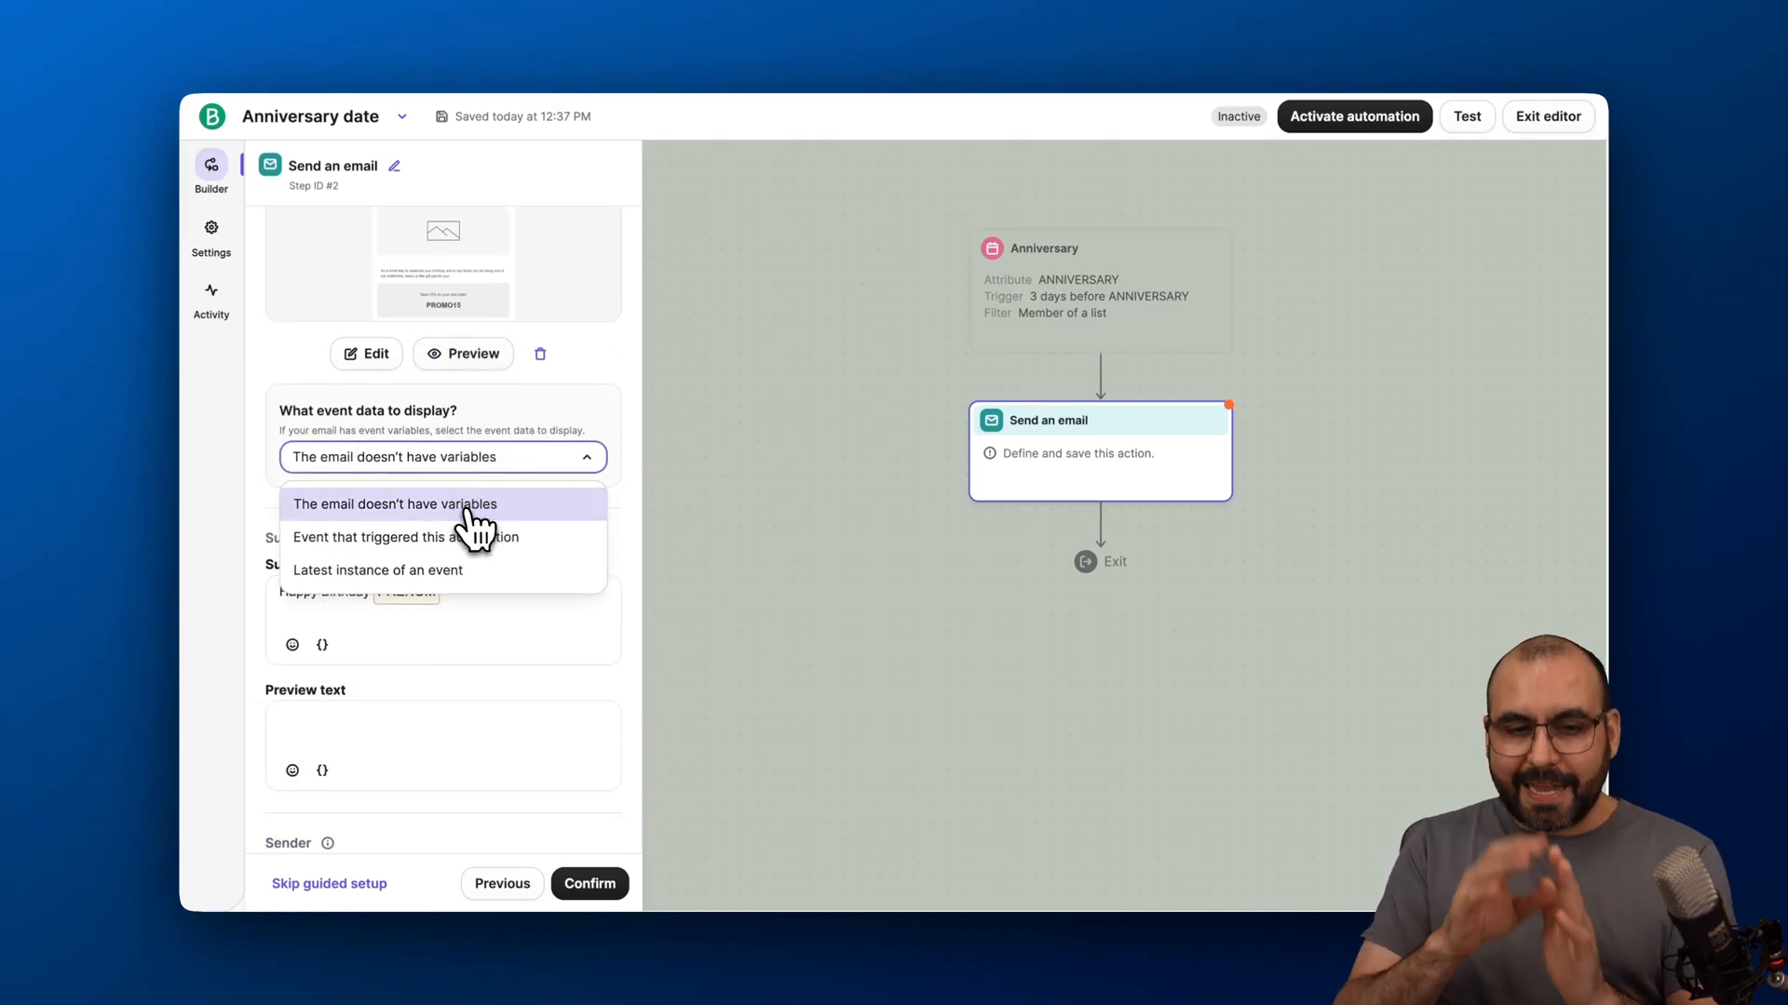
{"action": "left_click", "coordinate": [393, 505]}
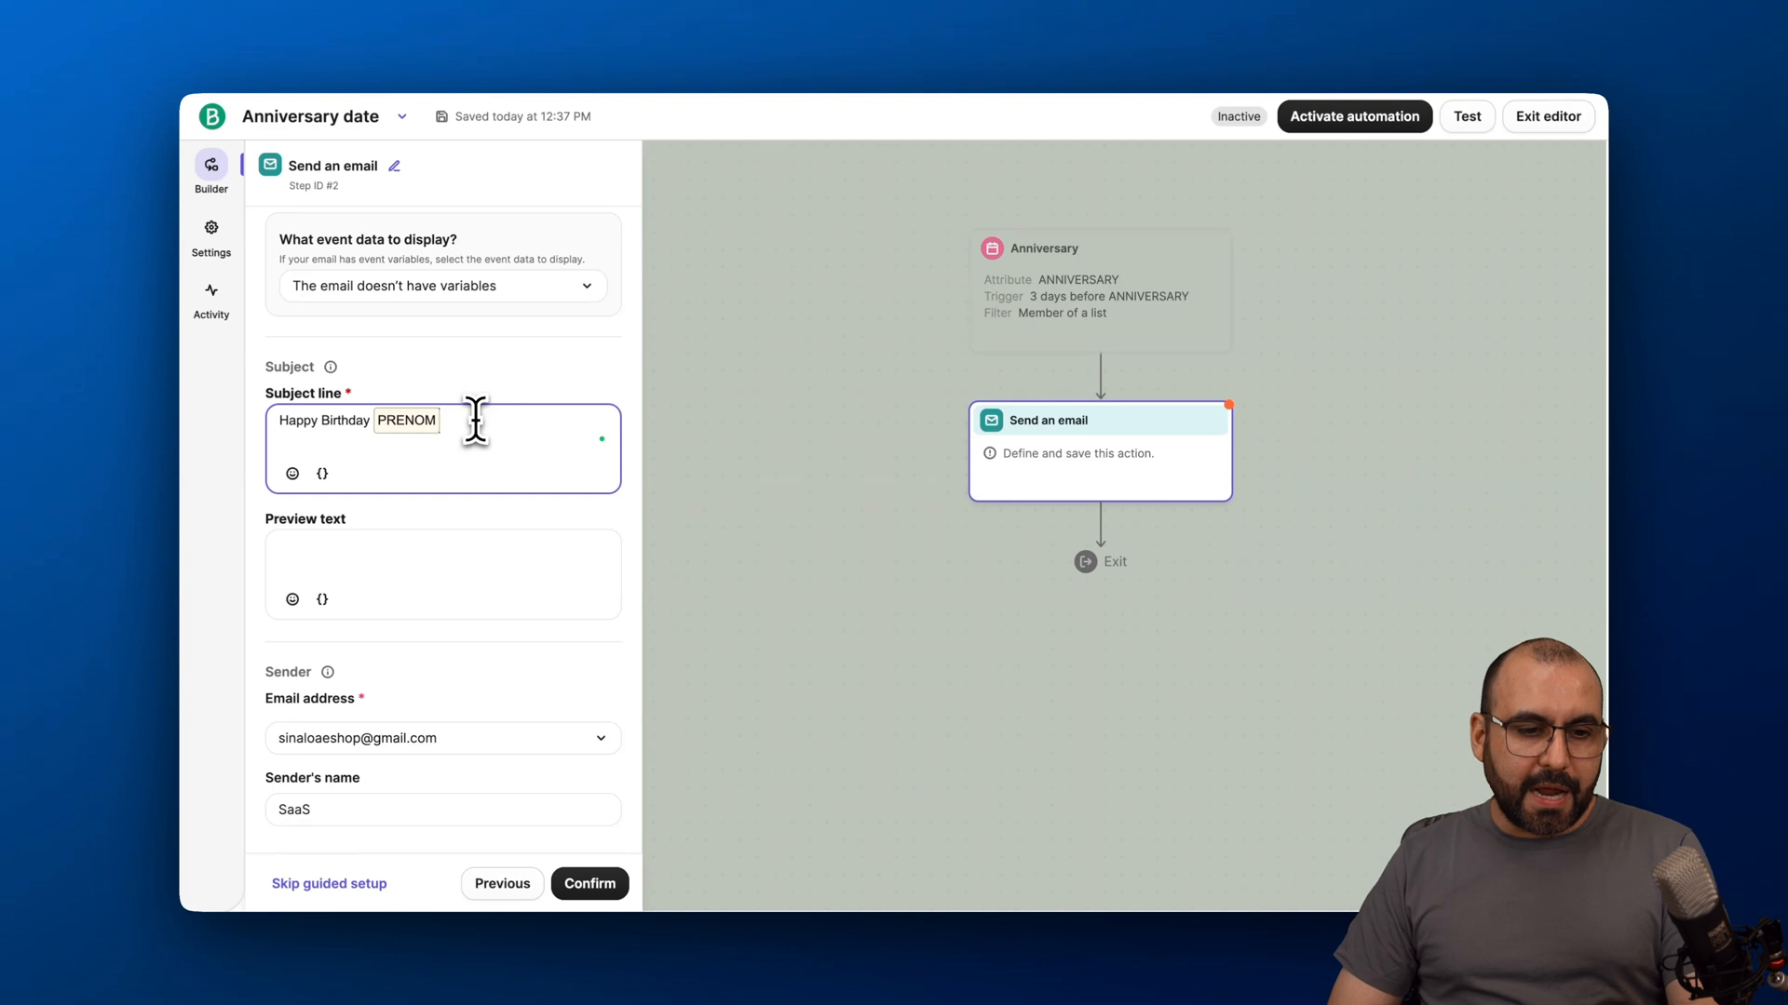
{"action": "left_click", "coordinate": [323, 473]}
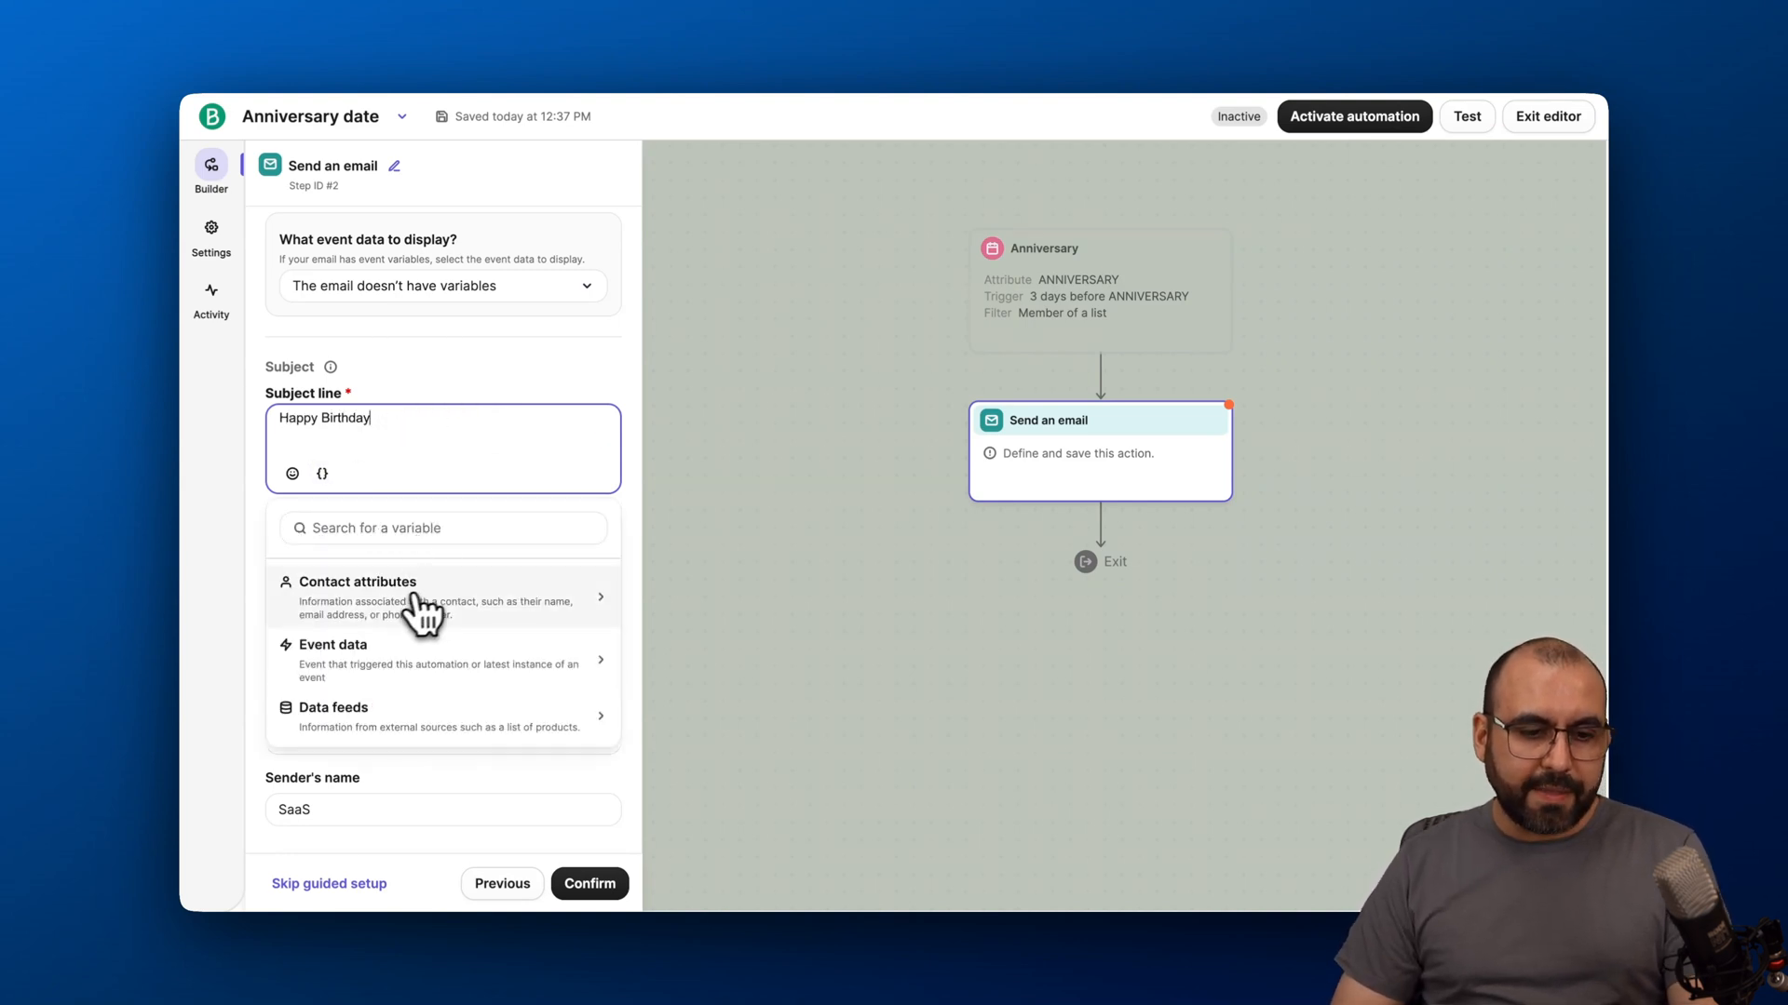
{"action": "left_click", "coordinate": [358, 581]}
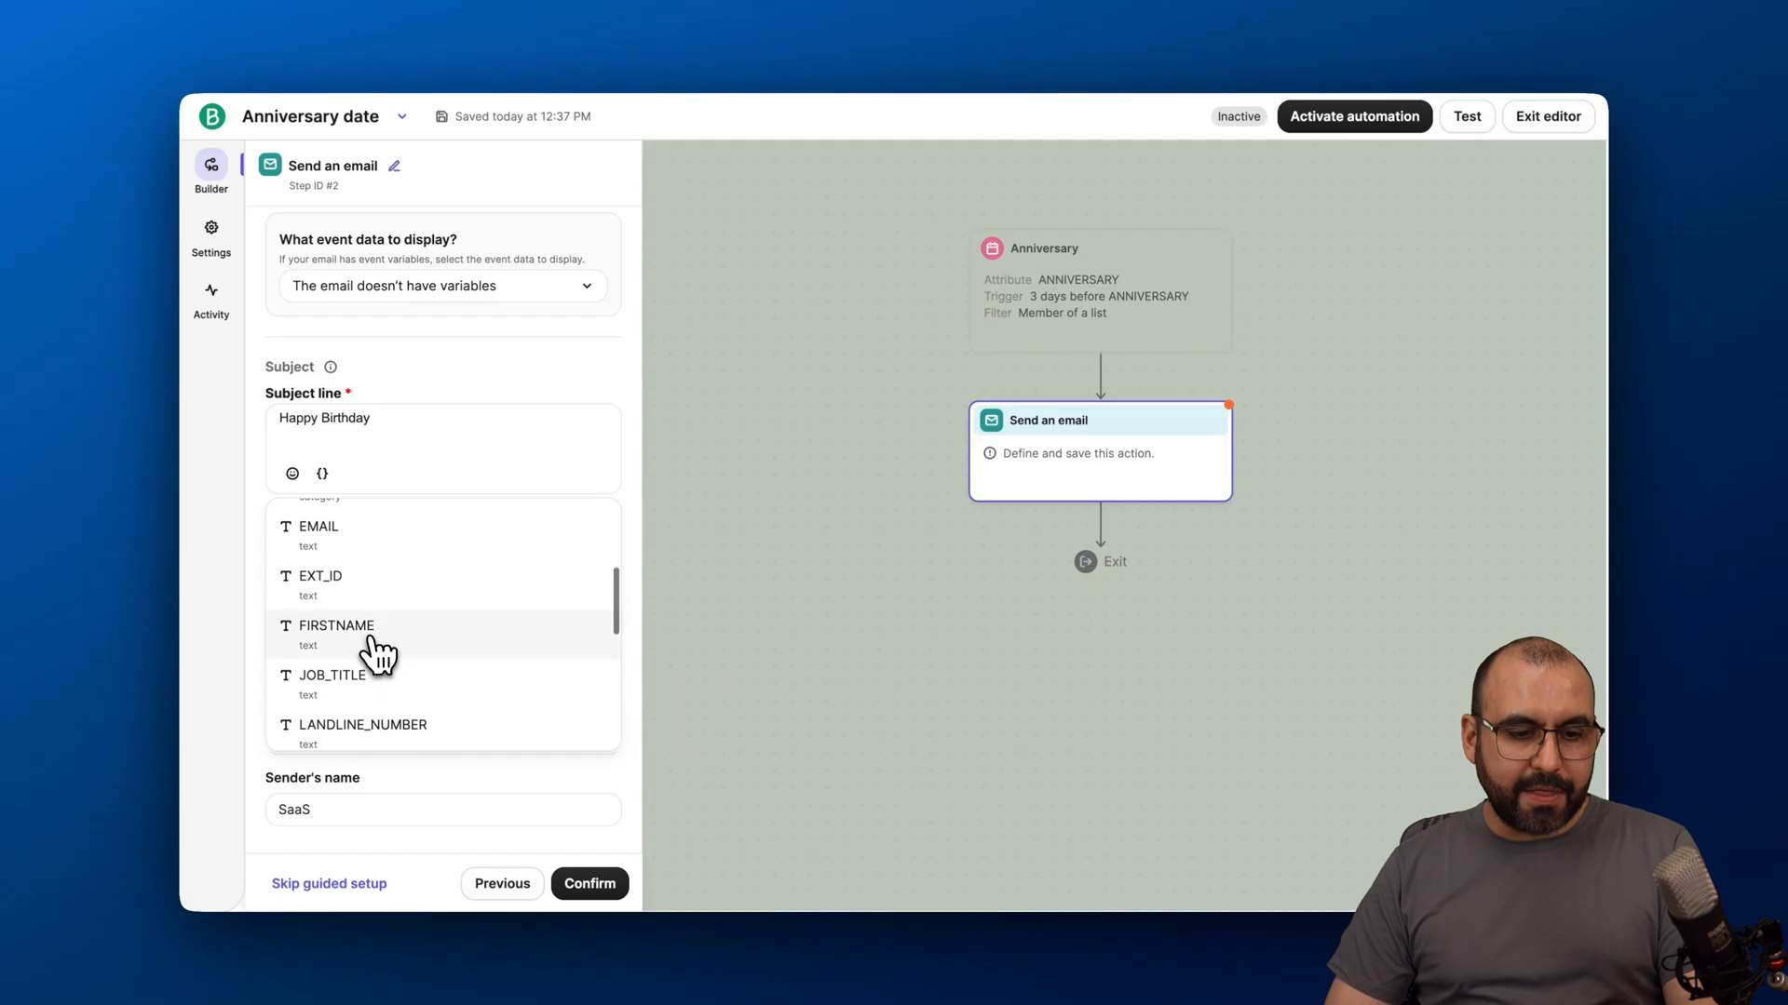
{"action": "left_click", "coordinate": [335, 625]}
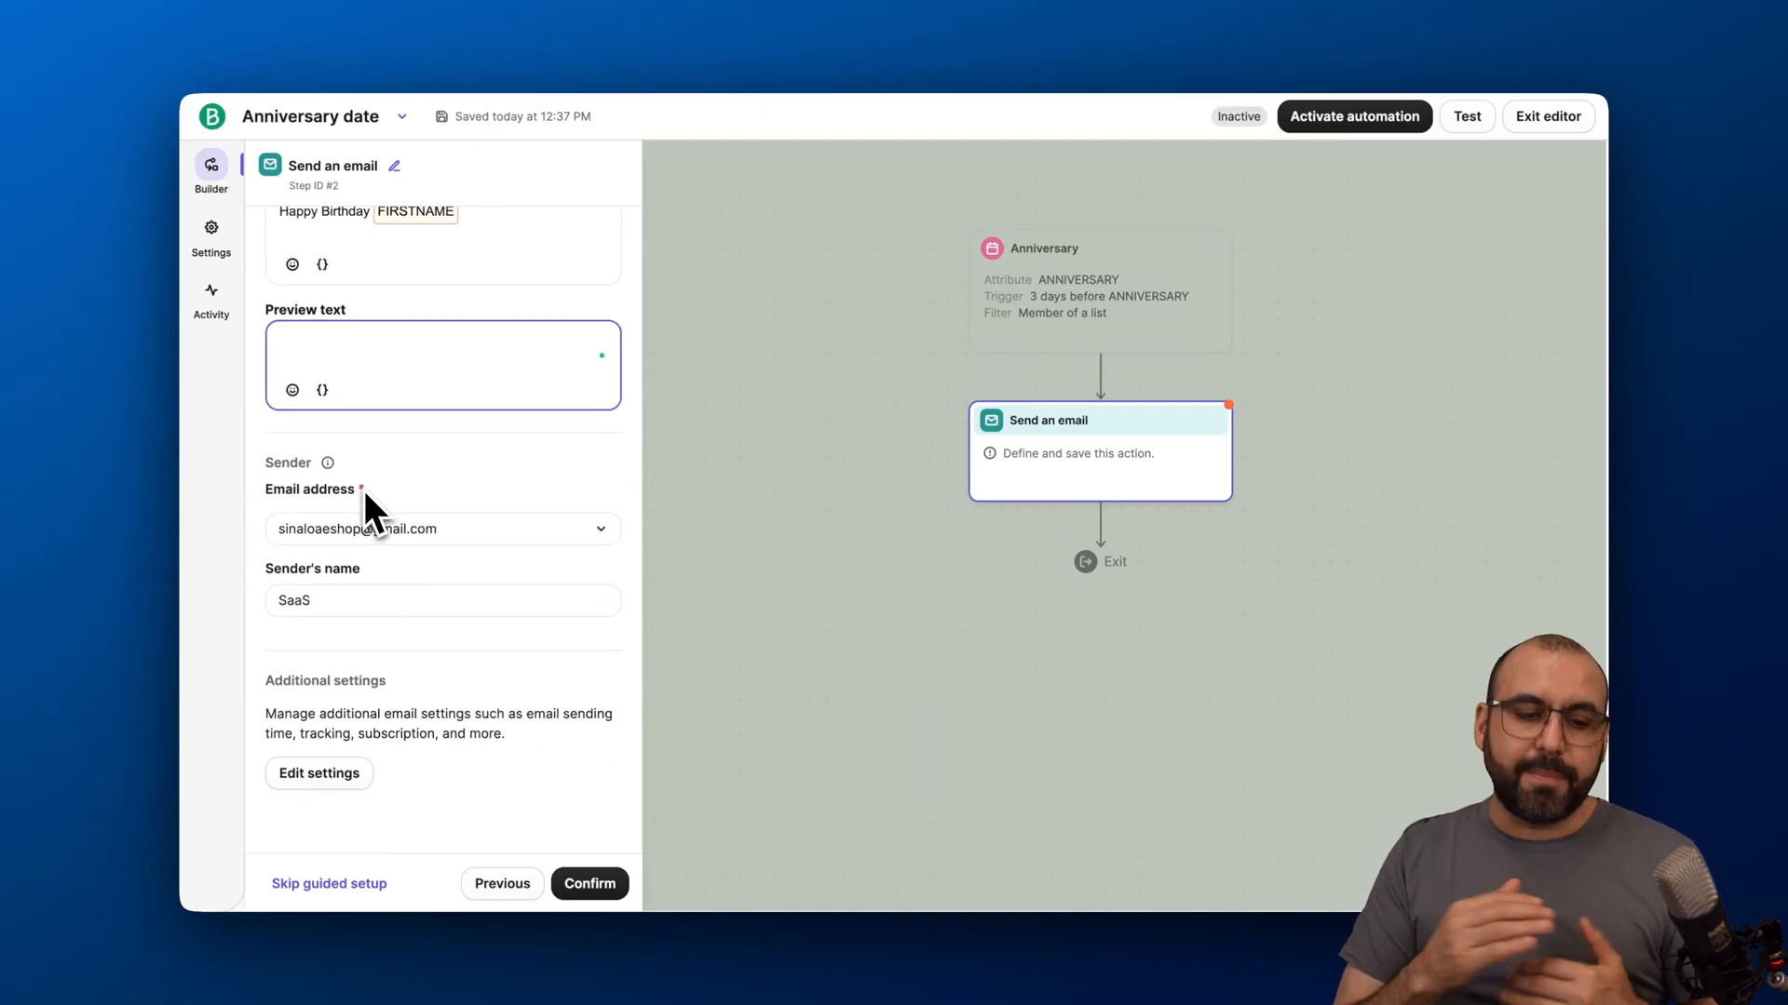
{"action": "scroll", "scroll_direction": "down", "scroll_amount": 3}
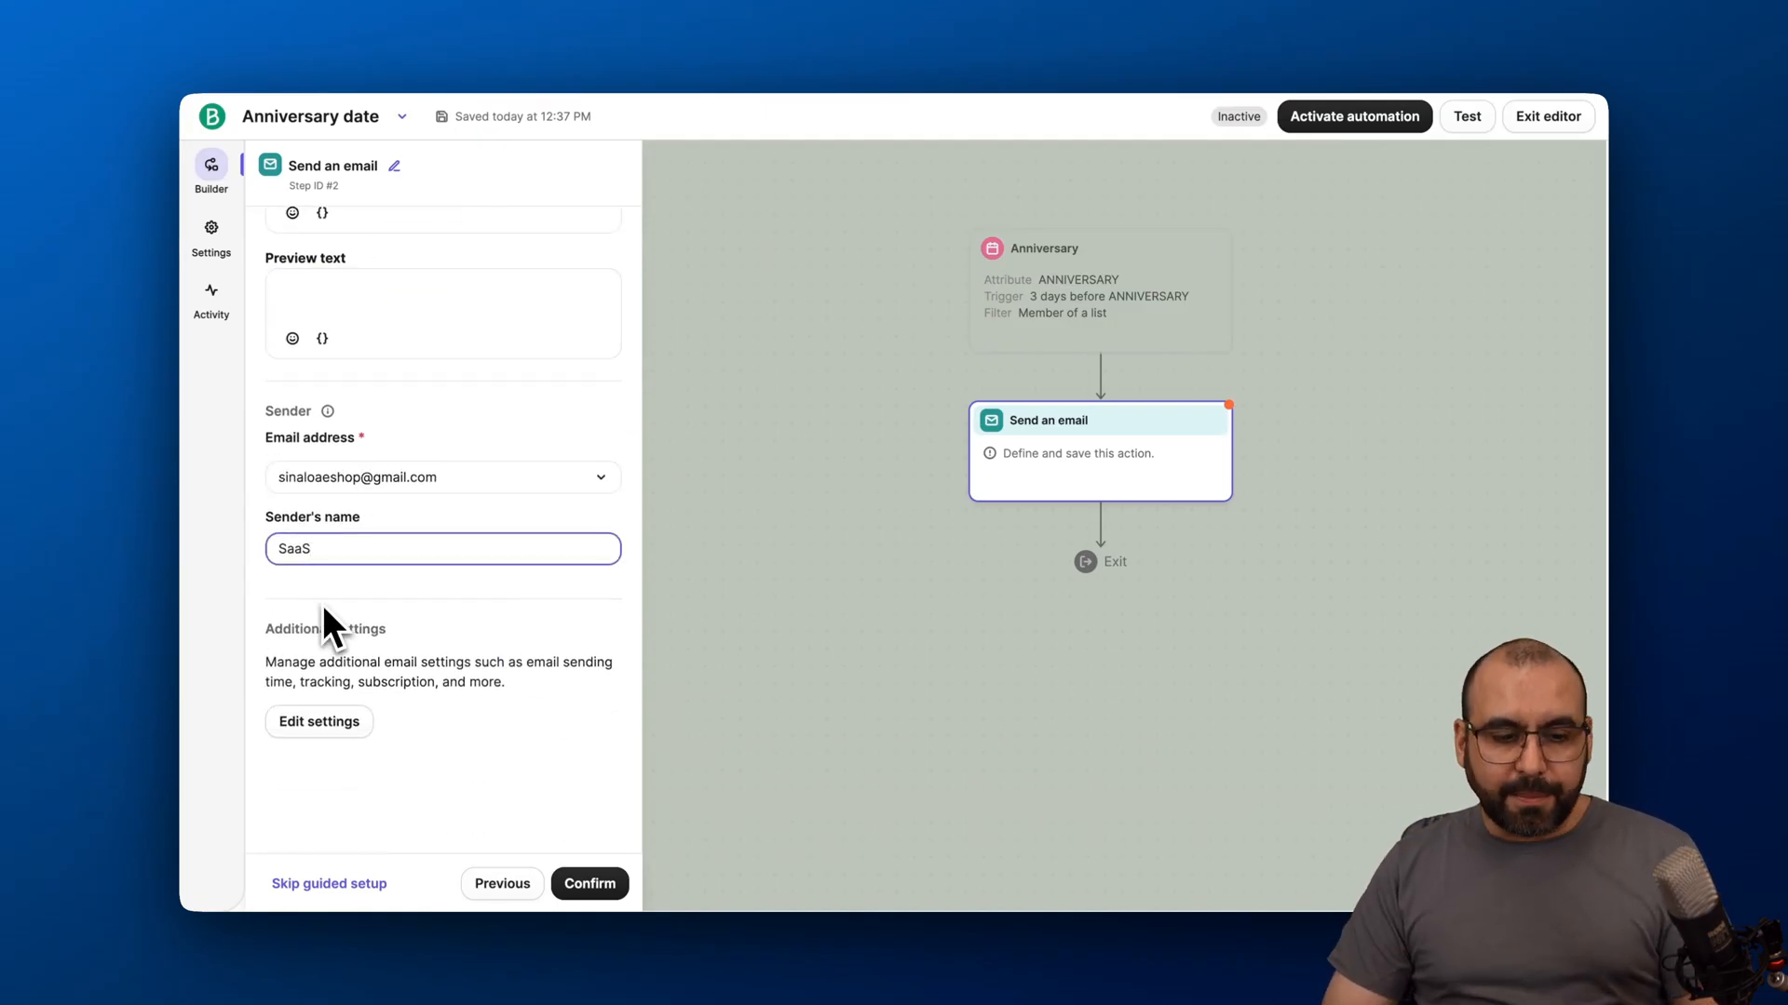
{"action": "left_click", "coordinate": [319, 720]}
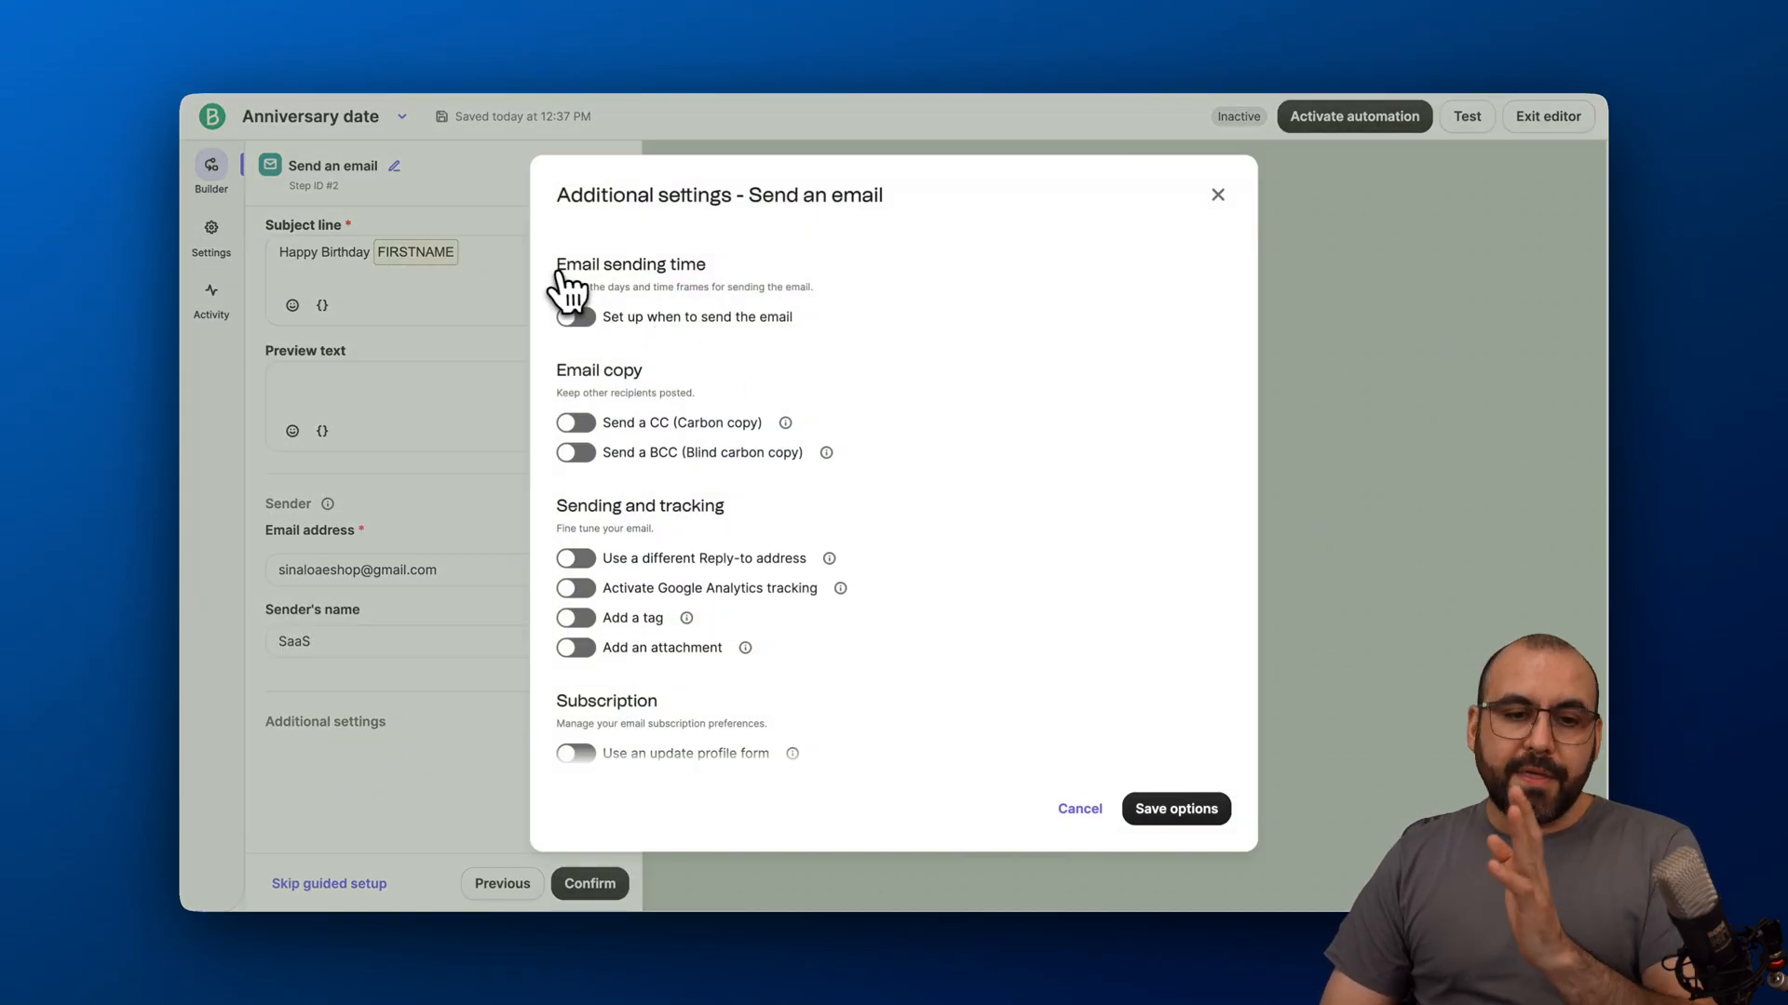
{"action": "left_click", "coordinate": [575, 317]}
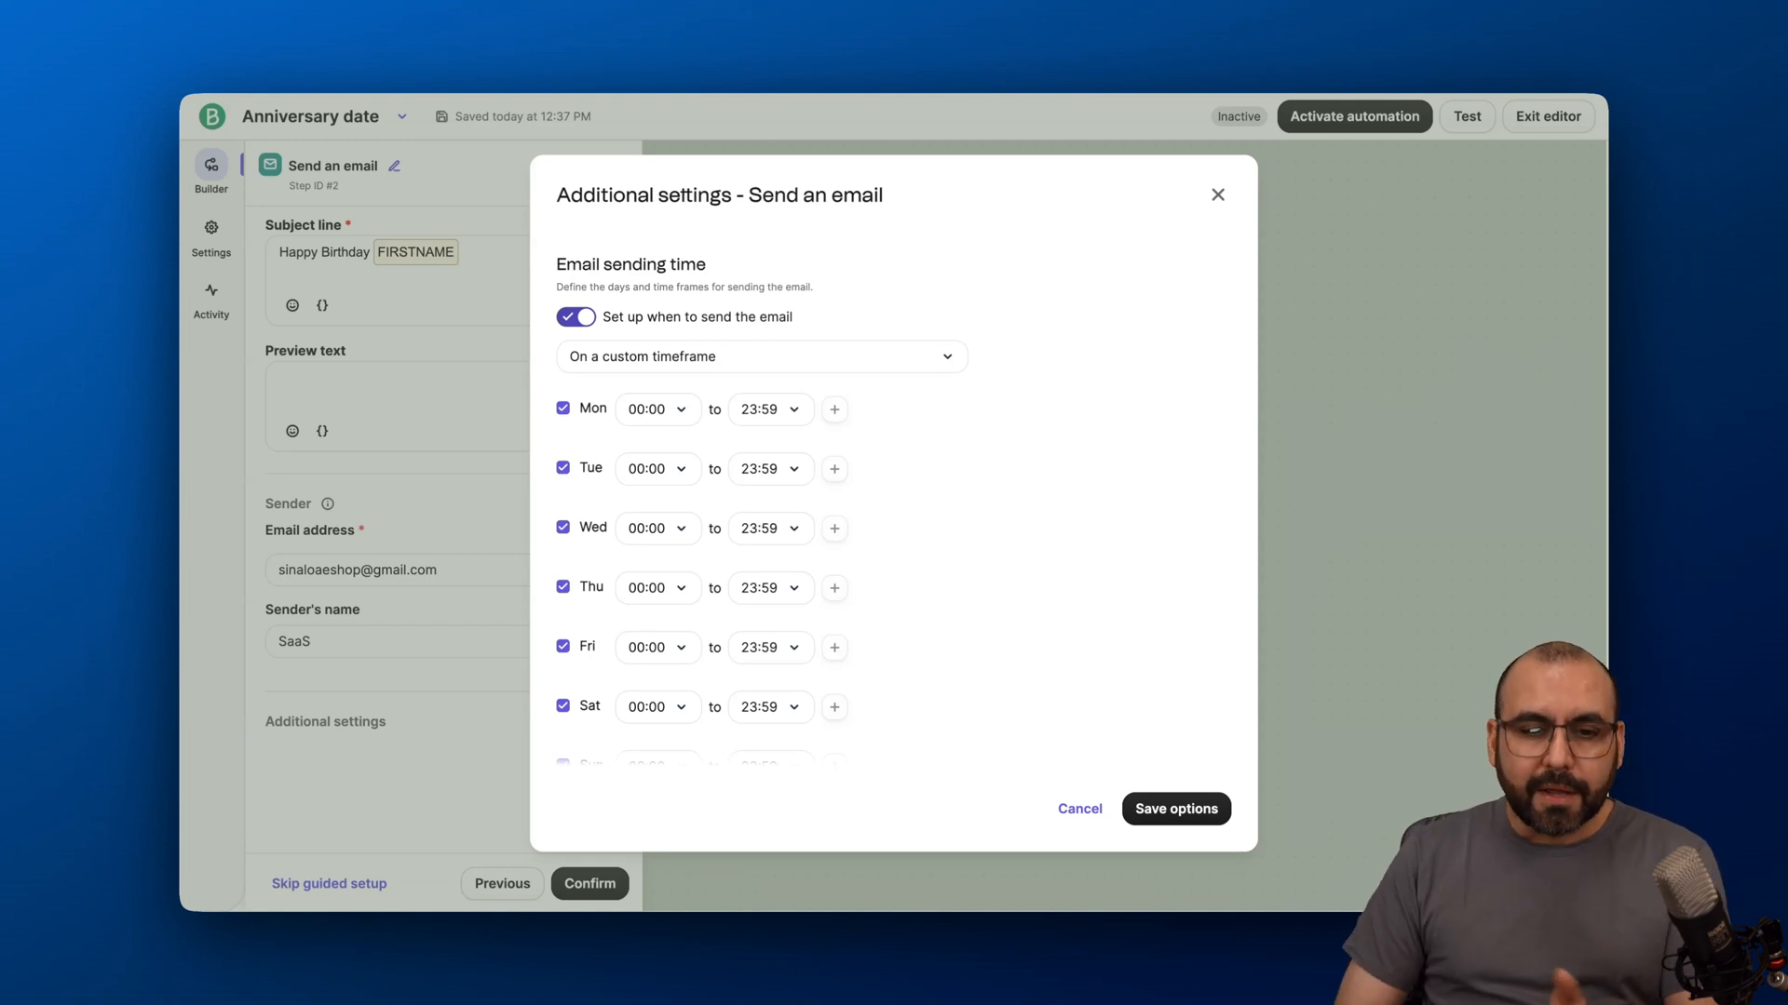
{"action": "left_click", "coordinate": [575, 316]}
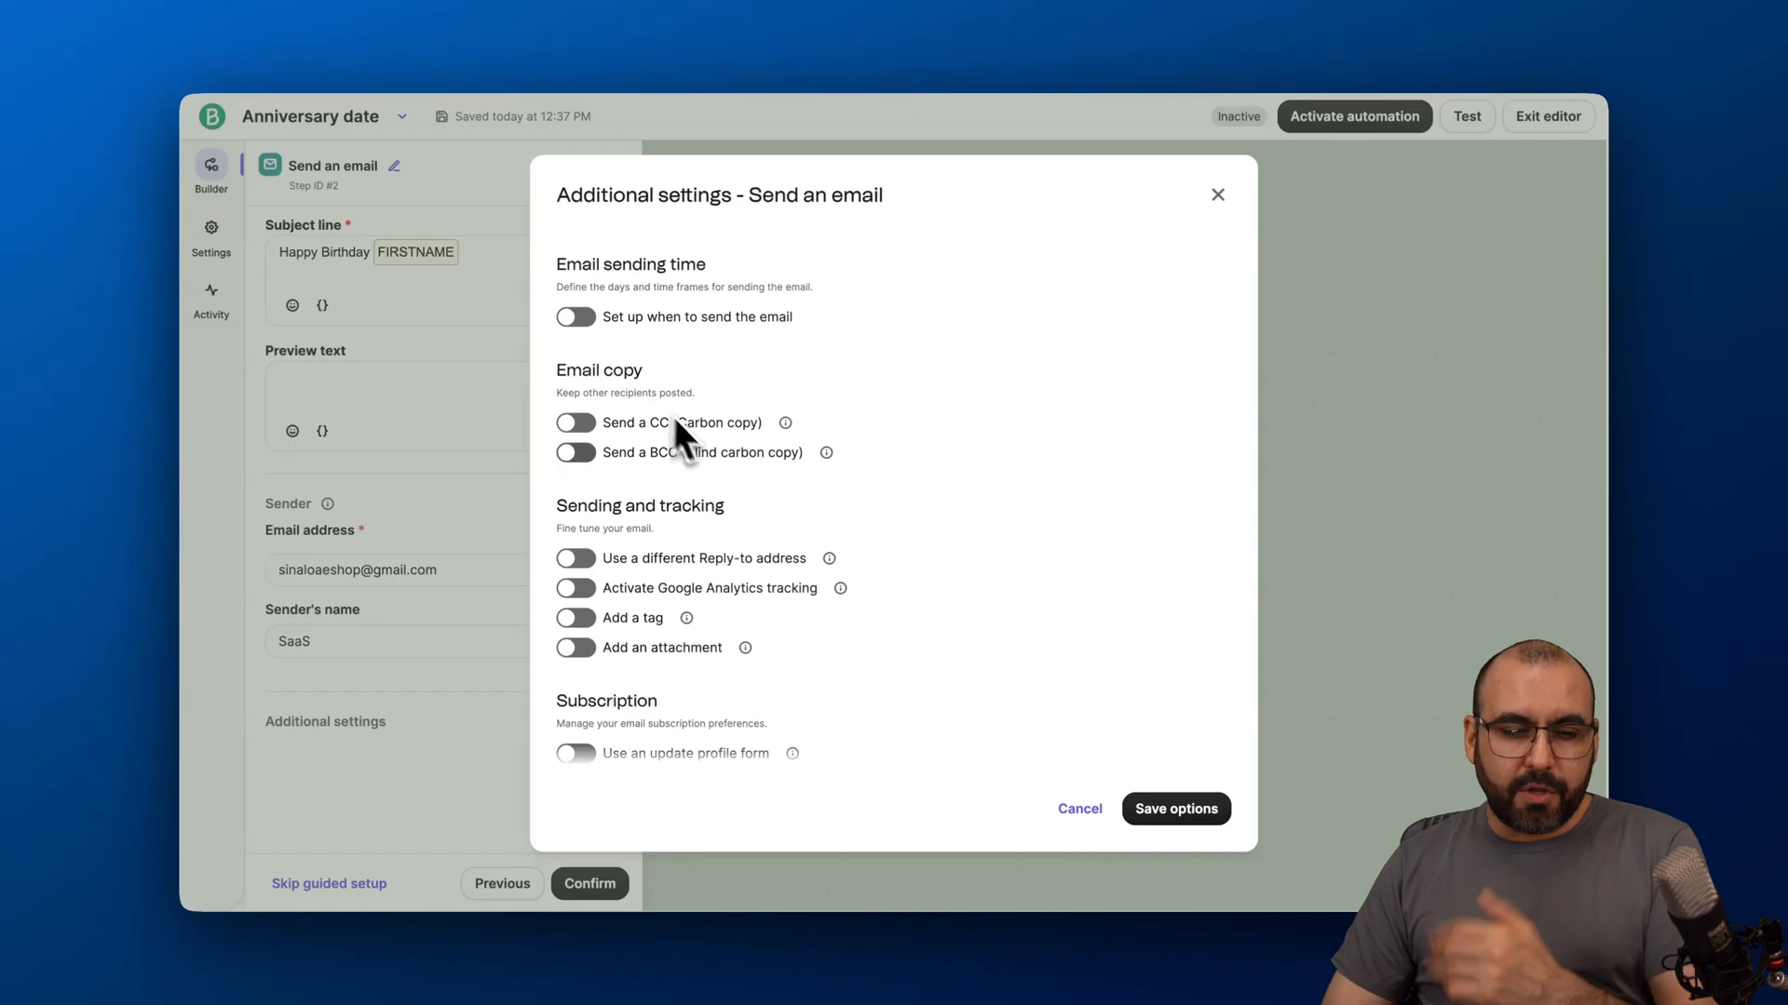
{"action": "scroll", "scroll_direction": "down", "scroll_amount": 3}
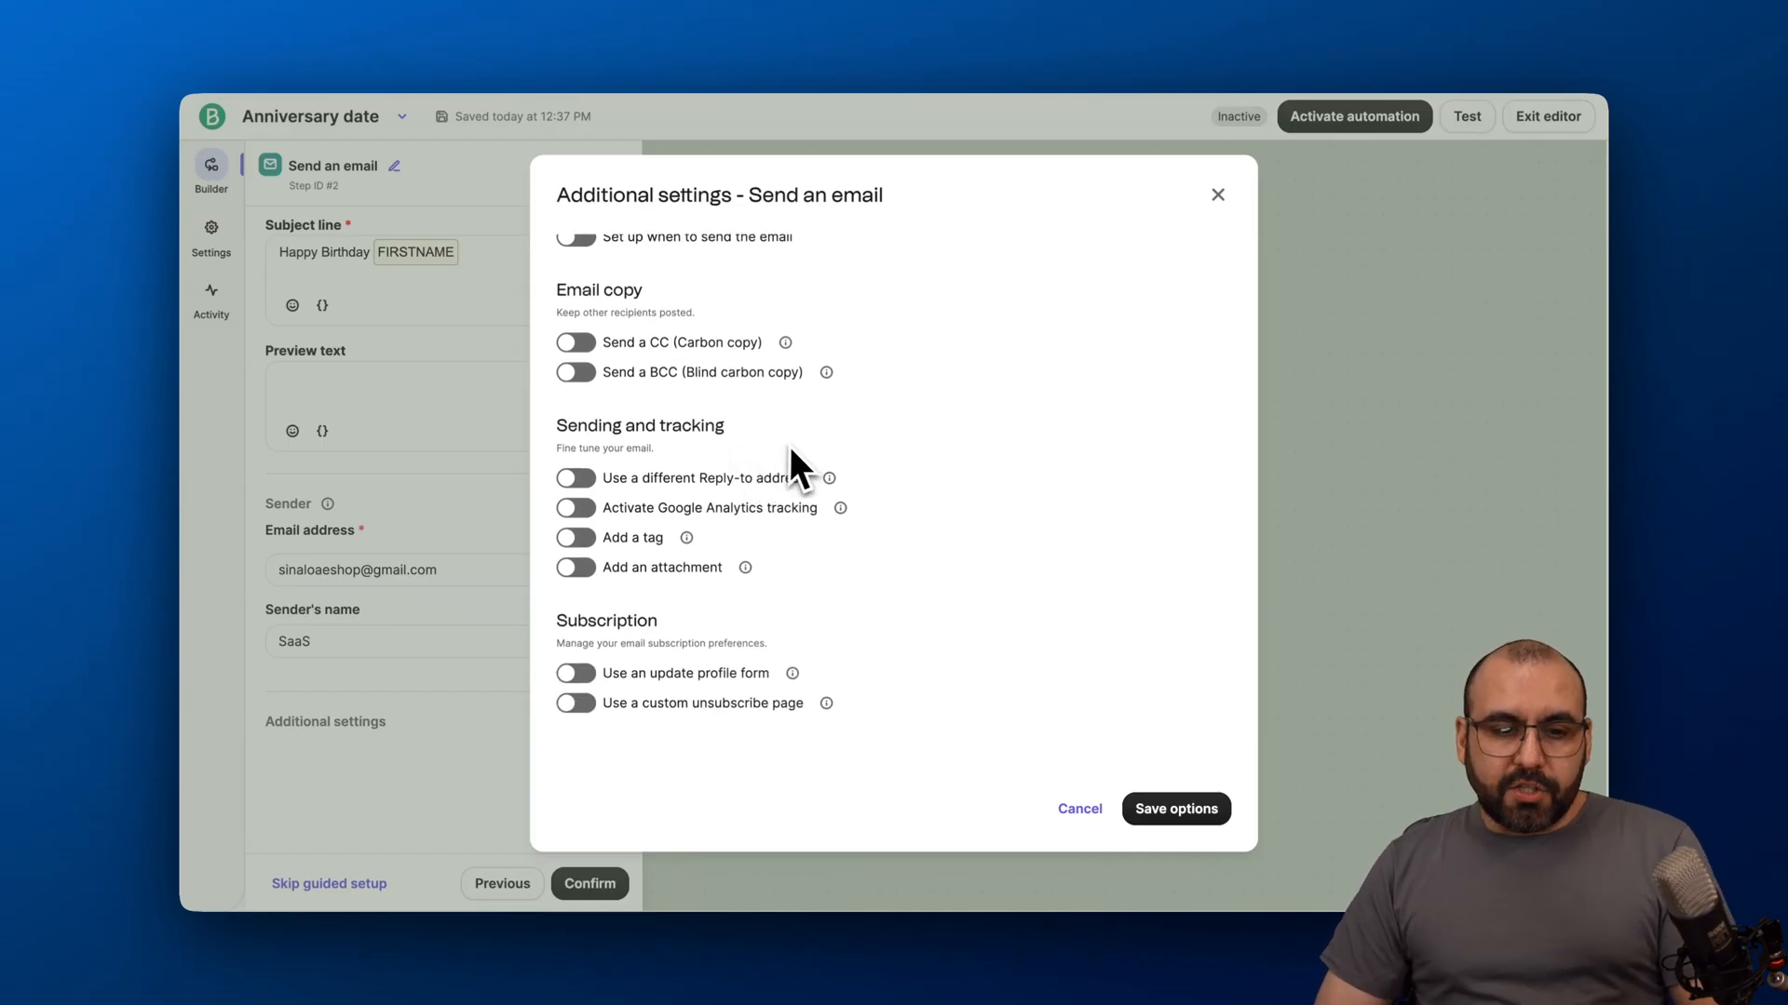
{"action": "mouse_move", "coordinate": [592, 514]}
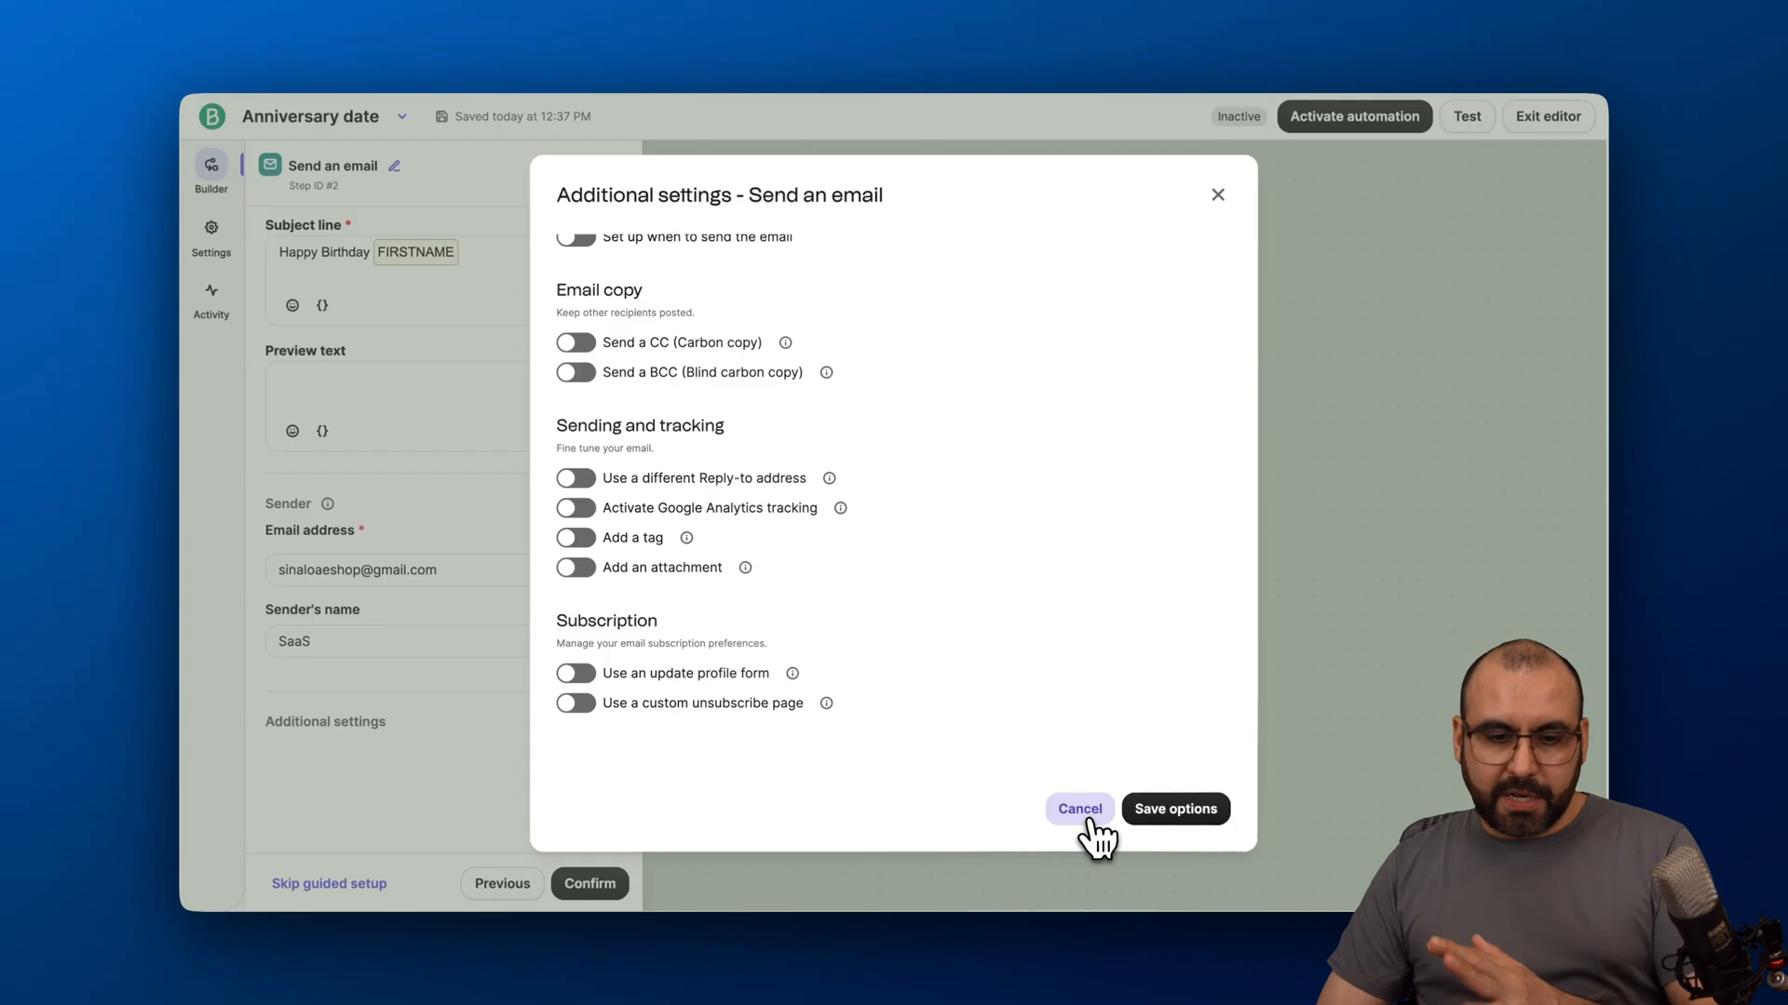
{"action": "left_click", "coordinate": [1078, 808]}
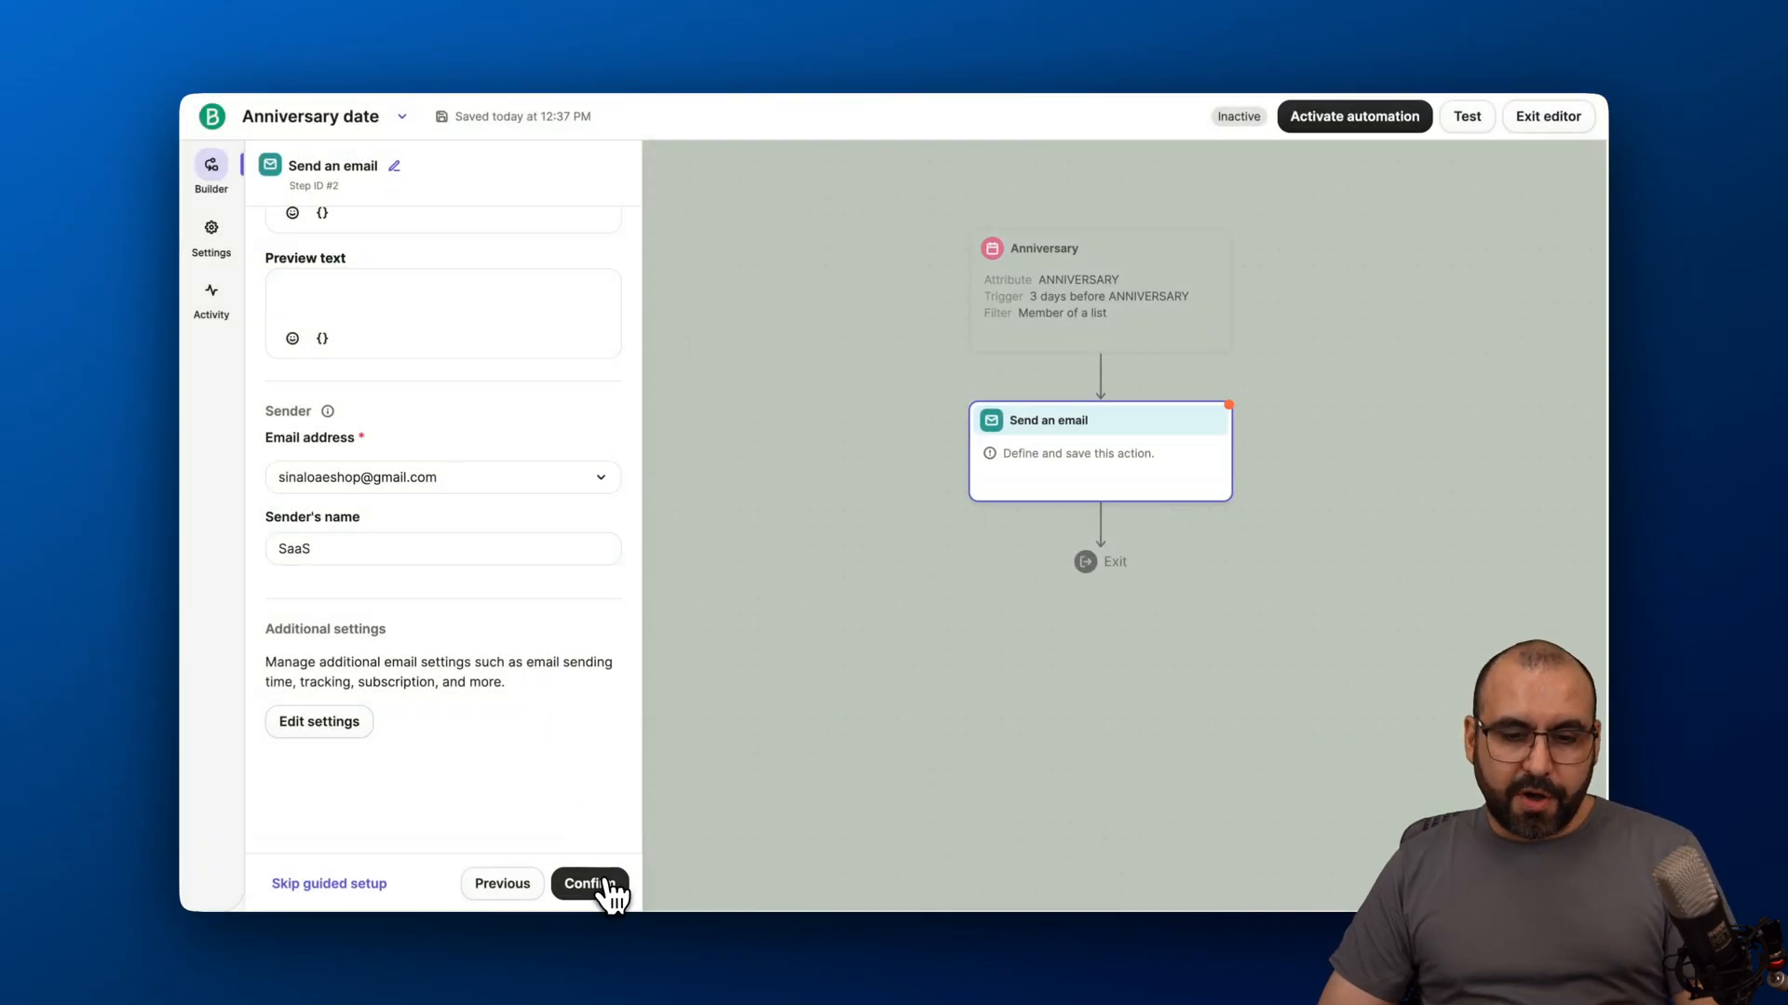
Confirm the email step and leave the automation inactive with 'Do it later'.
{"action": "left_click", "coordinate": [590, 882]}
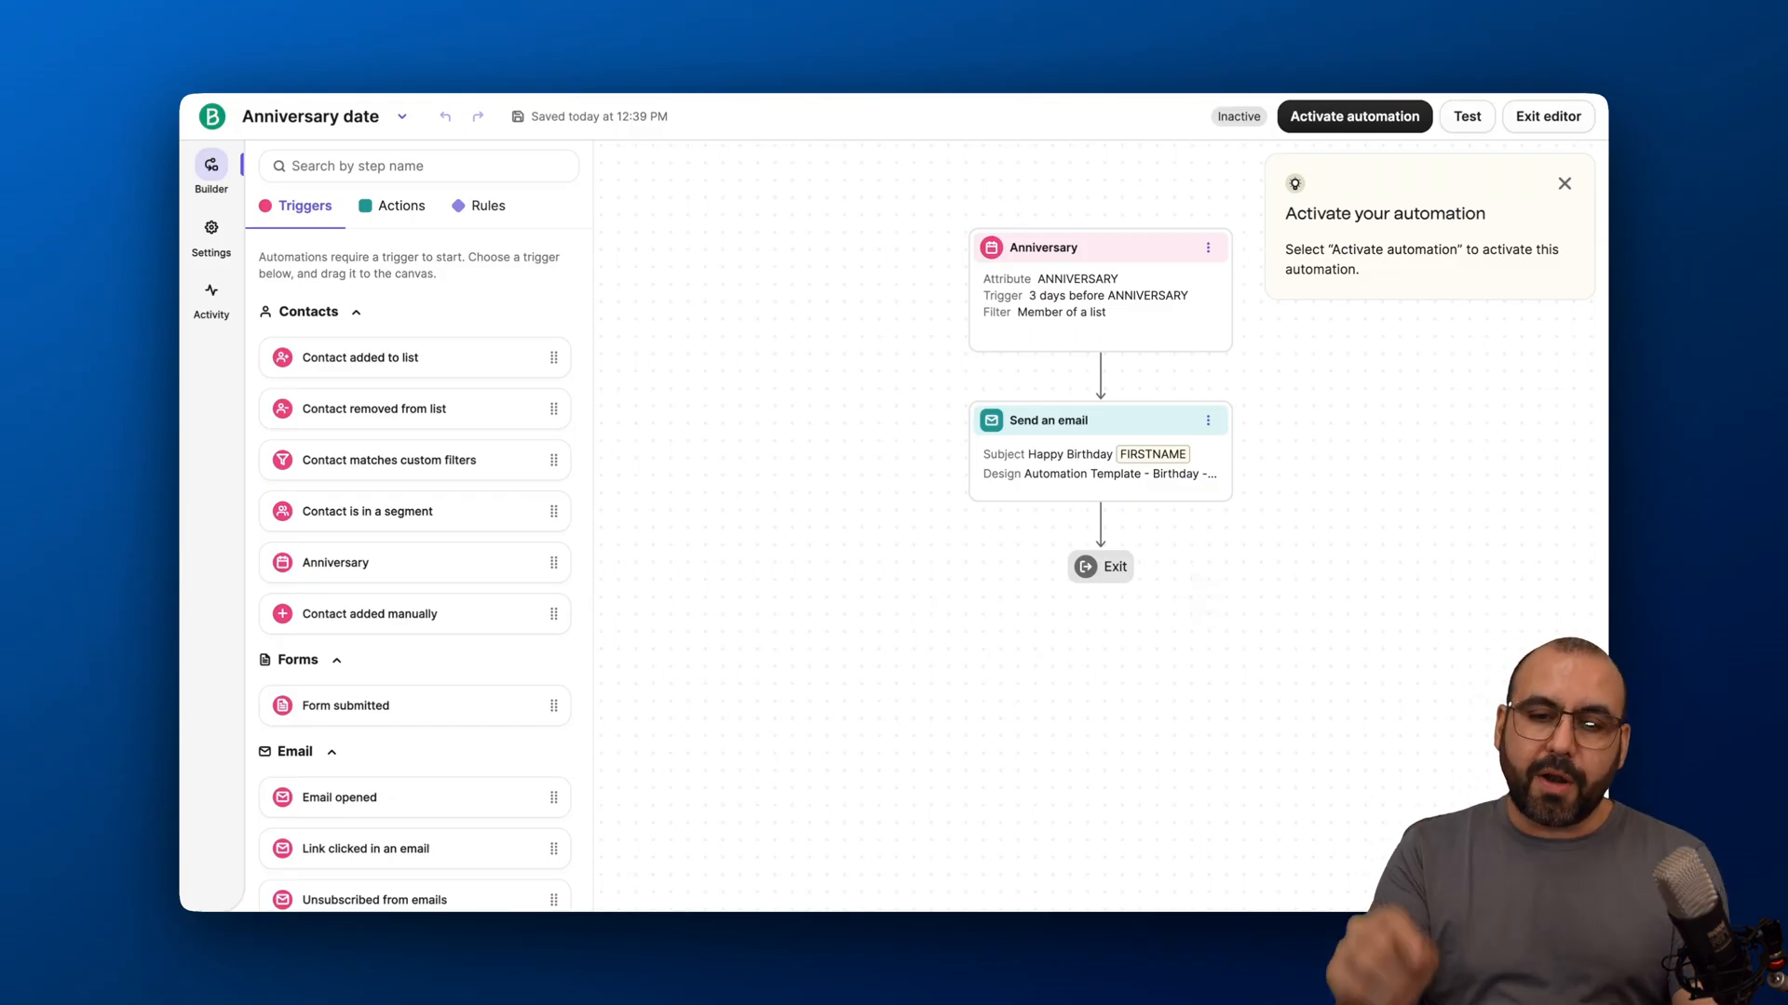
{"action": "mouse_move", "coordinate": [1086, 338]}
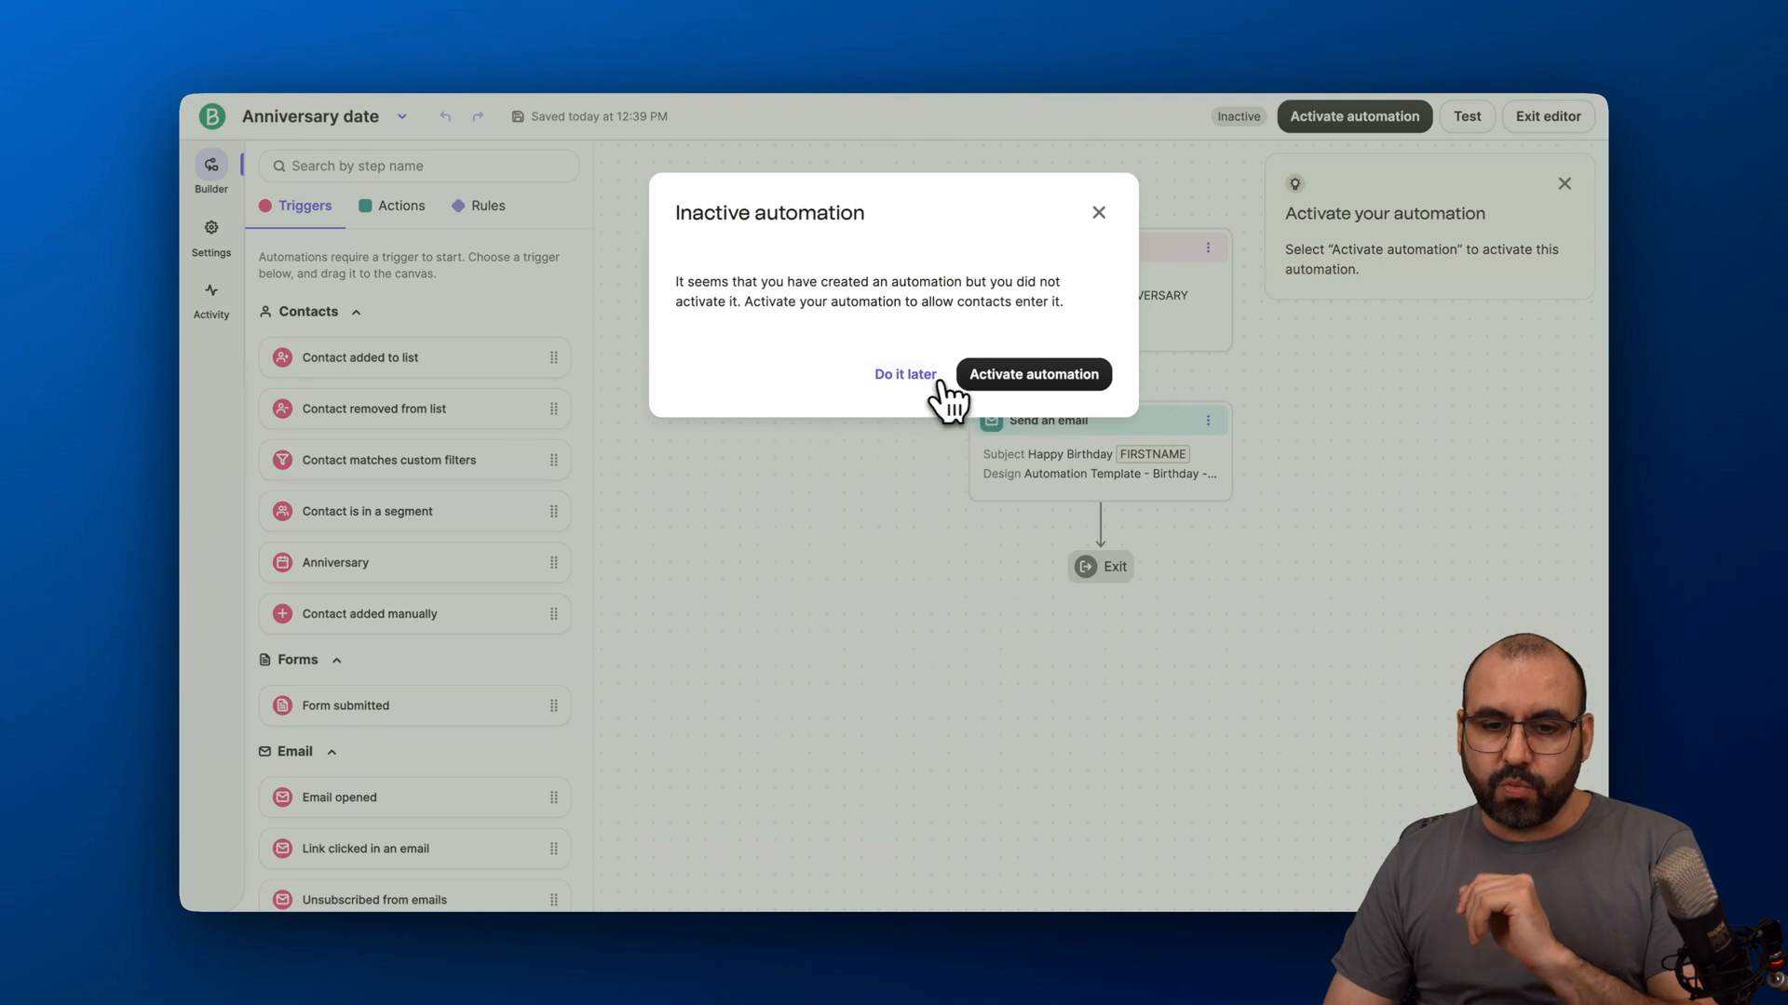
{"action": "left_click", "coordinate": [905, 374]}
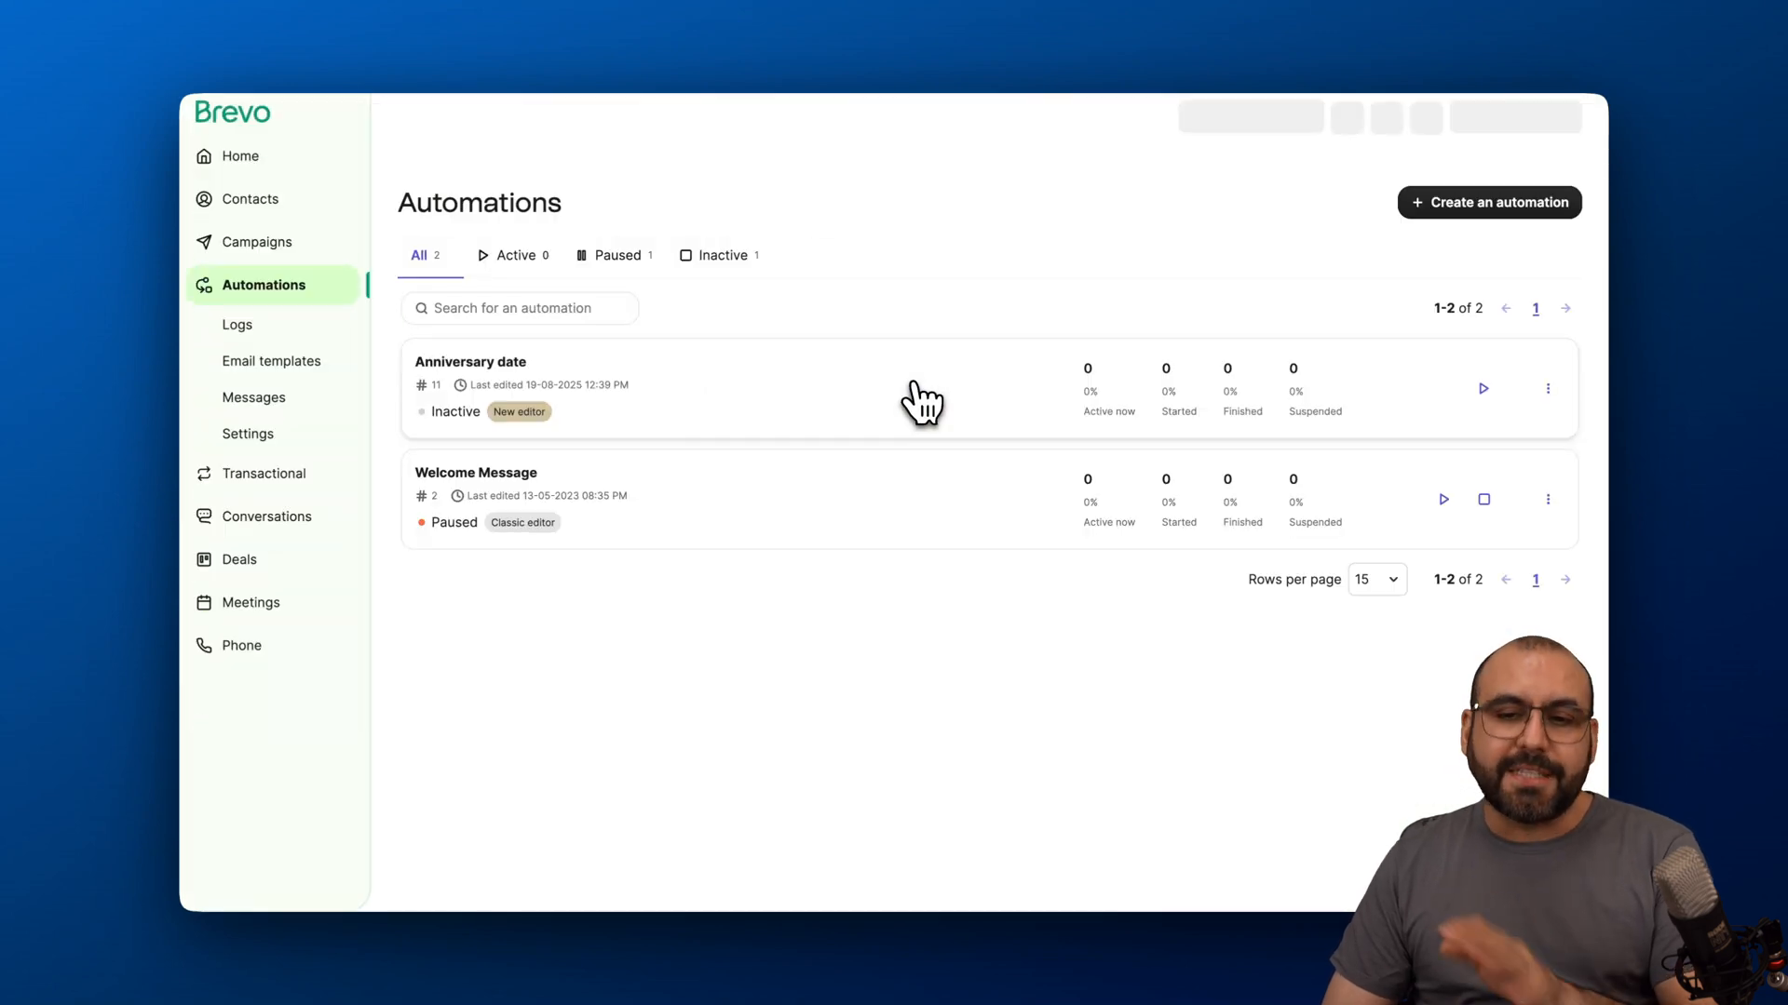
Create a new blank automation, Automation #12, in the builder.
{"action": "left_click", "coordinate": [1487, 201]}
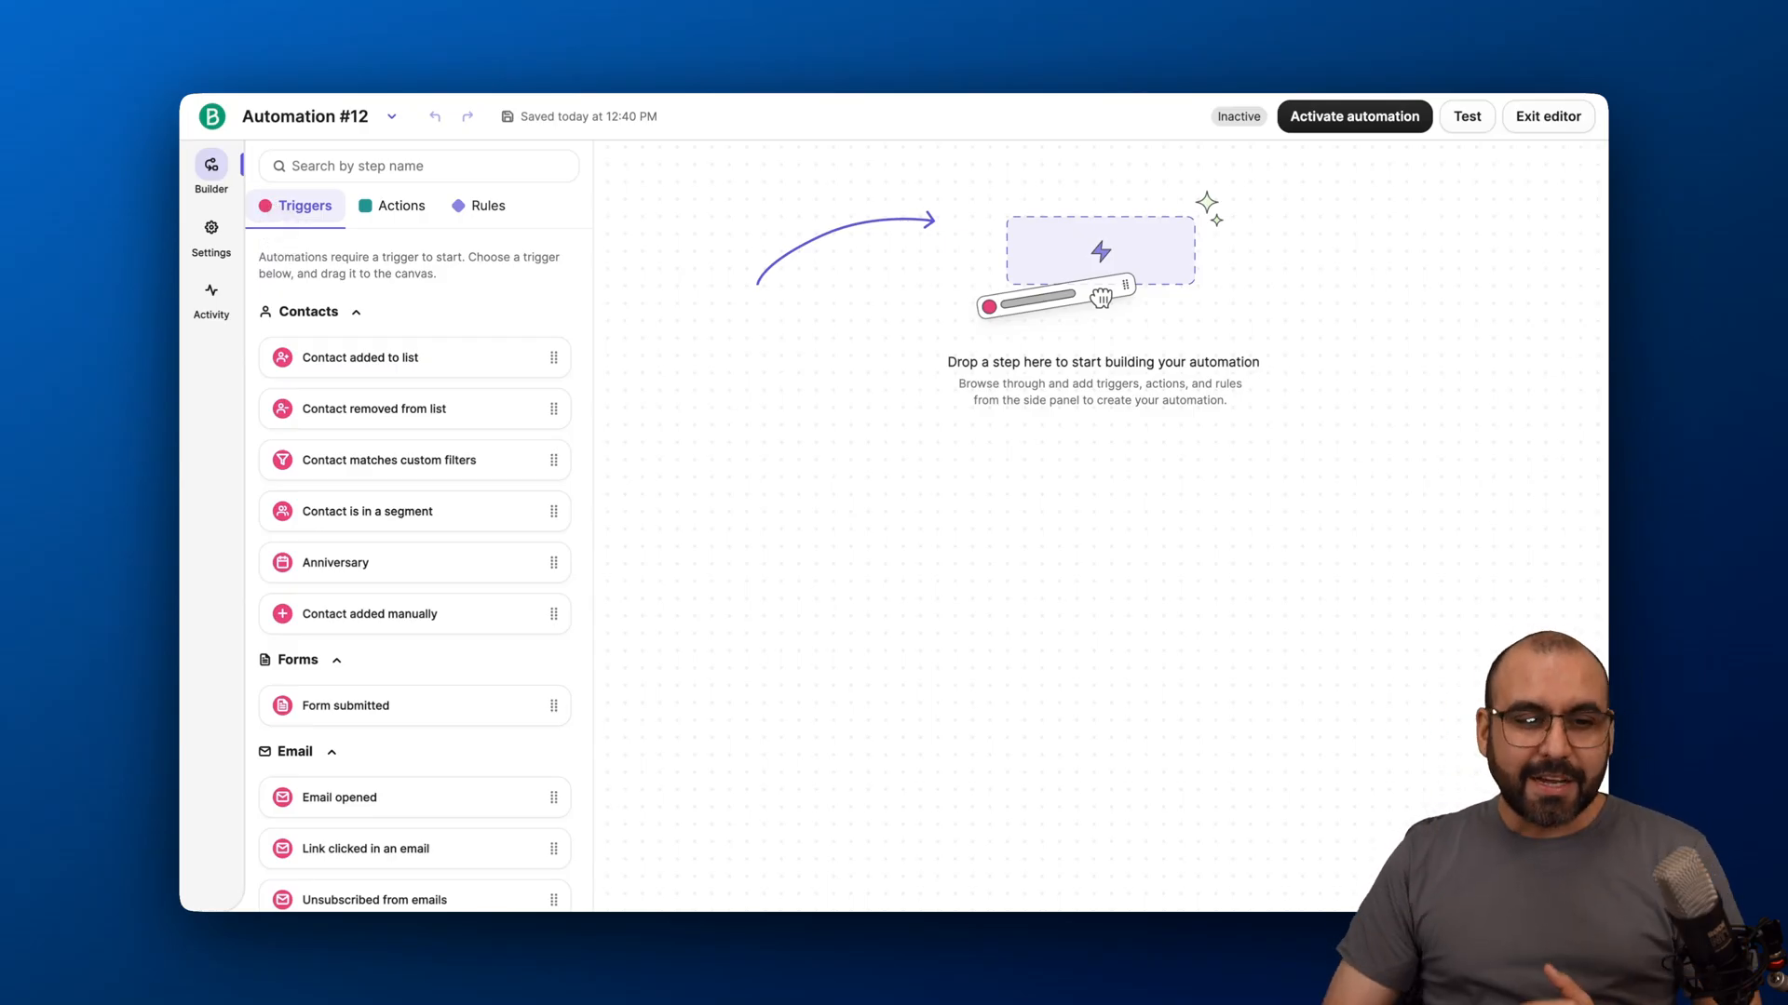
{"action": "scroll", "scroll_direction": "down", "scroll_amount": 3}
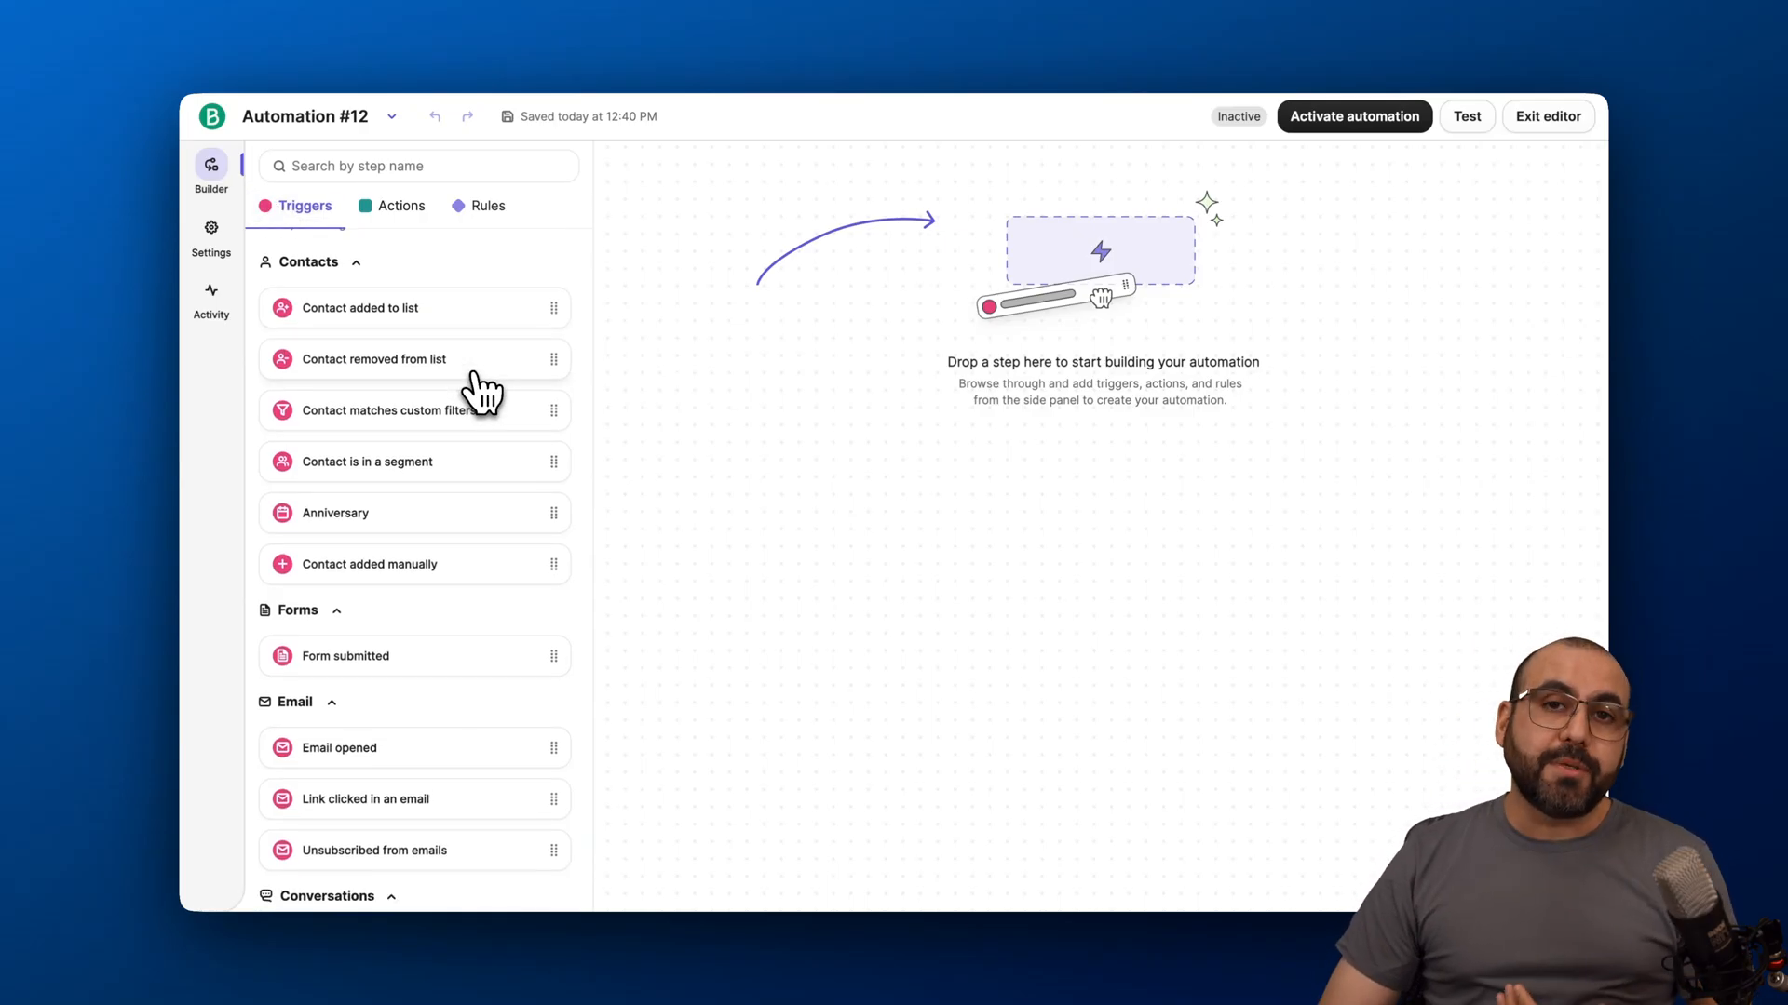
{"action": "scroll", "scroll_direction": "down", "scroll_amount": 3}
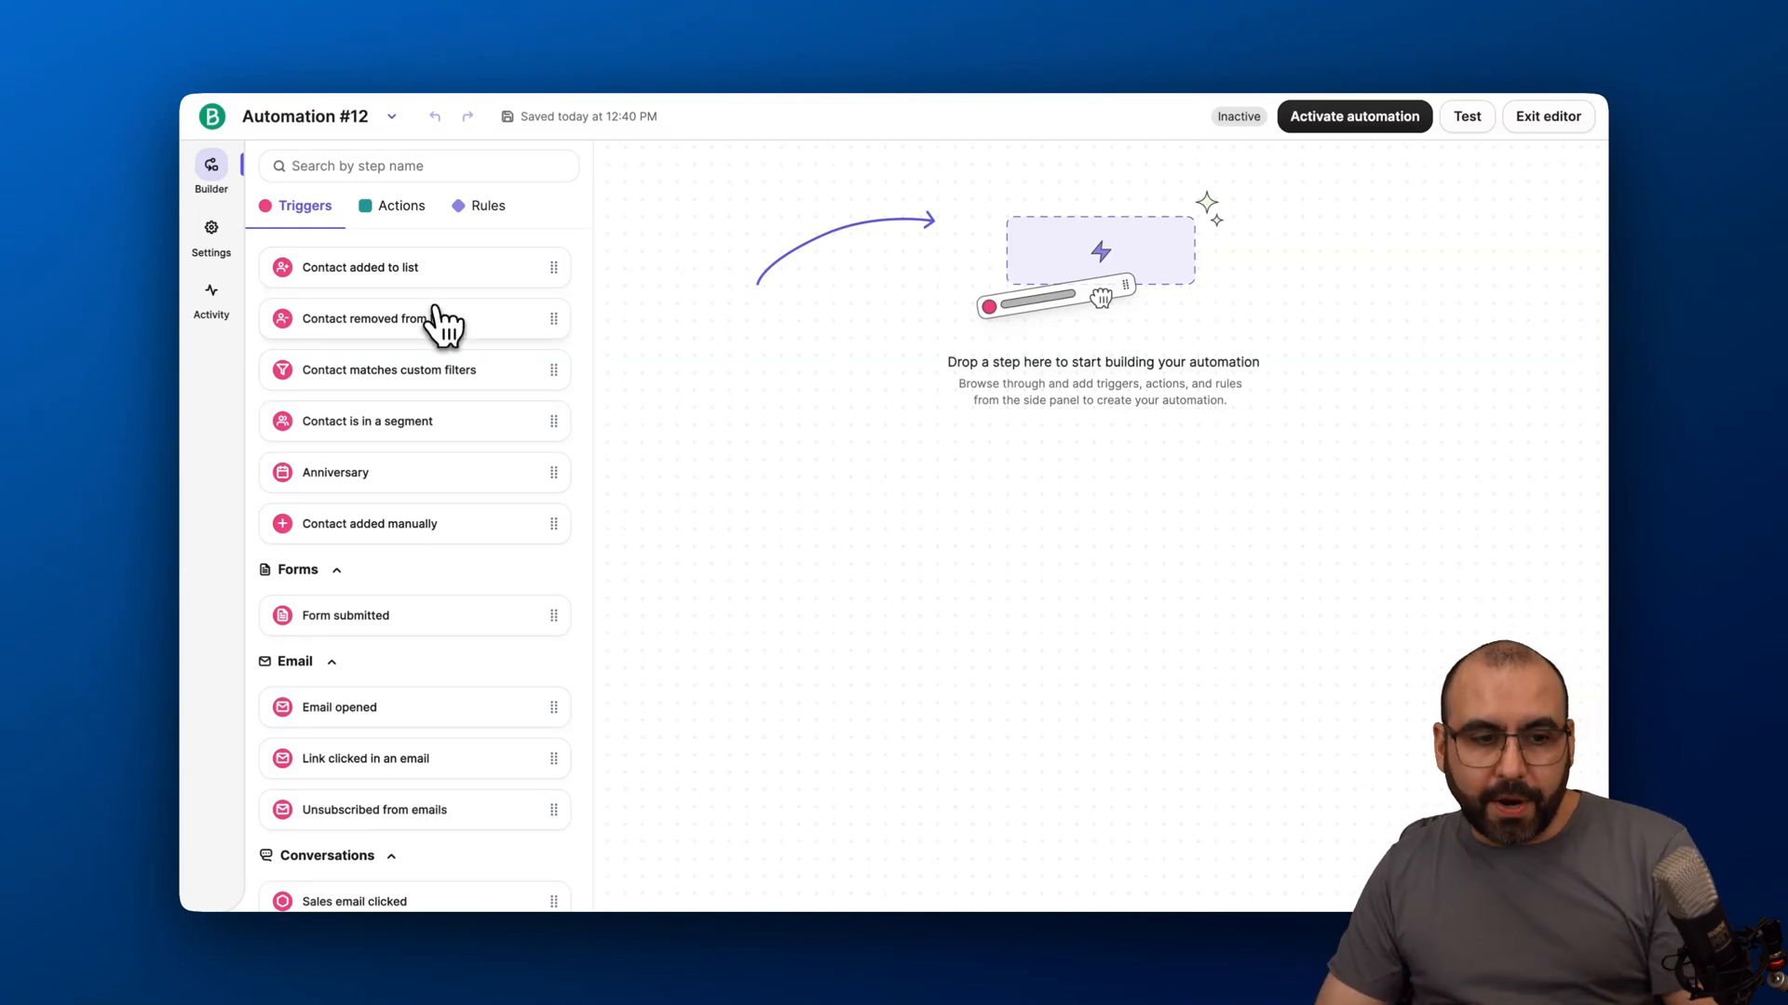
{"action": "mouse_move", "coordinate": [499, 343]}
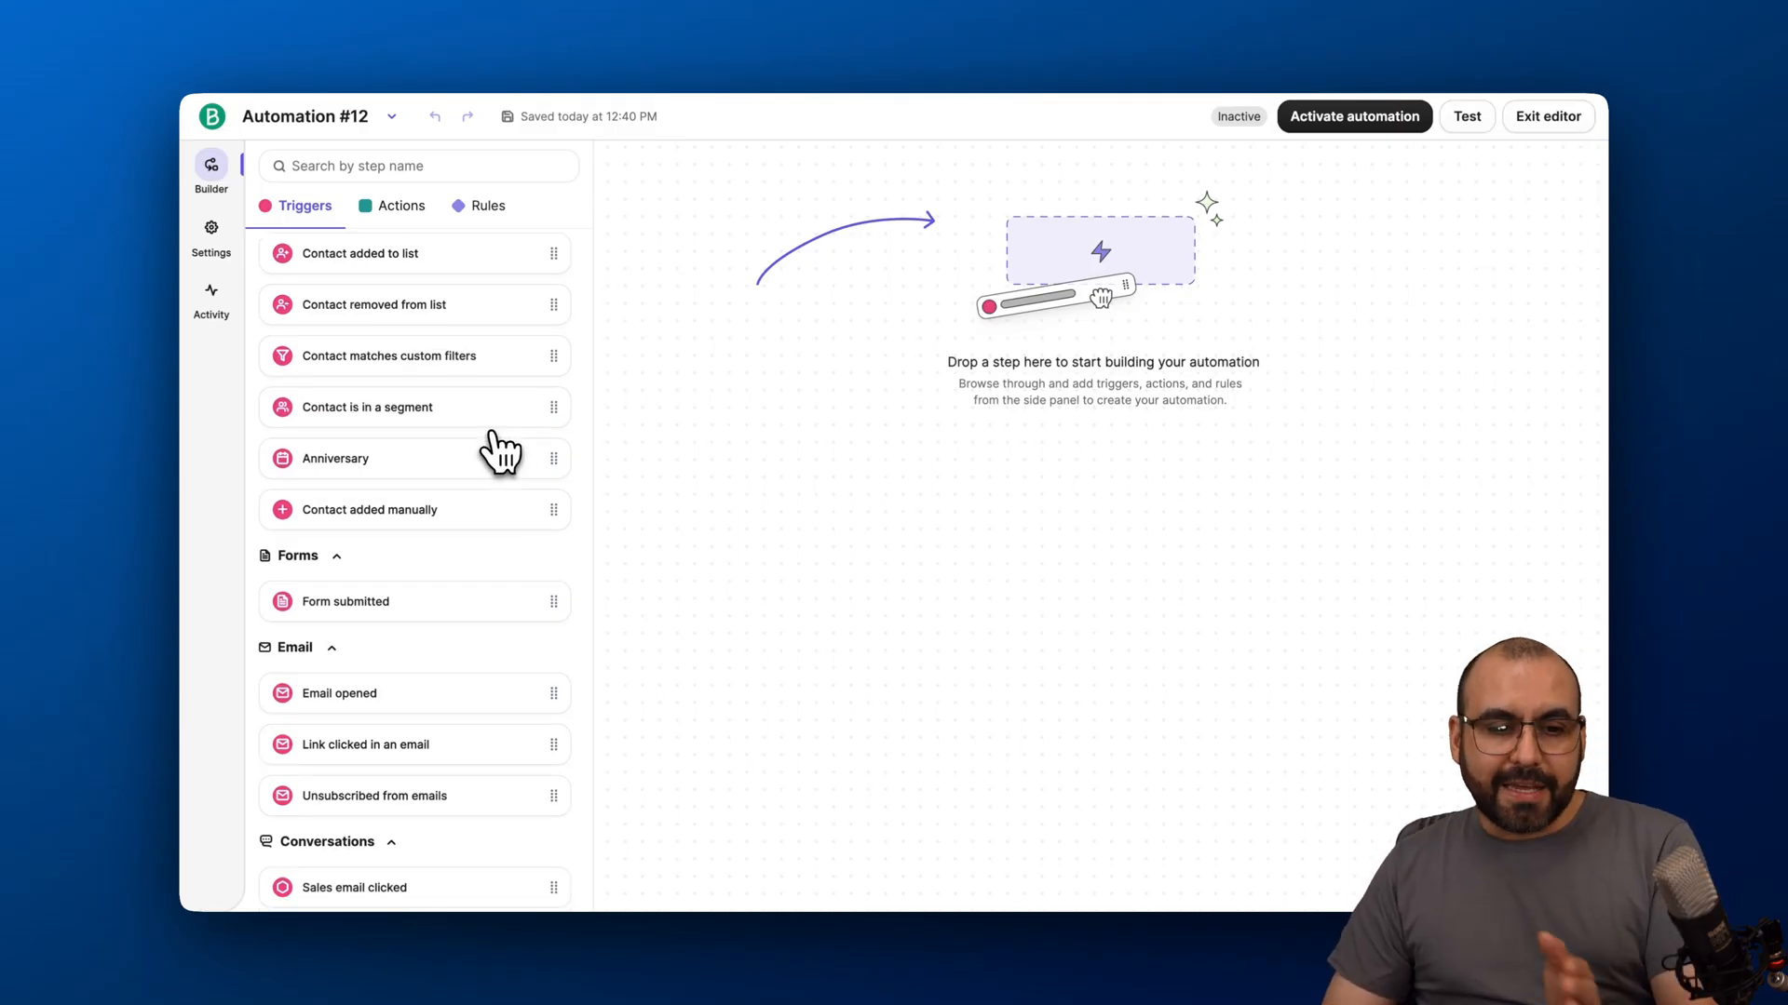
{"action": "scroll", "scroll_direction": "down", "scroll_amount": 3}
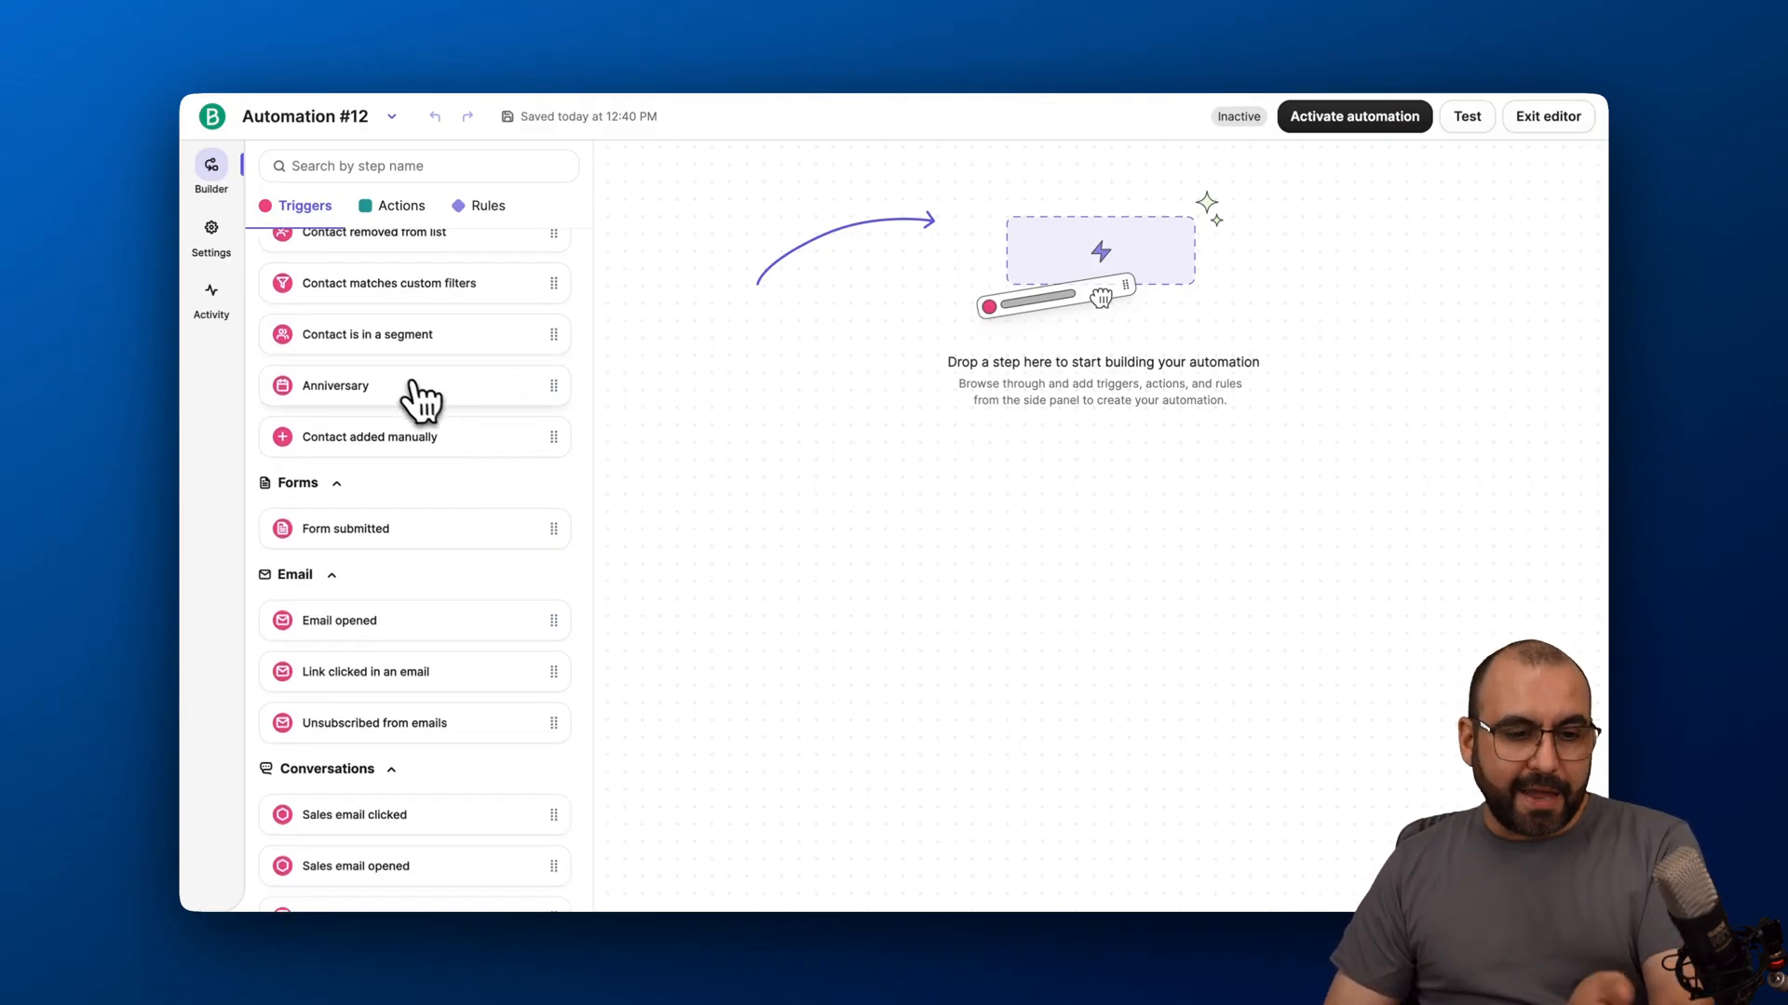
{"action": "scroll", "scroll_direction": "down", "scroll_amount": 3}
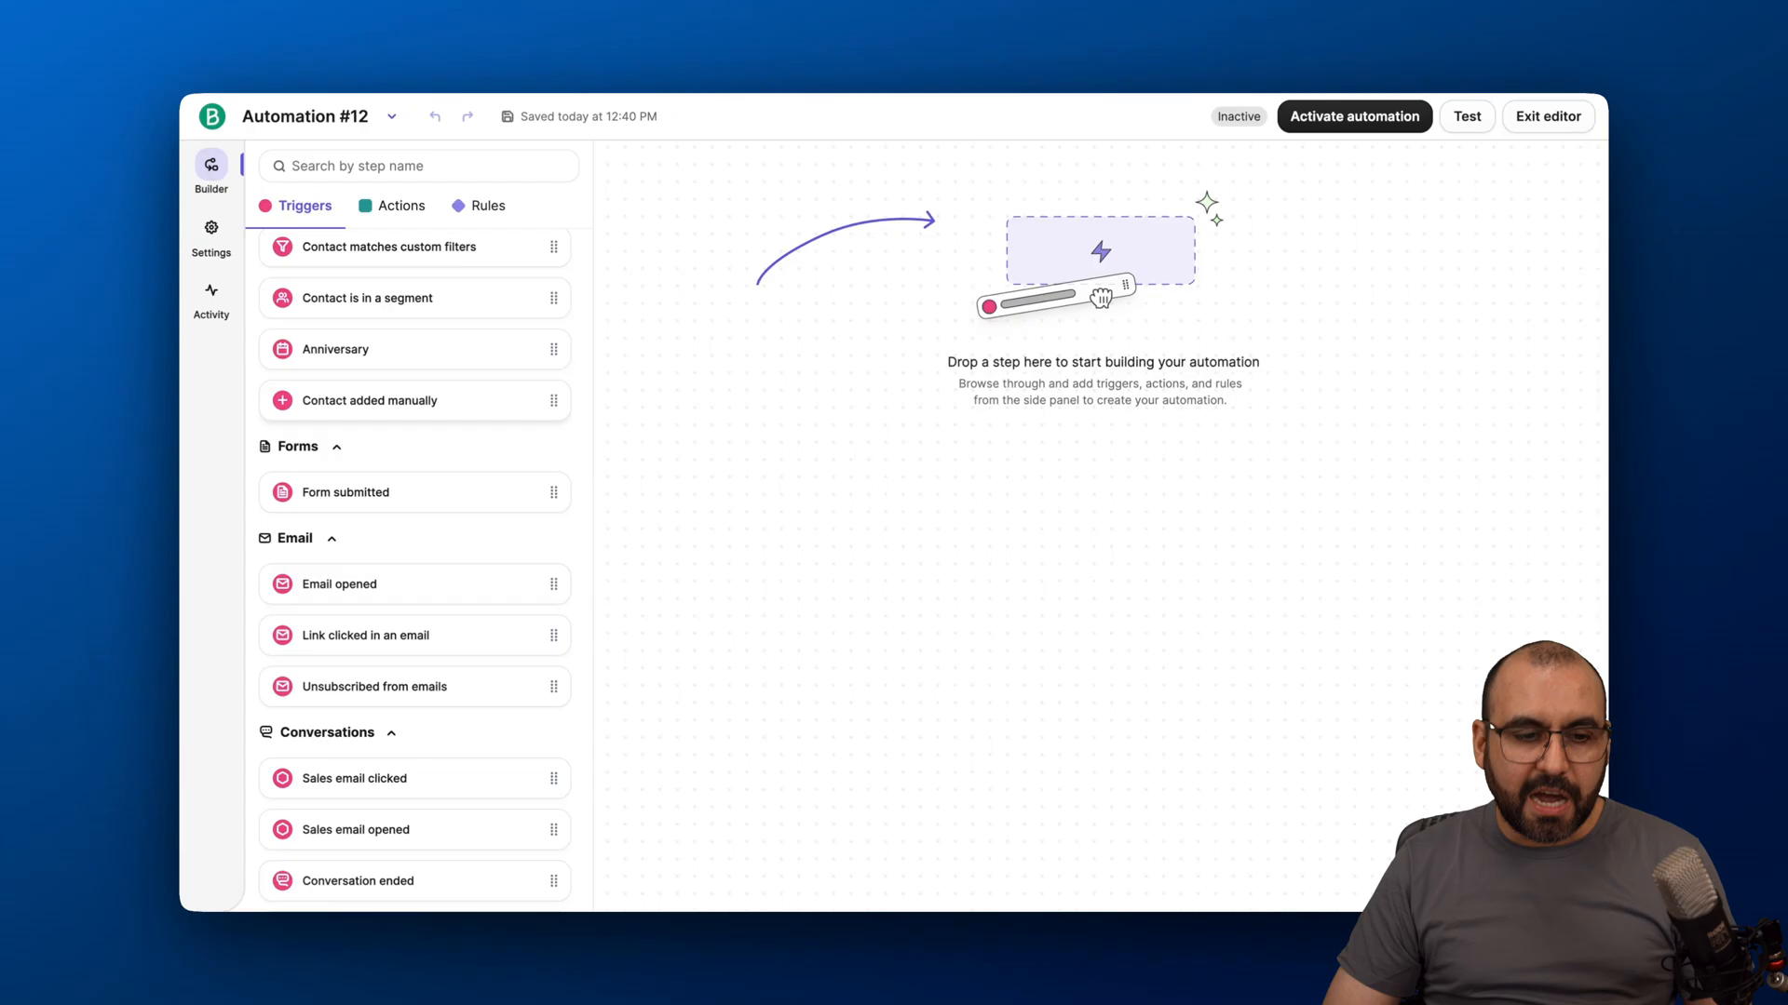
{"action": "scroll", "scroll_direction": "down", "scroll_amount": 3}
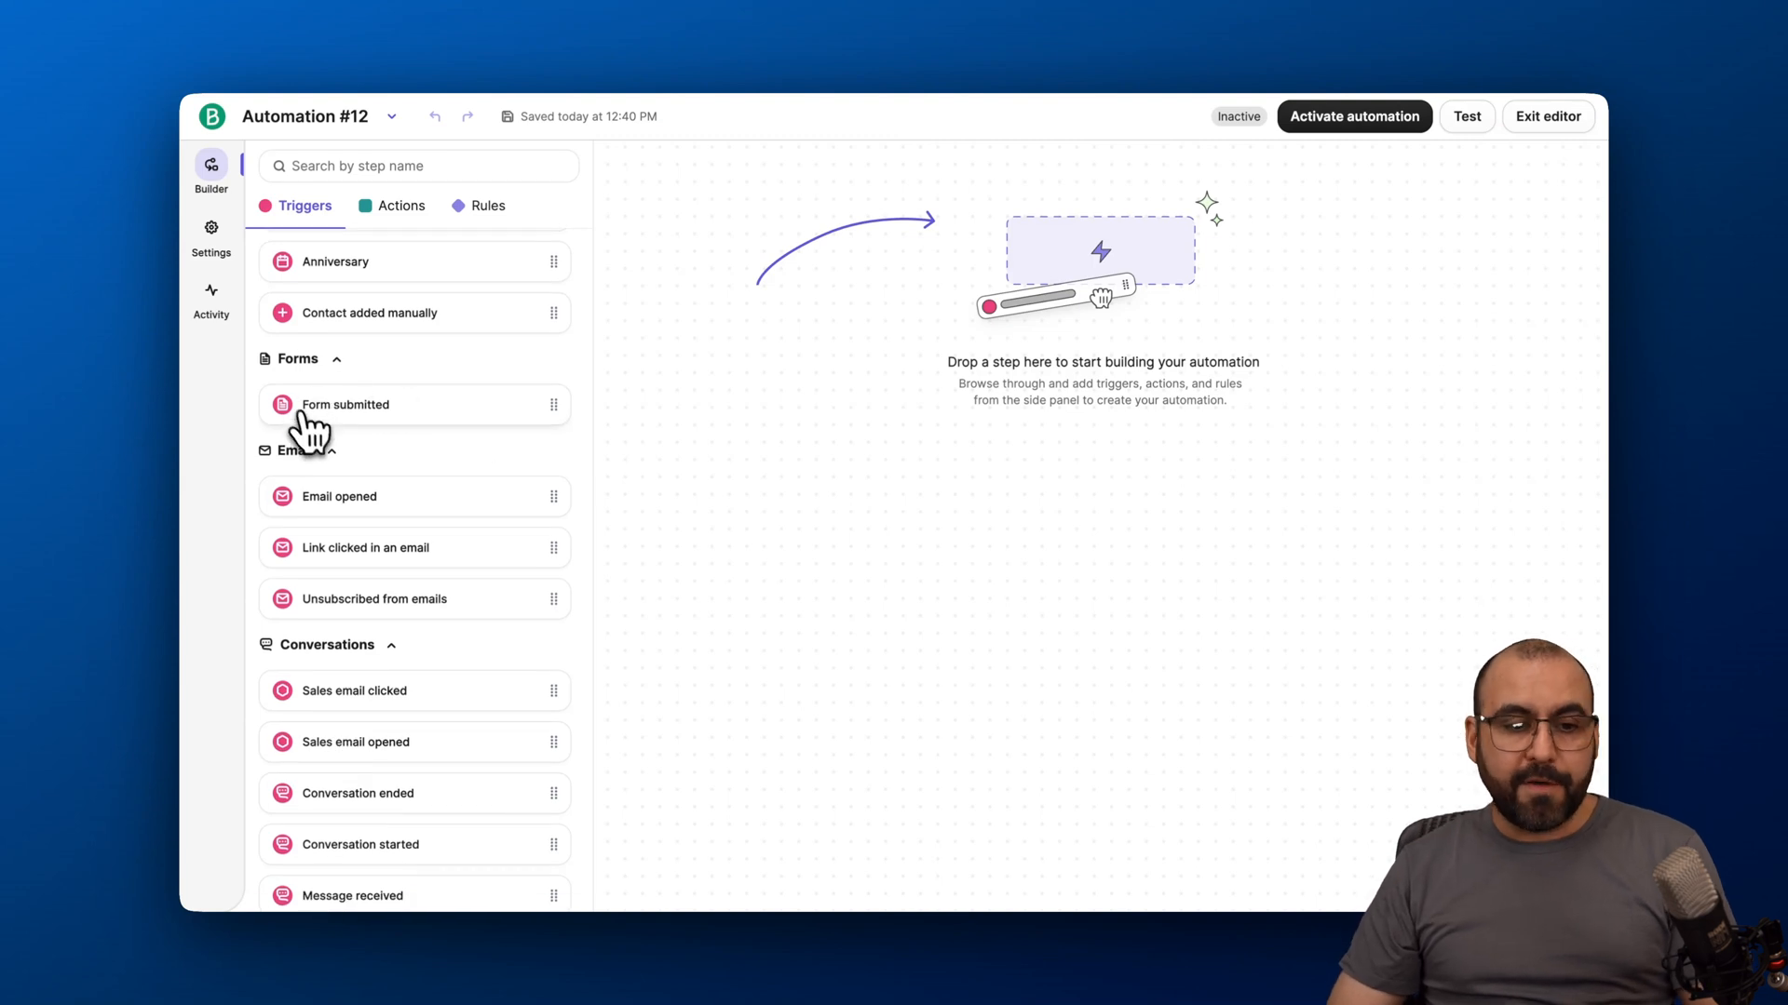
{"action": "scroll", "scroll_direction": "down", "scroll_amount": 3}
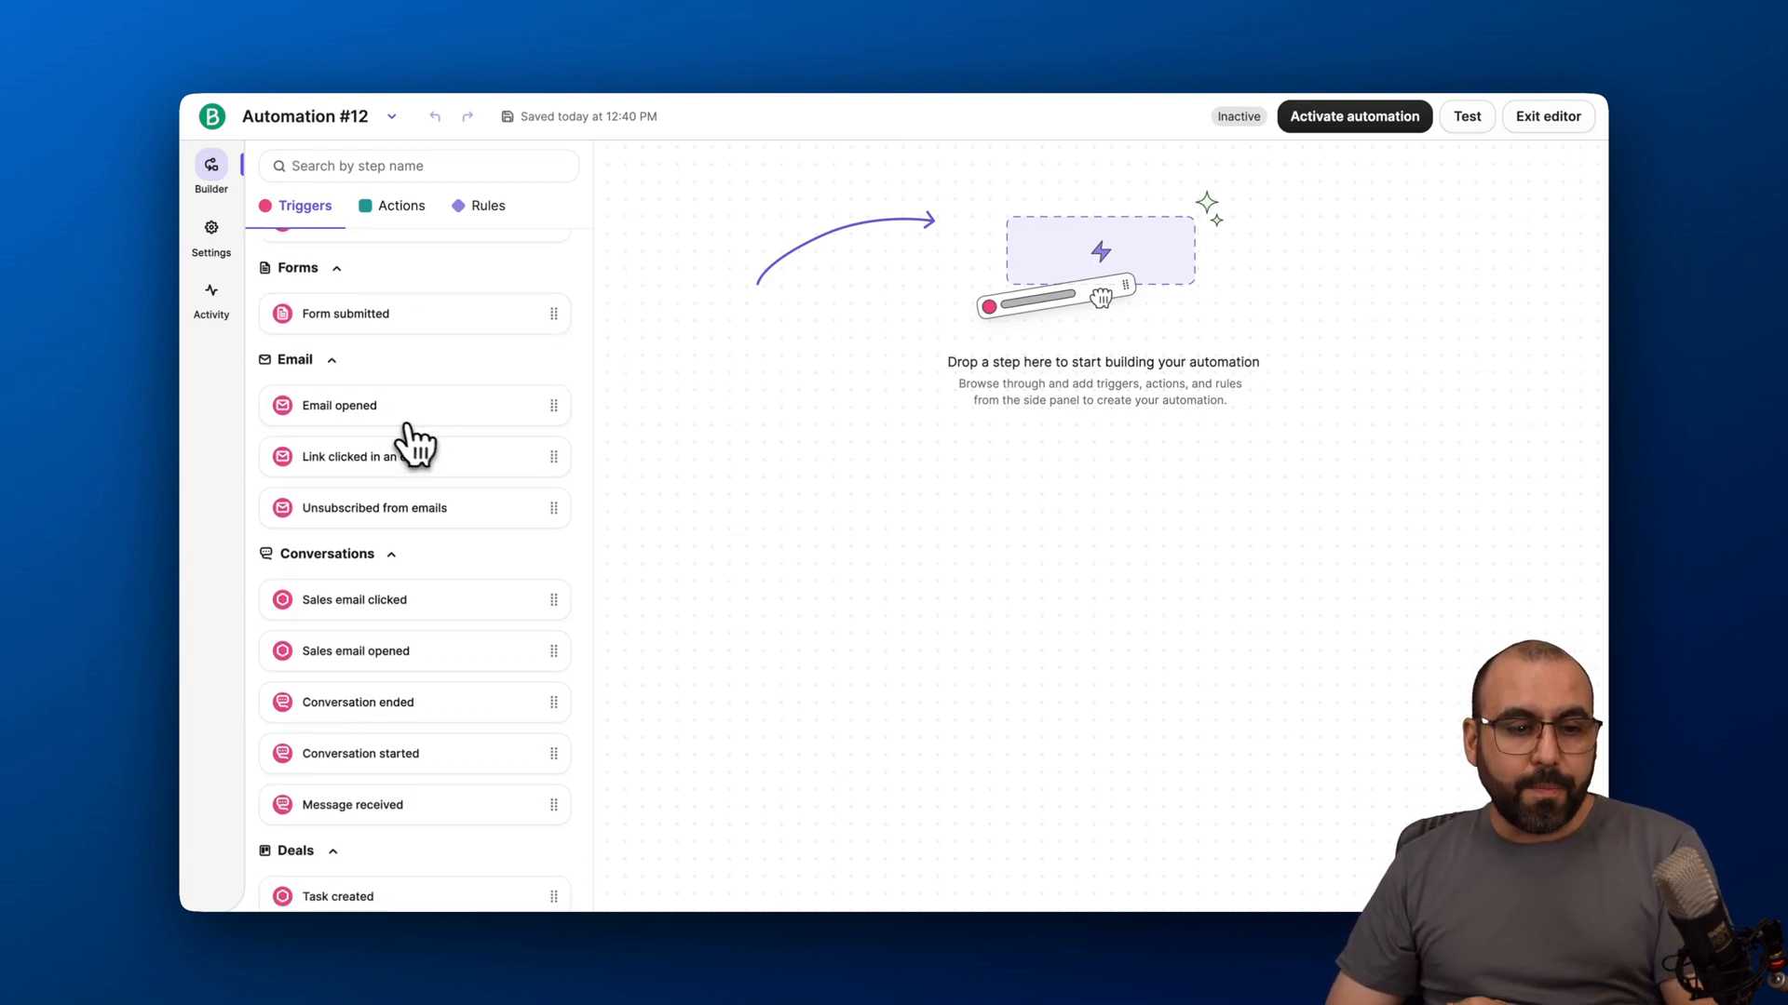
{"action": "mouse_move", "coordinate": [440, 514]}
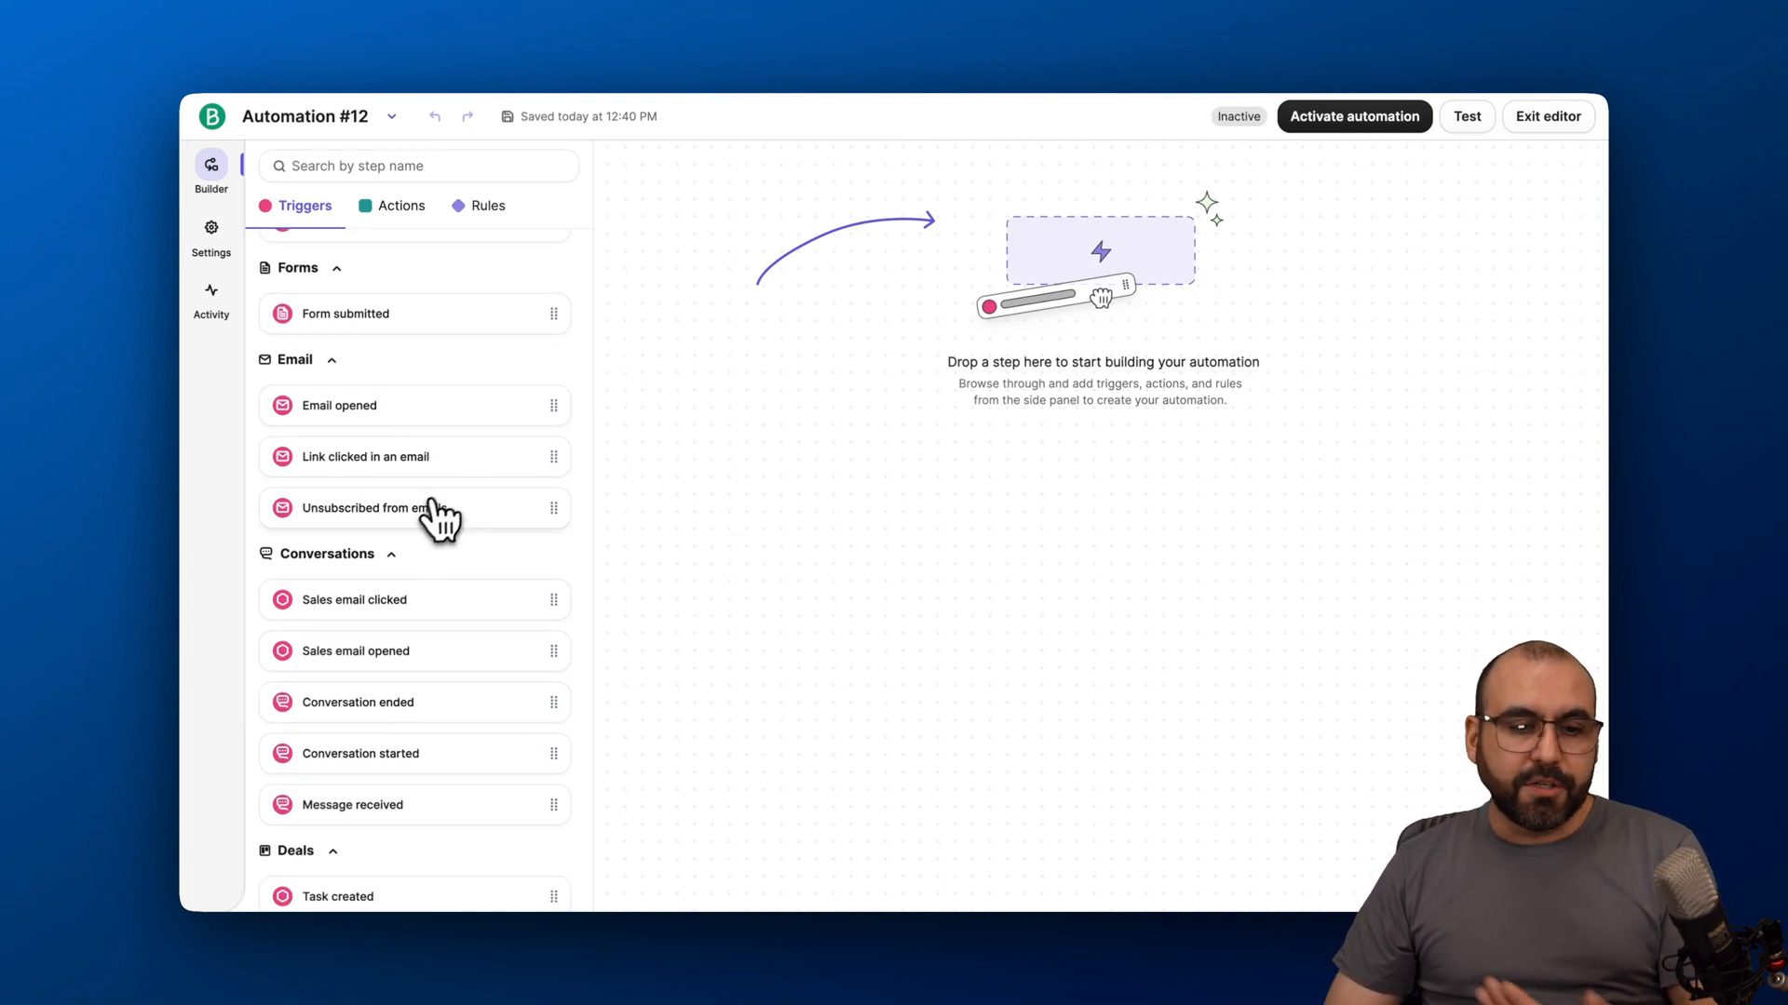
{"action": "scroll", "scroll_direction": "down", "scroll_amount": 3}
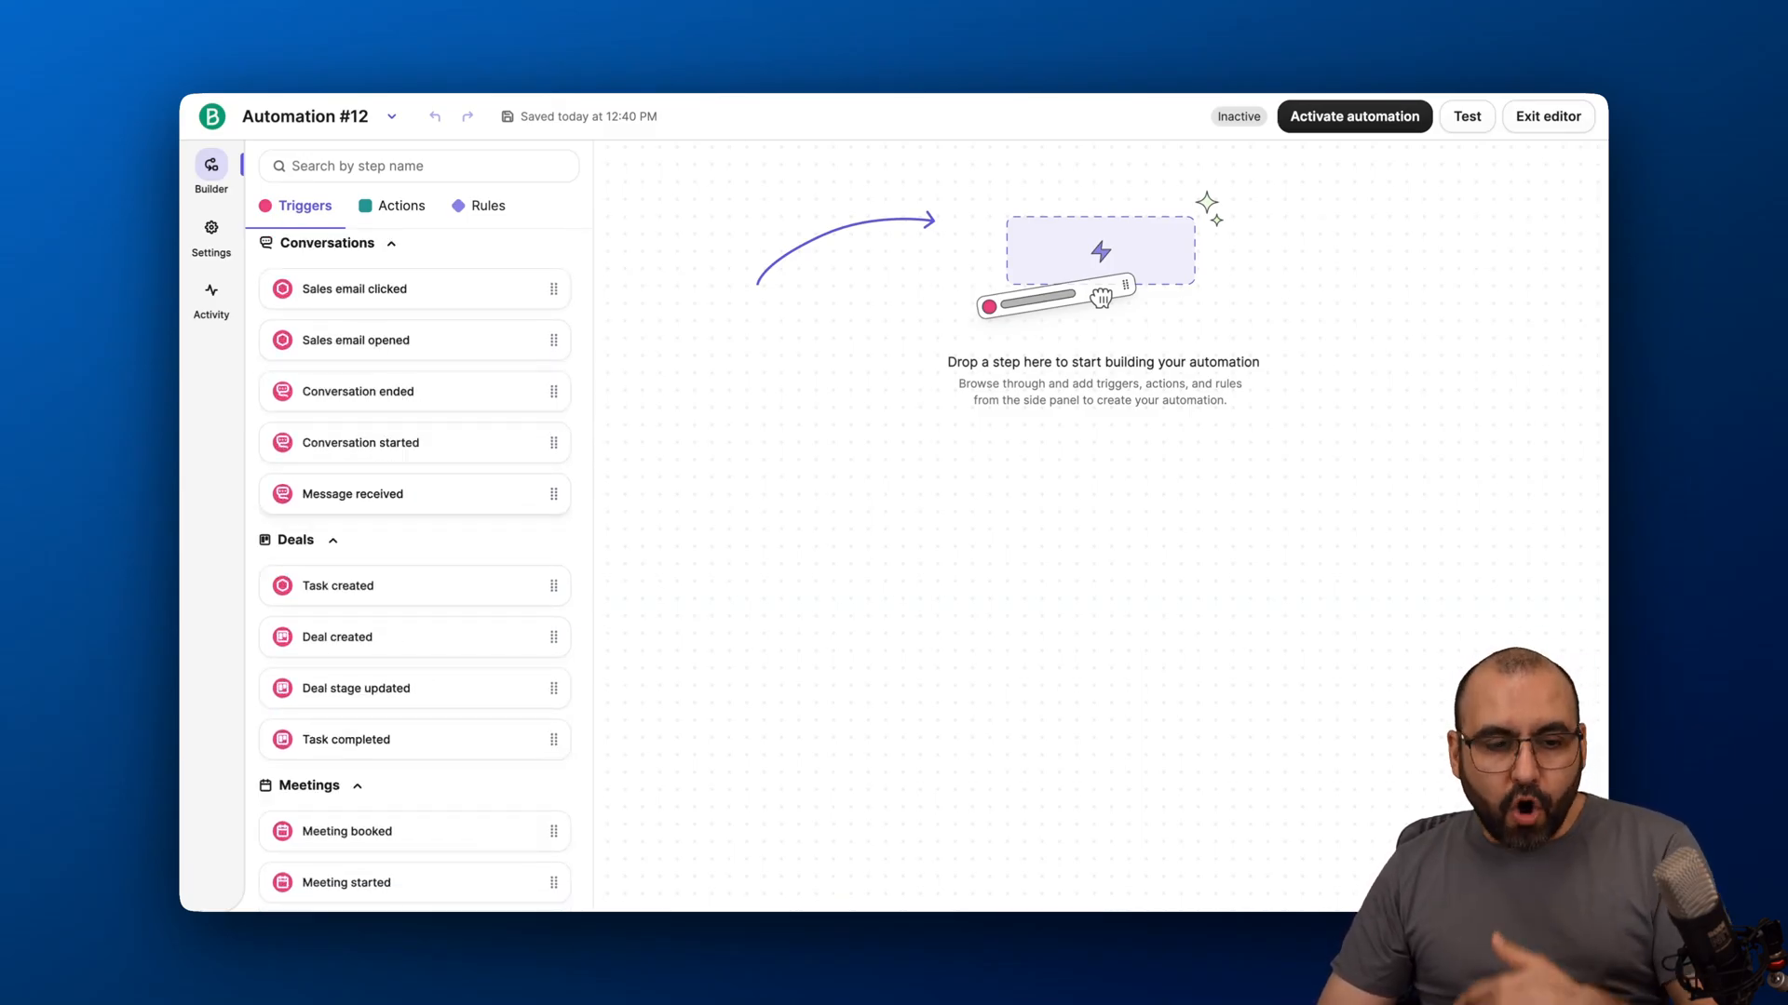
{"action": "scroll", "scroll_direction": "down", "scroll_amount": 3}
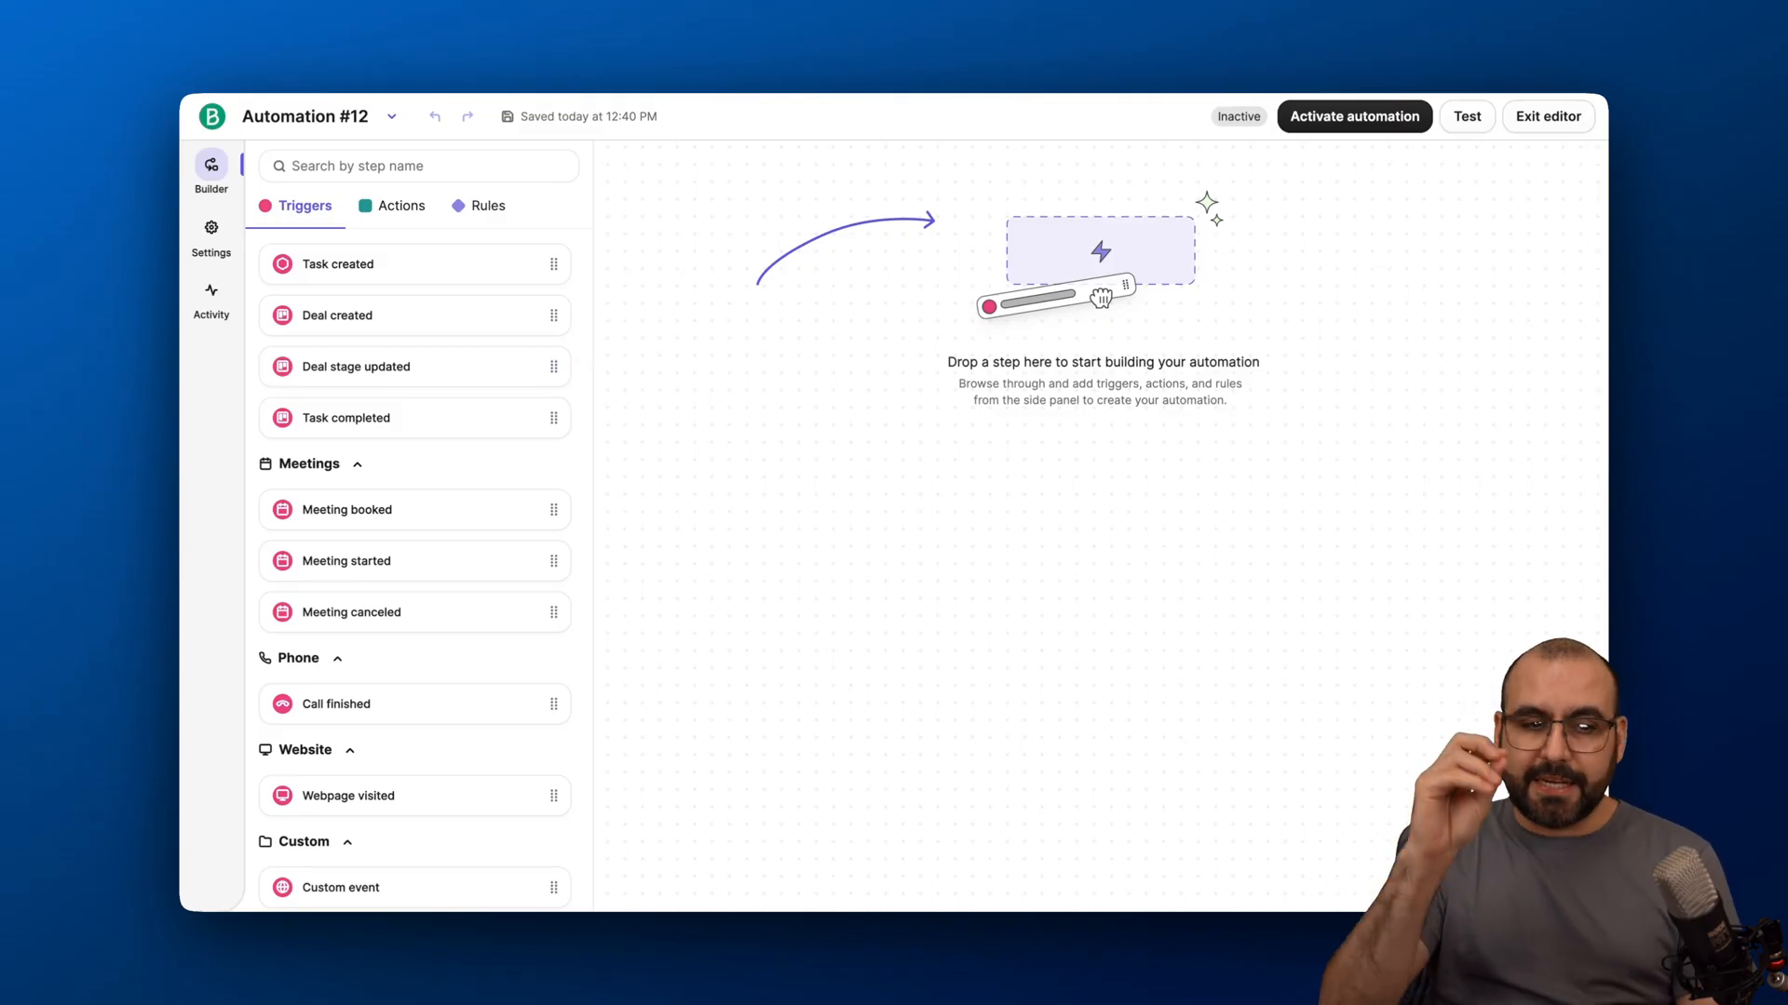
{"action": "mouse_move", "coordinate": [761, 436]}
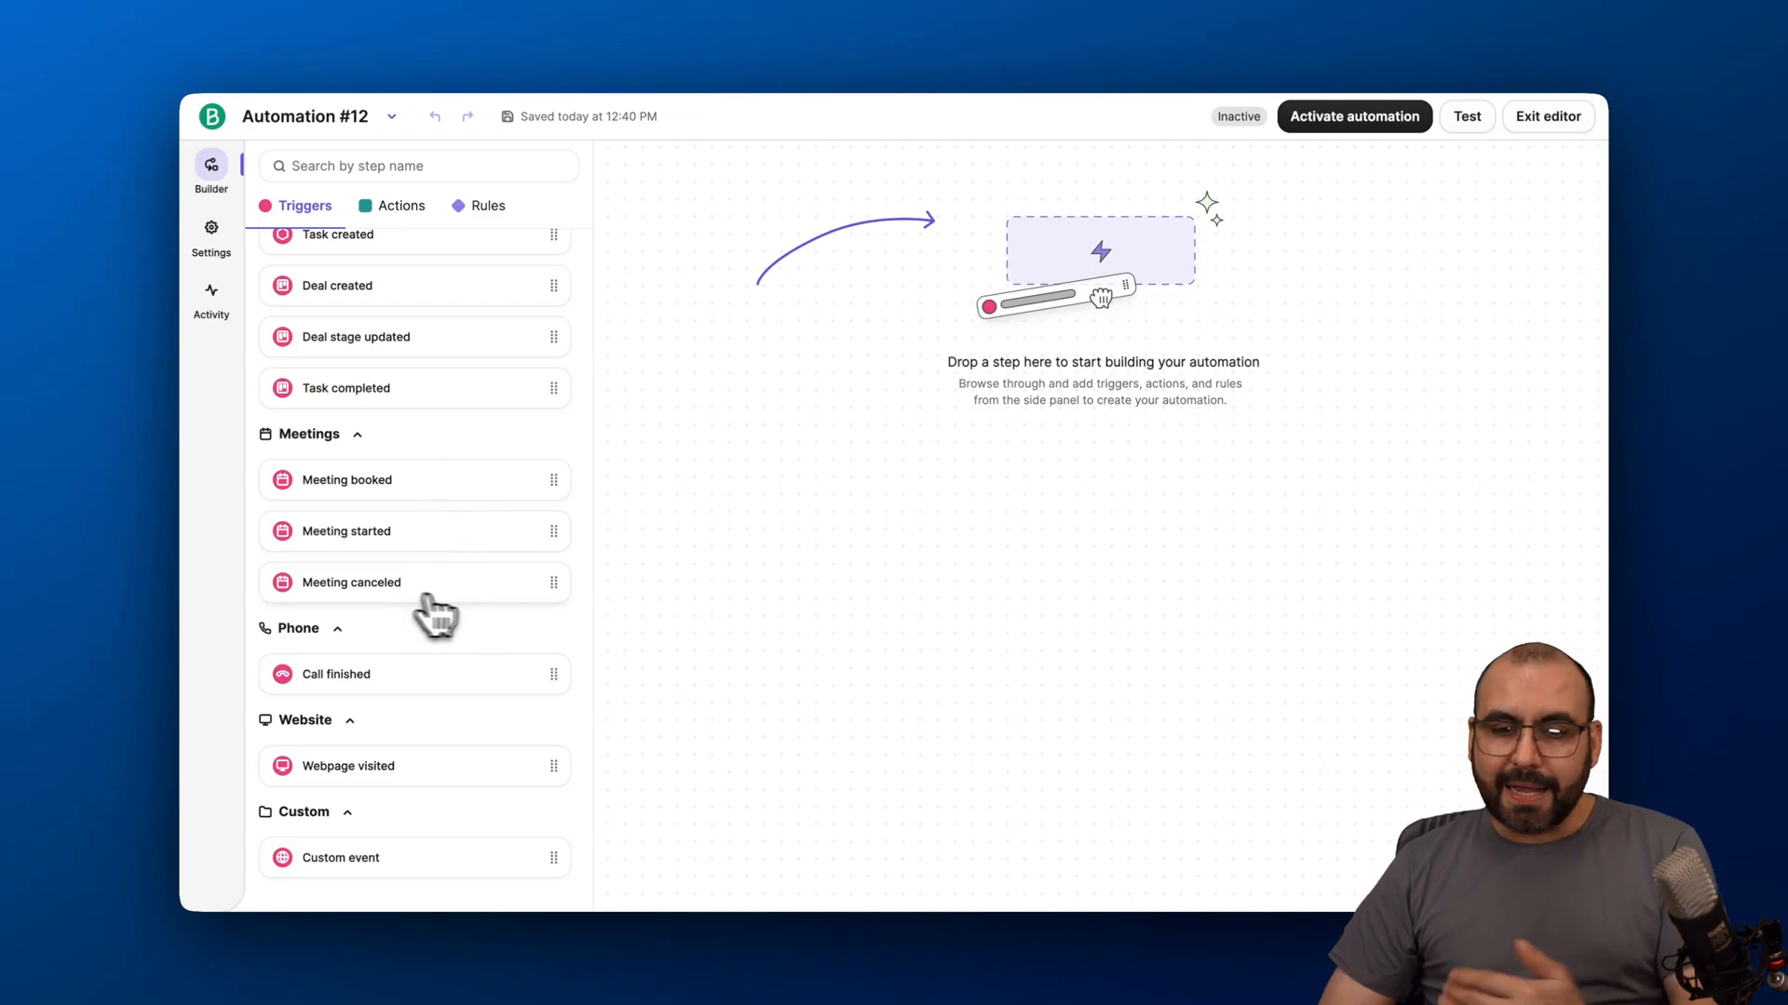
{"action": "mouse_move", "coordinate": [390, 616]}
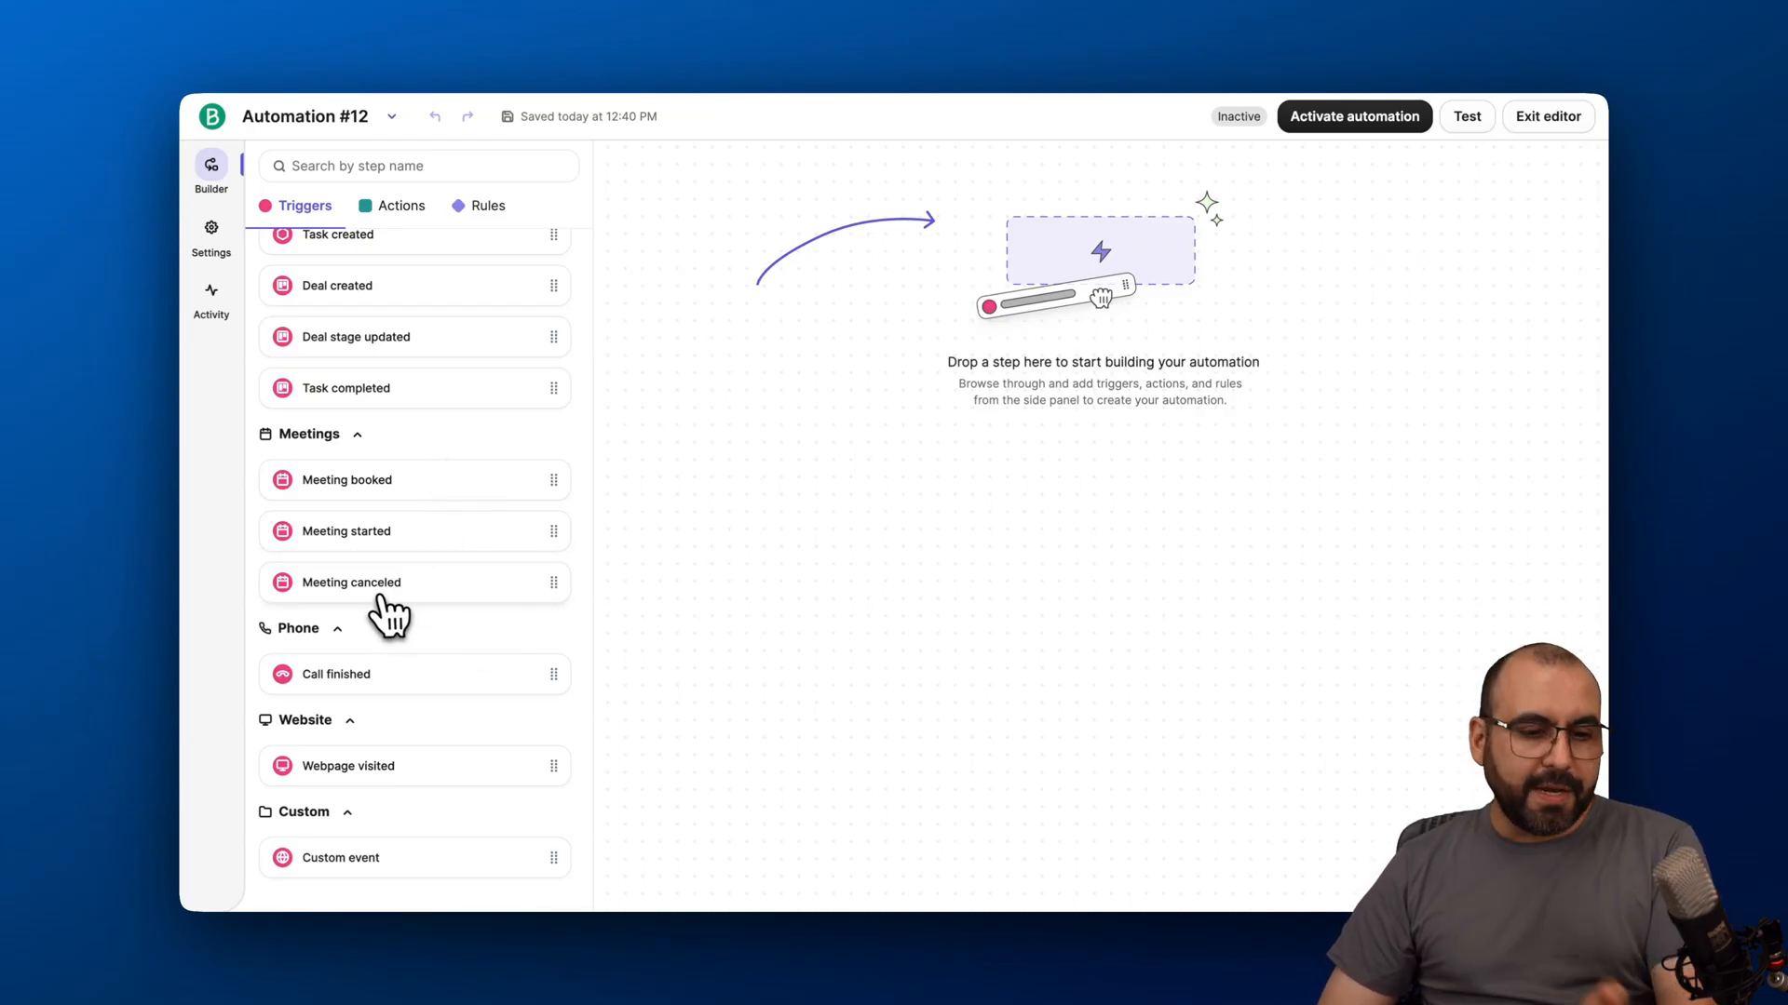
{"action": "mouse_move", "coordinate": [409, 604]}
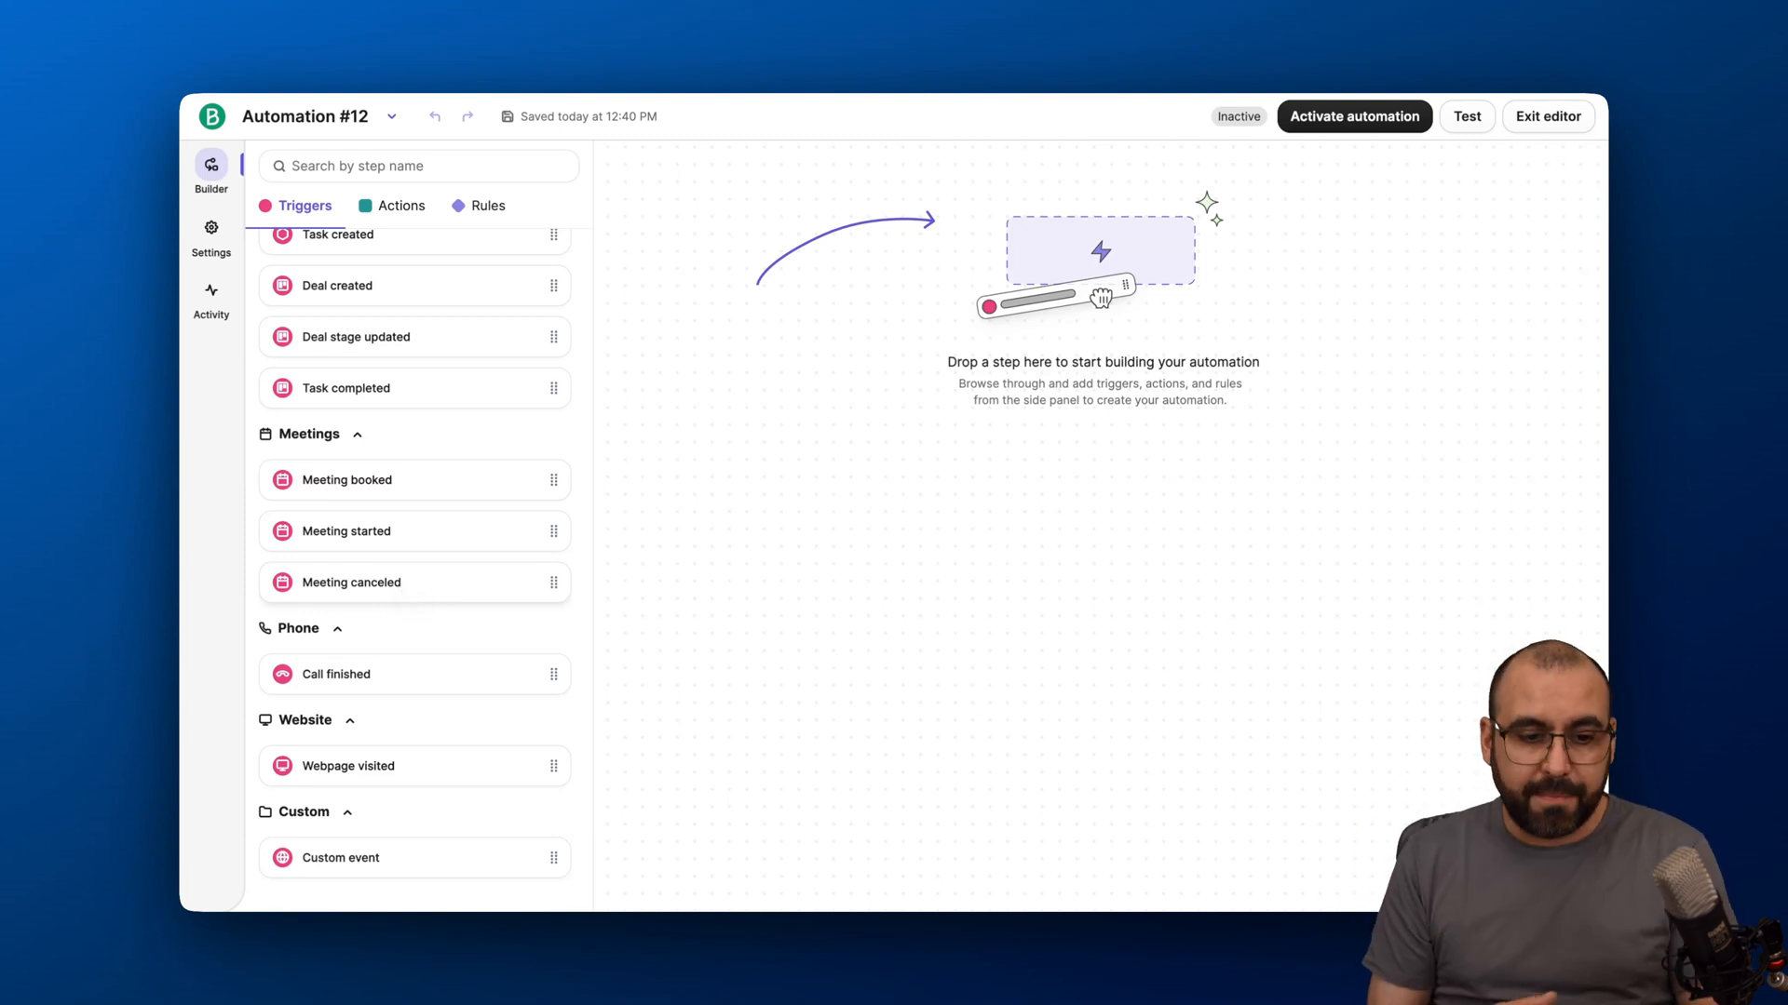
{"action": "mouse_move", "coordinate": [376, 704]}
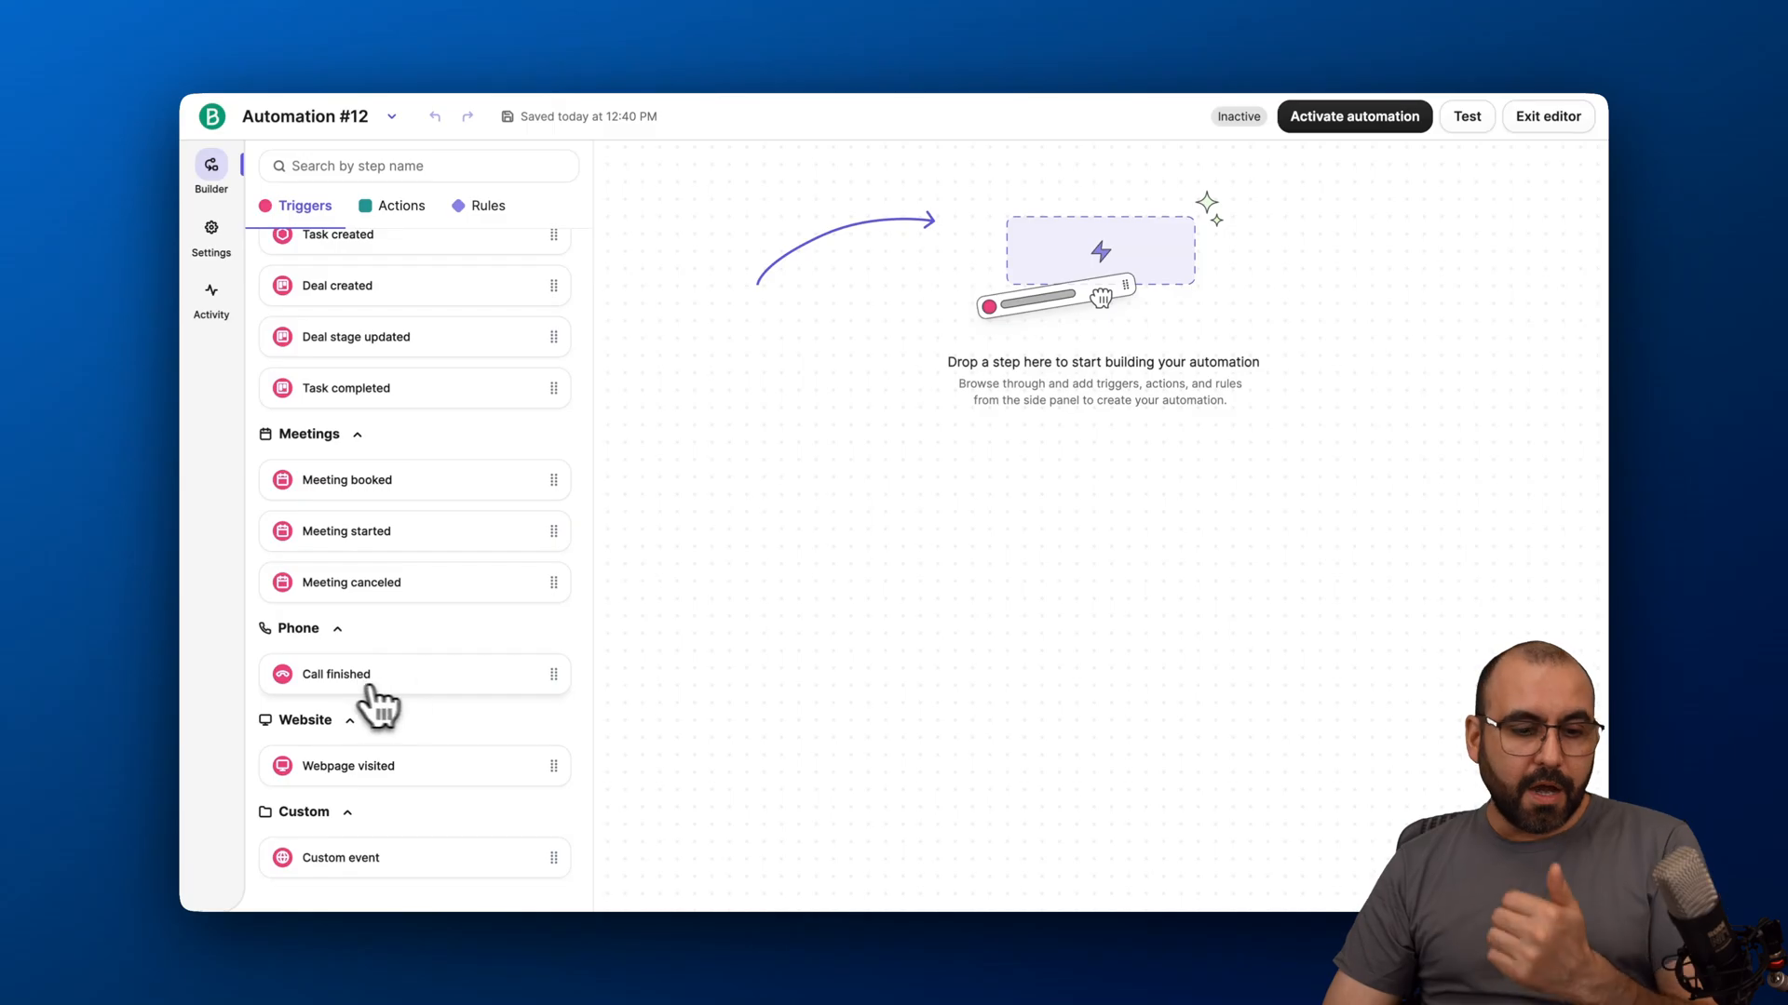
{"action": "mouse_move", "coordinate": [436, 789]}
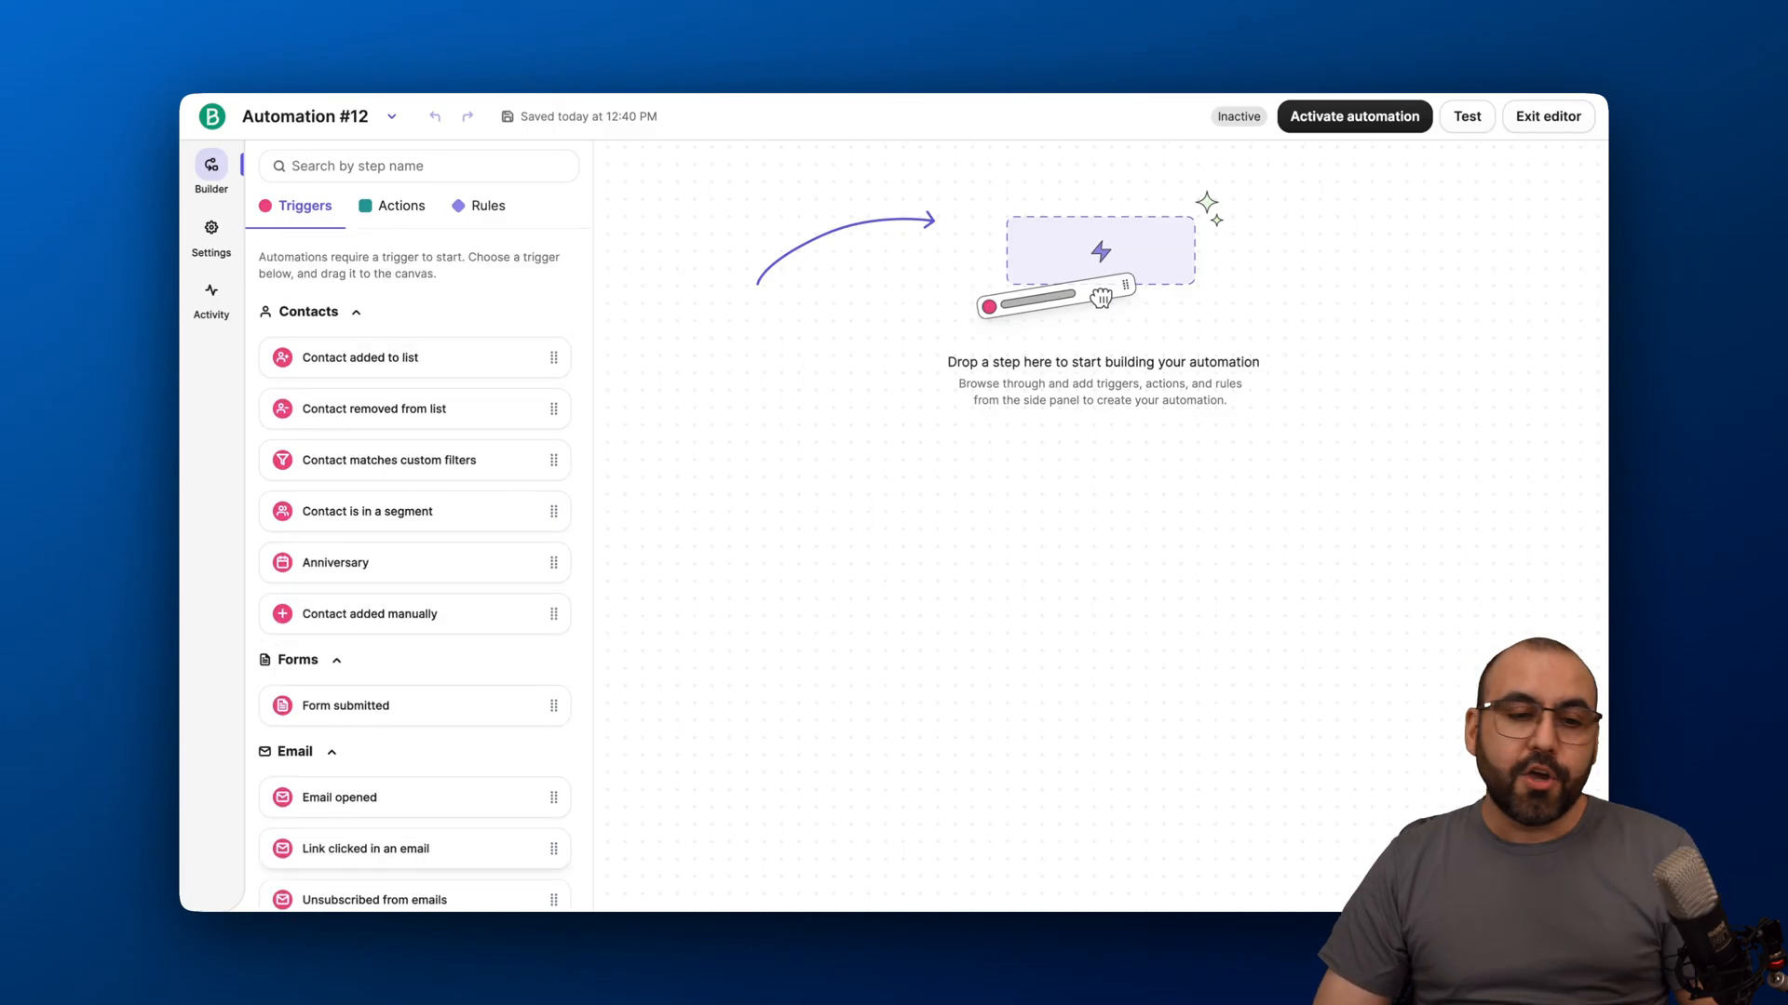
Browse the Actions list and place a Call a webhook step on the canvas.
{"action": "left_click", "coordinate": [399, 207]}
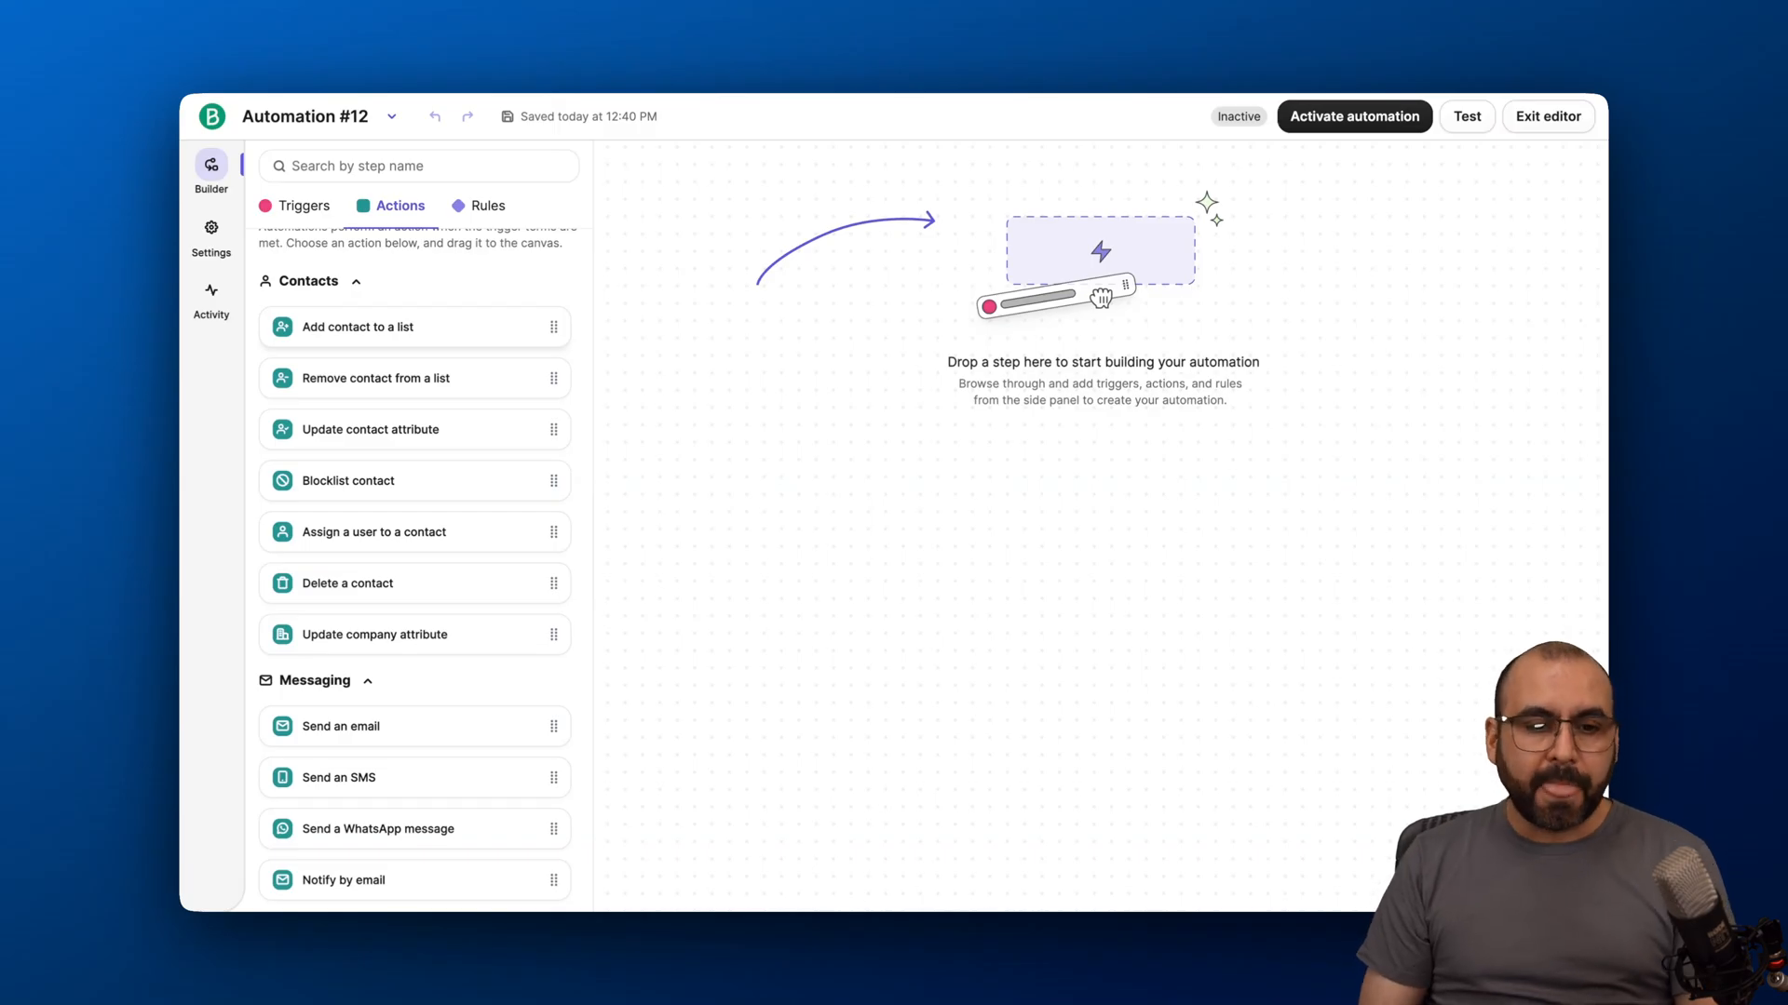
{"action": "mouse_move", "coordinate": [477, 424]}
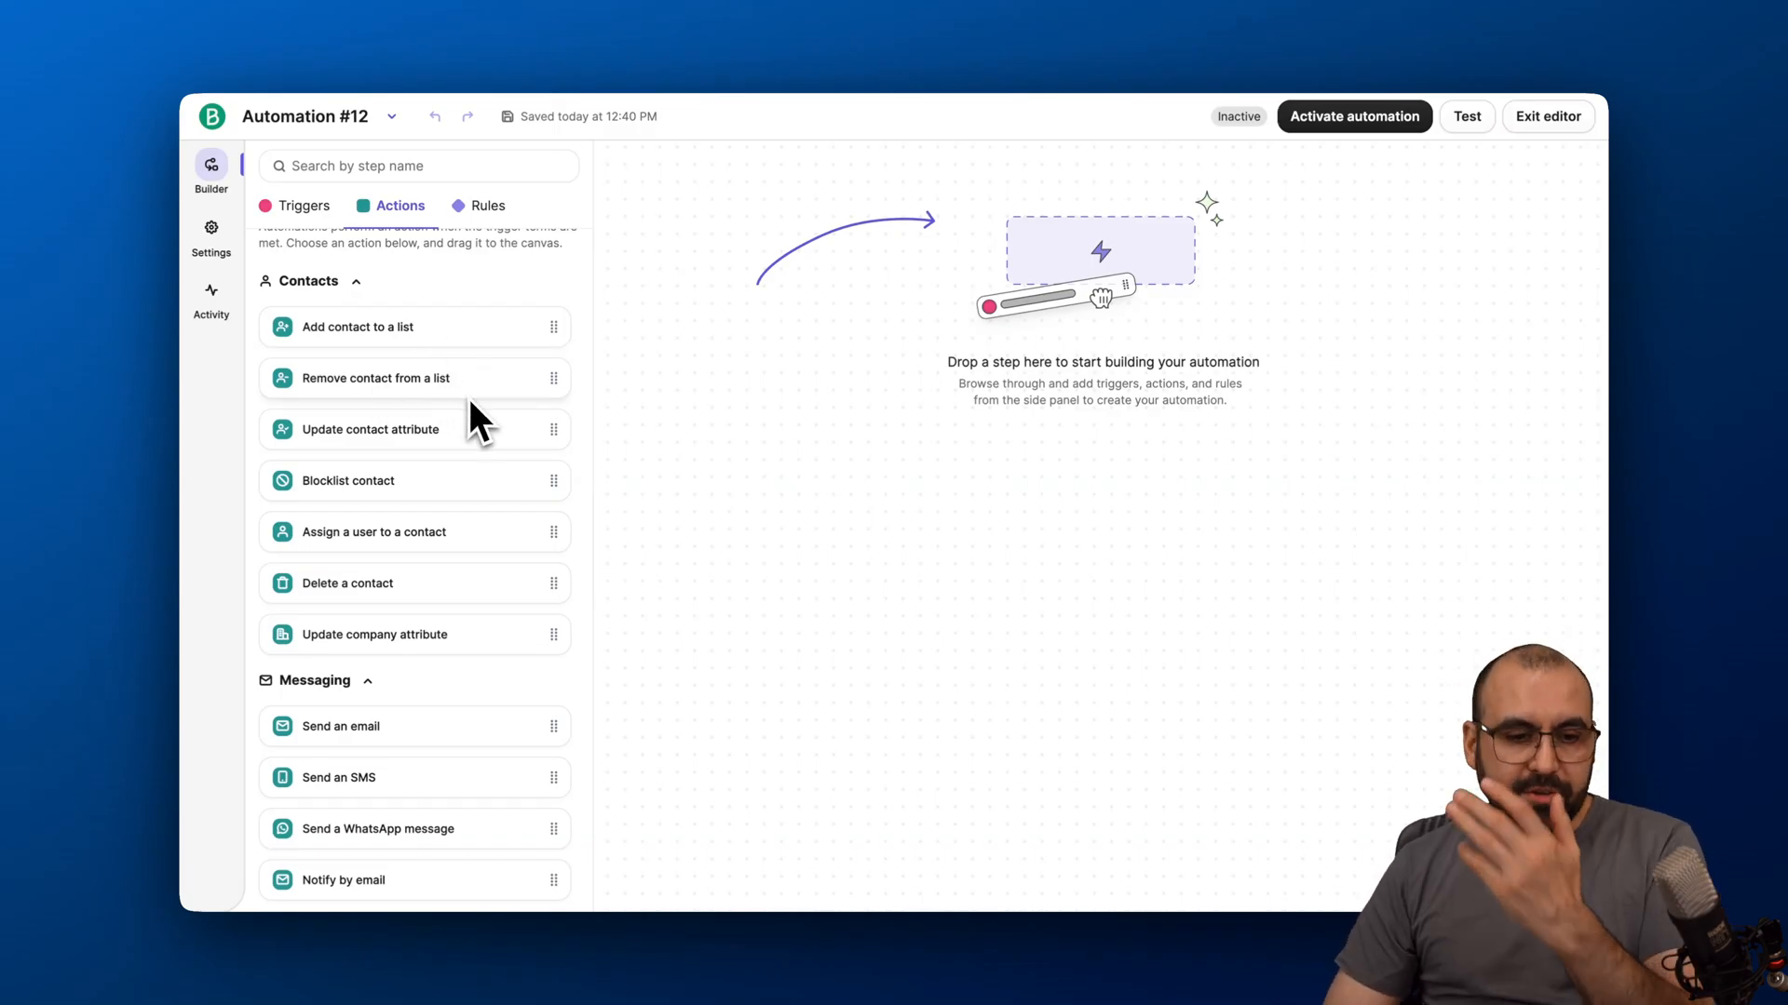
{"action": "scroll", "scroll_direction": "down", "scroll_amount": 3}
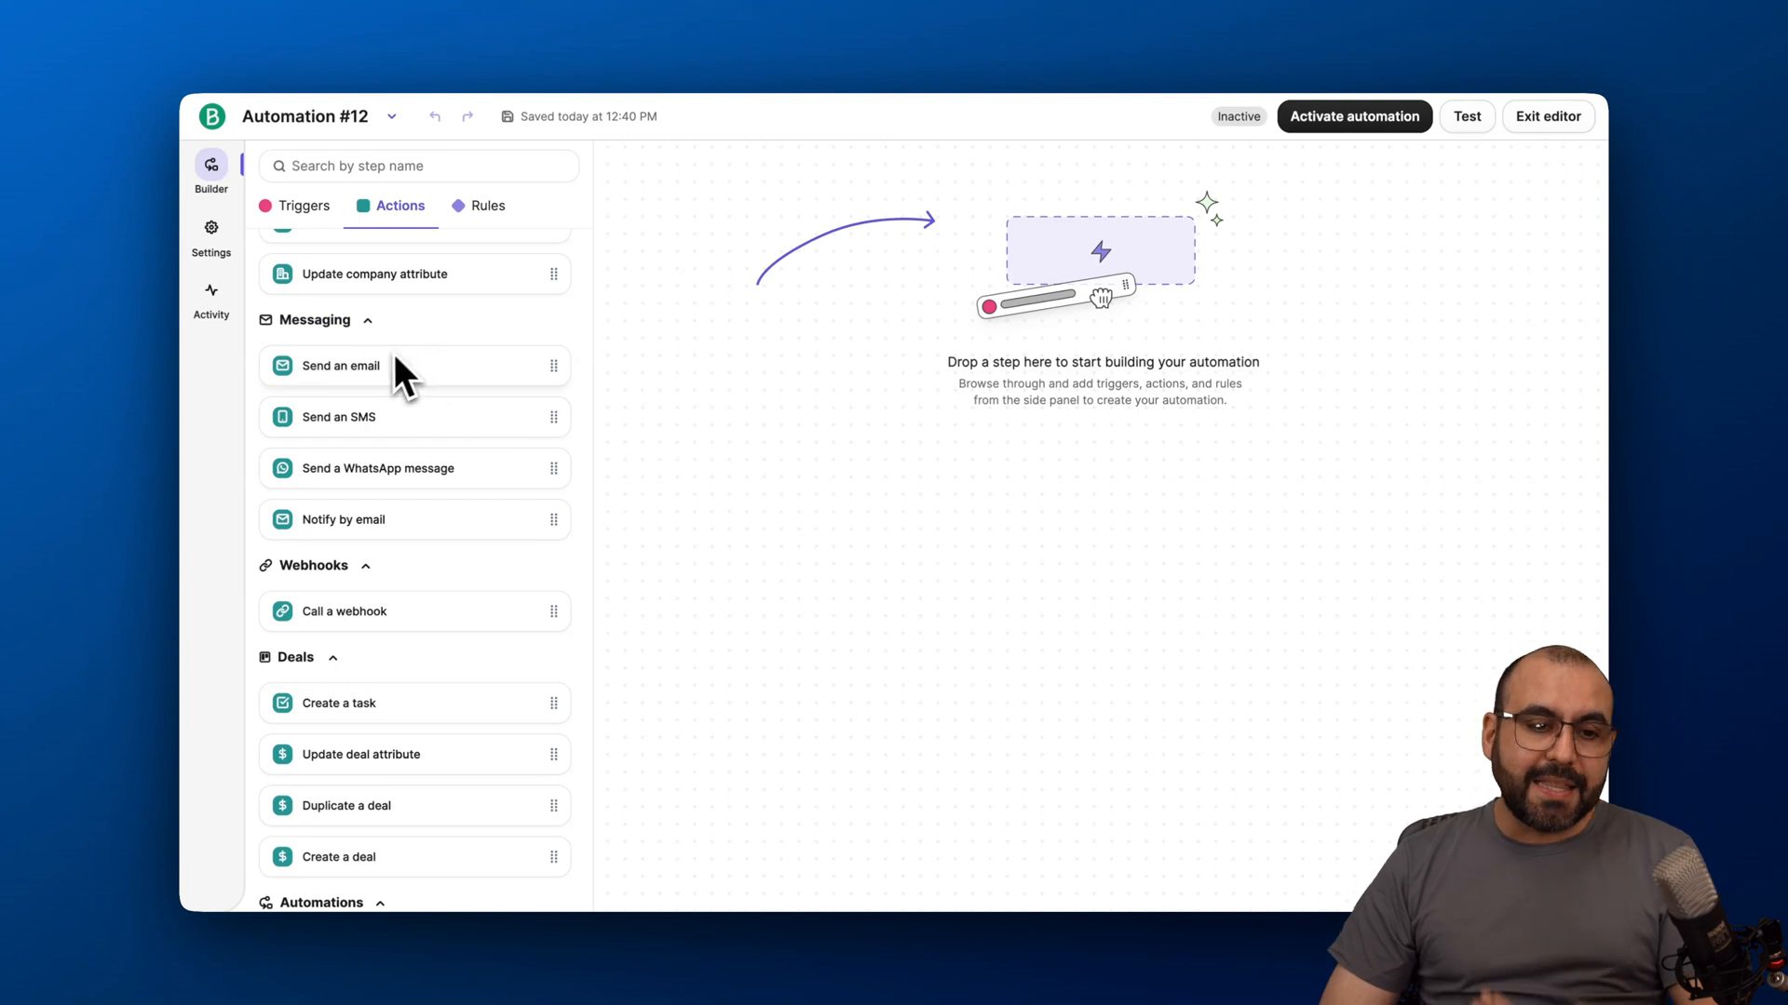
{"action": "mouse_move", "coordinate": [428, 428]}
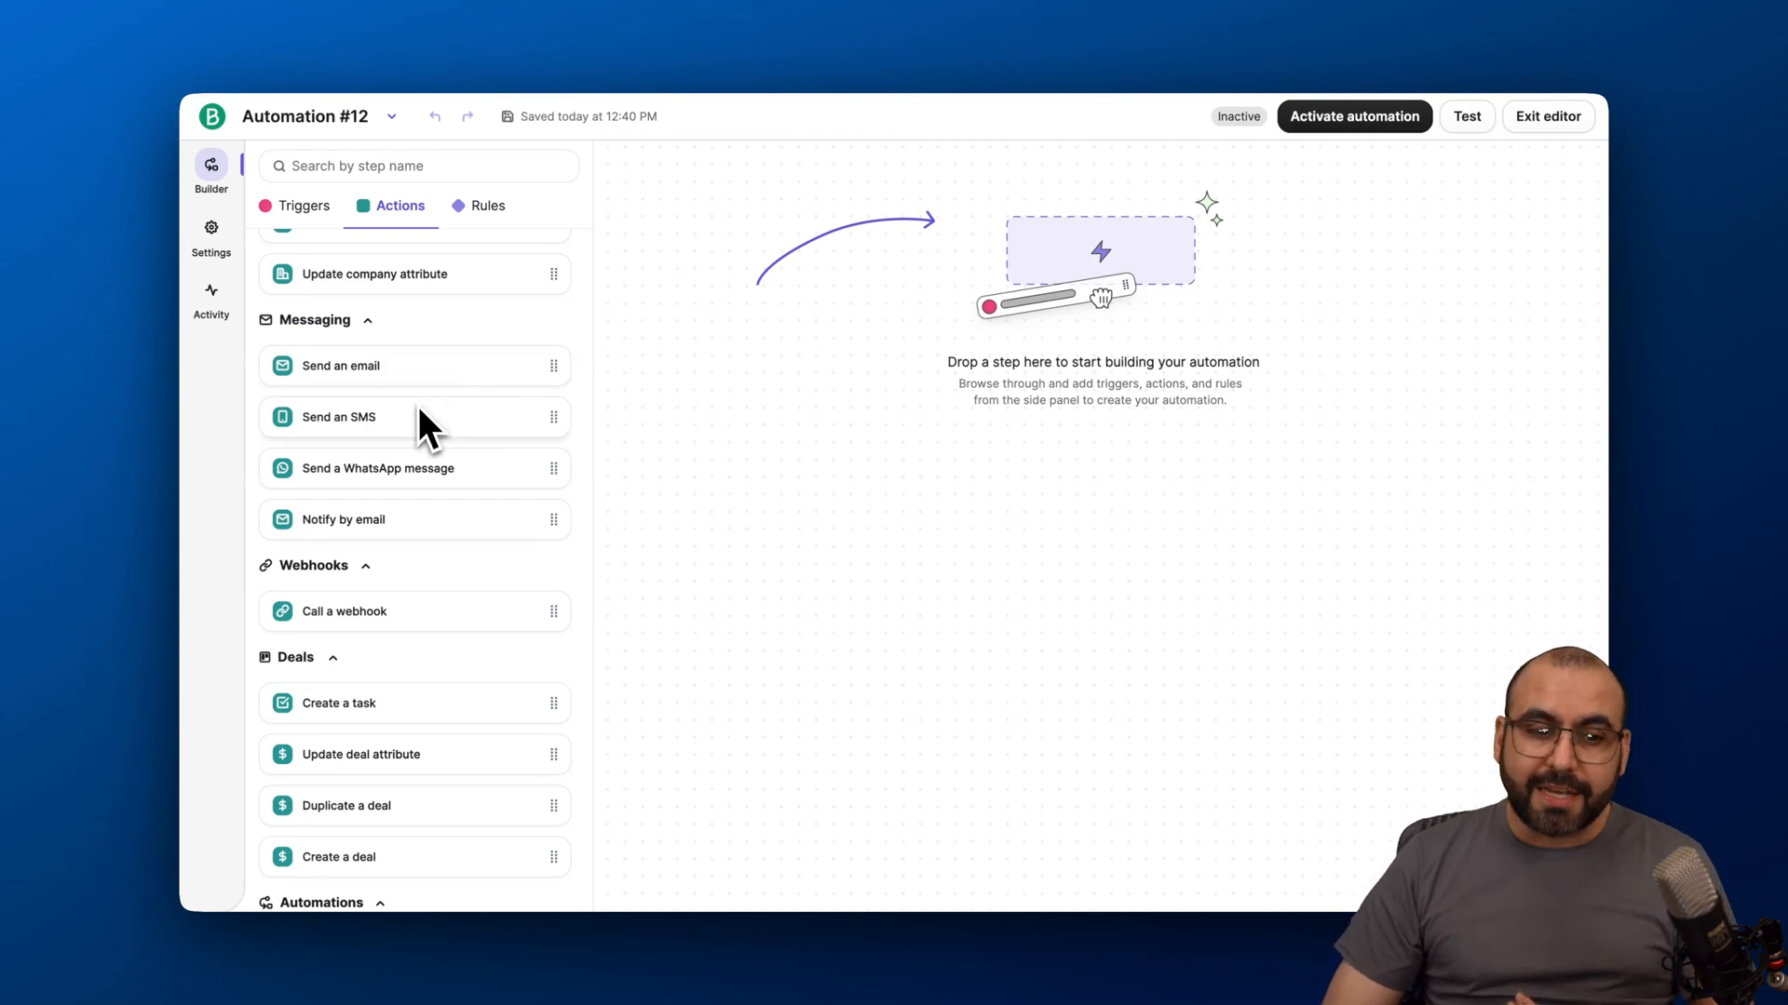
{"action": "mouse_move", "coordinate": [429, 510]}
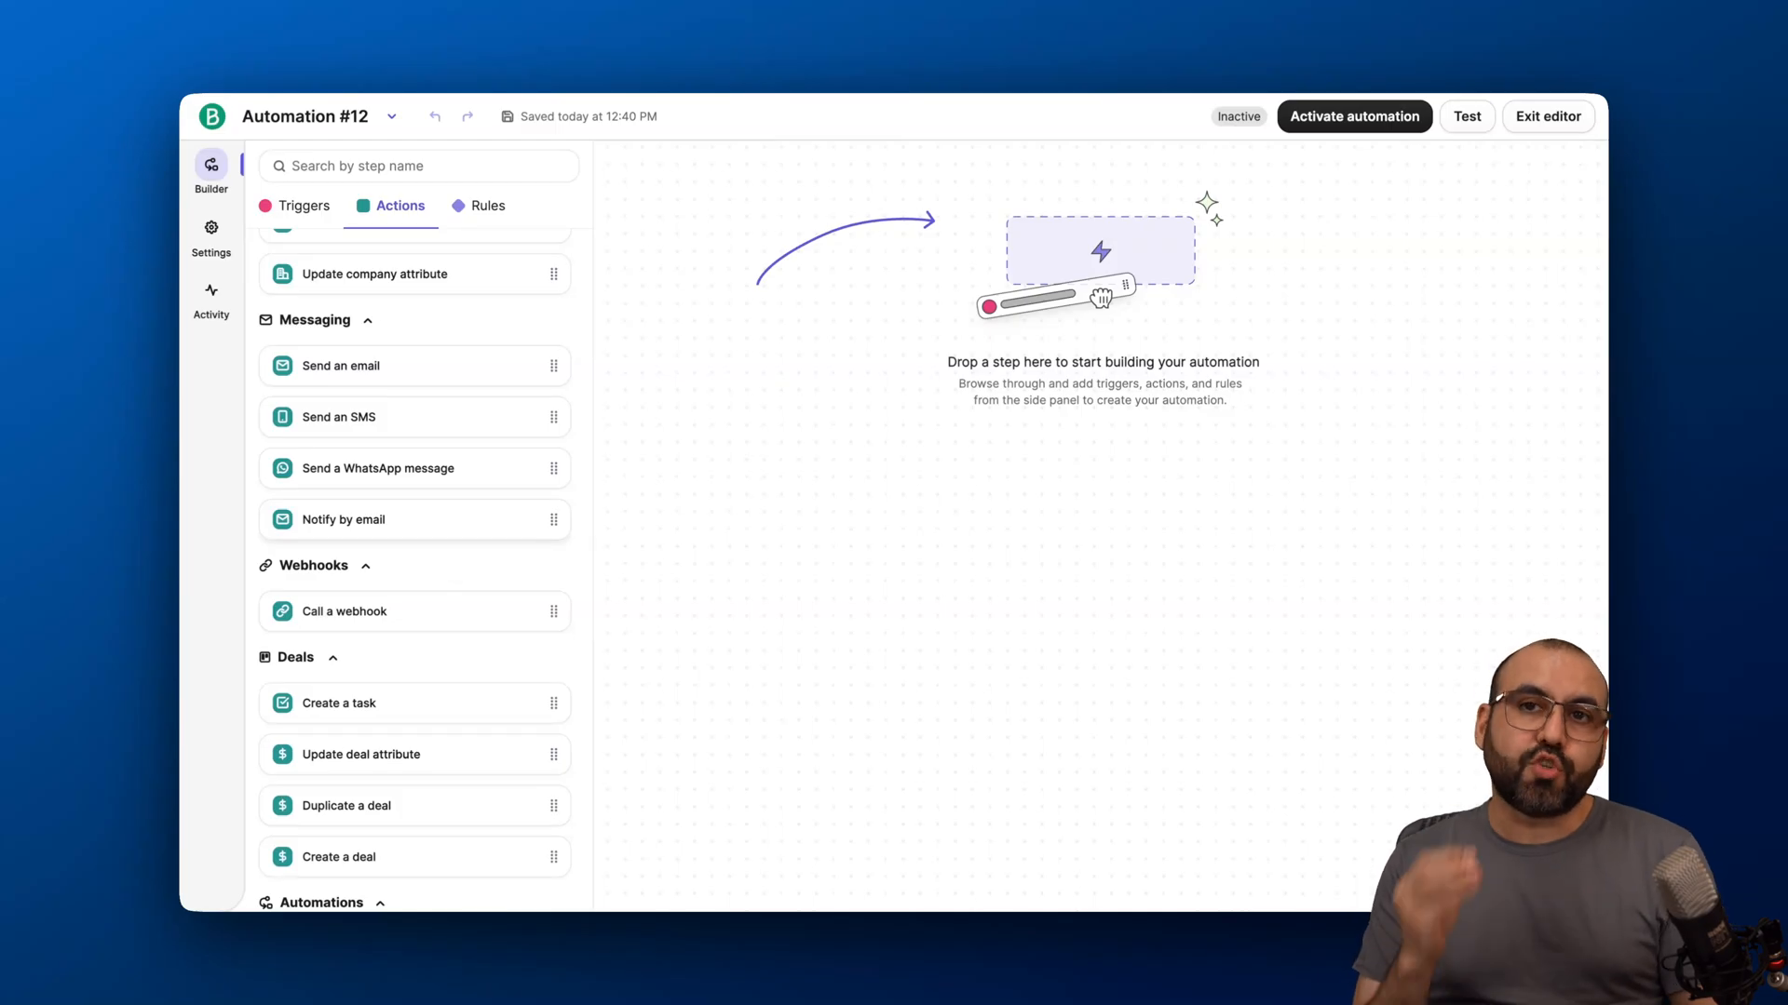
{"action": "mouse_move", "coordinate": [393, 445]}
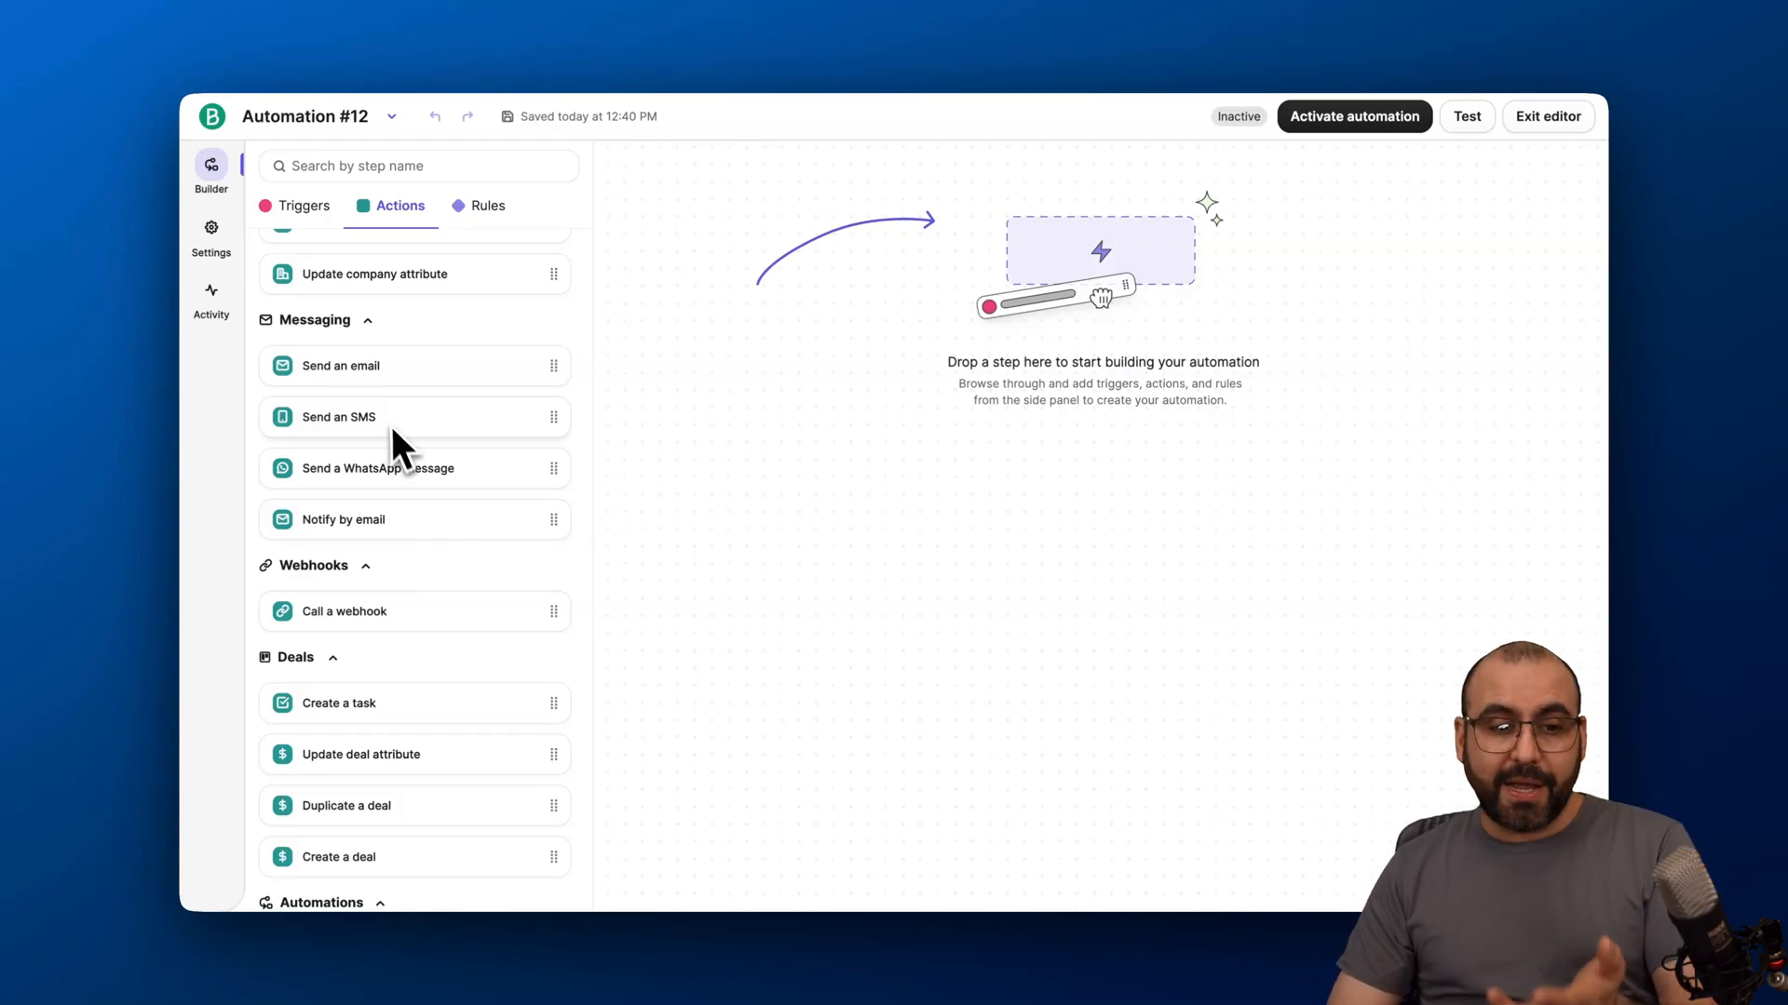
{"action": "scroll", "scroll_direction": "down", "scroll_amount": 3}
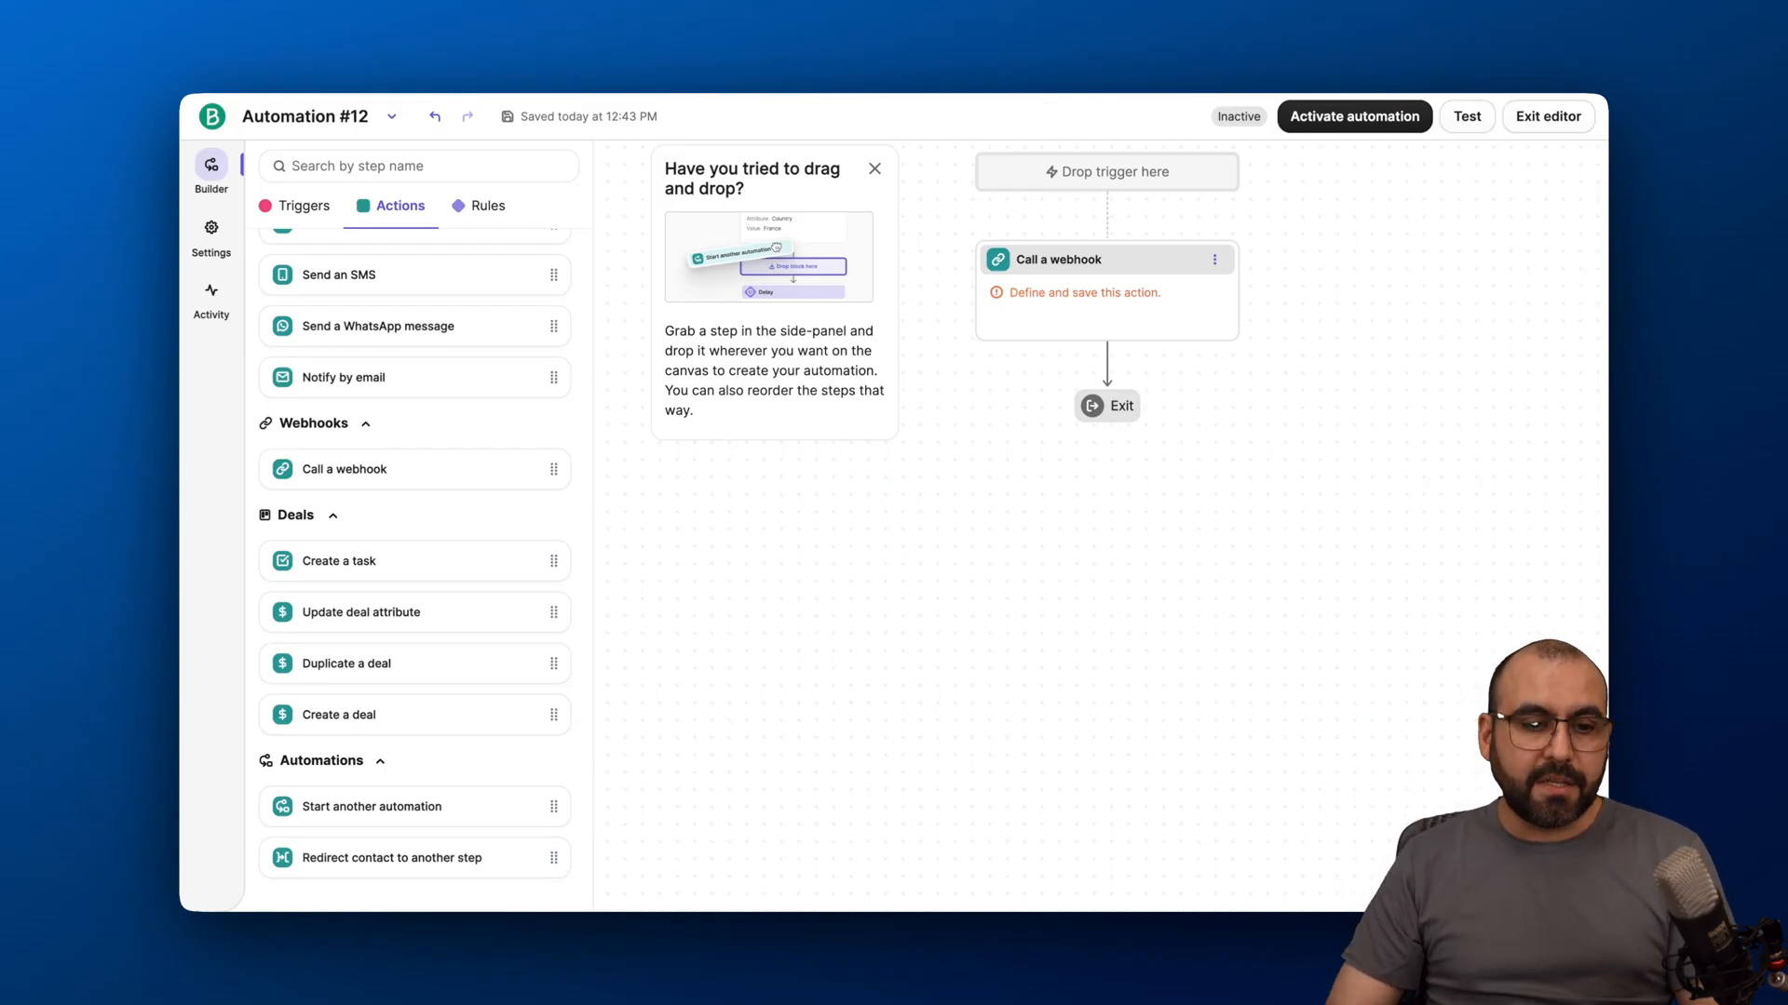
{"action": "mouse_move", "coordinate": [365, 709]}
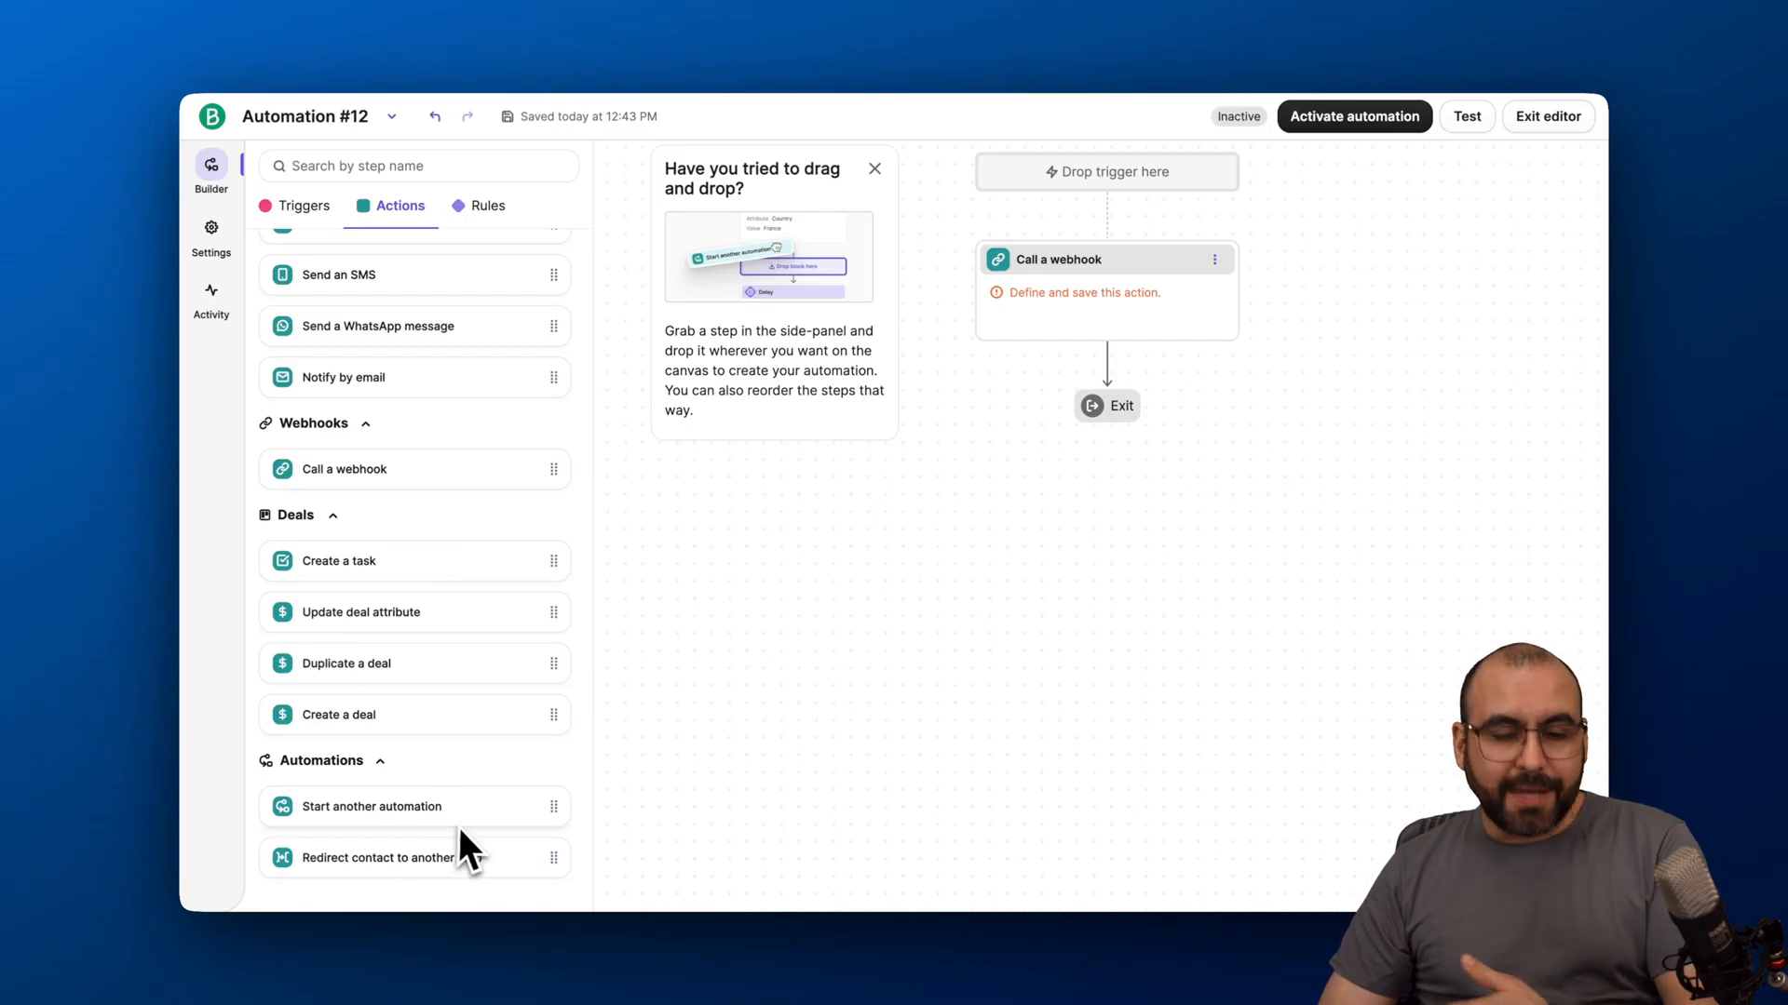
{"action": "mouse_move", "coordinate": [468, 849]}
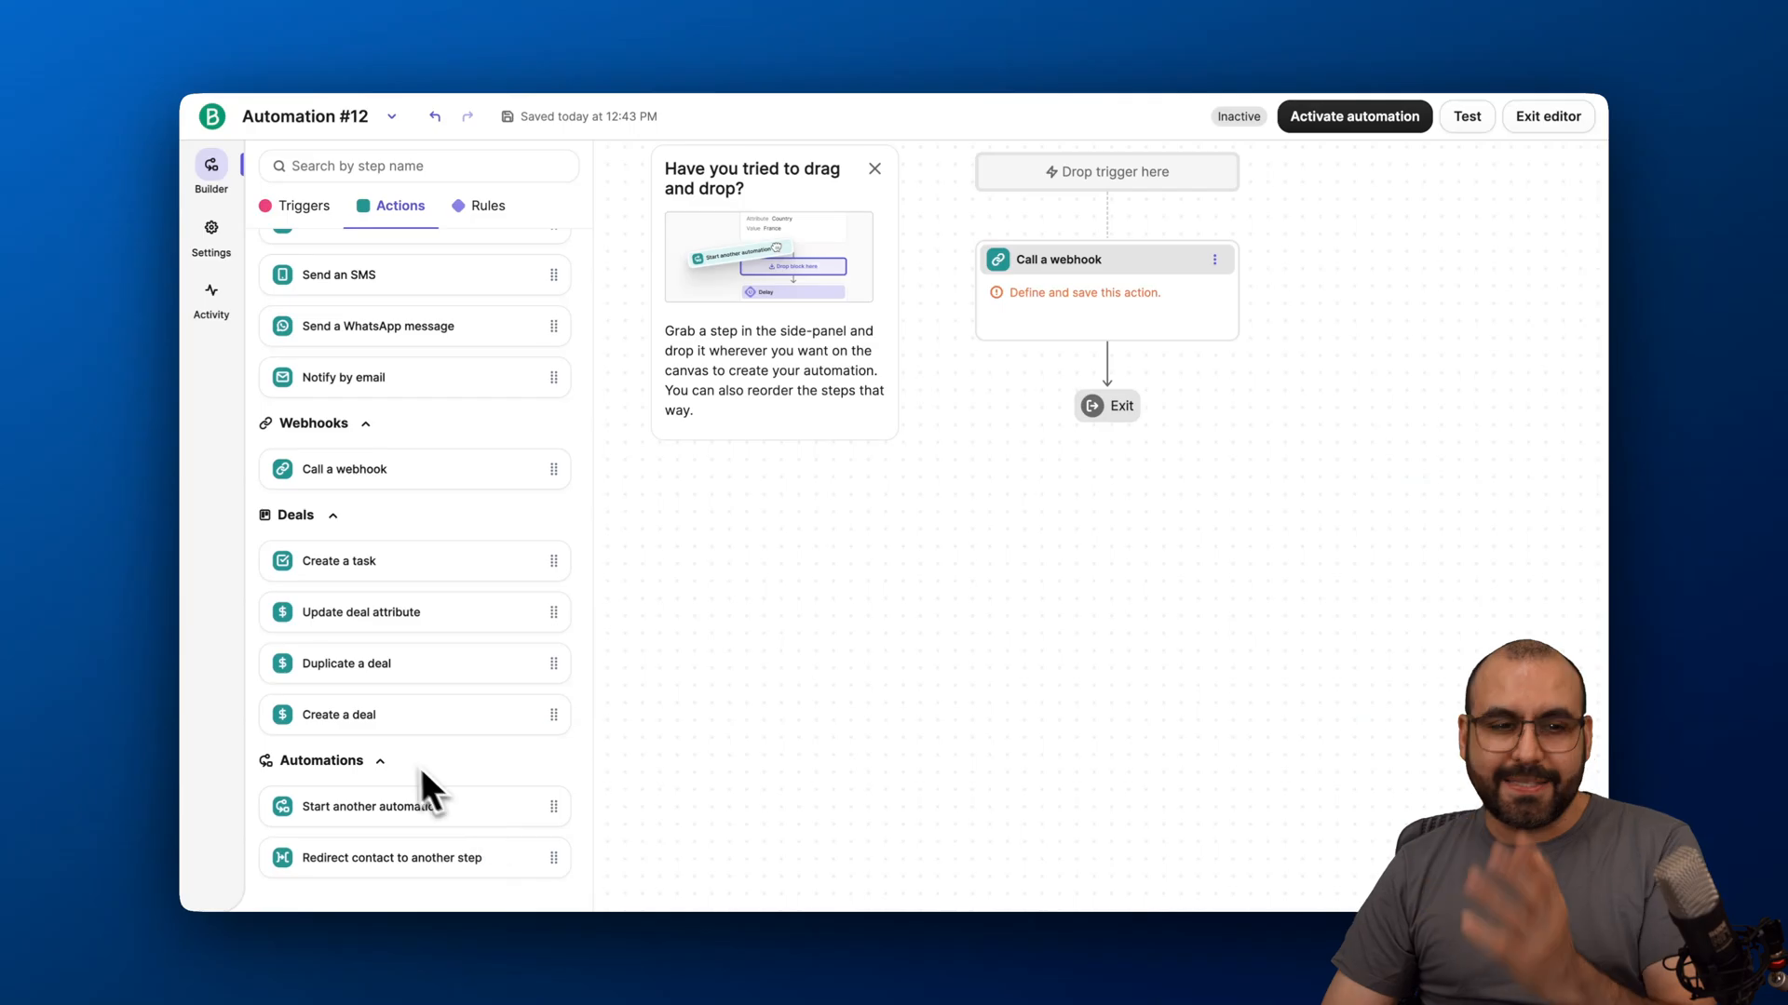
Review the Rules list (Time delay, splits) and exit the editor to the Automations overview.
{"action": "left_click", "coordinate": [486, 207]}
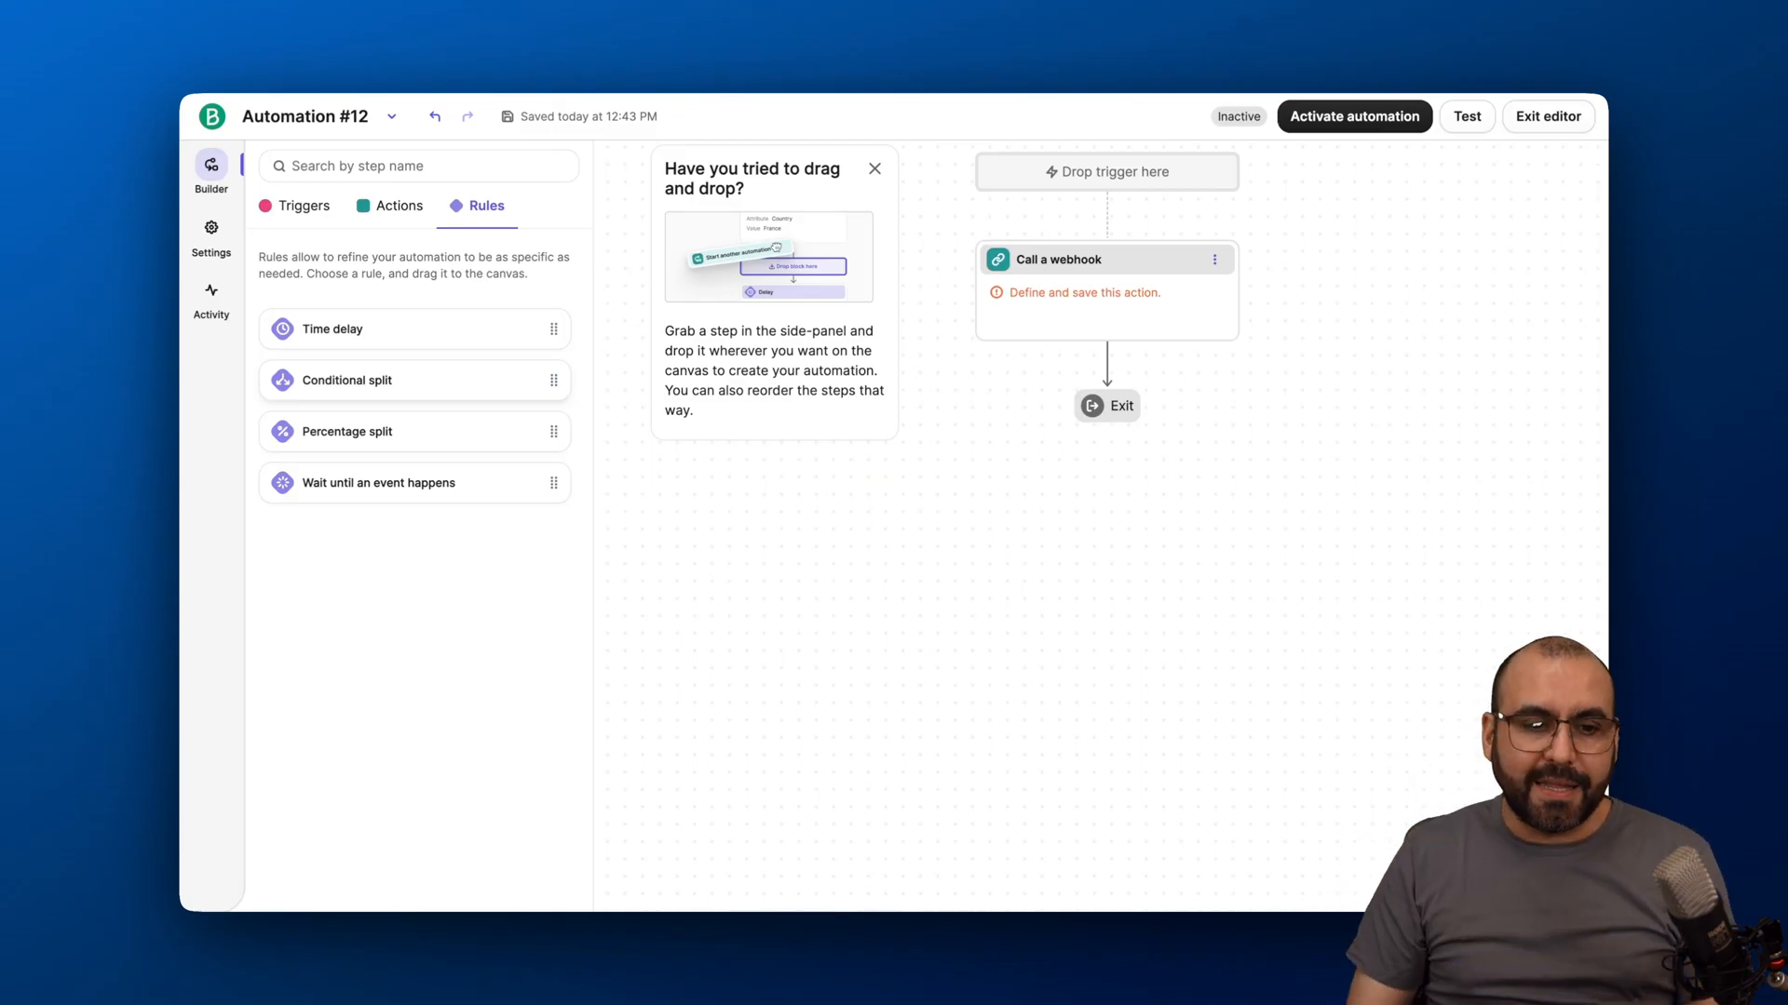
{"action": "mouse_move", "coordinate": [455, 465]}
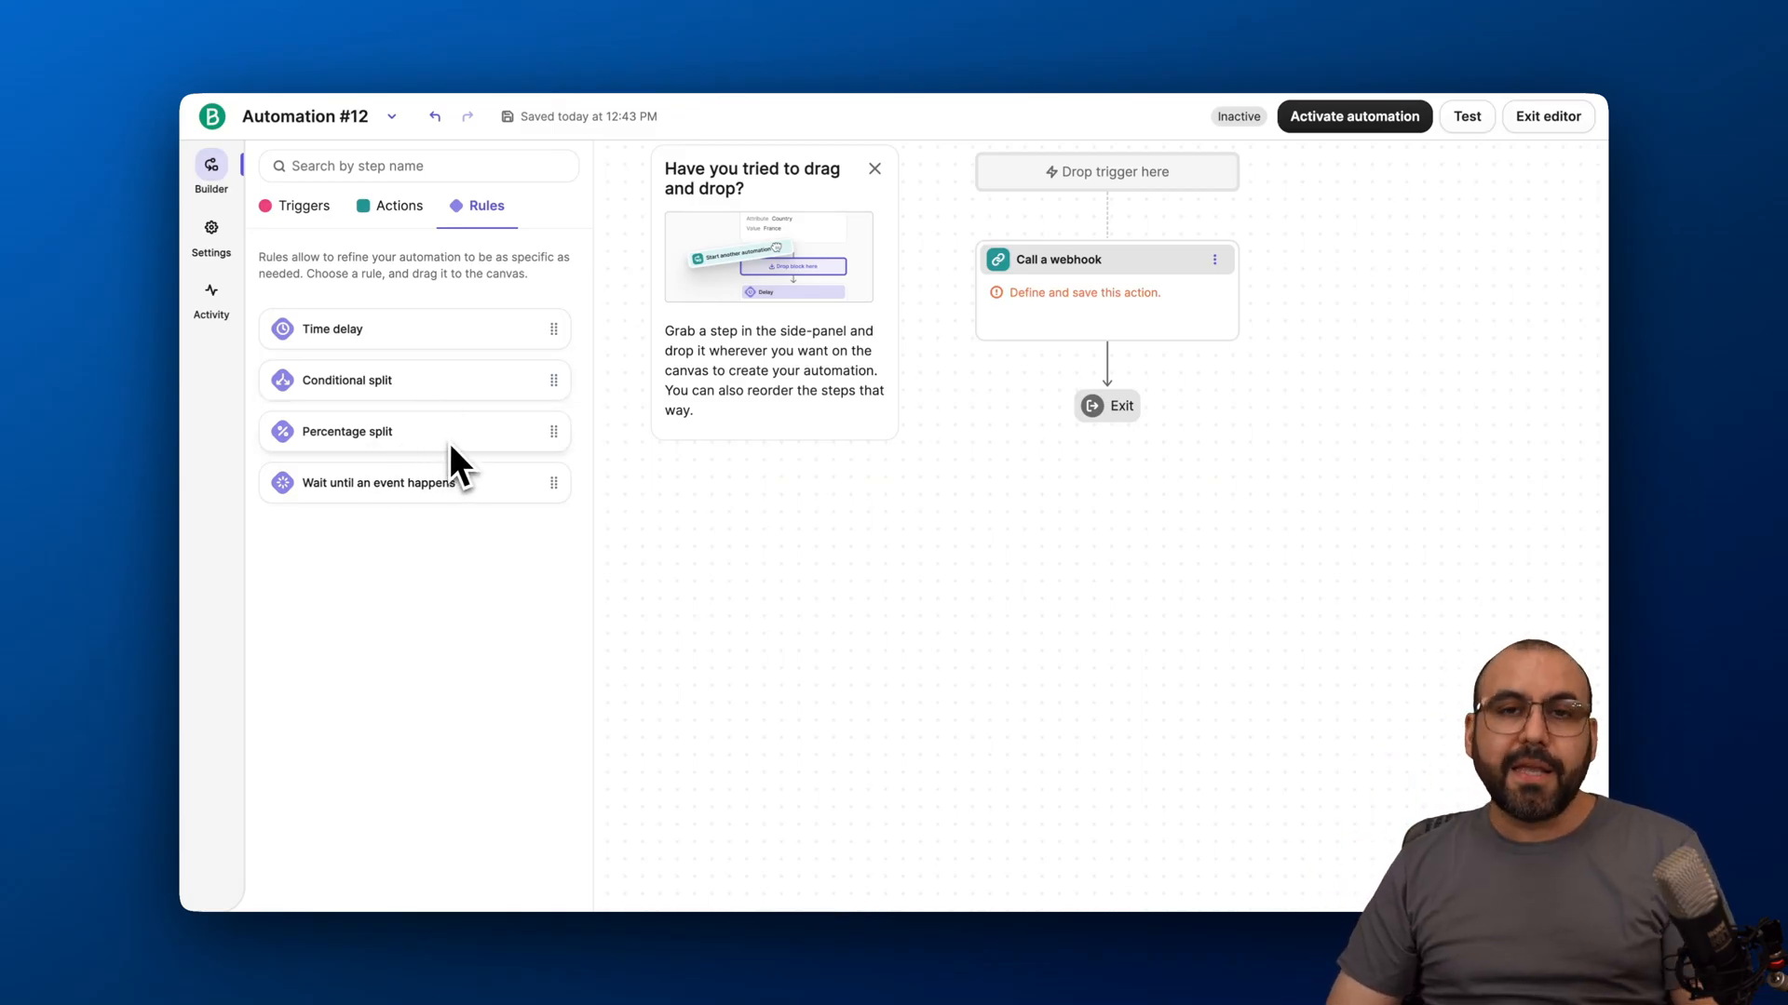
{"action": "mouse_move", "coordinate": [393, 500]}
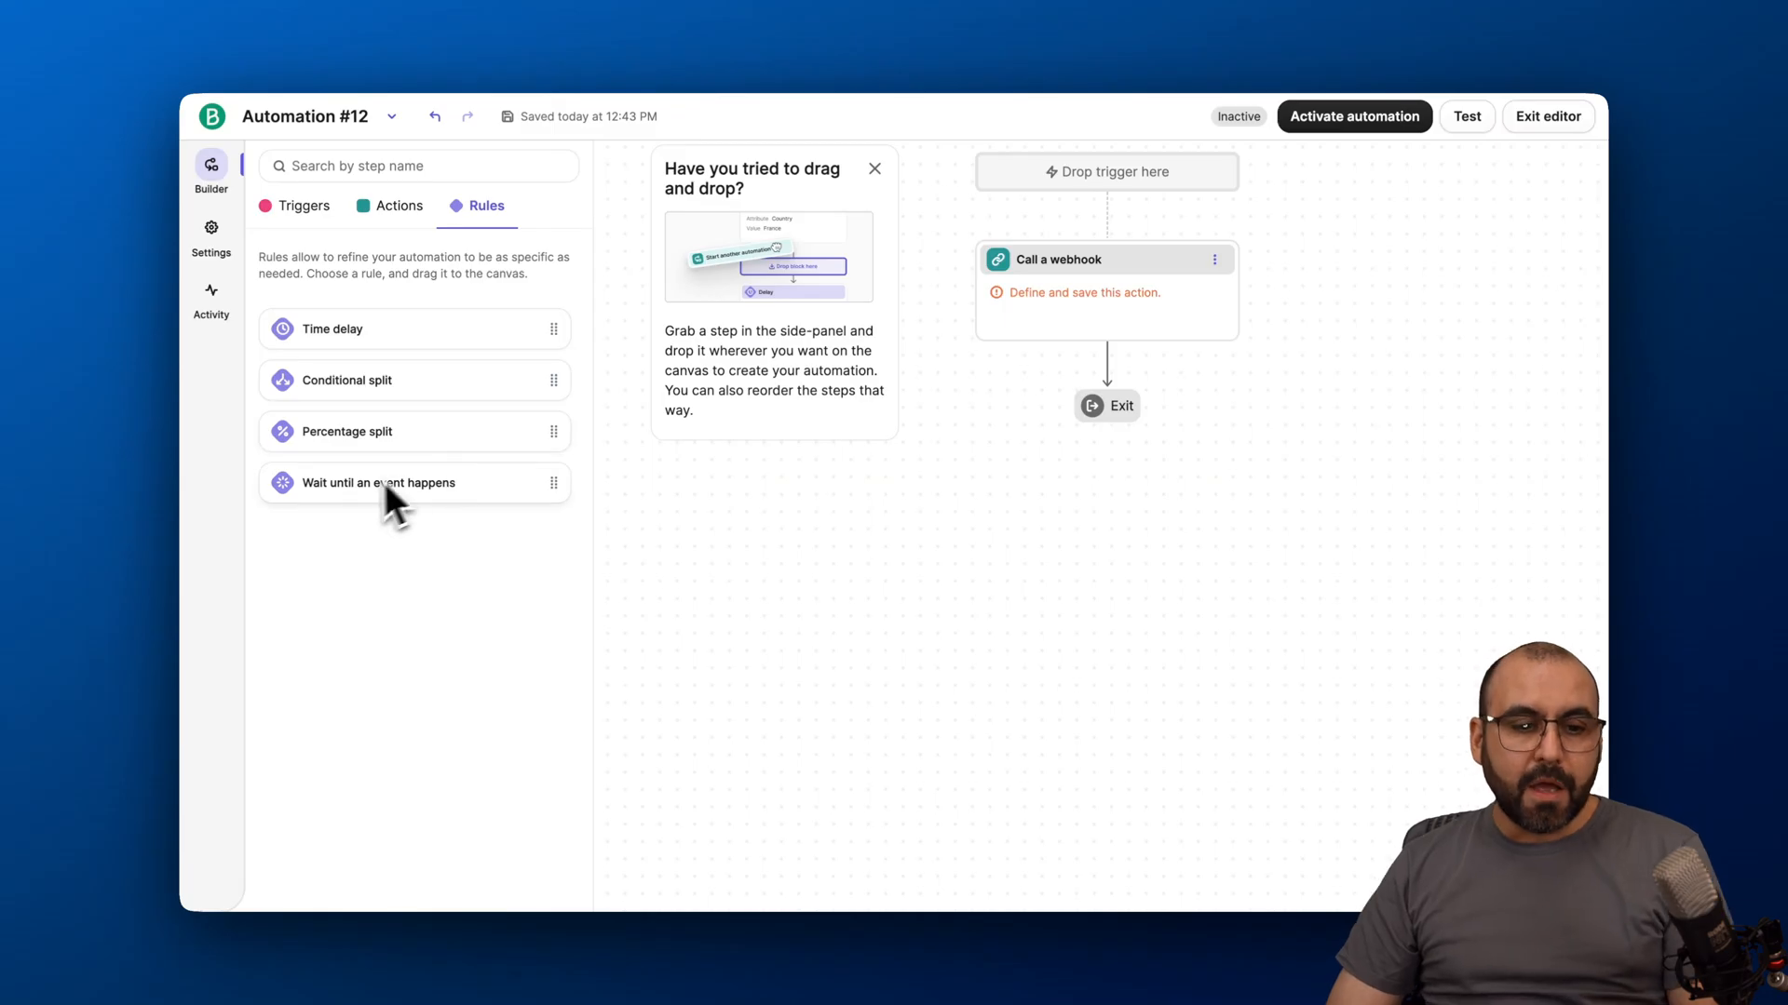
{"action": "mouse_move", "coordinate": [504, 516]}
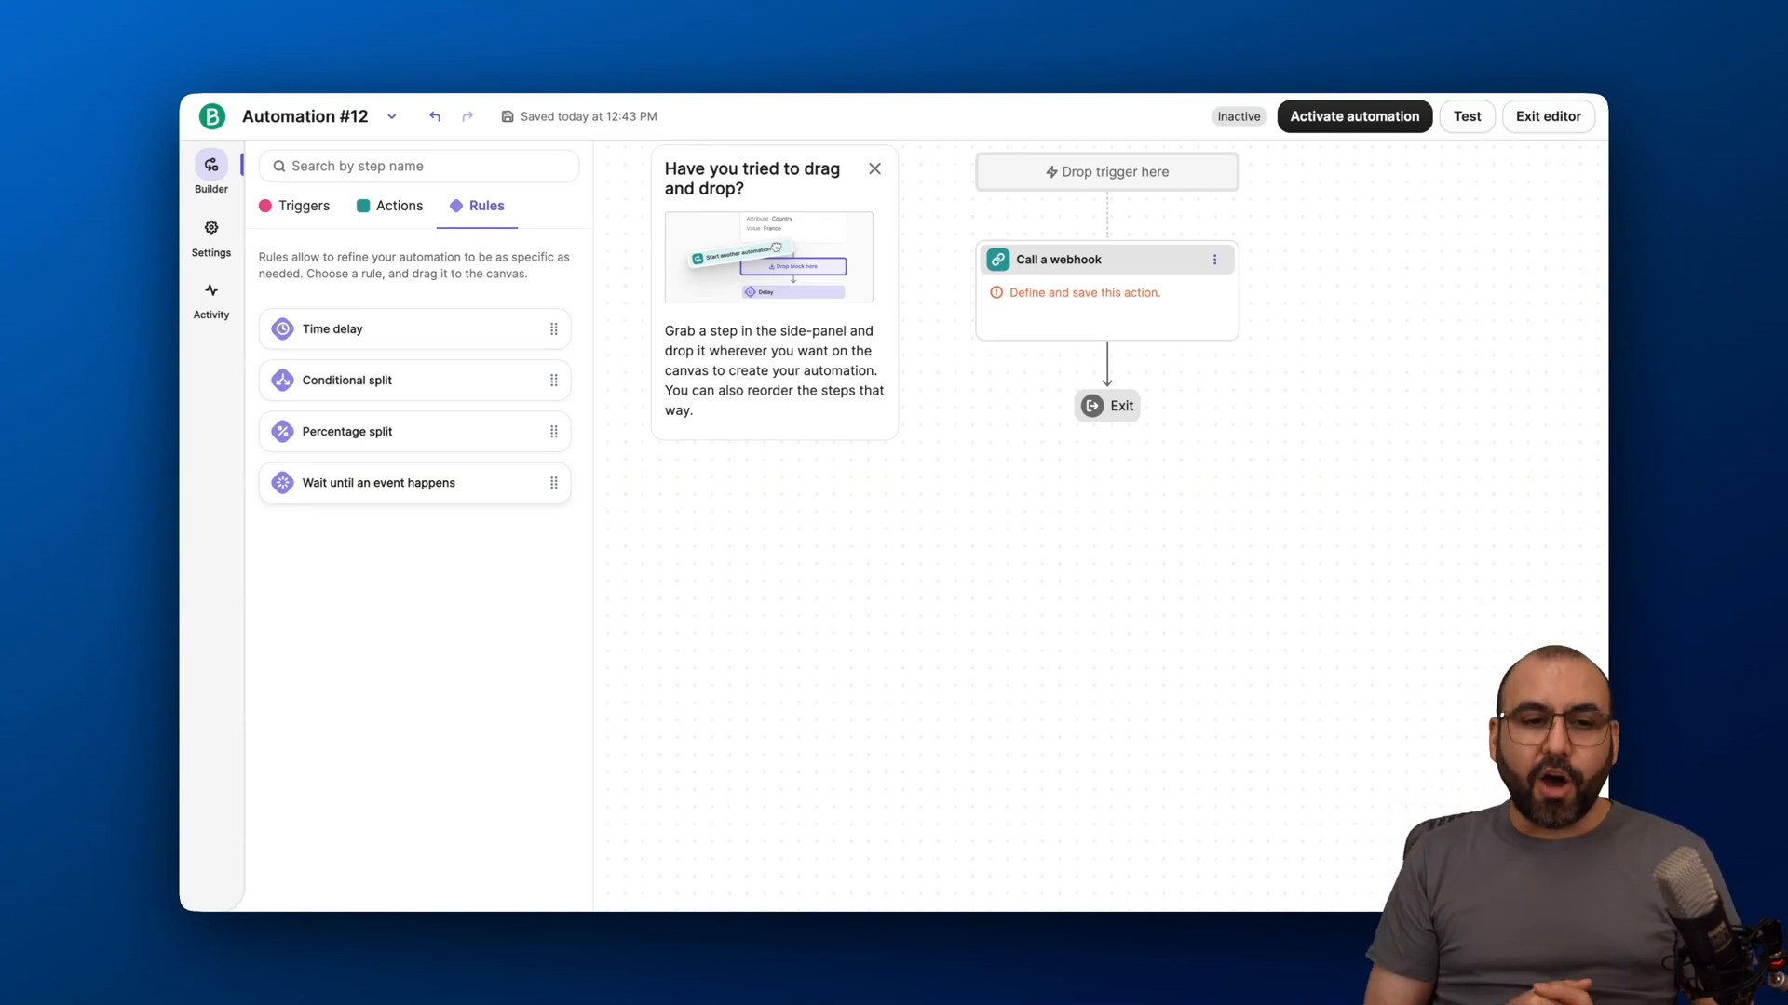
{"action": "left_click", "coordinate": [1545, 116]}
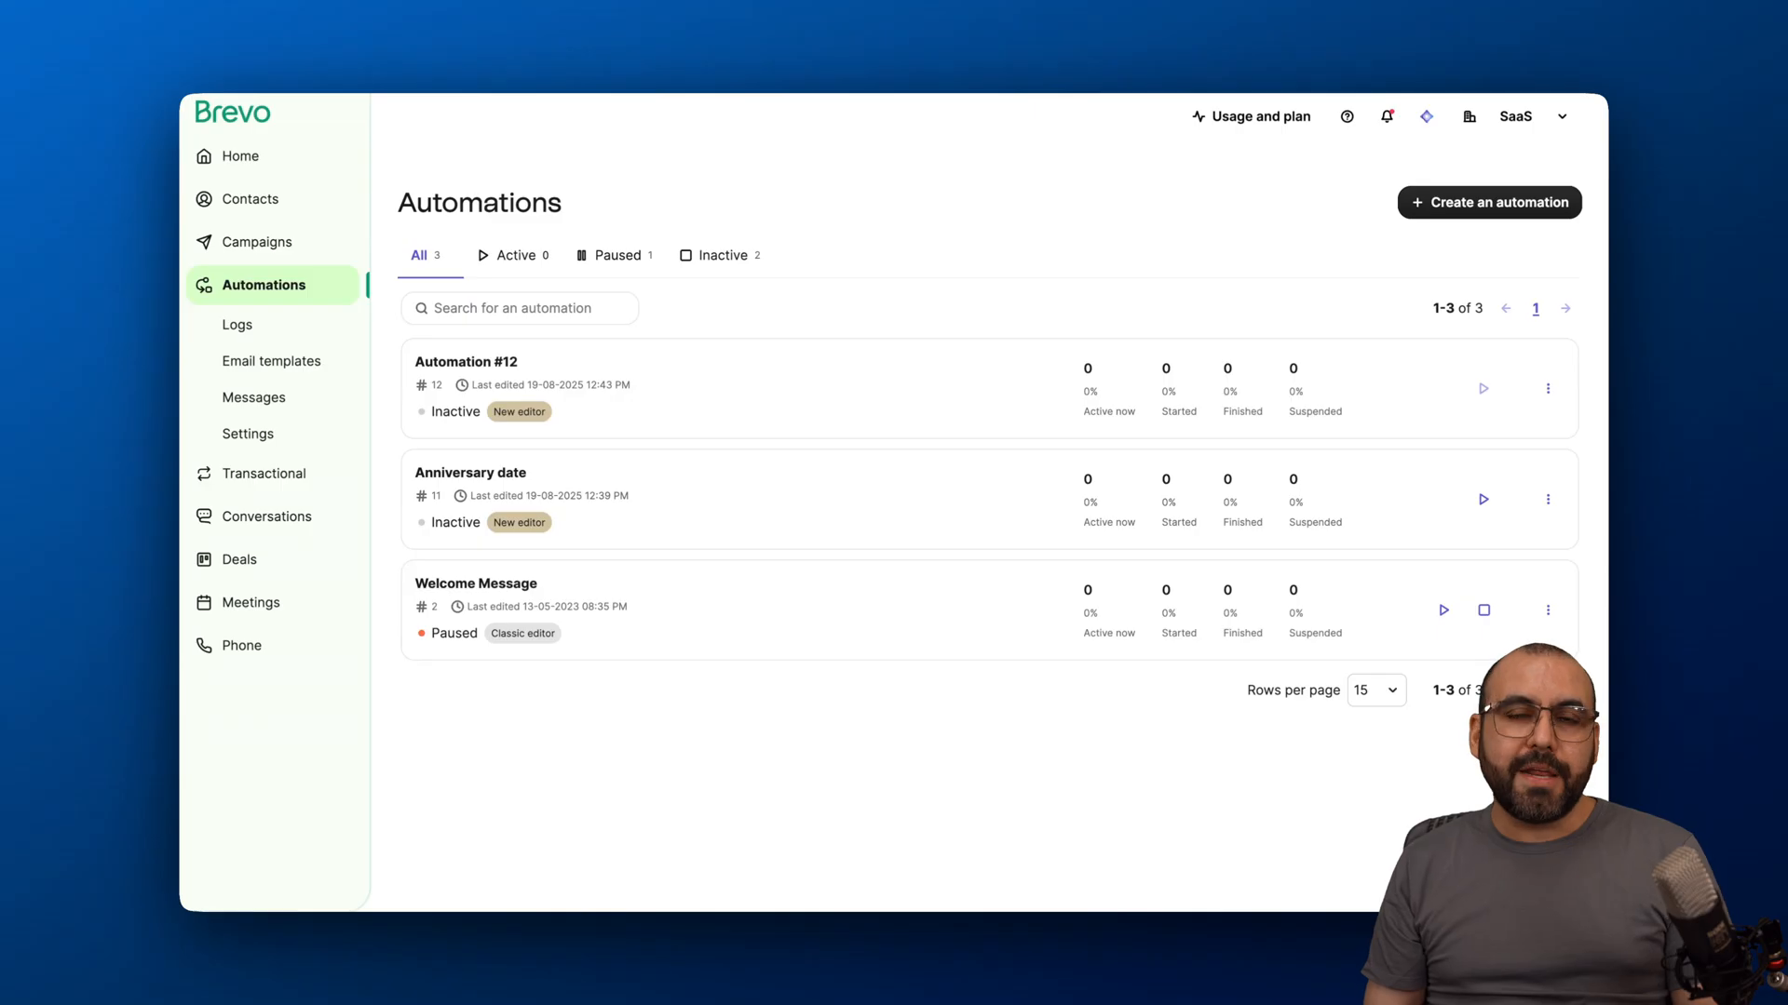